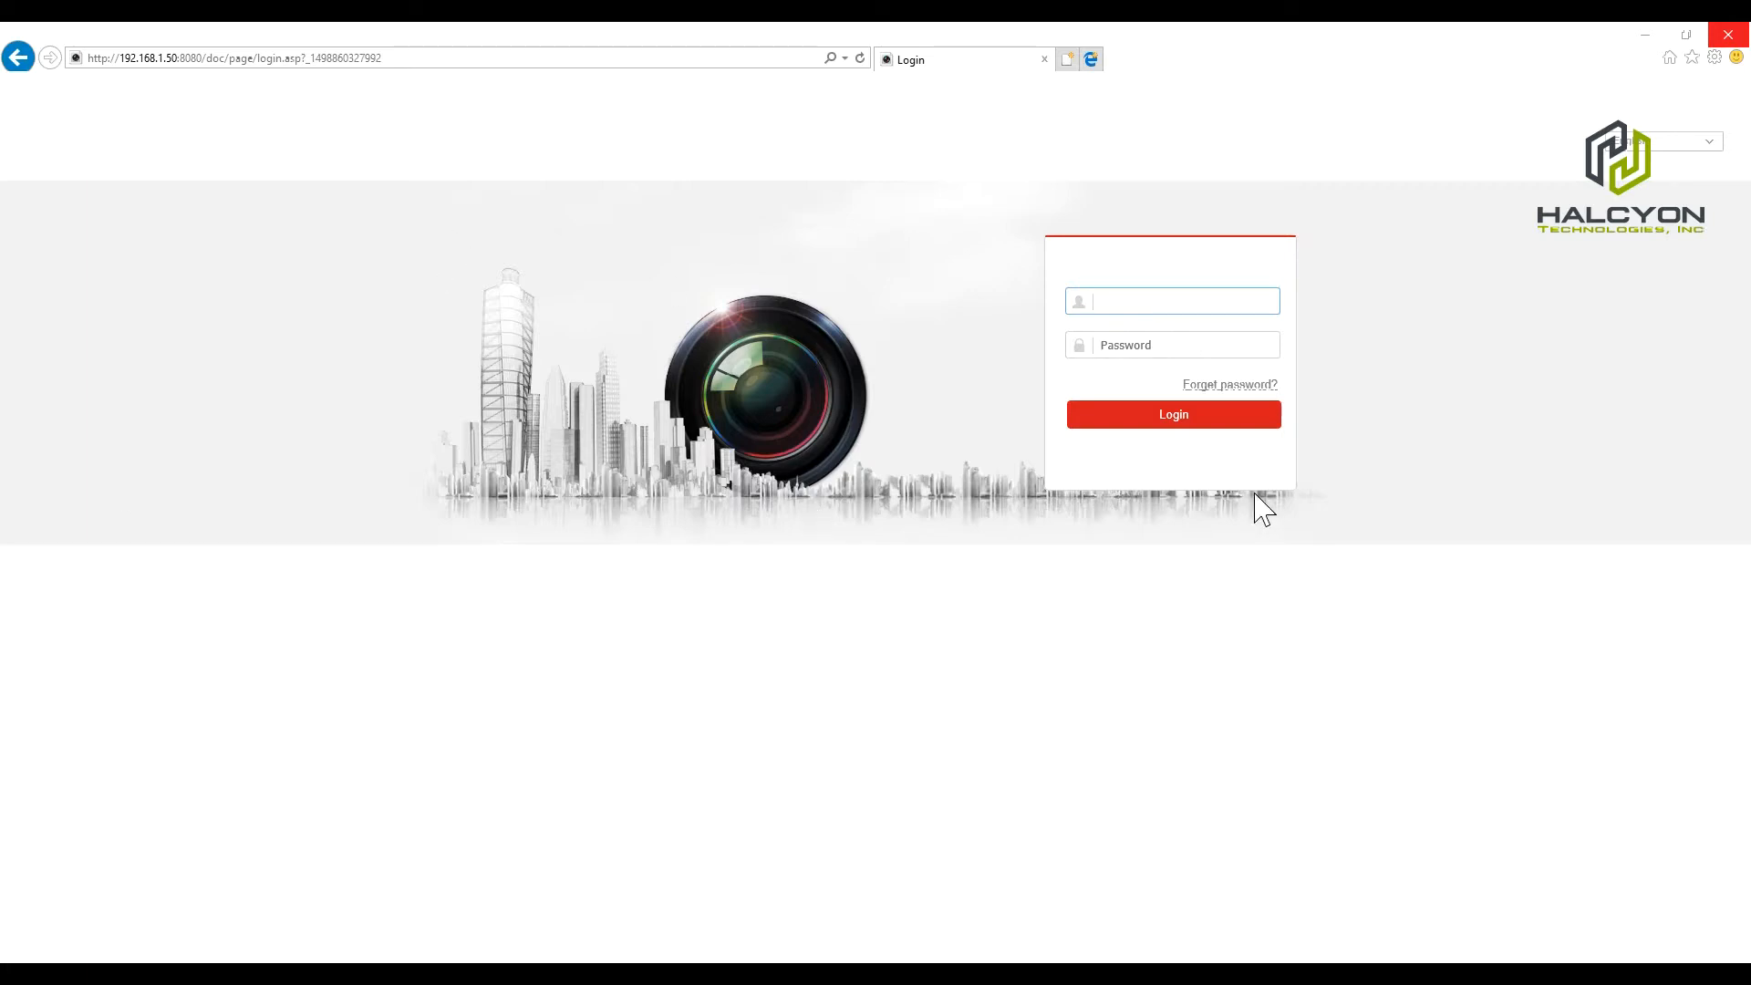
pyautogui.moveTo(1306, 656)
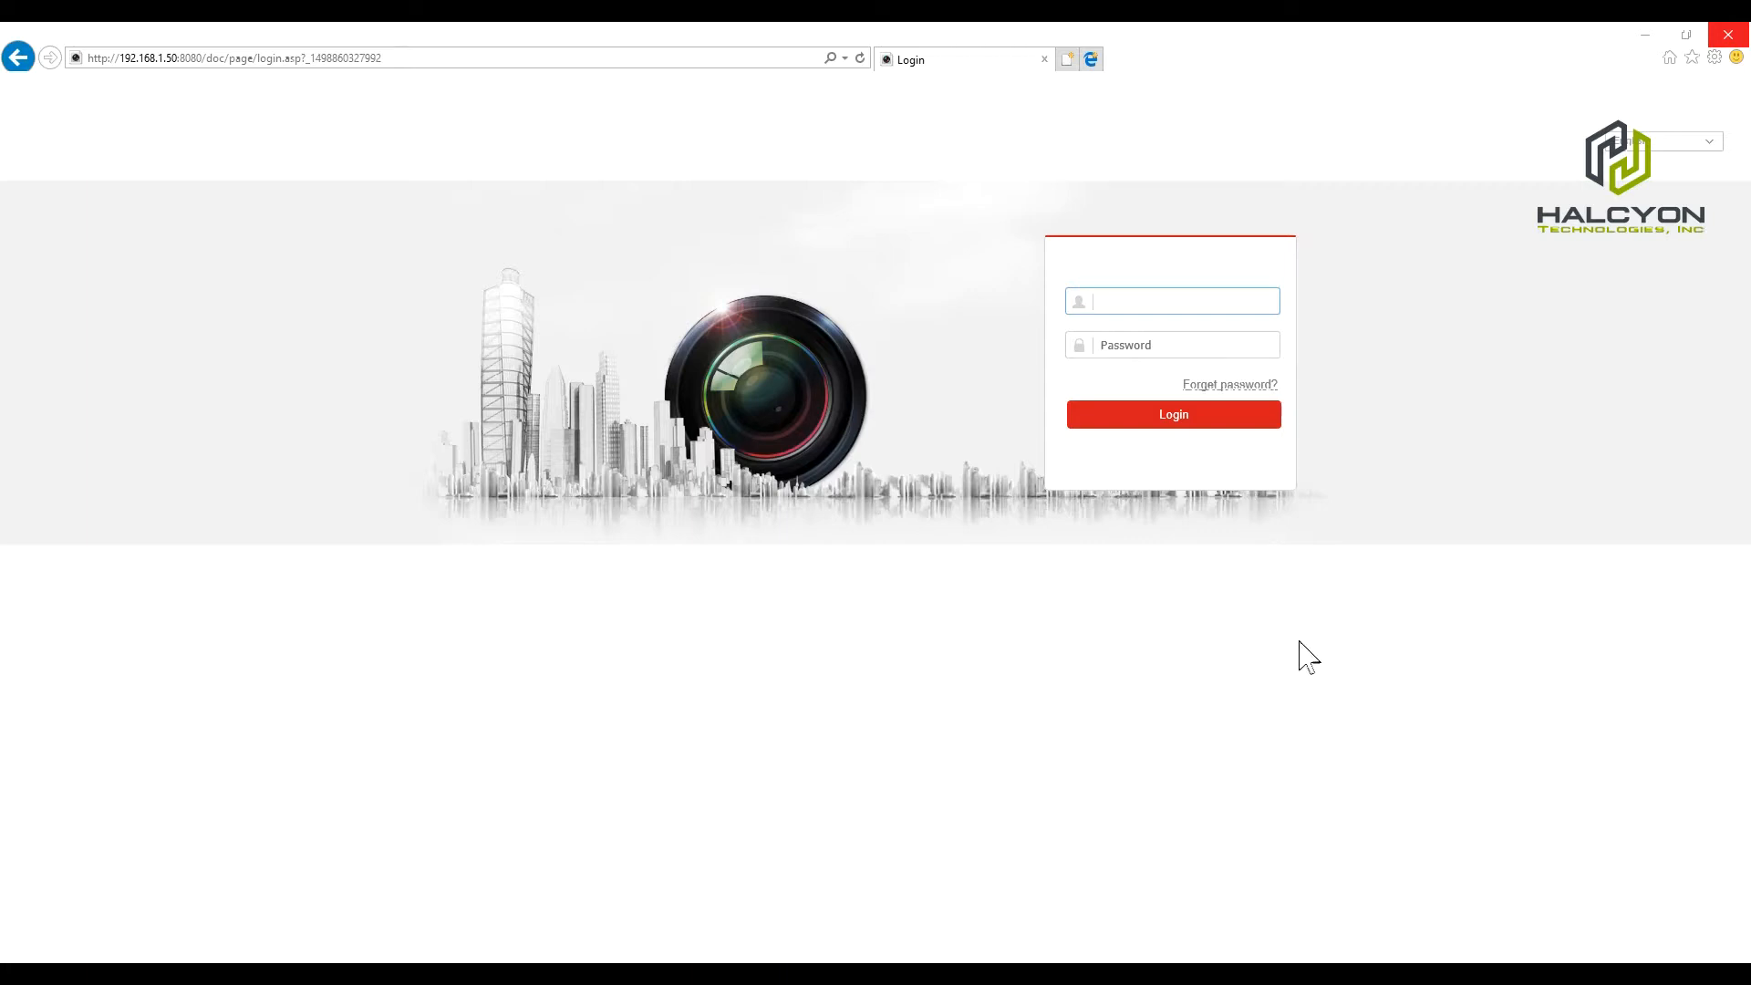
pyautogui.moveTo(1338, 614)
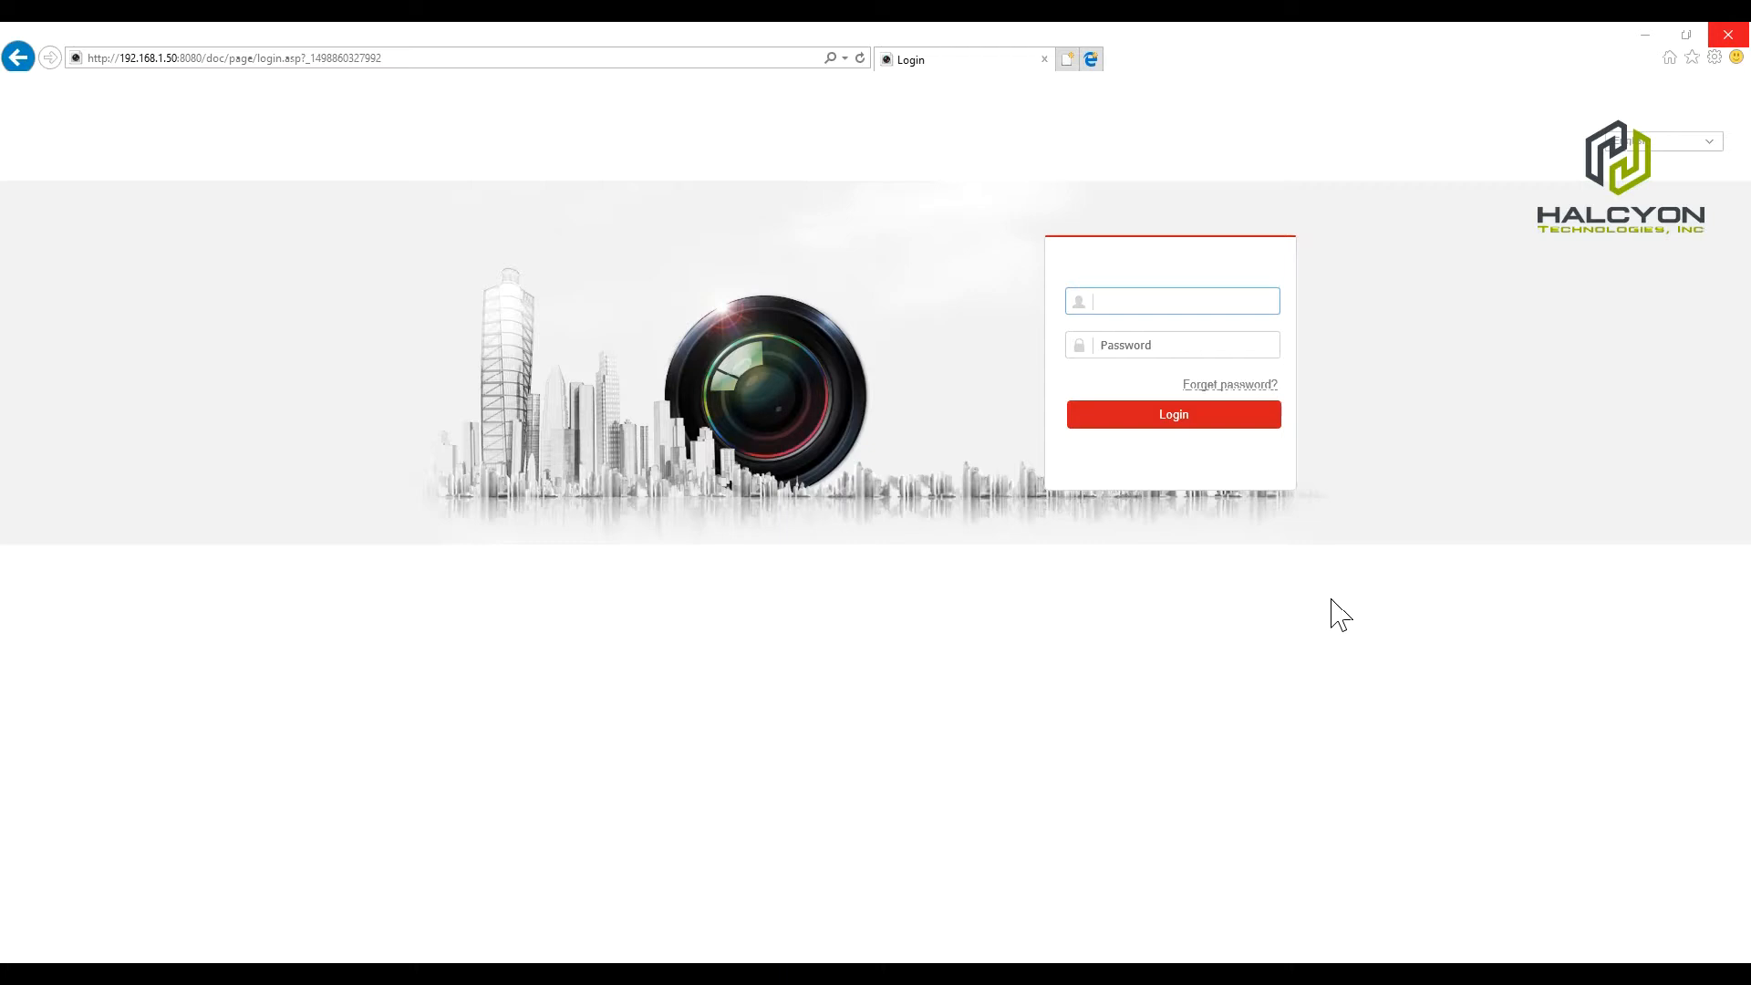
pyautogui.moveTo(887, 698)
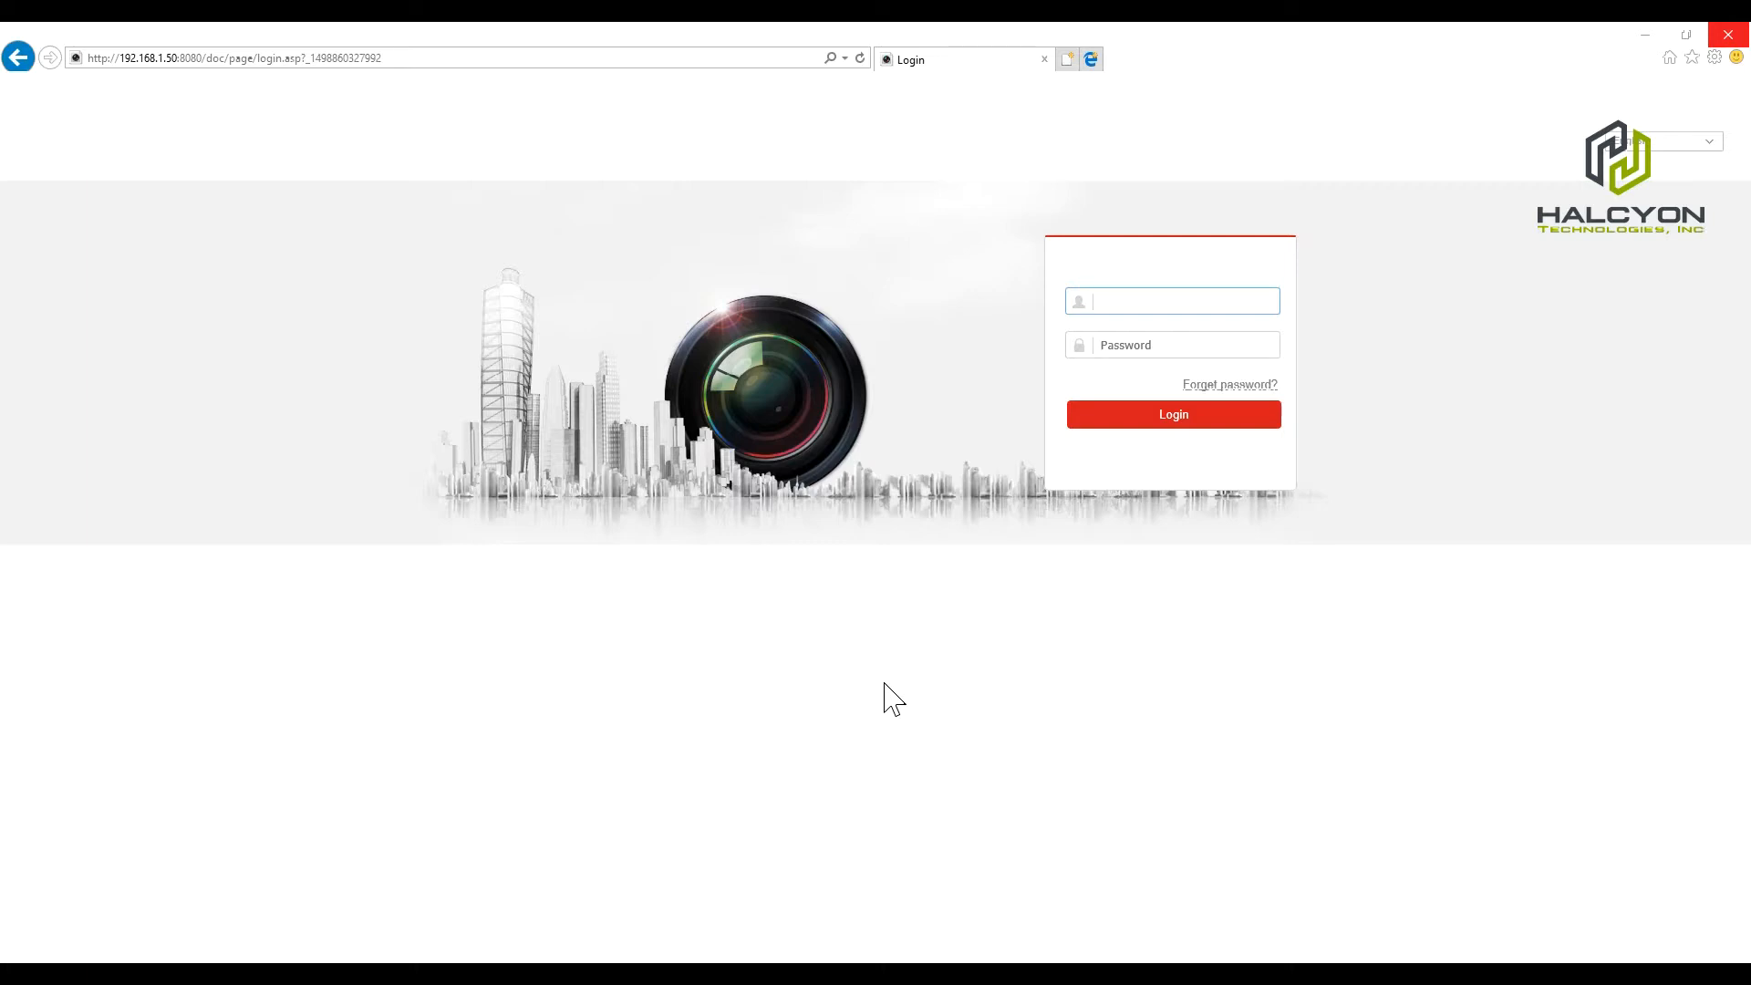
pyautogui.moveTo(1281, 370)
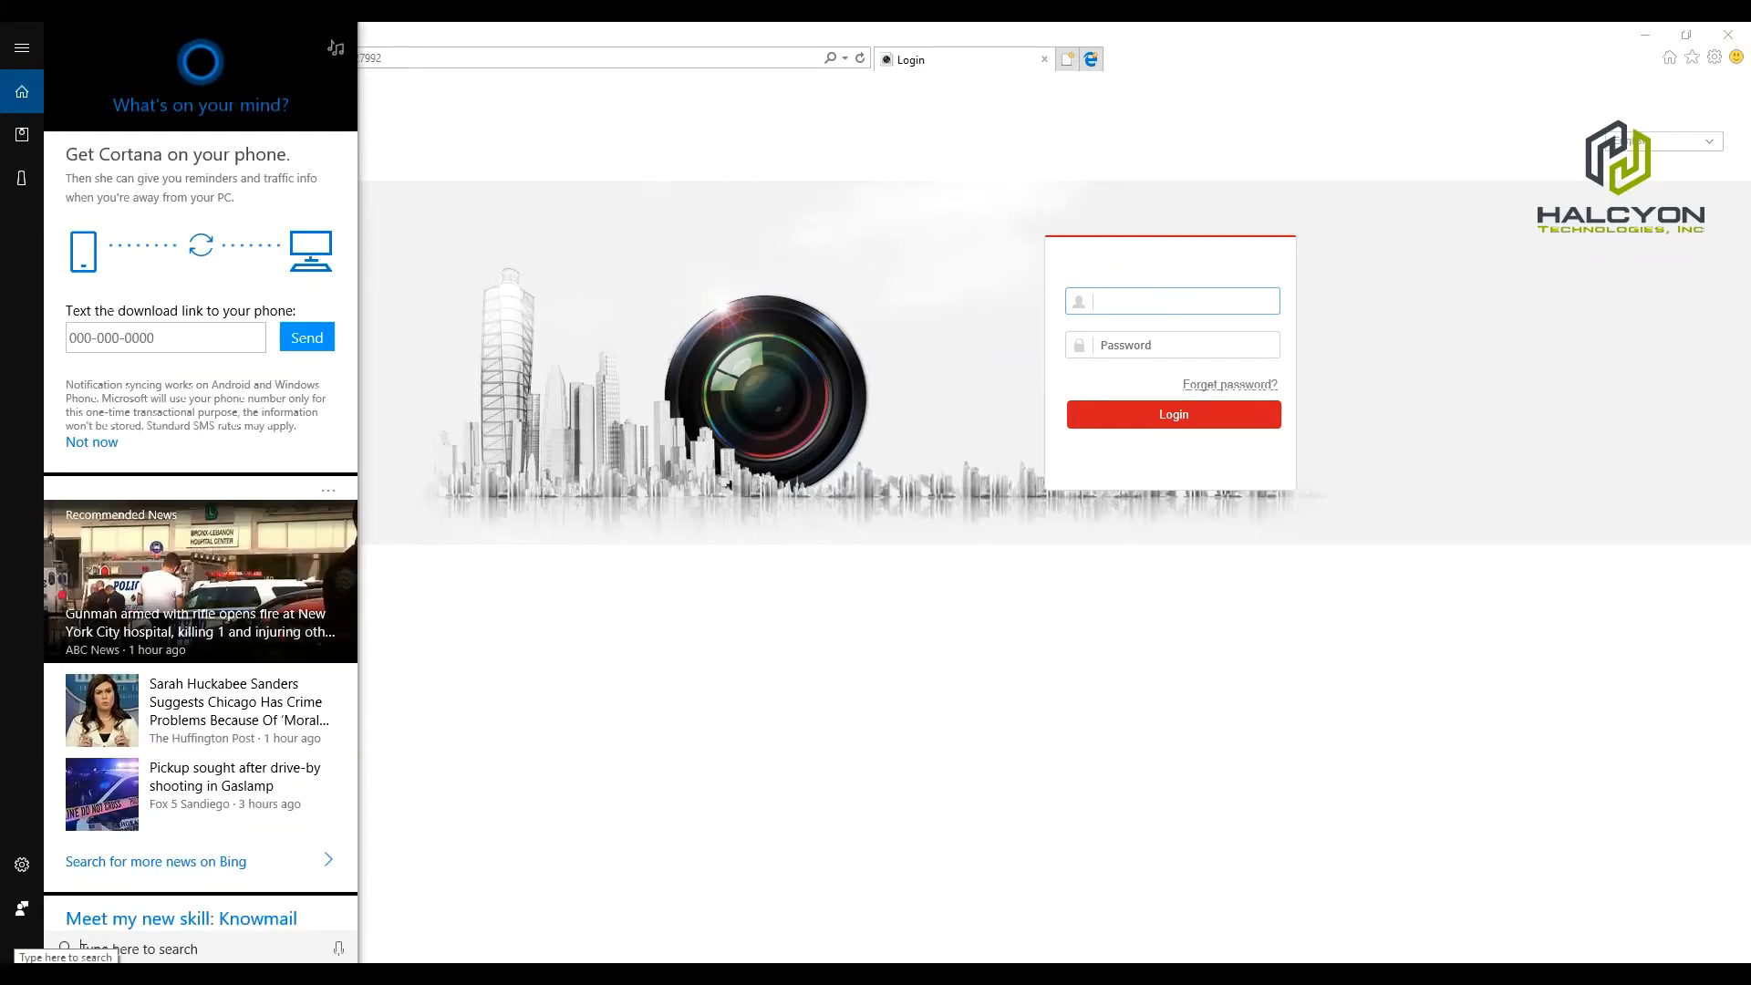
# Search 'iex' in Windows Start and choose the Microsoft Edge result.
pyautogui.write('ie')
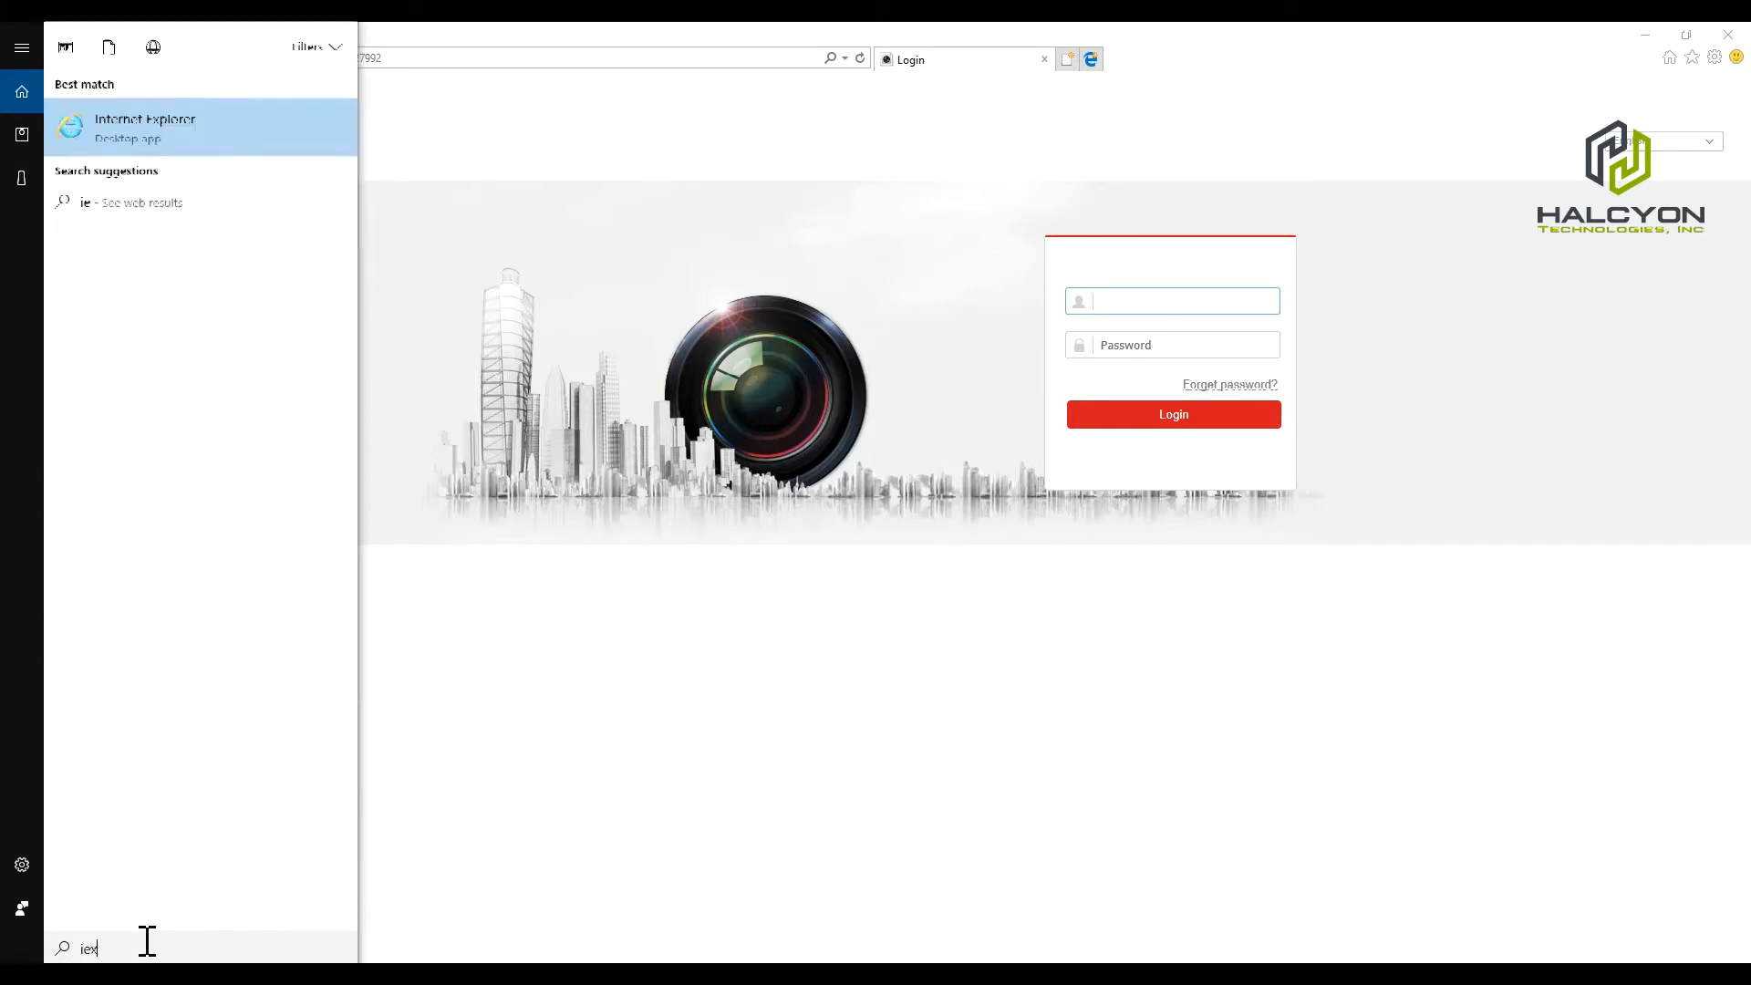
pyautogui.write('x')
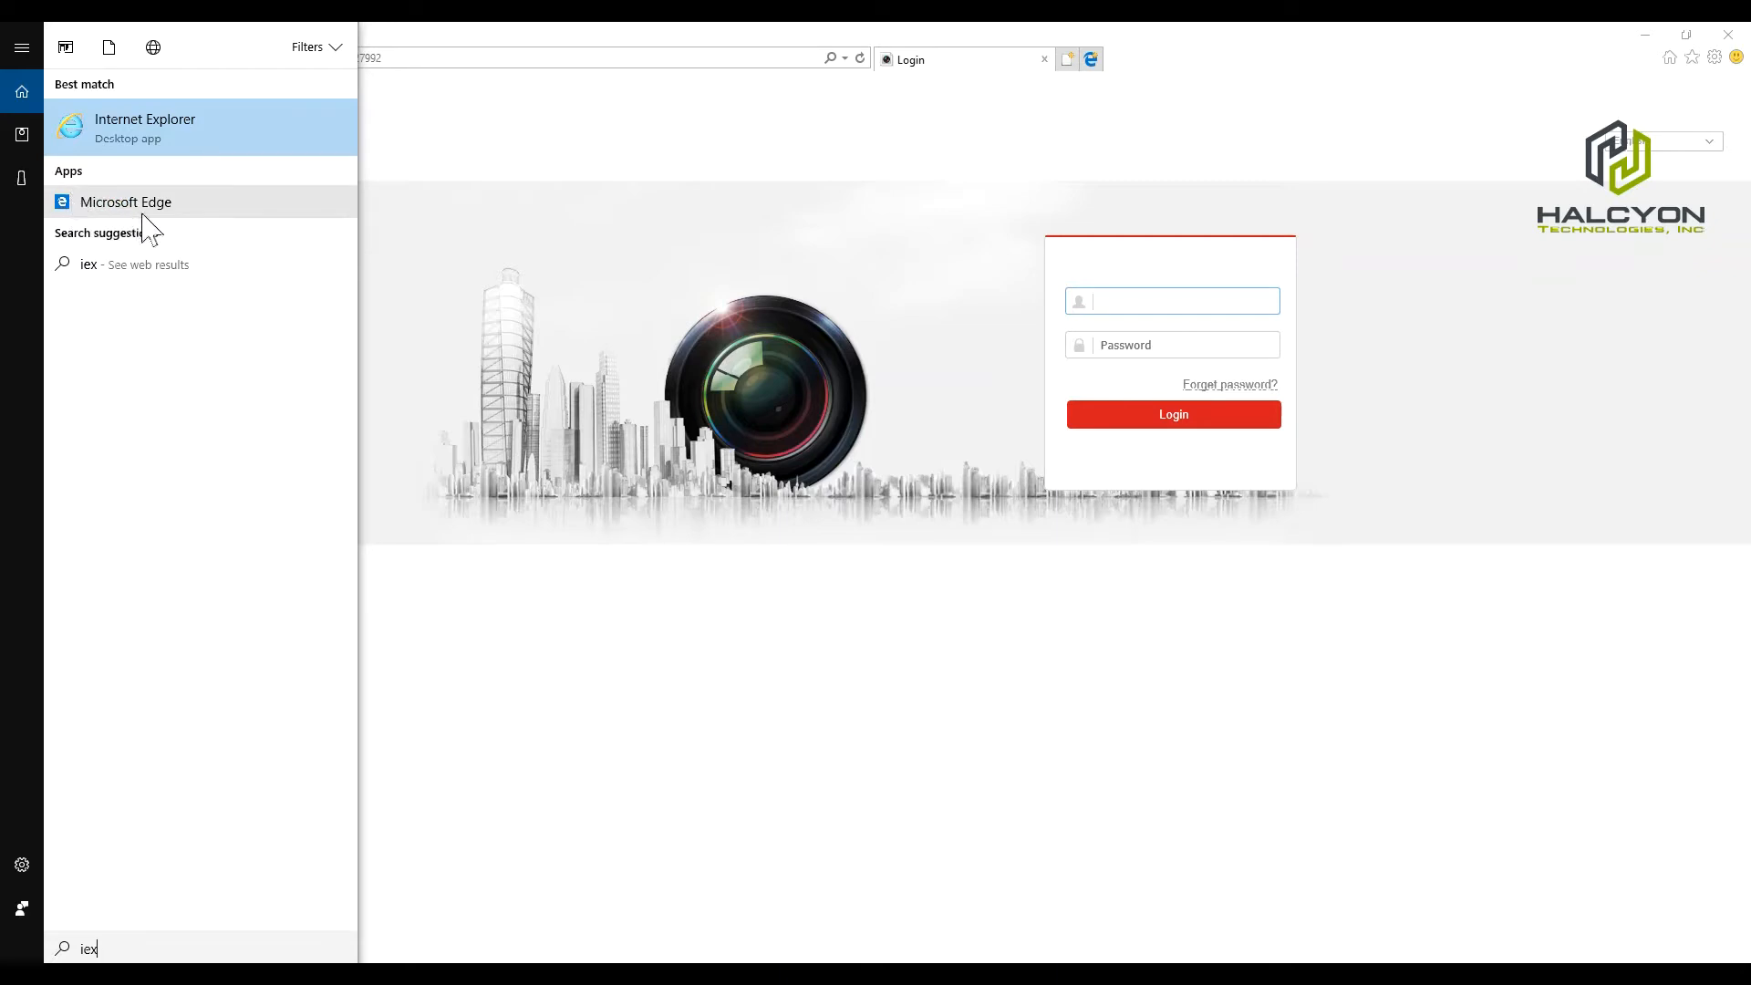
pyautogui.click(126, 201)
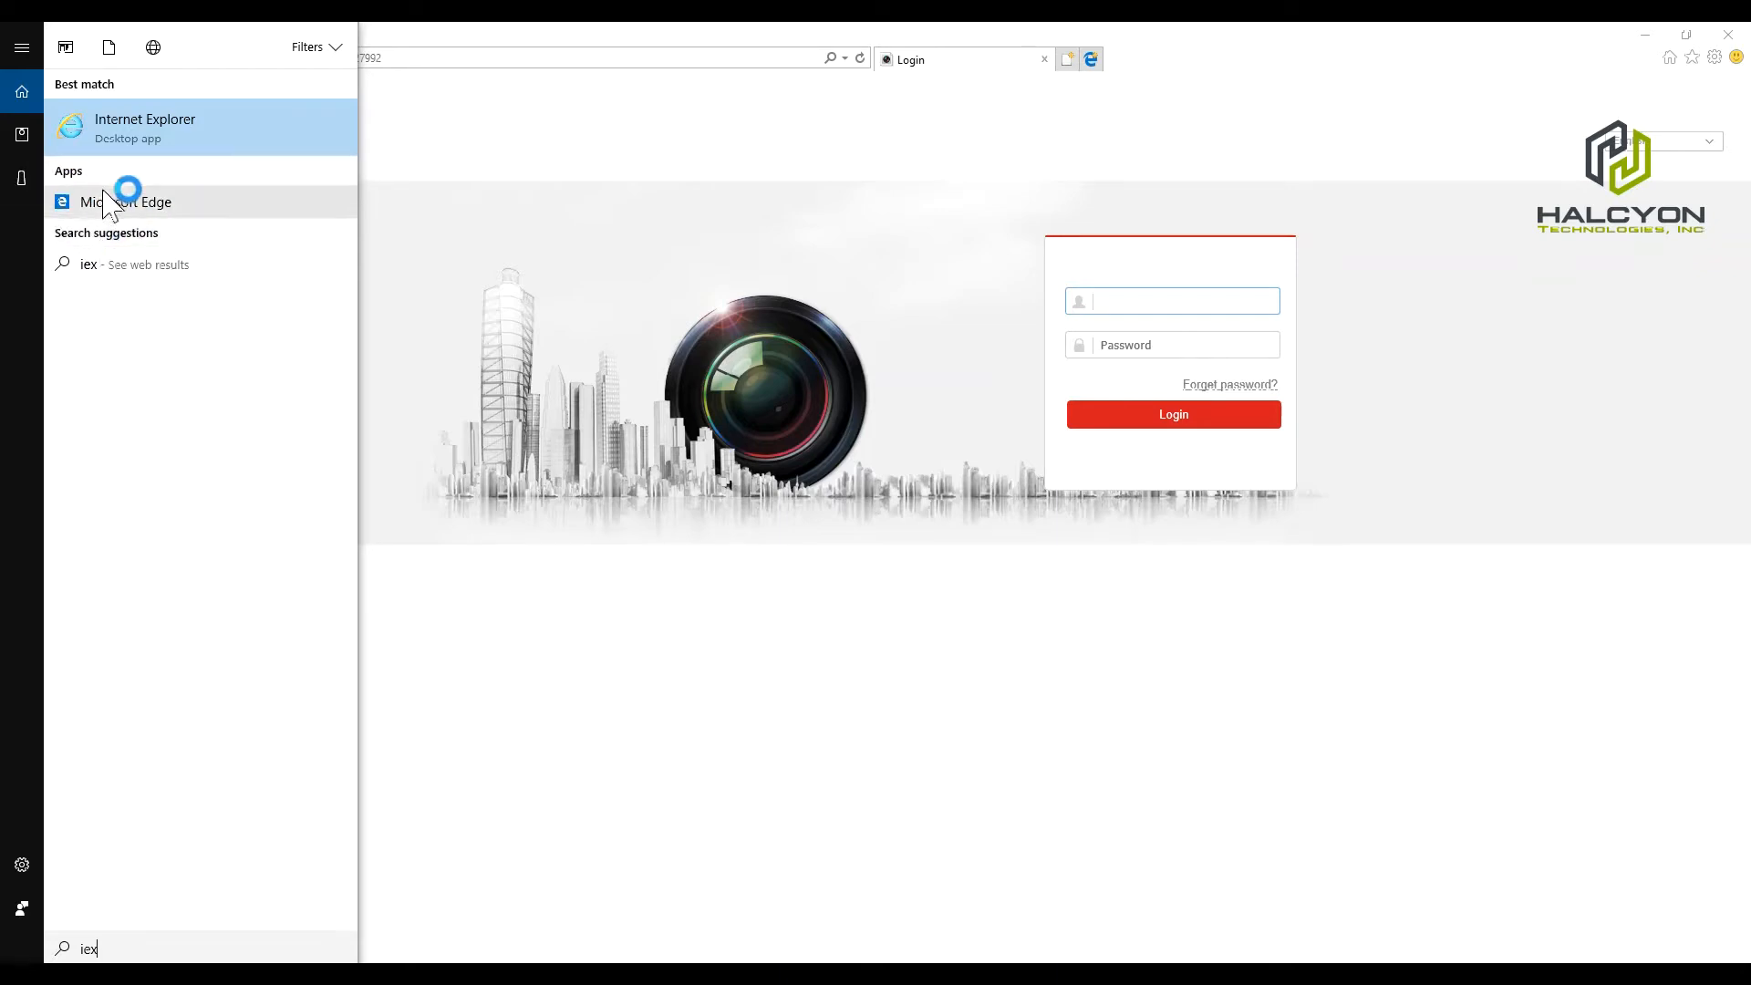
pyautogui.moveTo(214, 335)
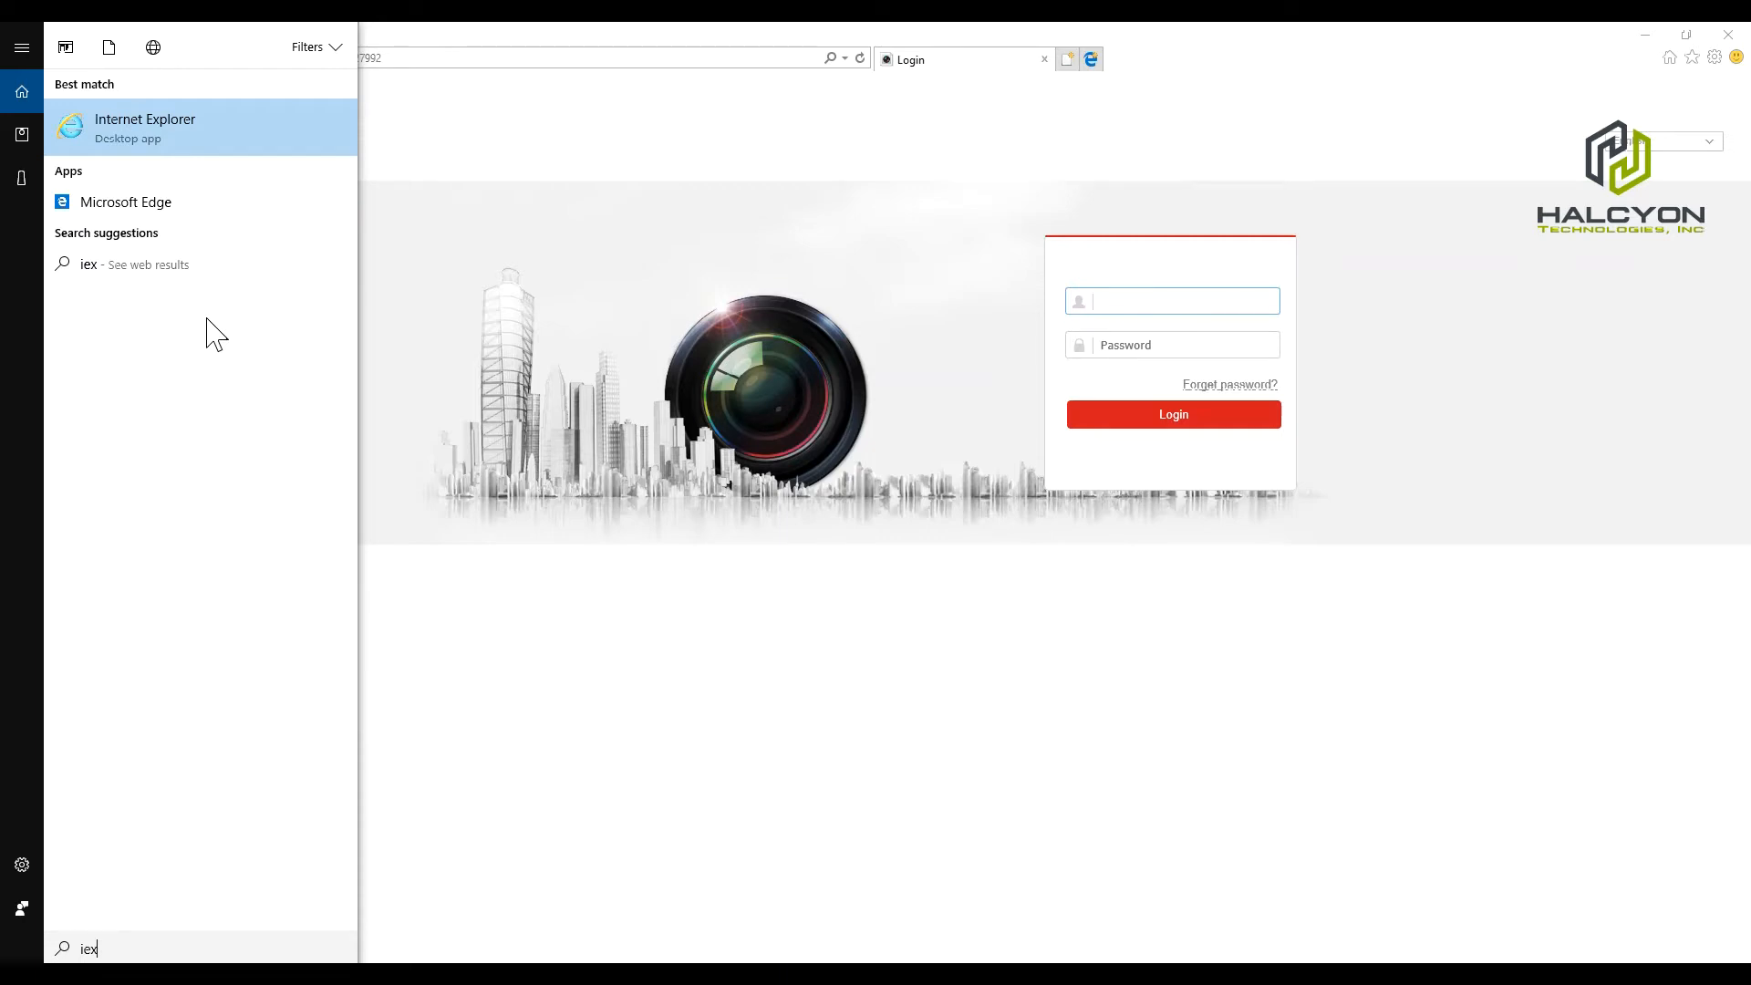
pyautogui.moveTo(490, 134)
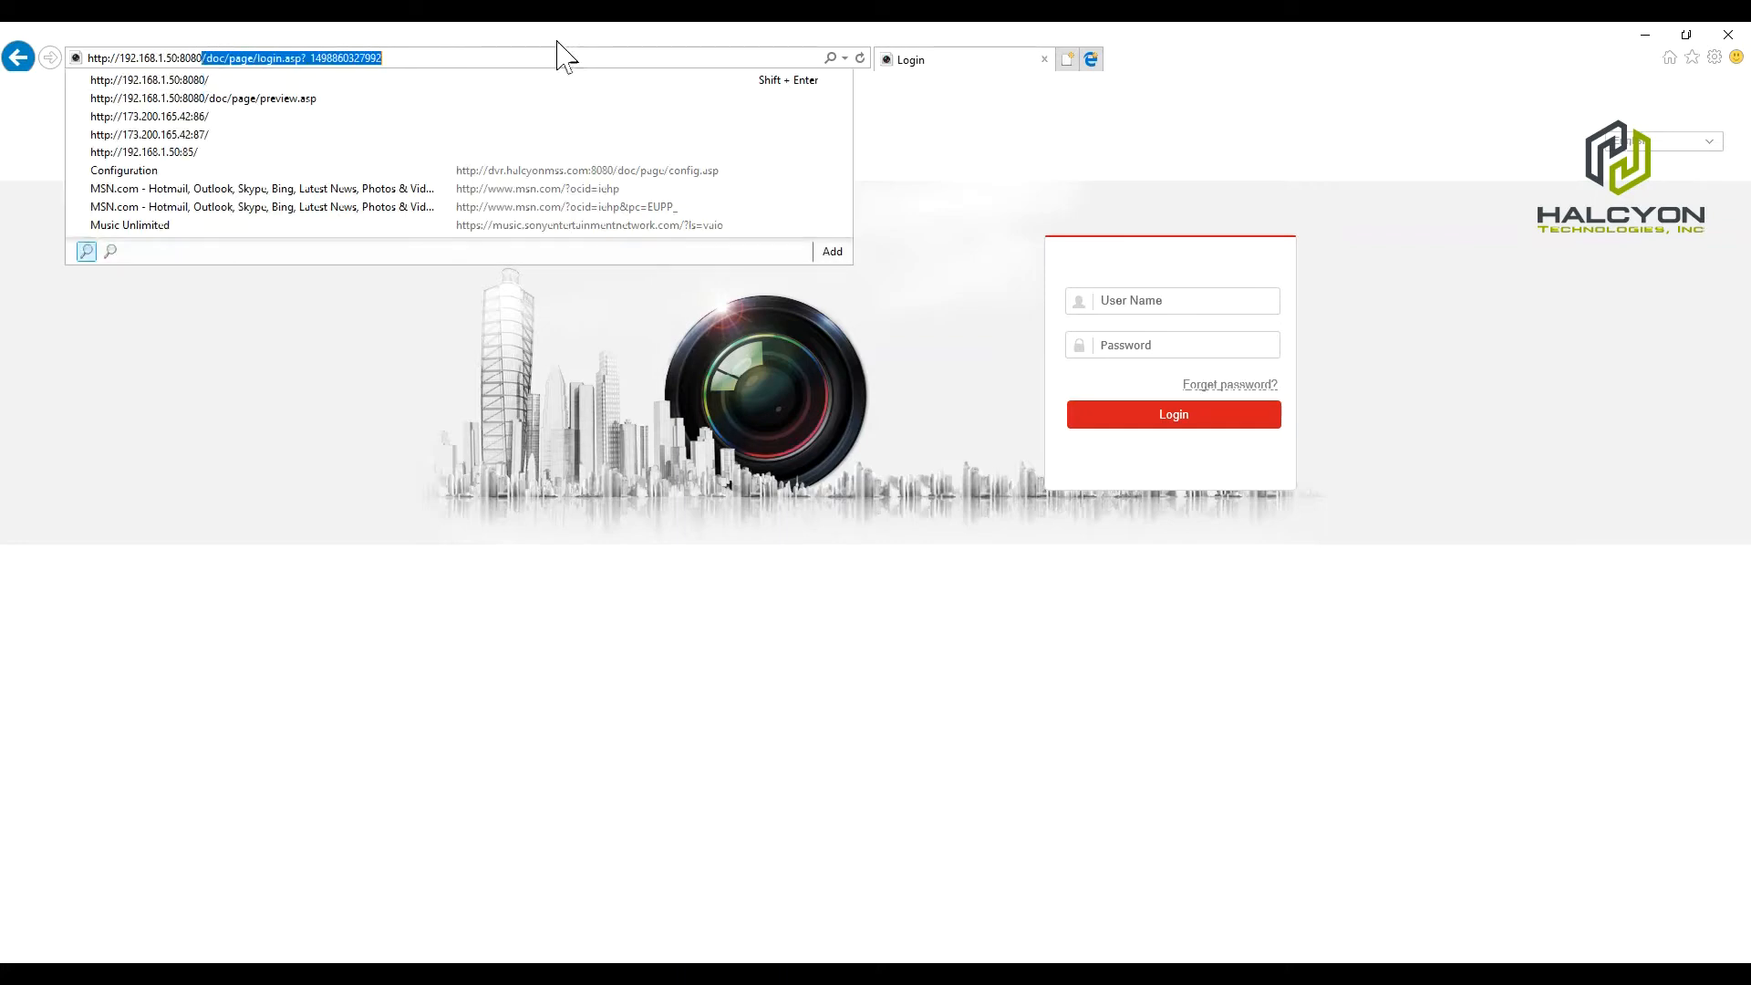
# Log in to the DVR as user 'admin' to reach the Live View page.
pyautogui.click(1171, 301)
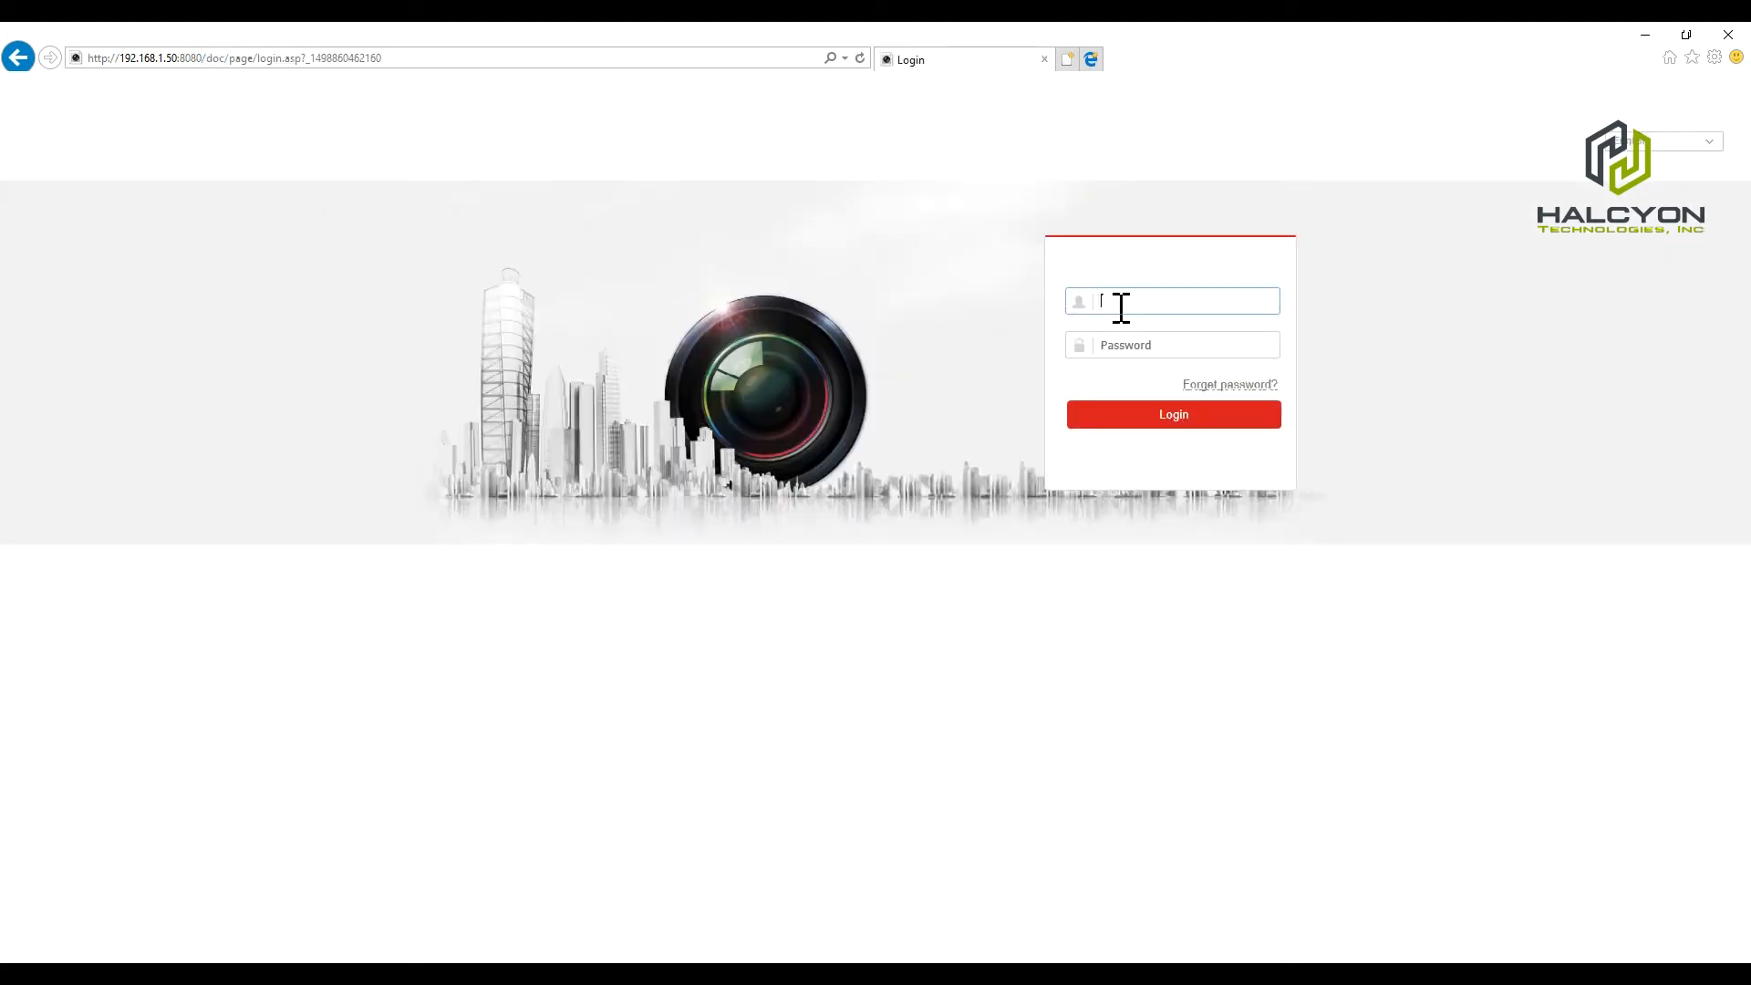
pyautogui.write('admin')
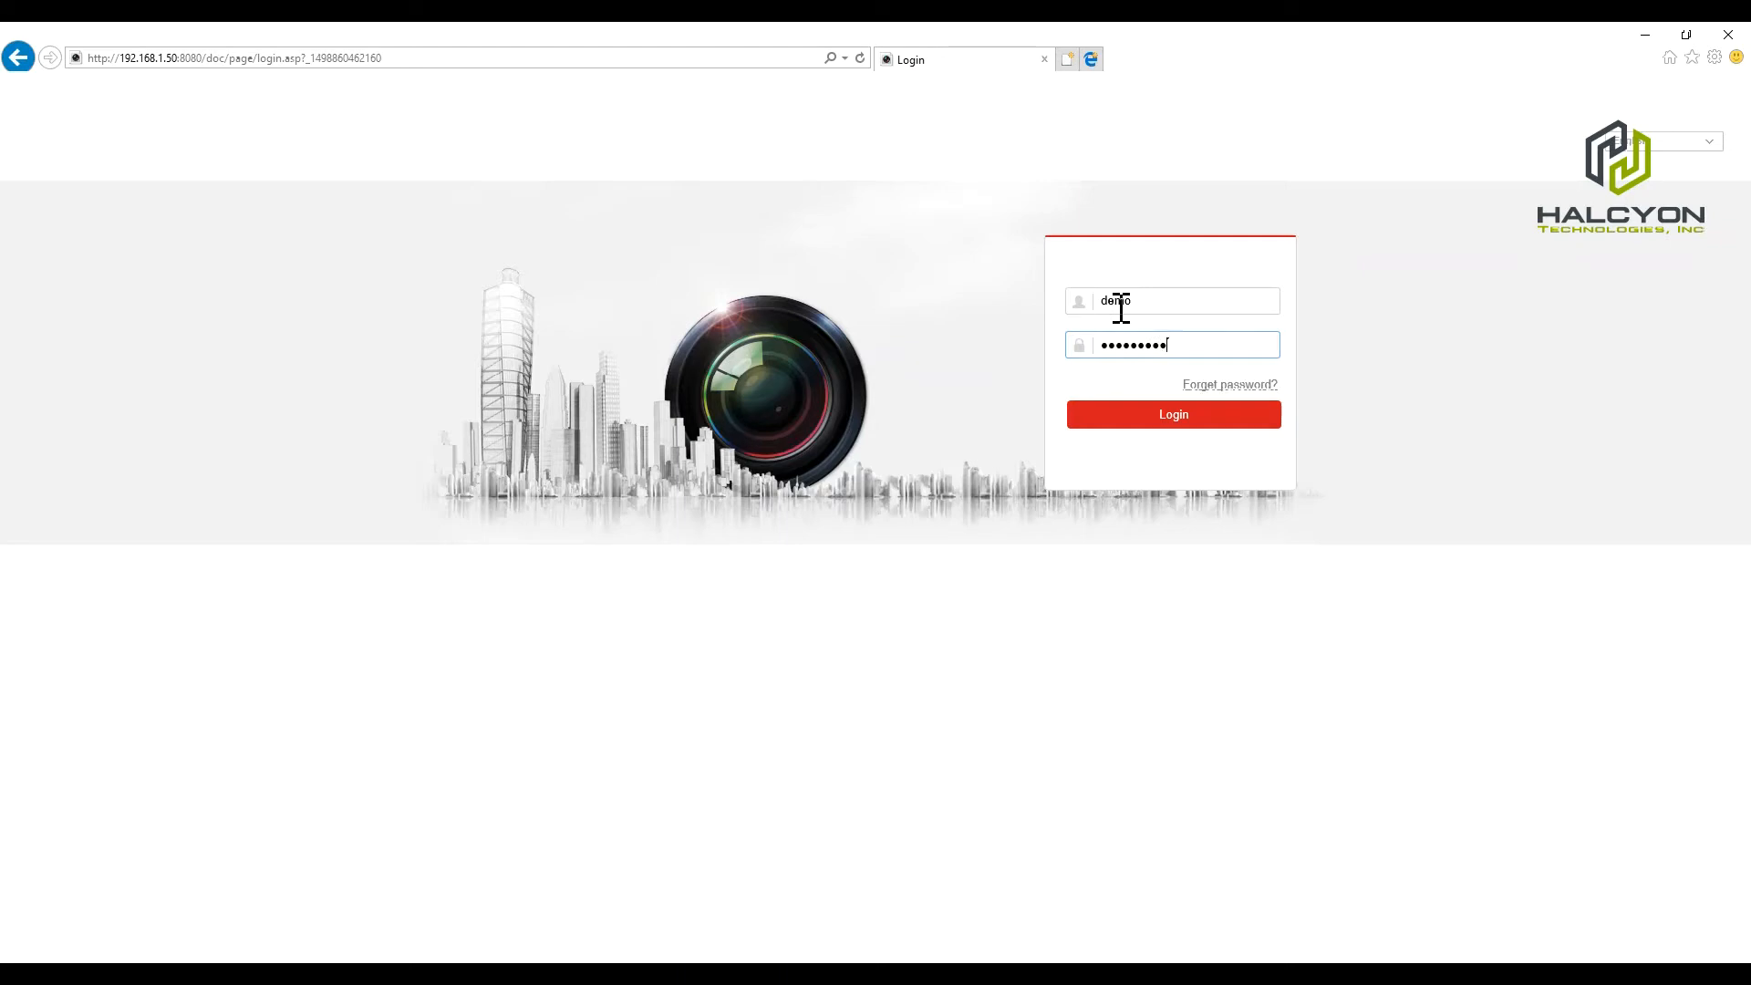
pyautogui.click(1173, 414)
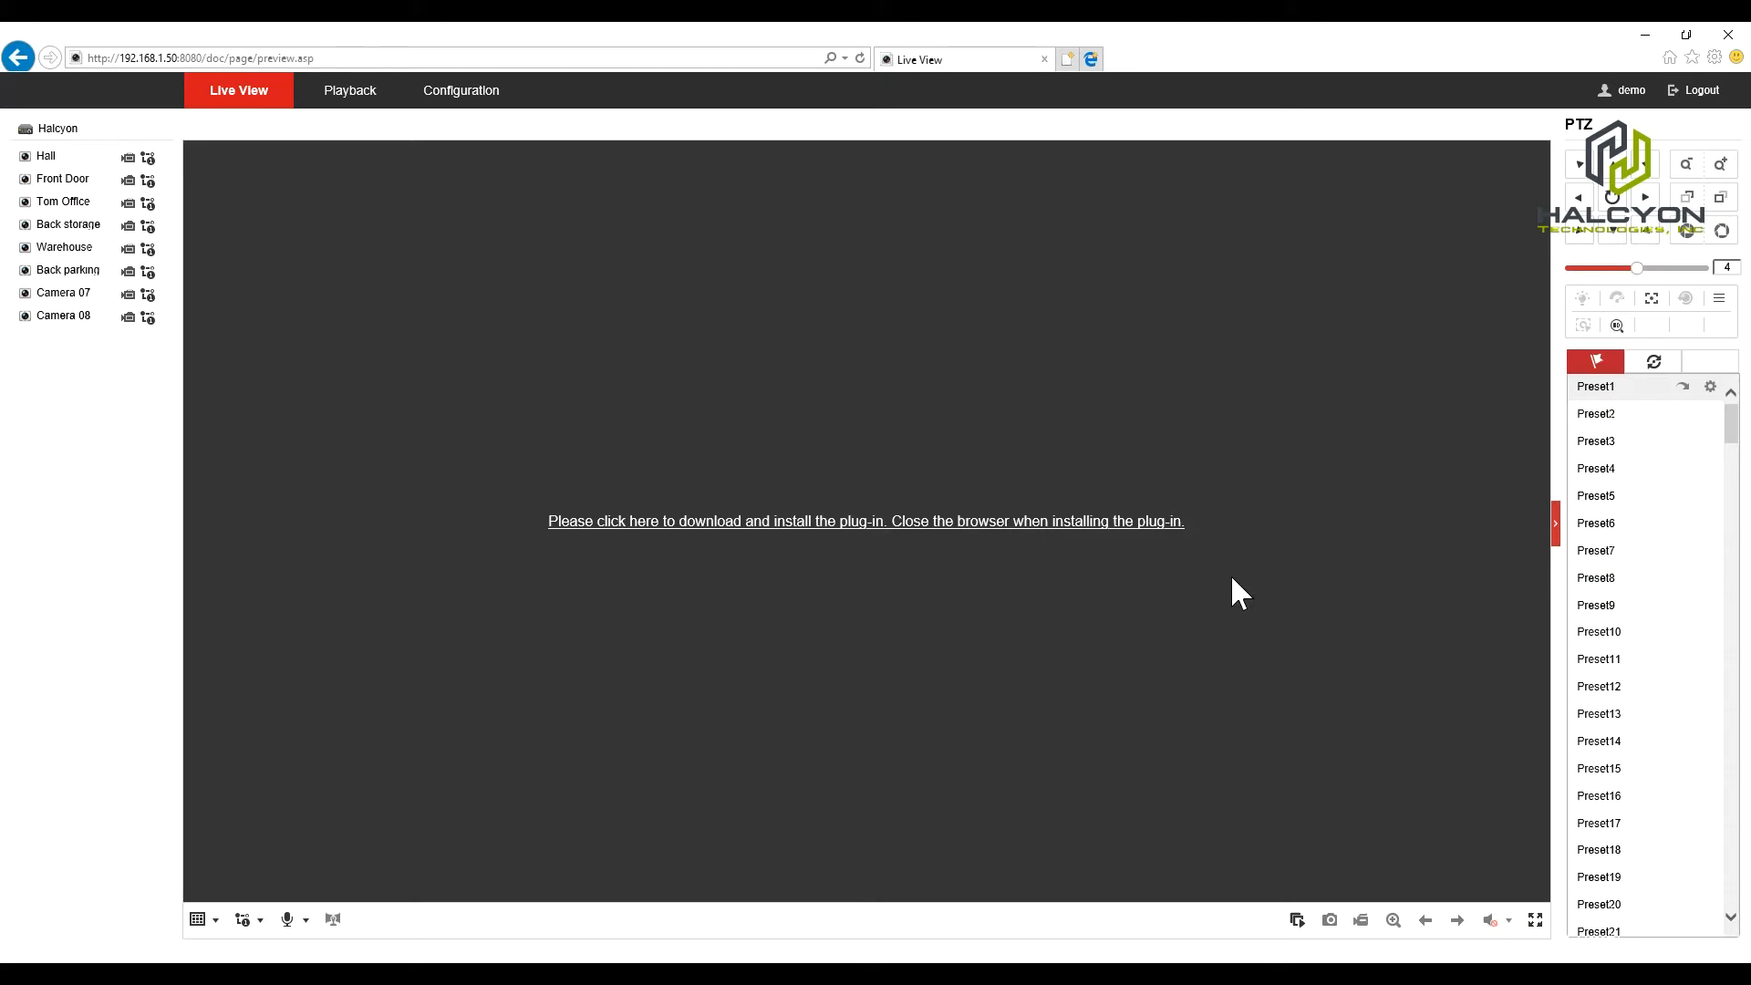
pyautogui.moveTo(525, 650)
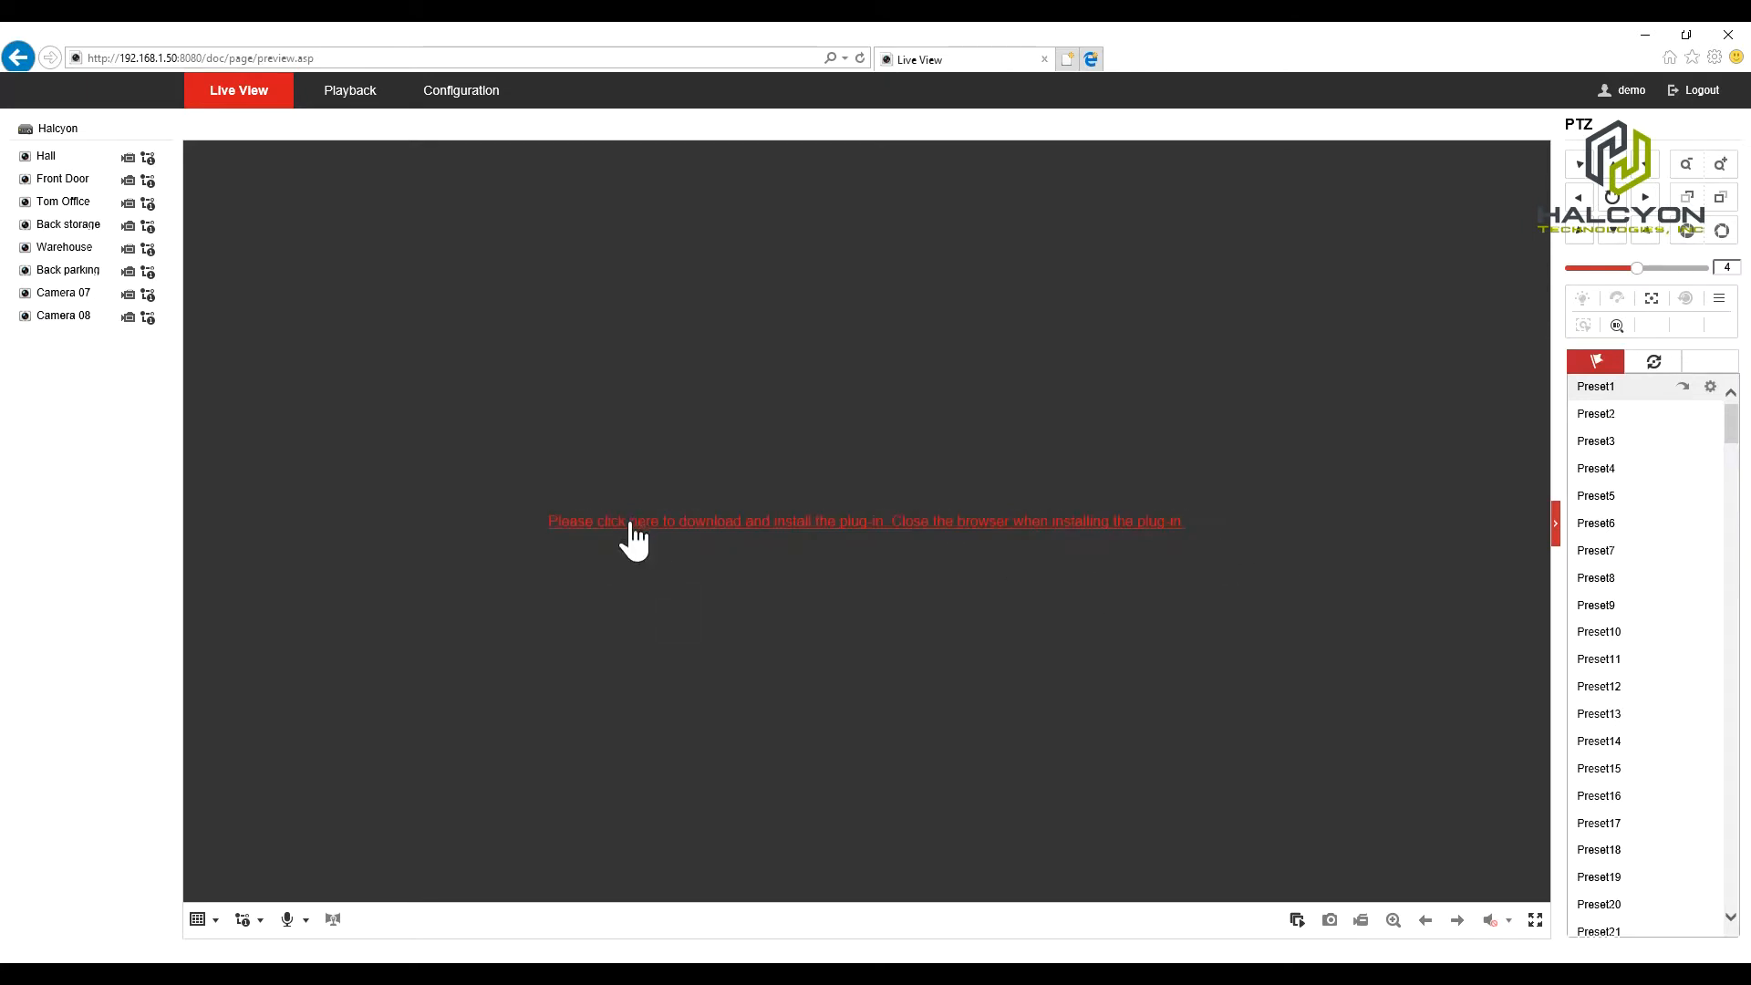
# Download the WebComponents plug-in from the prompt link and run its installer.
pyautogui.click(637, 522)
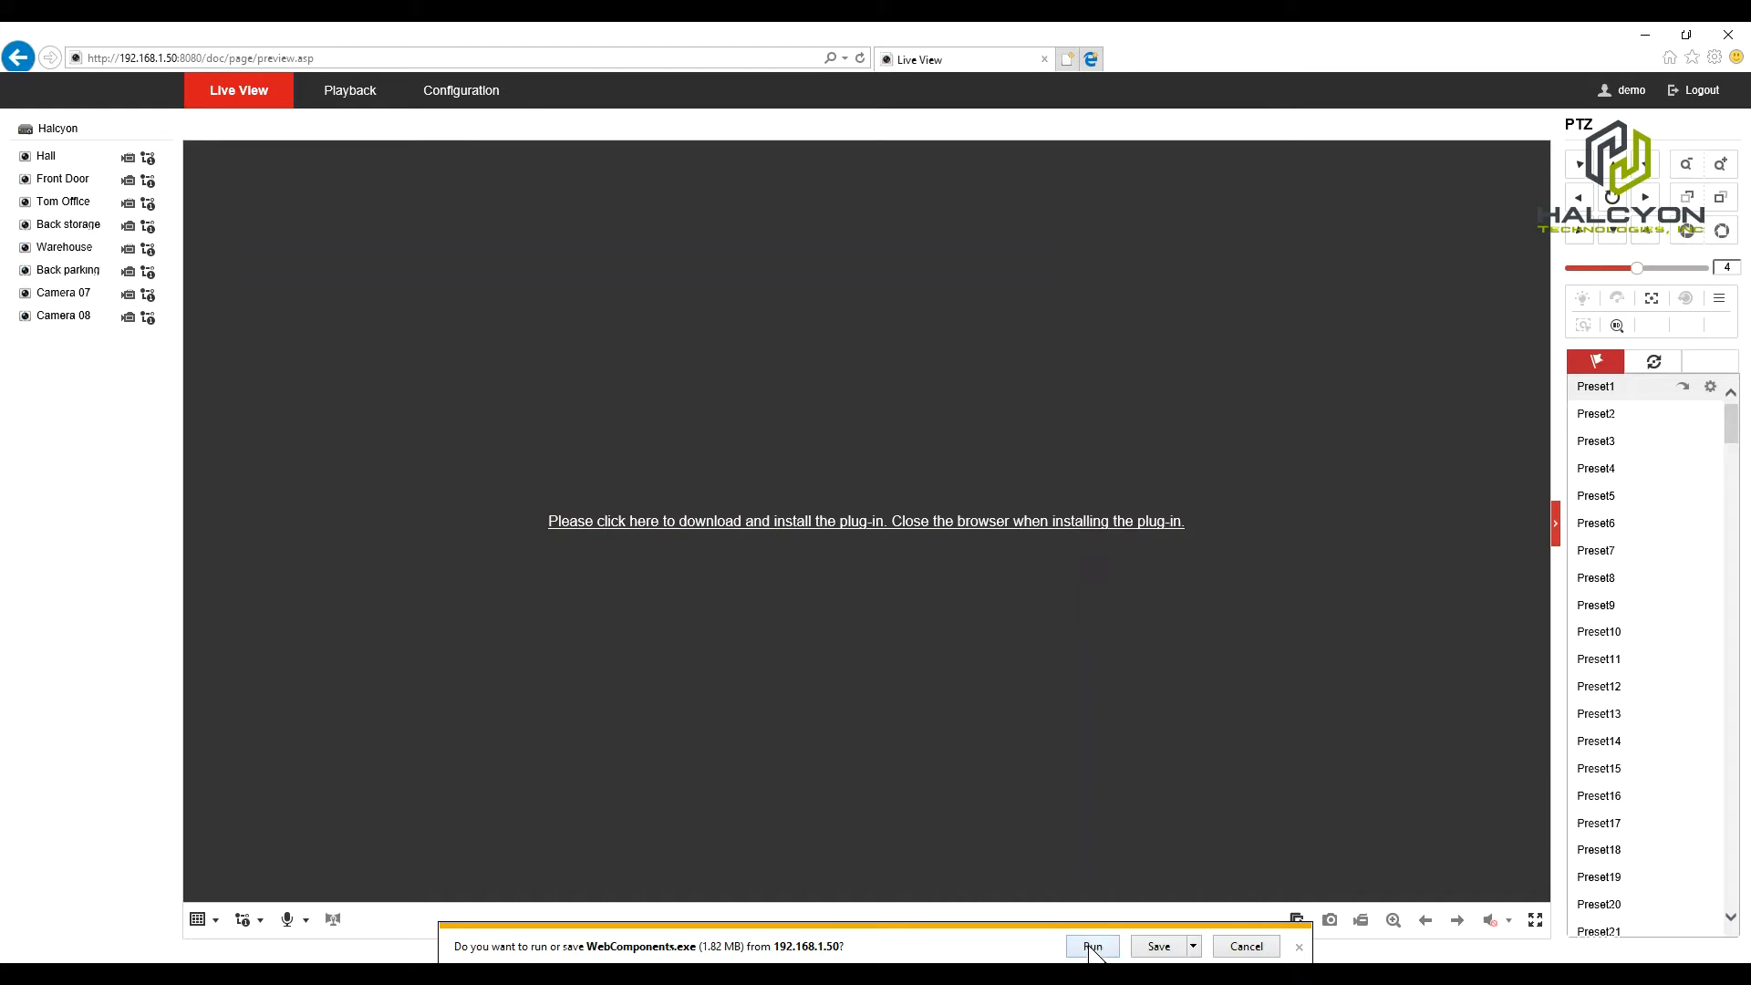
pyautogui.click(1090, 947)
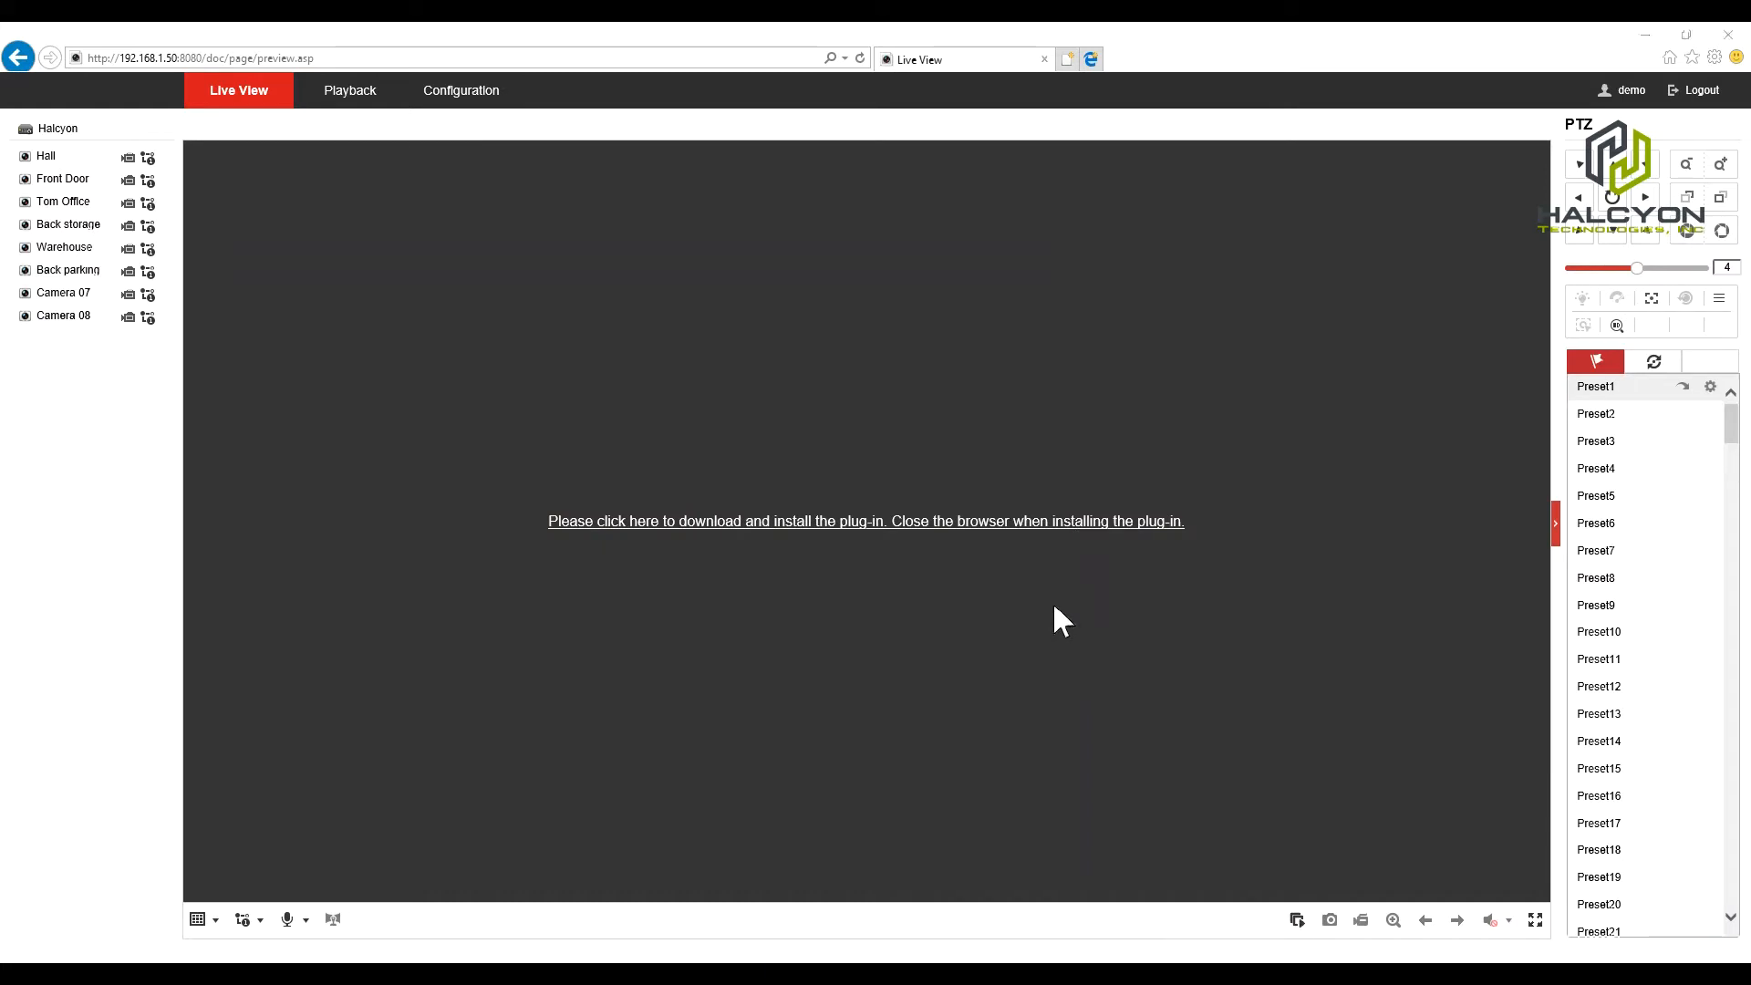
pyautogui.click(864, 520)
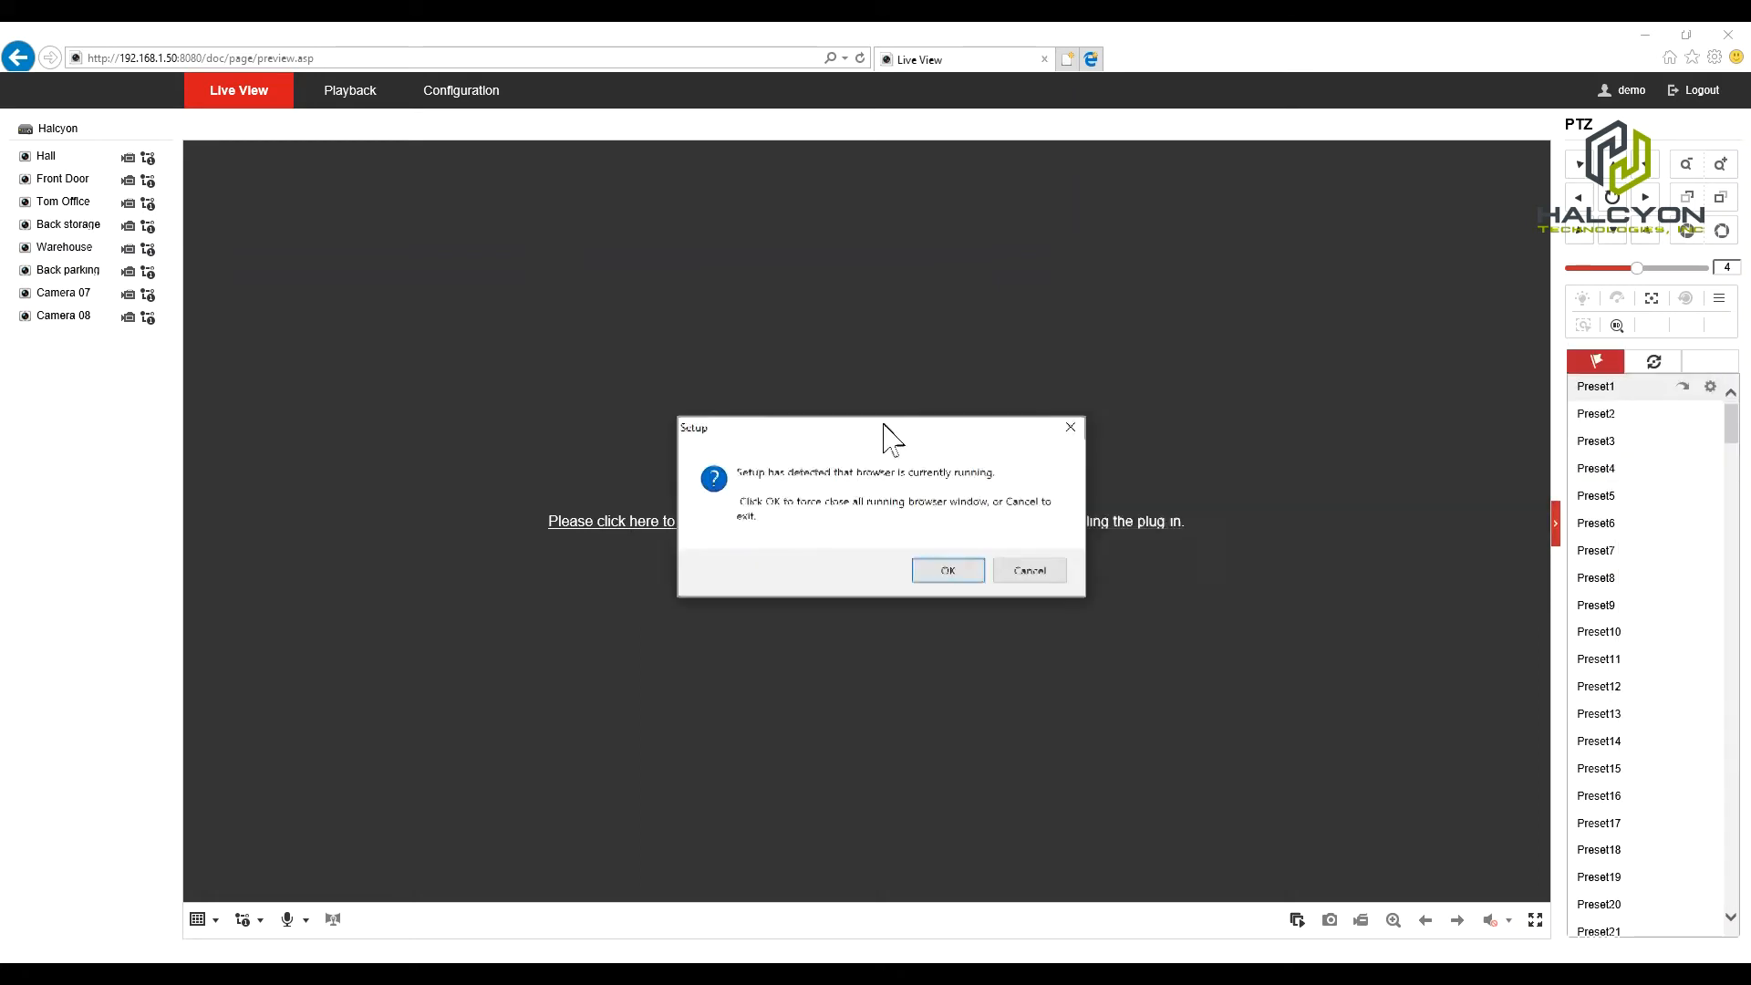
# Let Web Components Setup force-close the browser, install, and finish.
pyautogui.moveTo(883, 427); pyautogui.dragTo(782, 421)
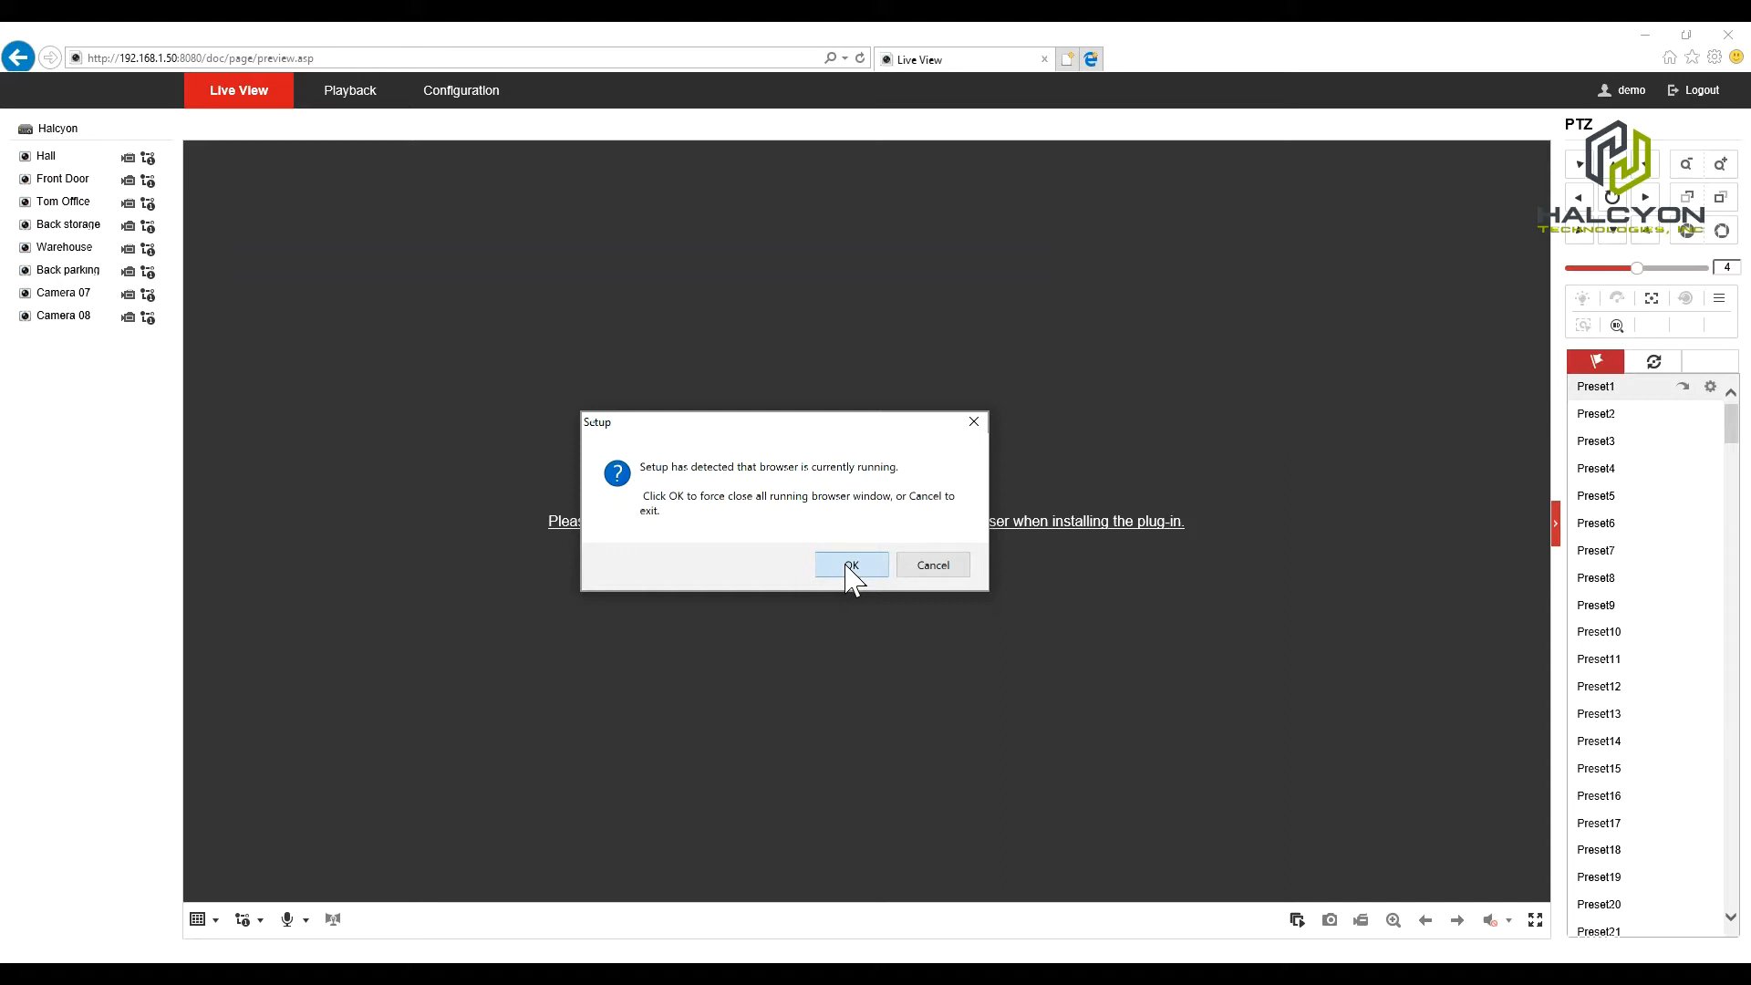
pyautogui.click(852, 564)
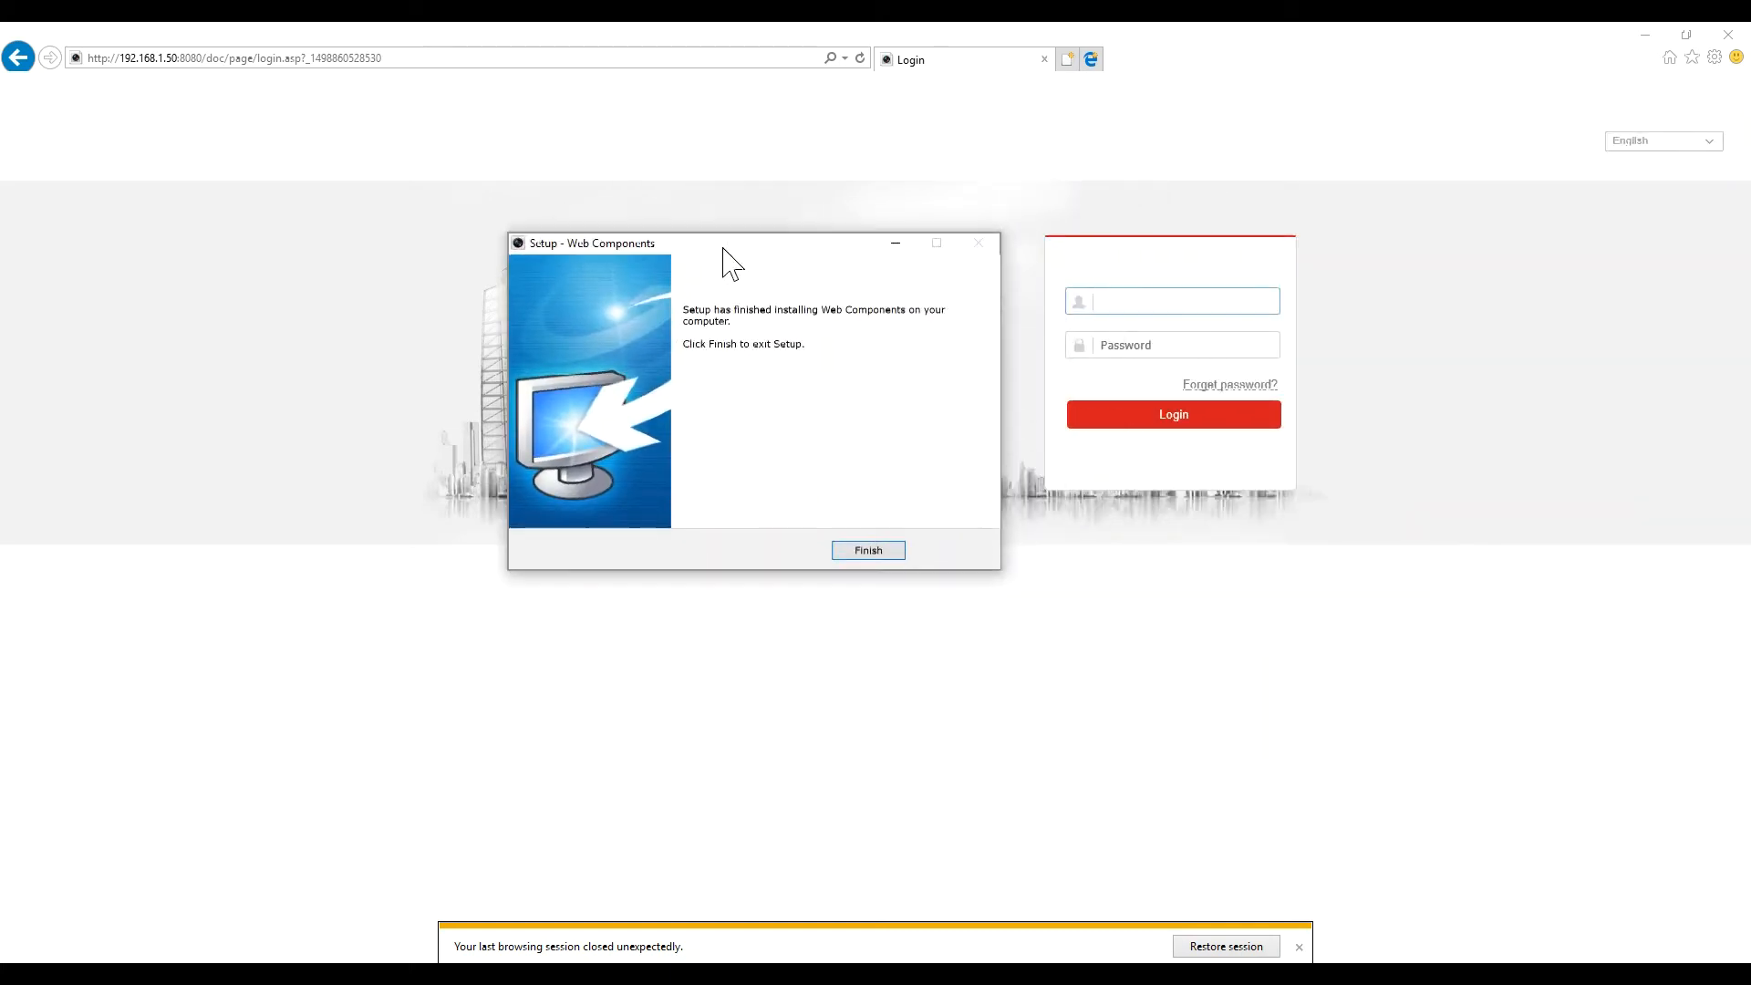
pyautogui.click(868, 549)
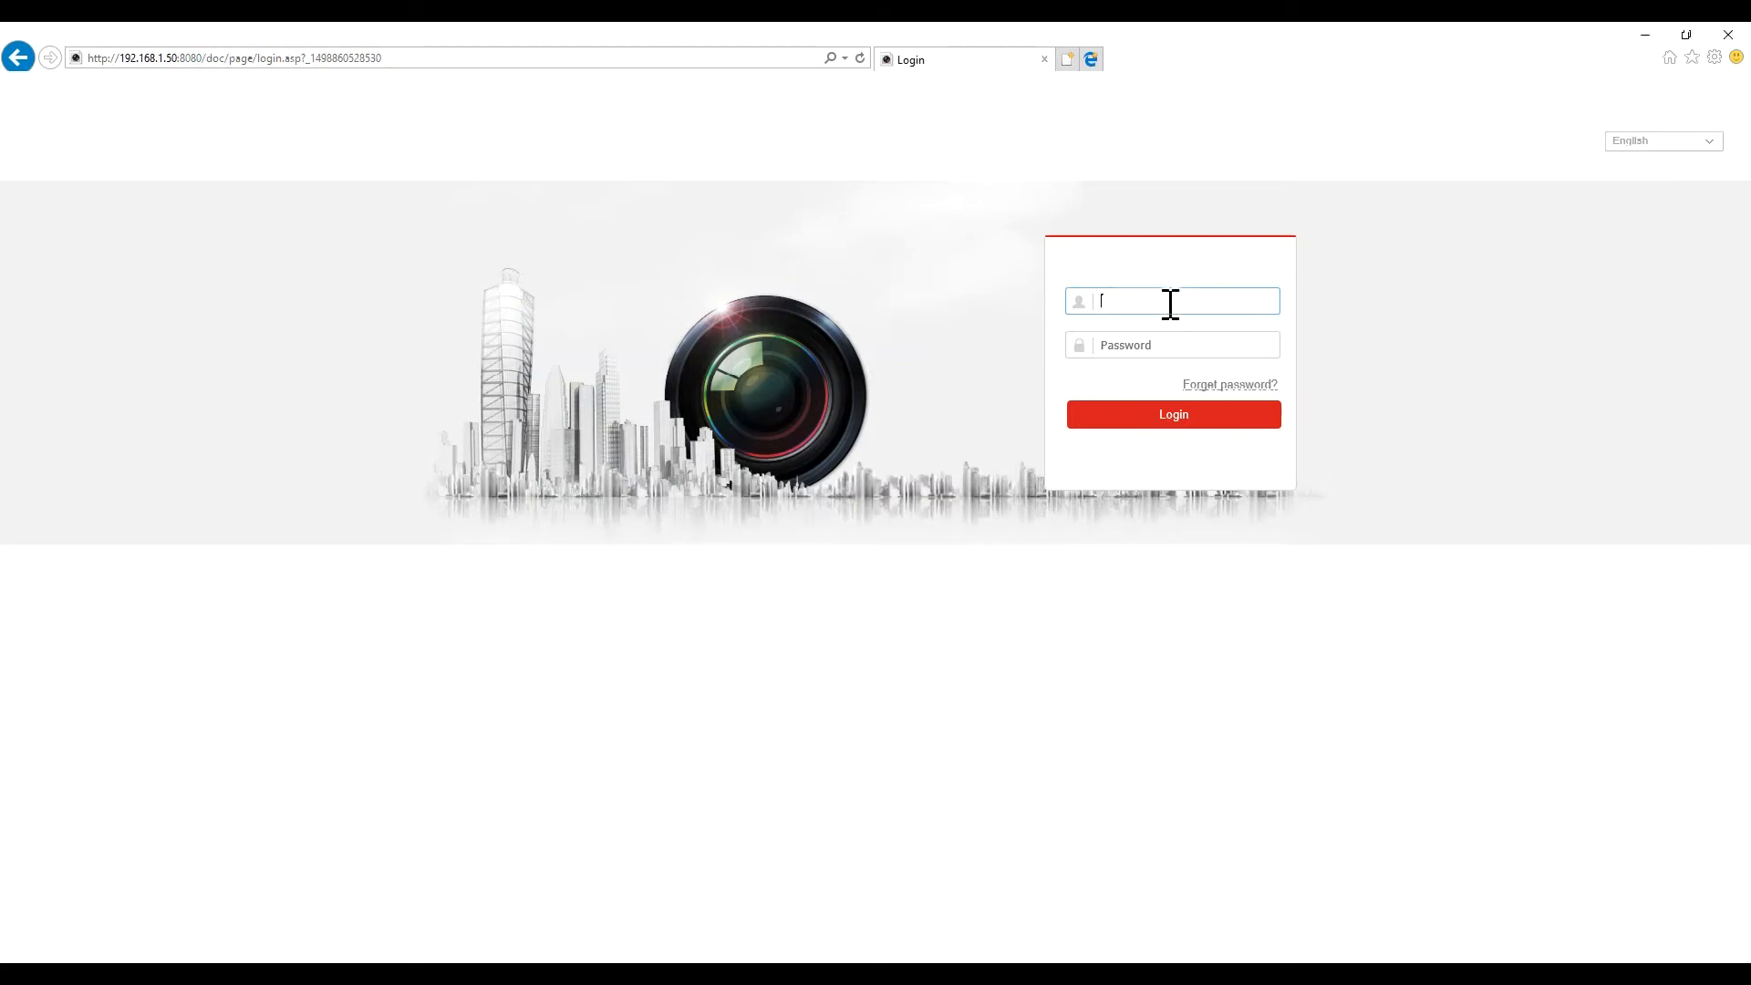
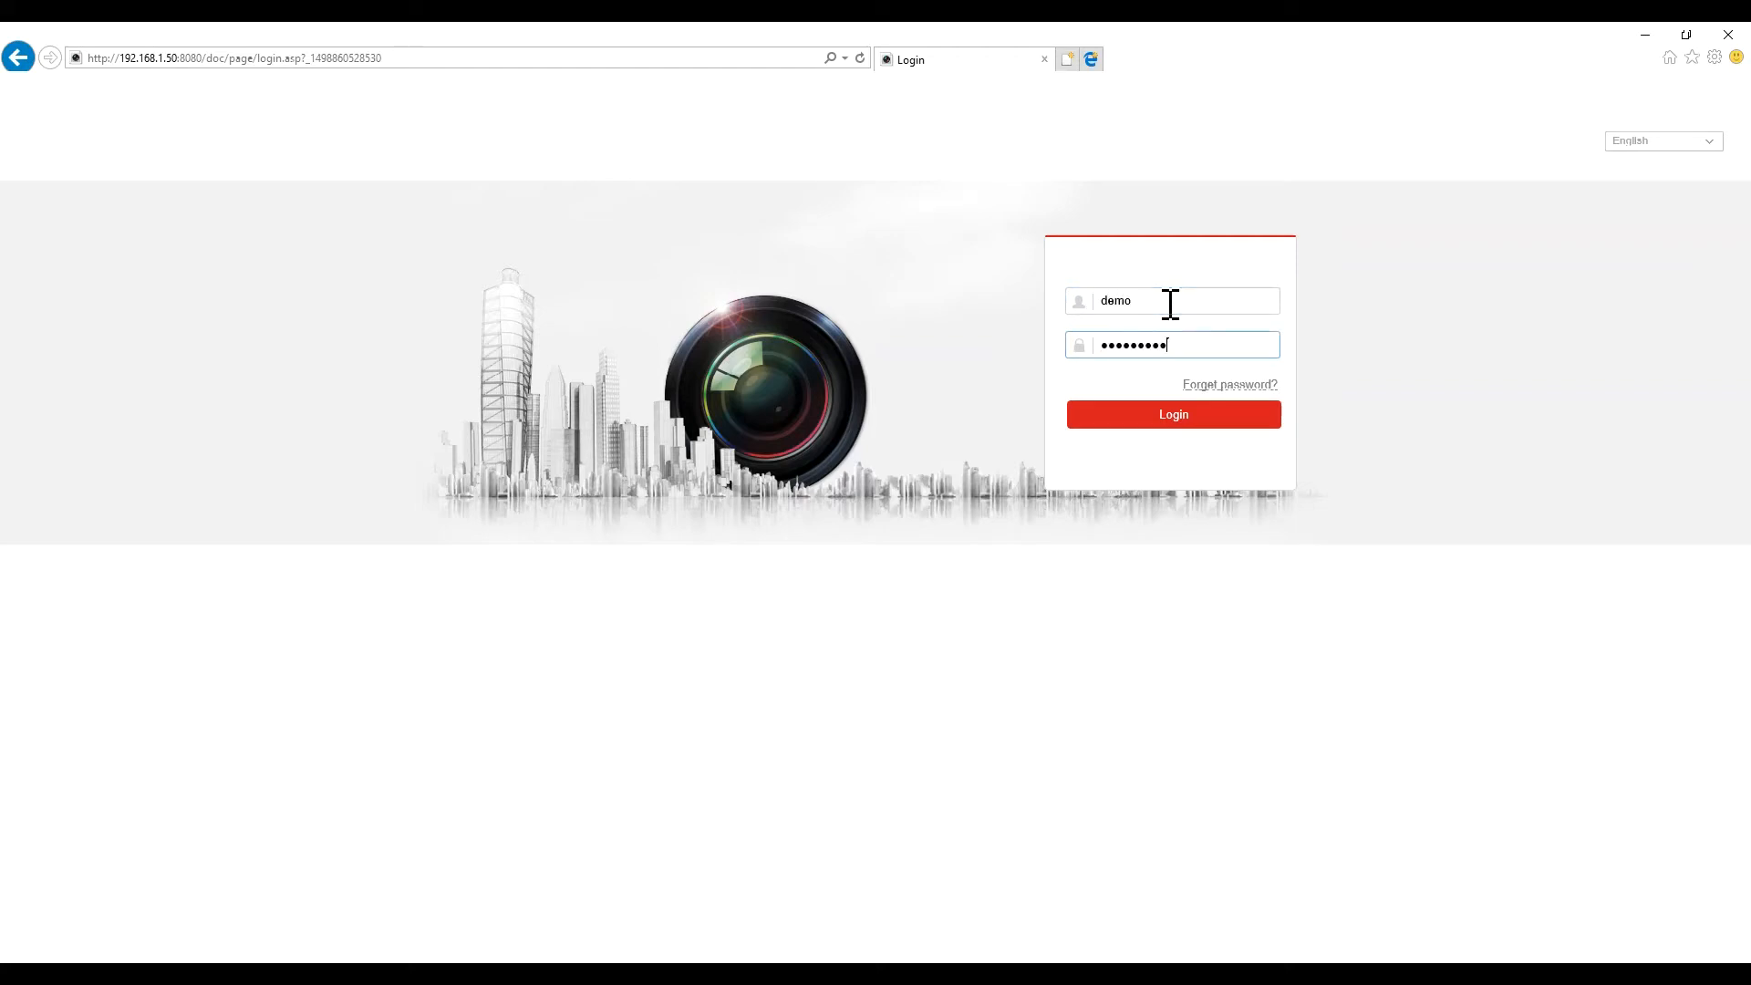
pyautogui.click(1173, 414)
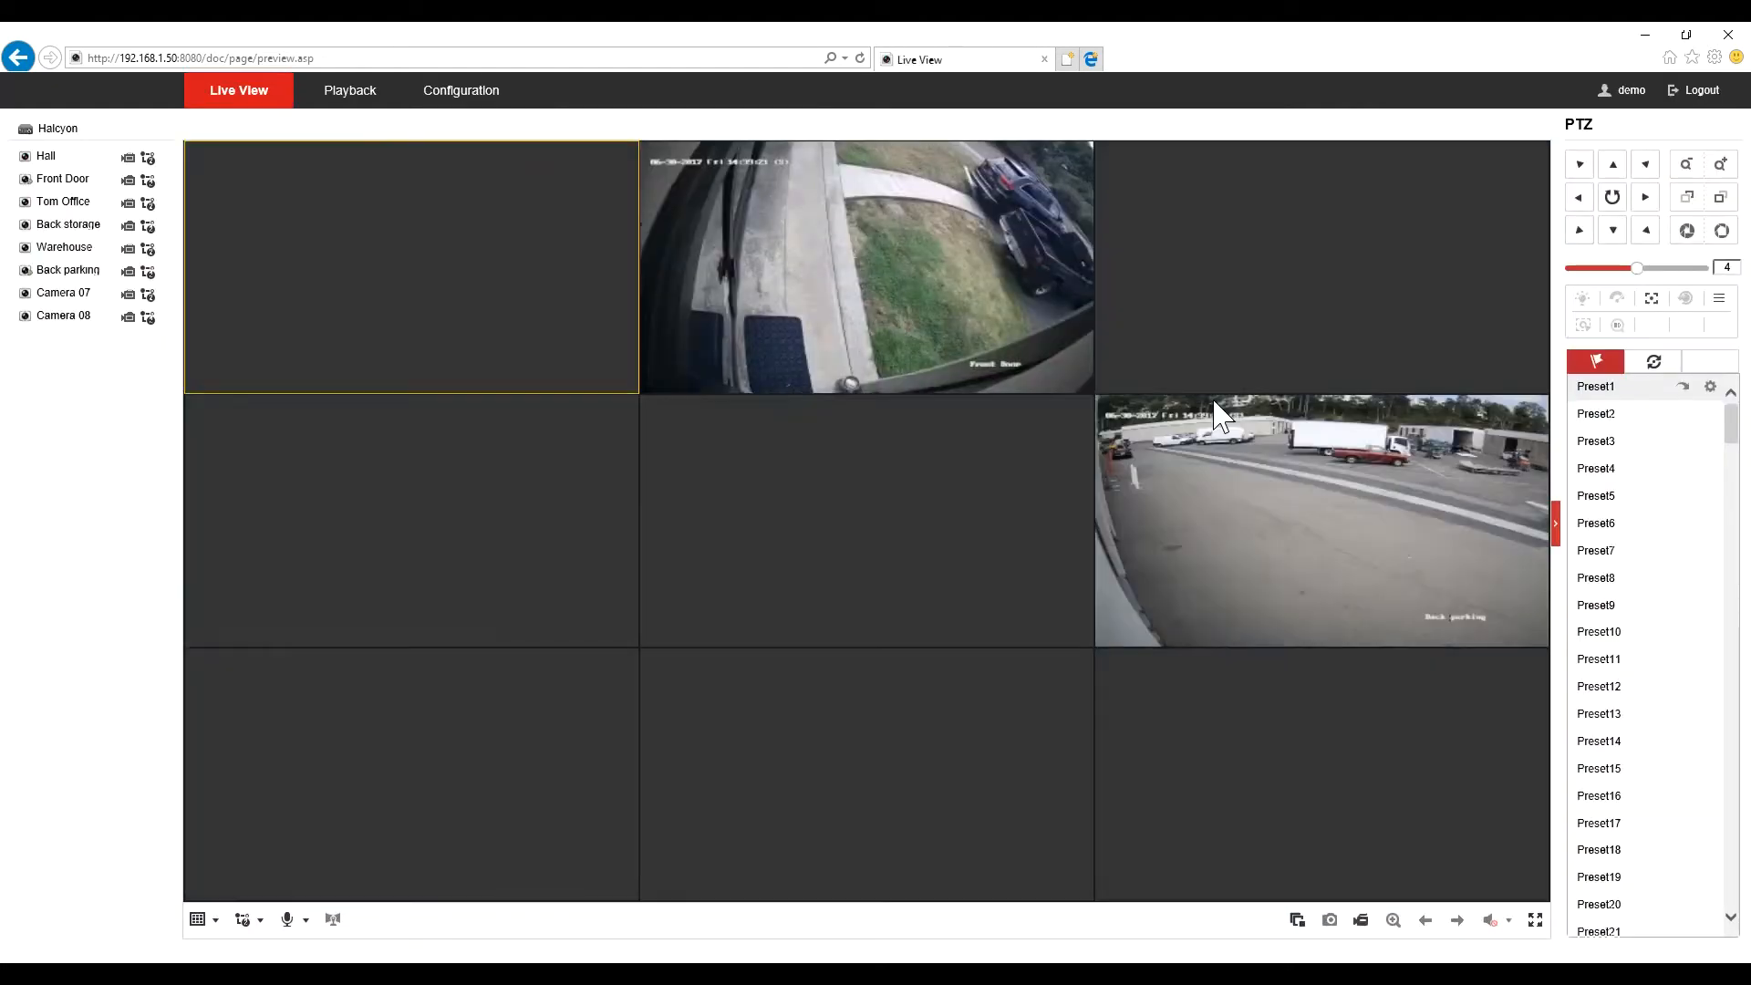
pyautogui.moveTo(436, 122)
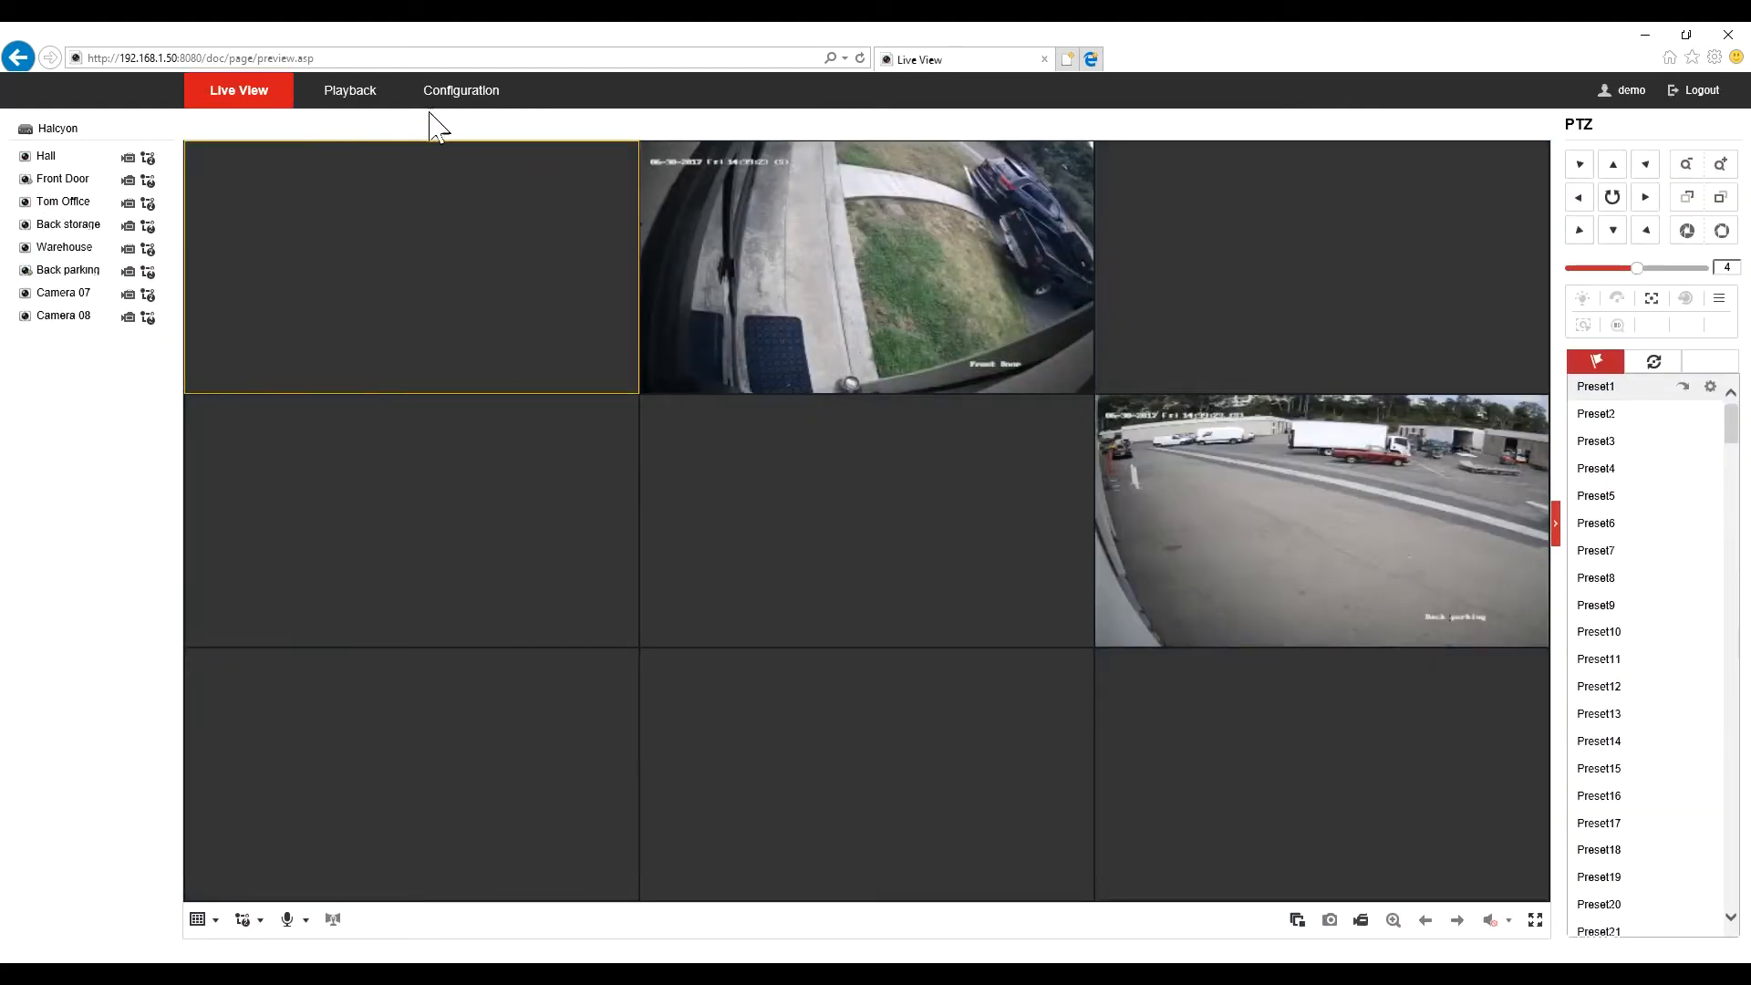
# Reach Configuration > Local settings and leave Live View stream type on Sub Stream after trying Main Stream.
pyautogui.click(459, 91)
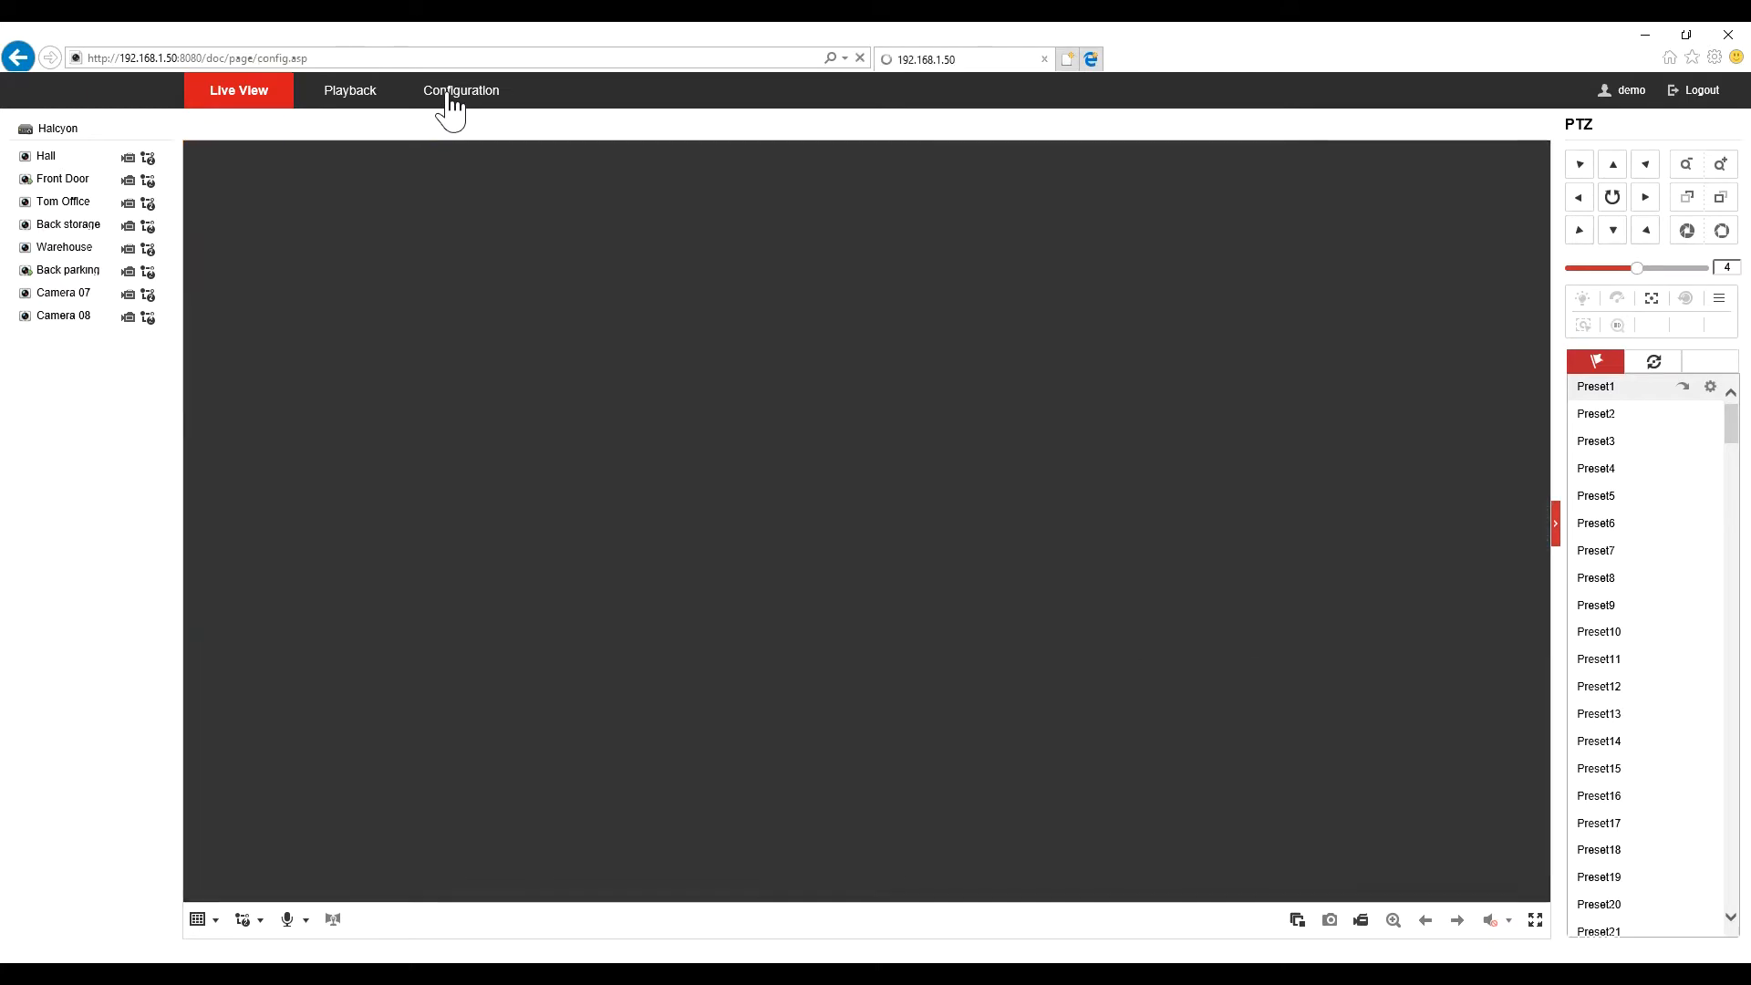
pyautogui.click(459, 91)
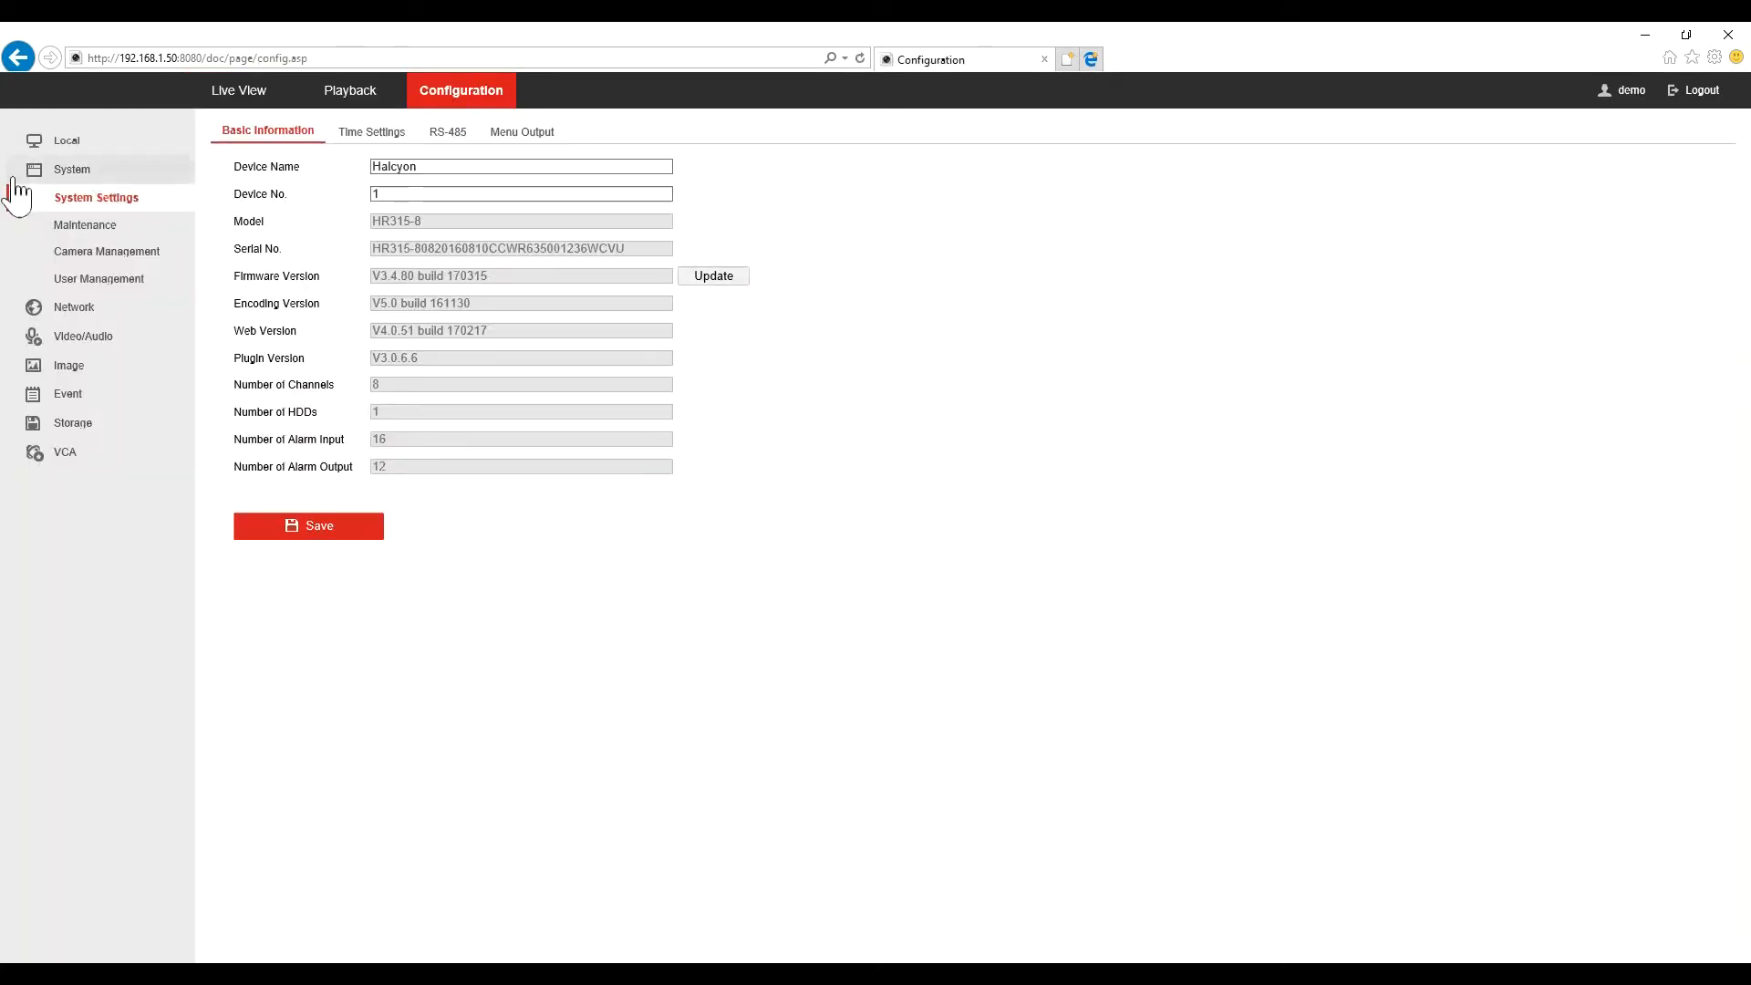
pyautogui.click(65, 141)
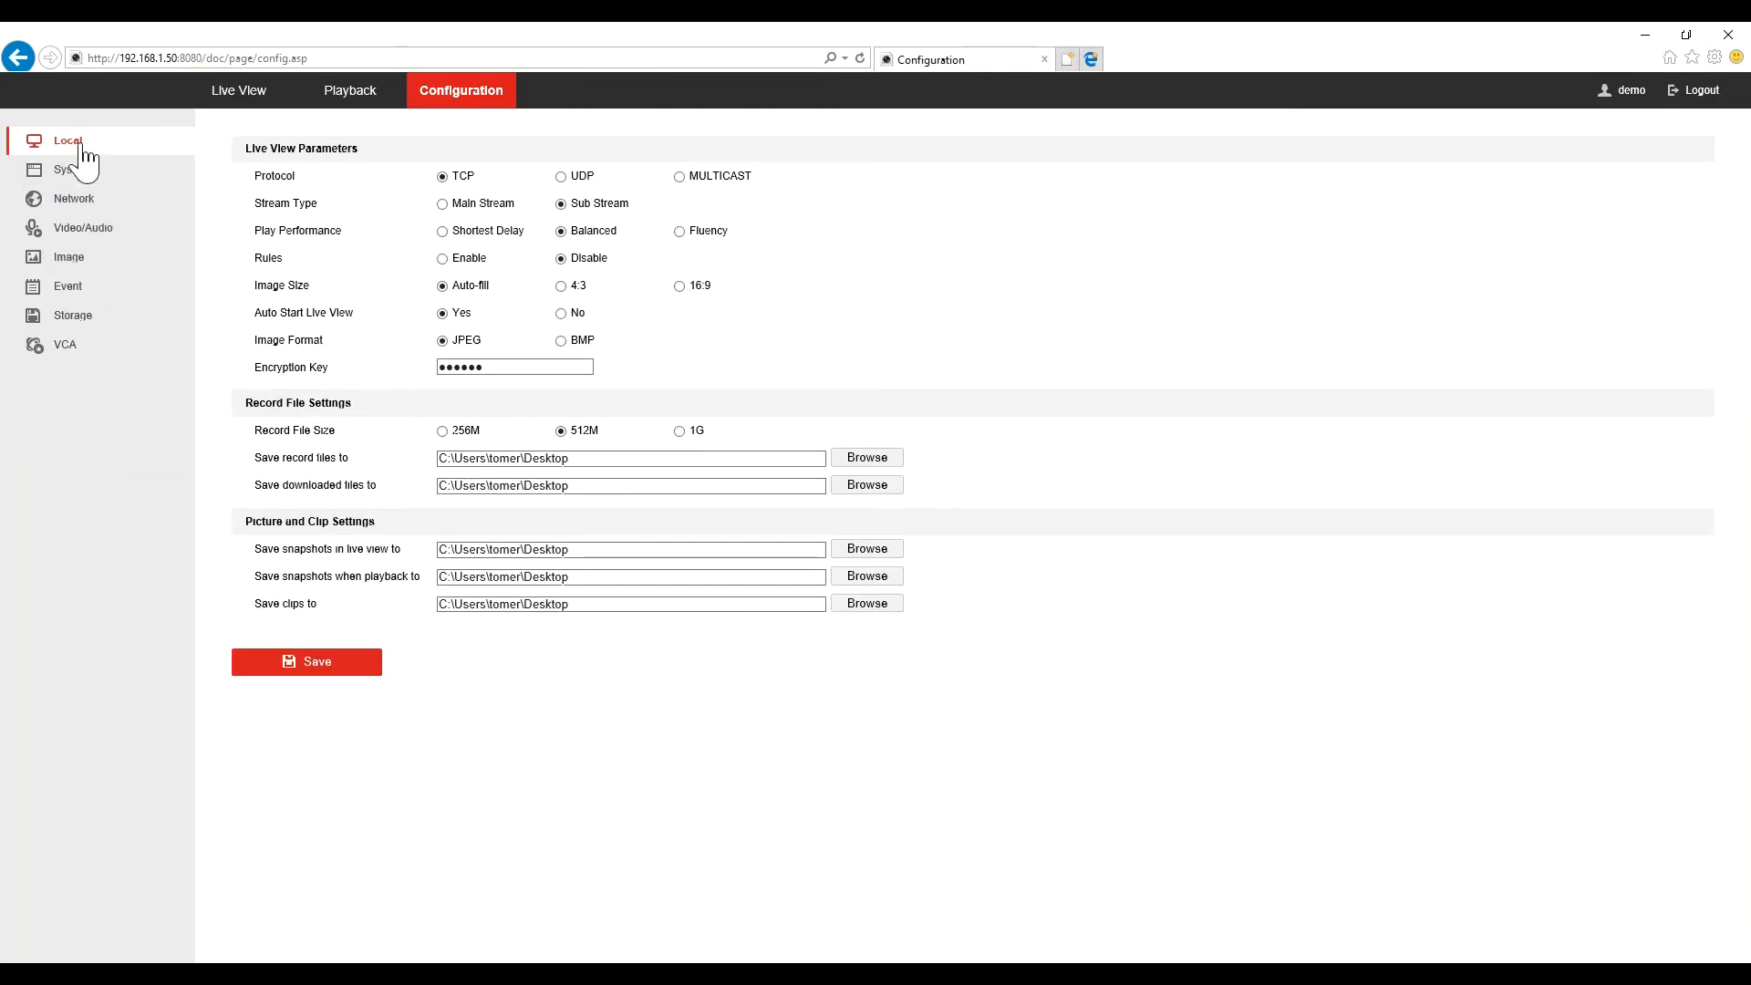
pyautogui.doubleClick(286, 203)
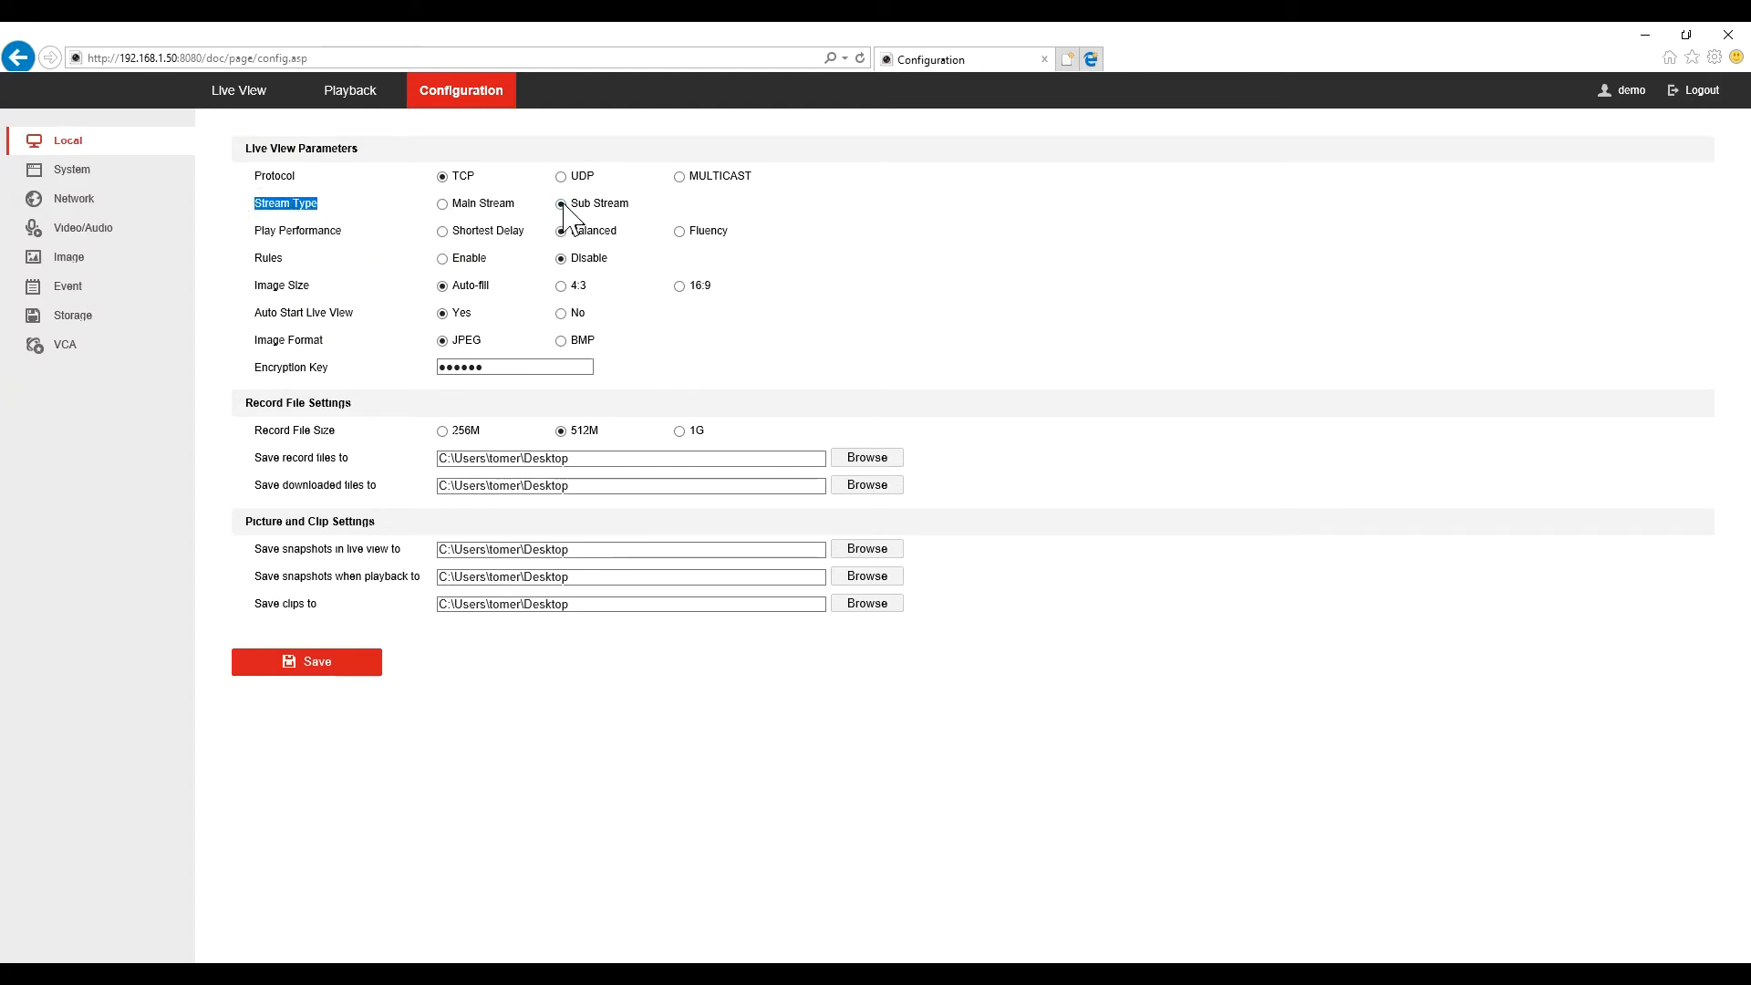
pyautogui.click(444, 202)
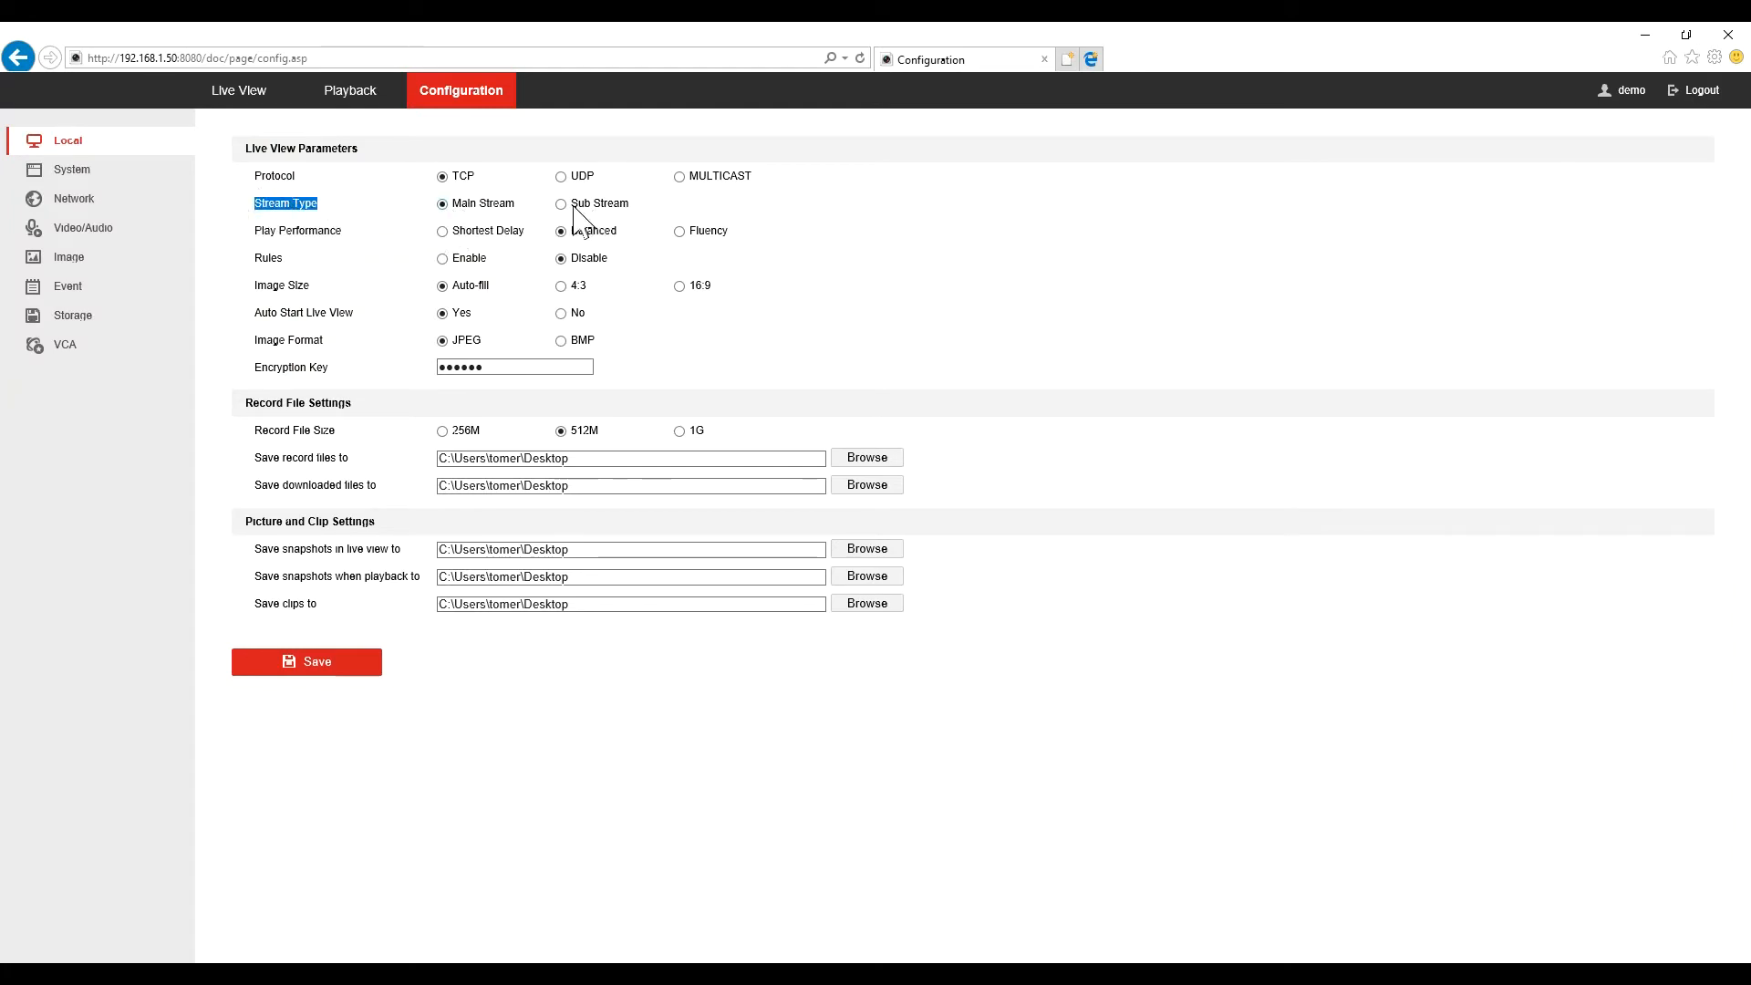
pyautogui.click(560, 203)
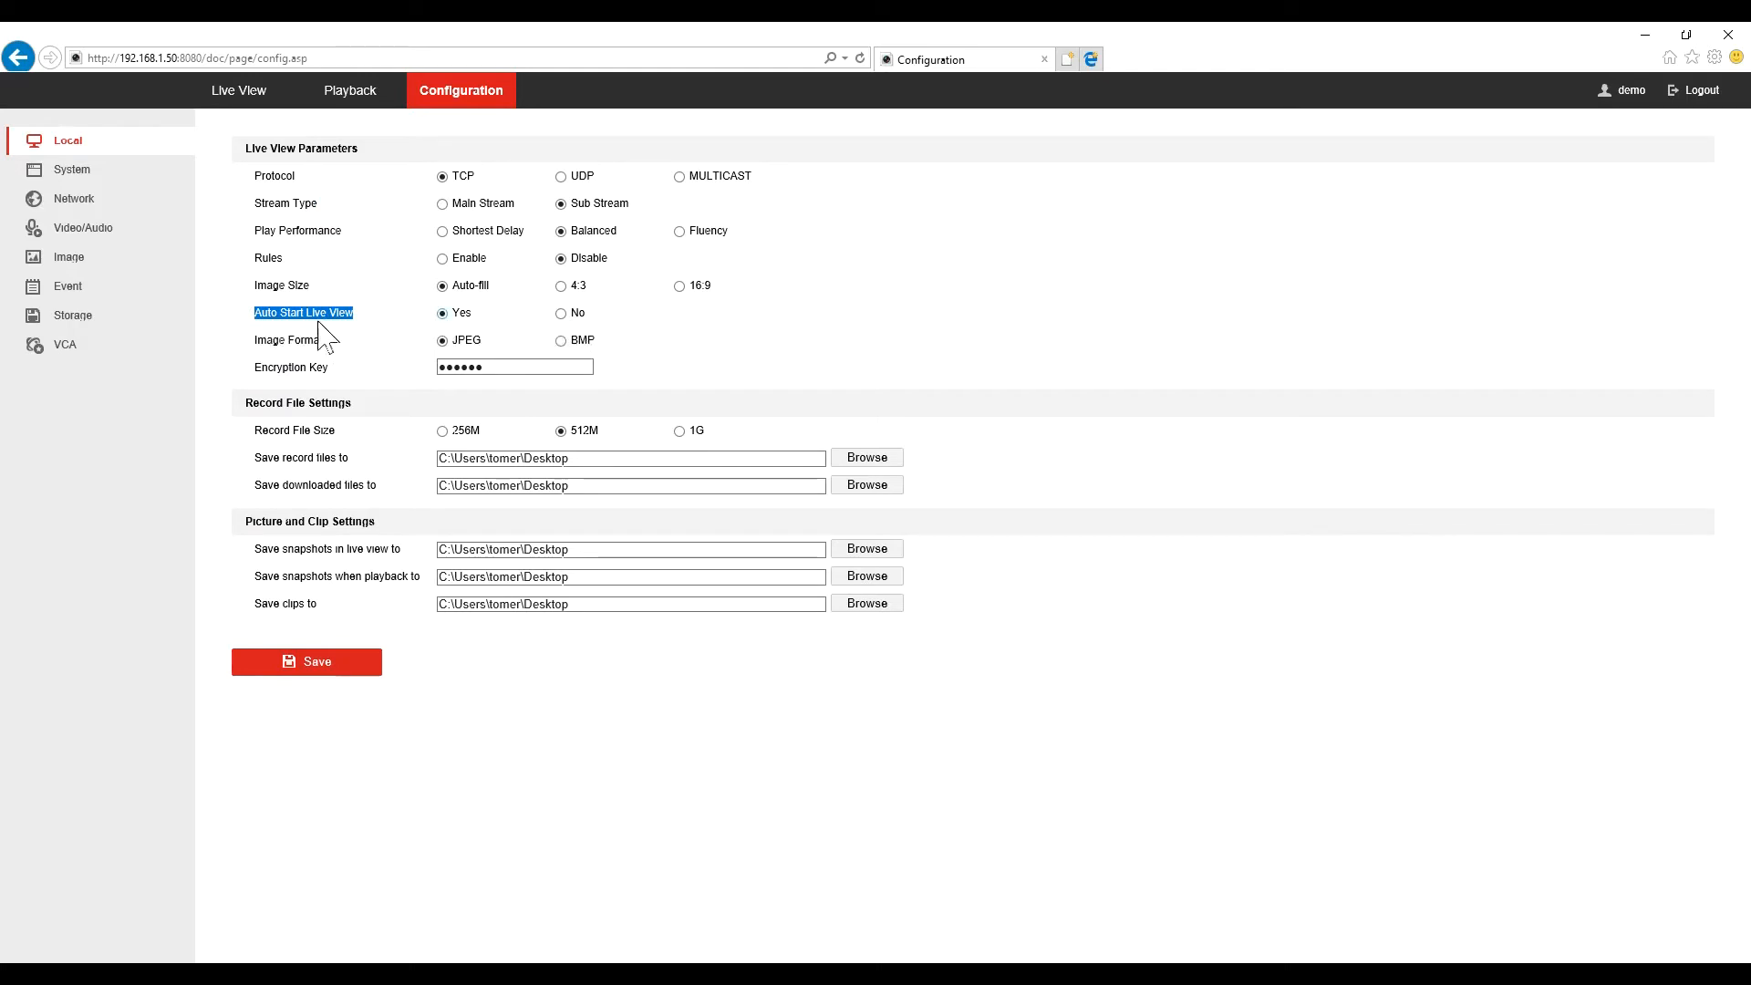
pyautogui.moveTo(377, 405)
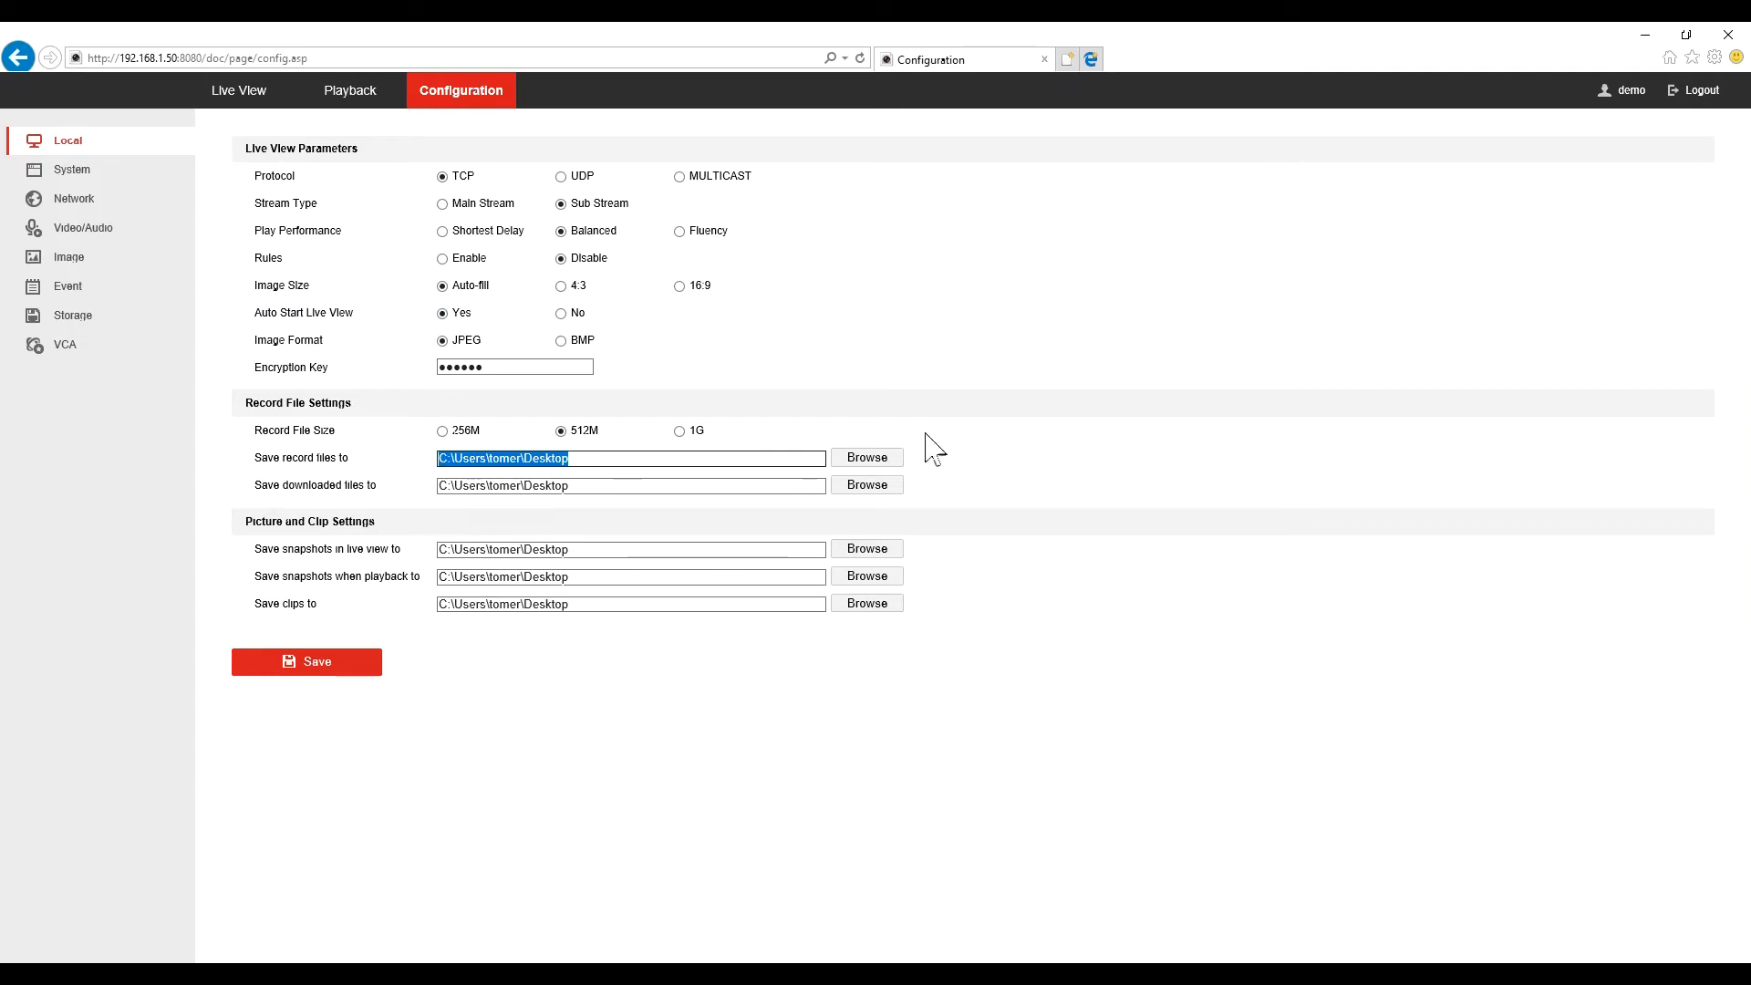
# Set record files to save to Desktop, save local settings, and return to Live View.
pyautogui.click(866, 458)
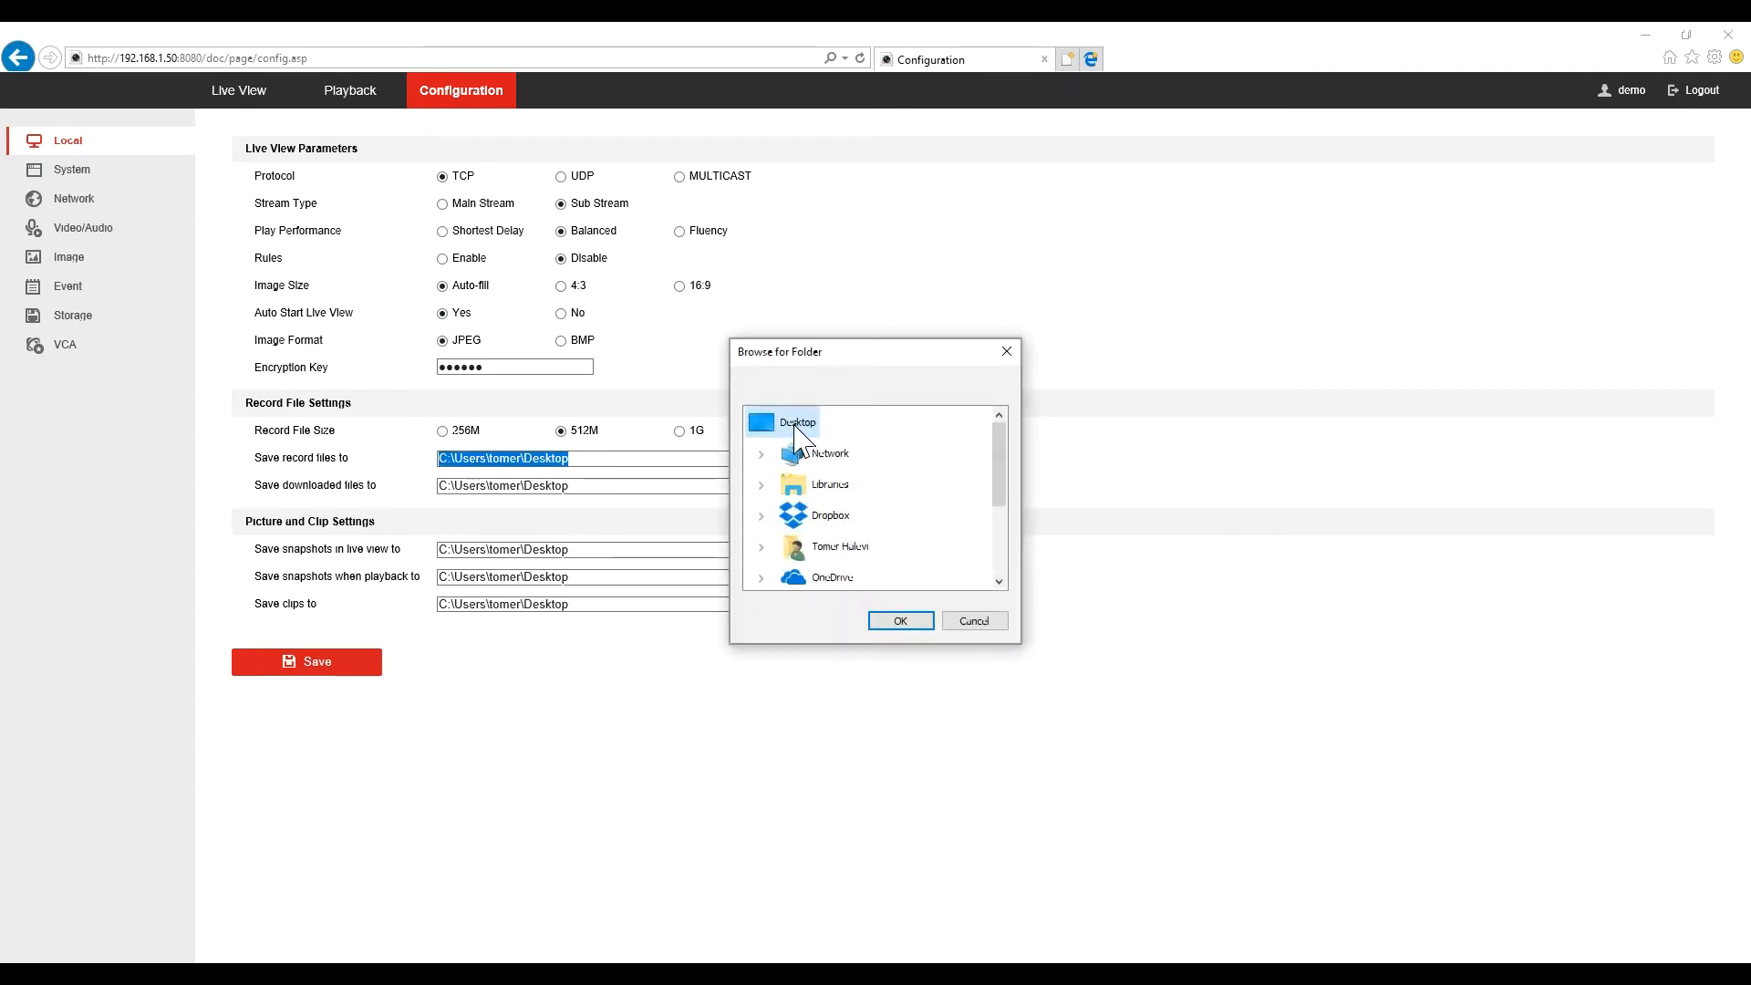
pyautogui.click(899, 621)
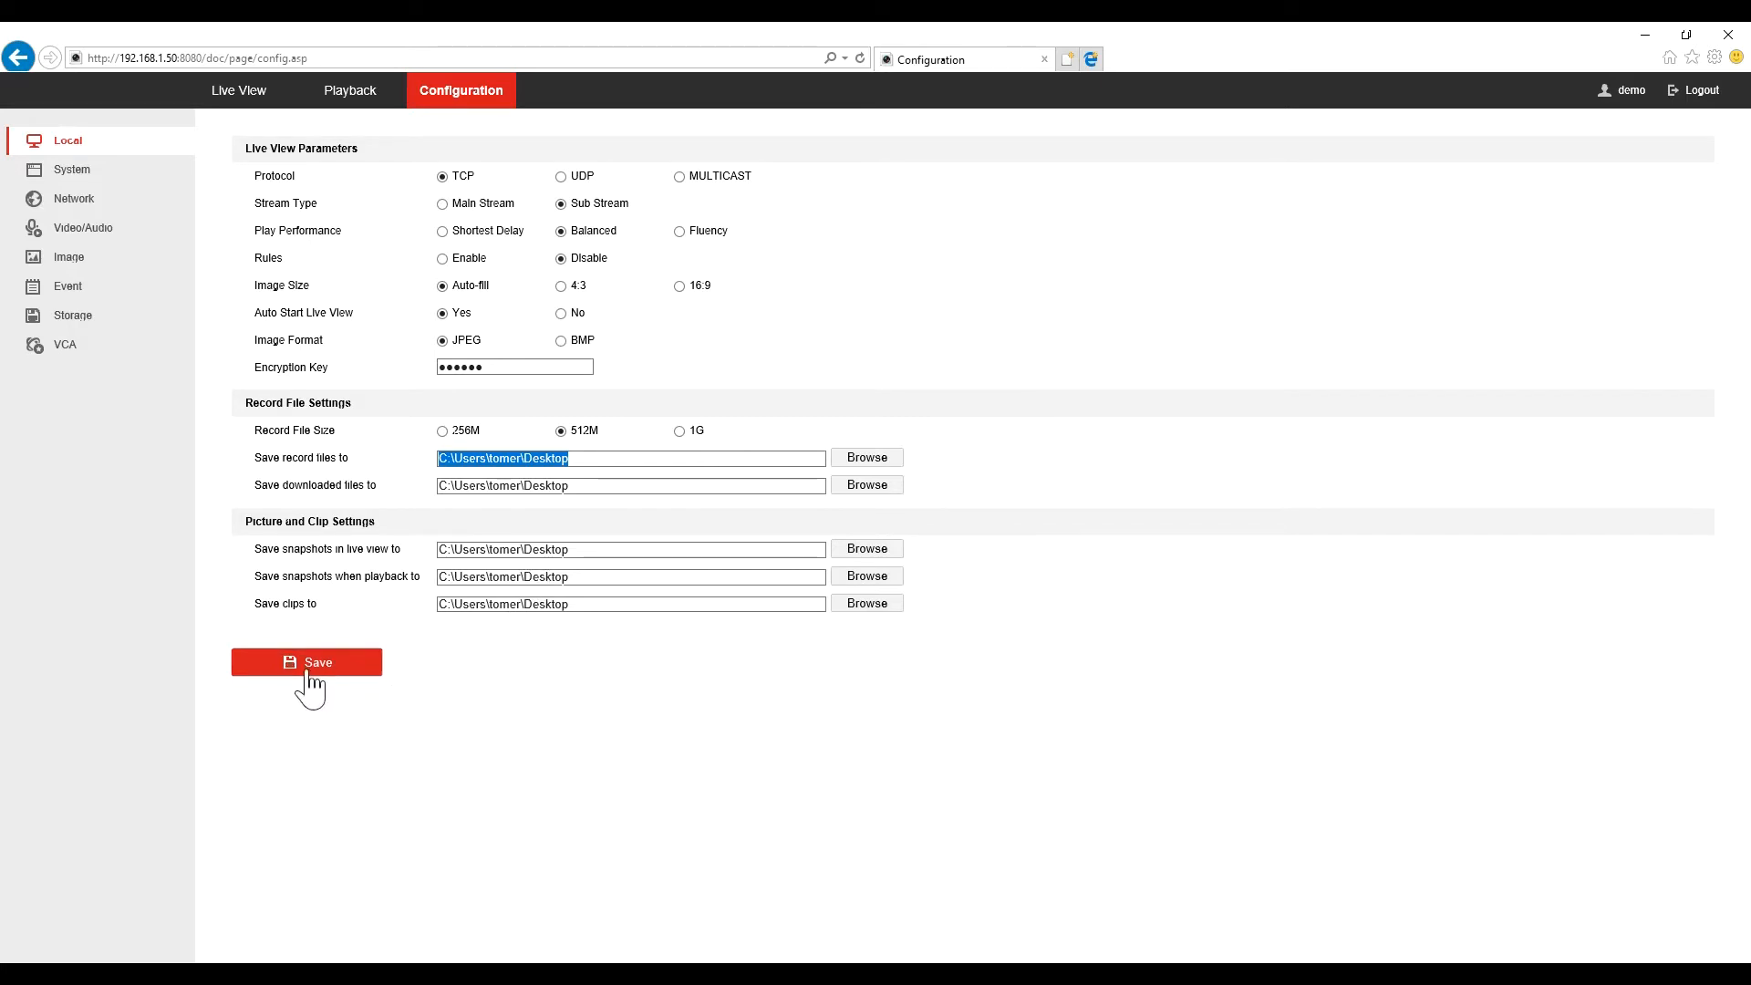
pyautogui.click(307, 661)
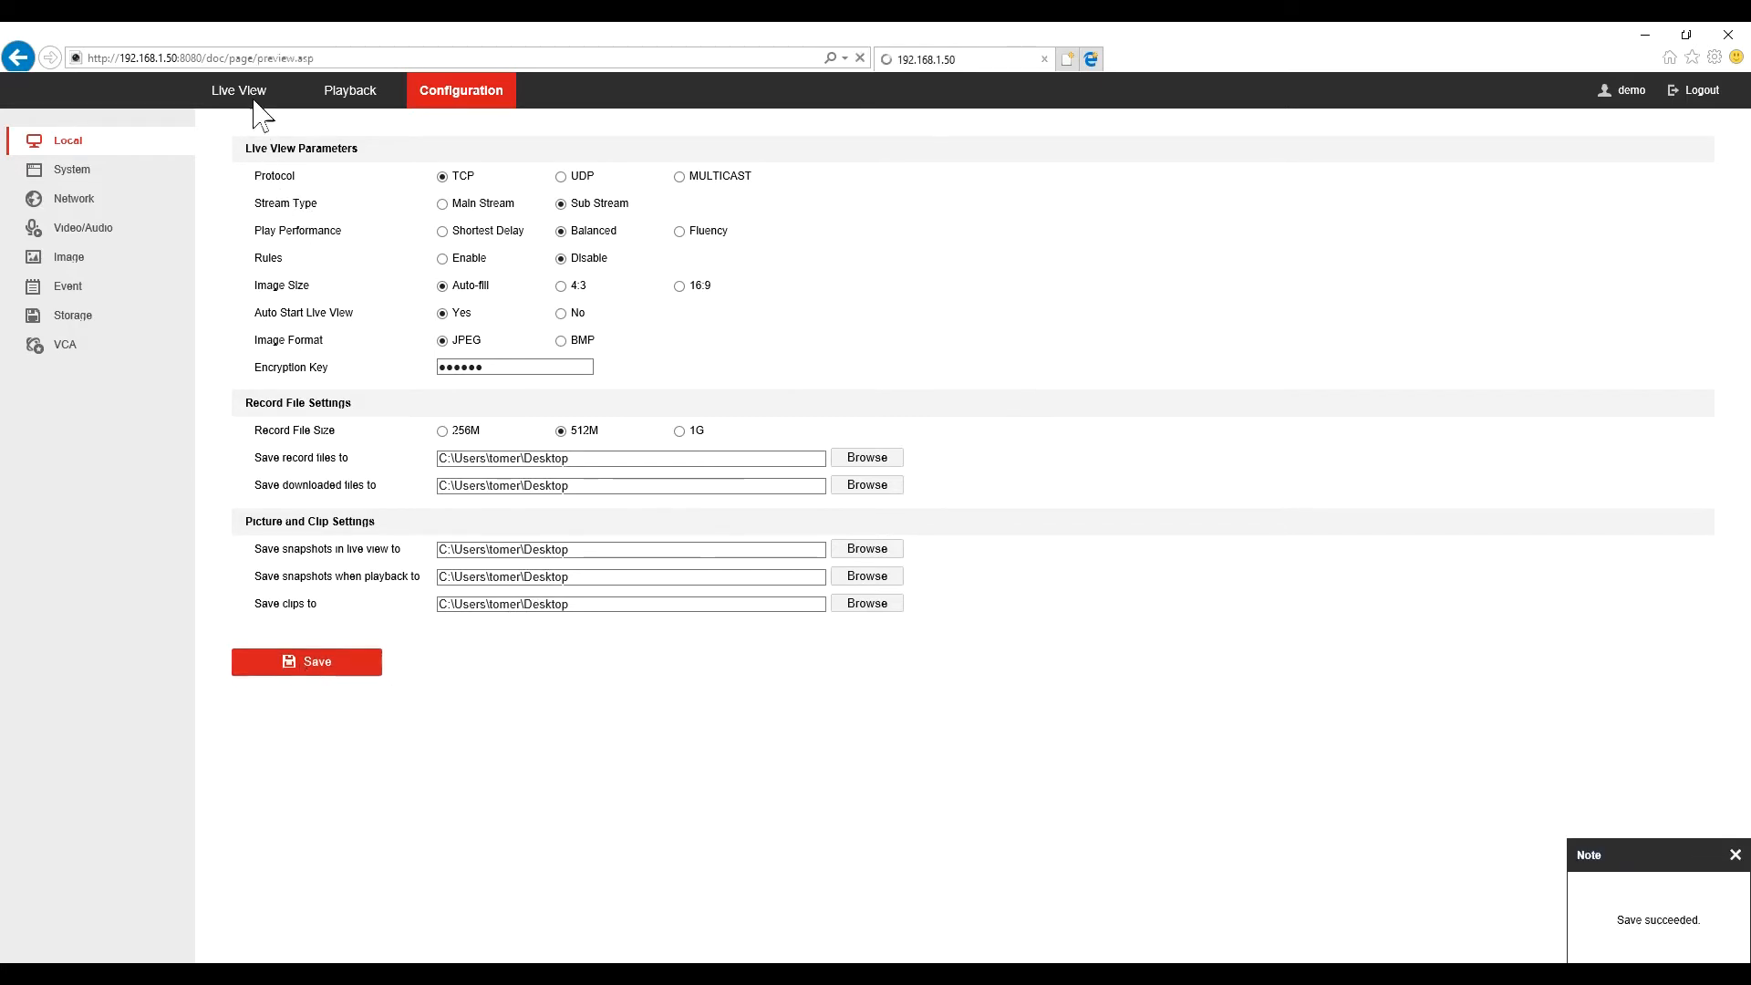
pyautogui.click(237, 91)
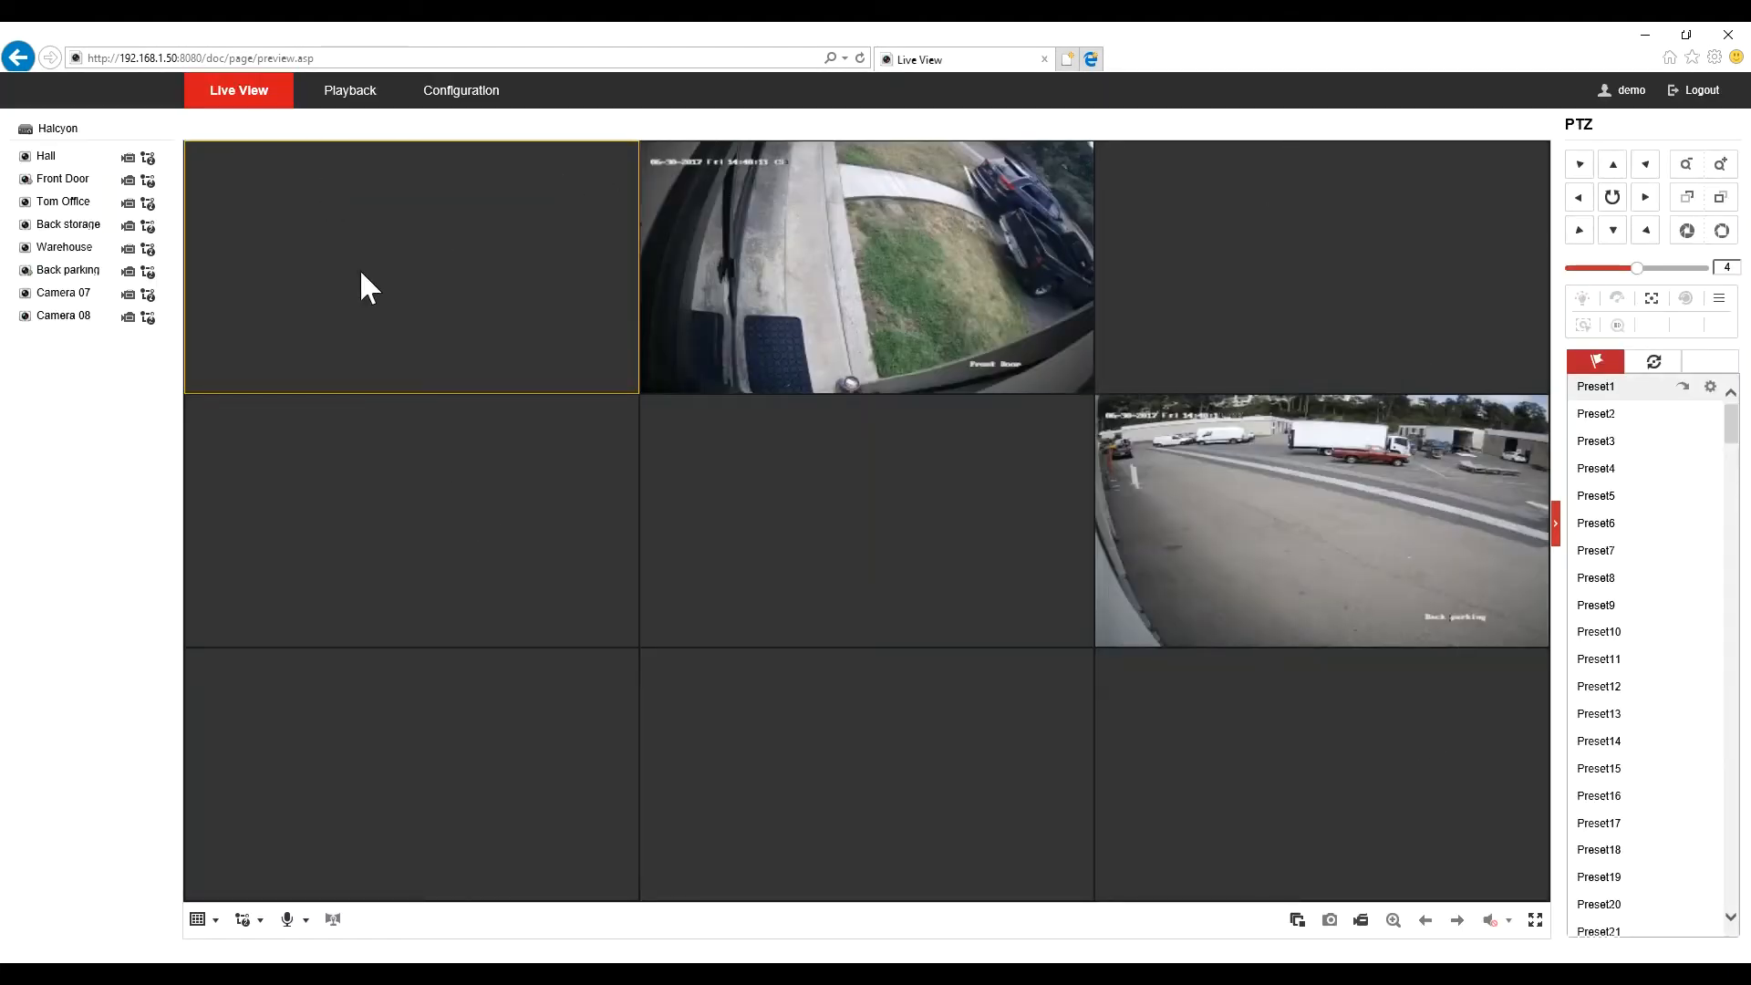
pyautogui.moveTo(1131, 636)
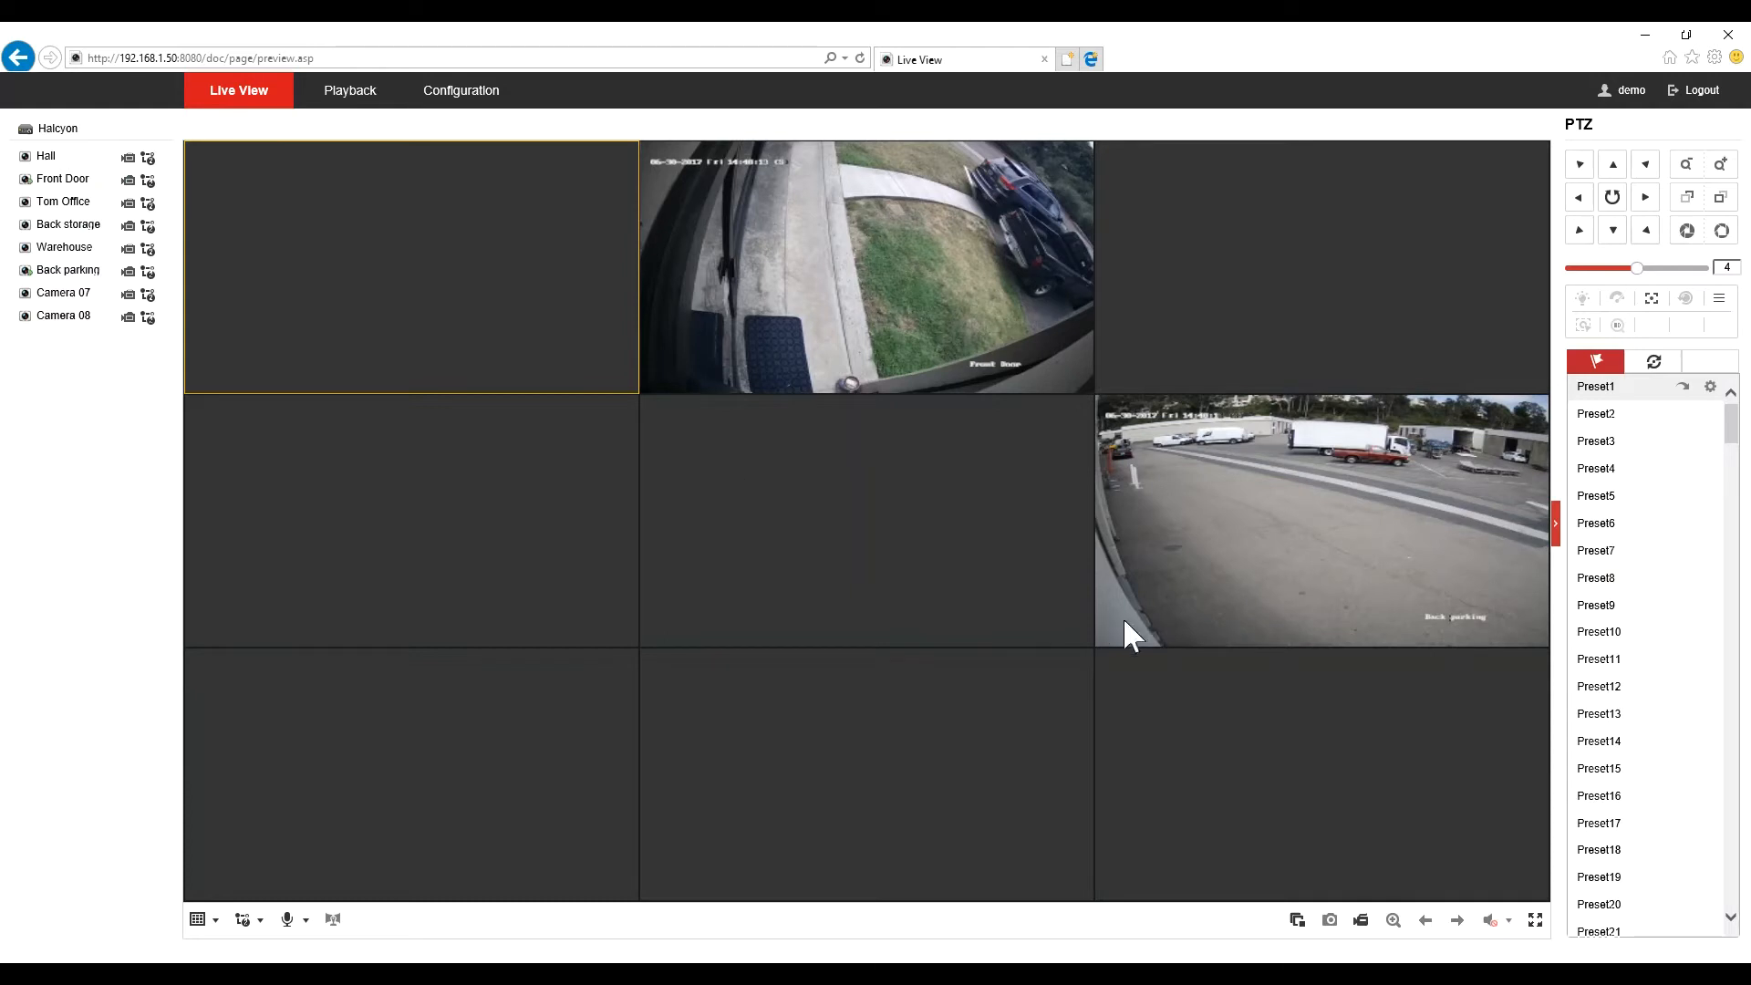
pyautogui.moveTo(242, 497)
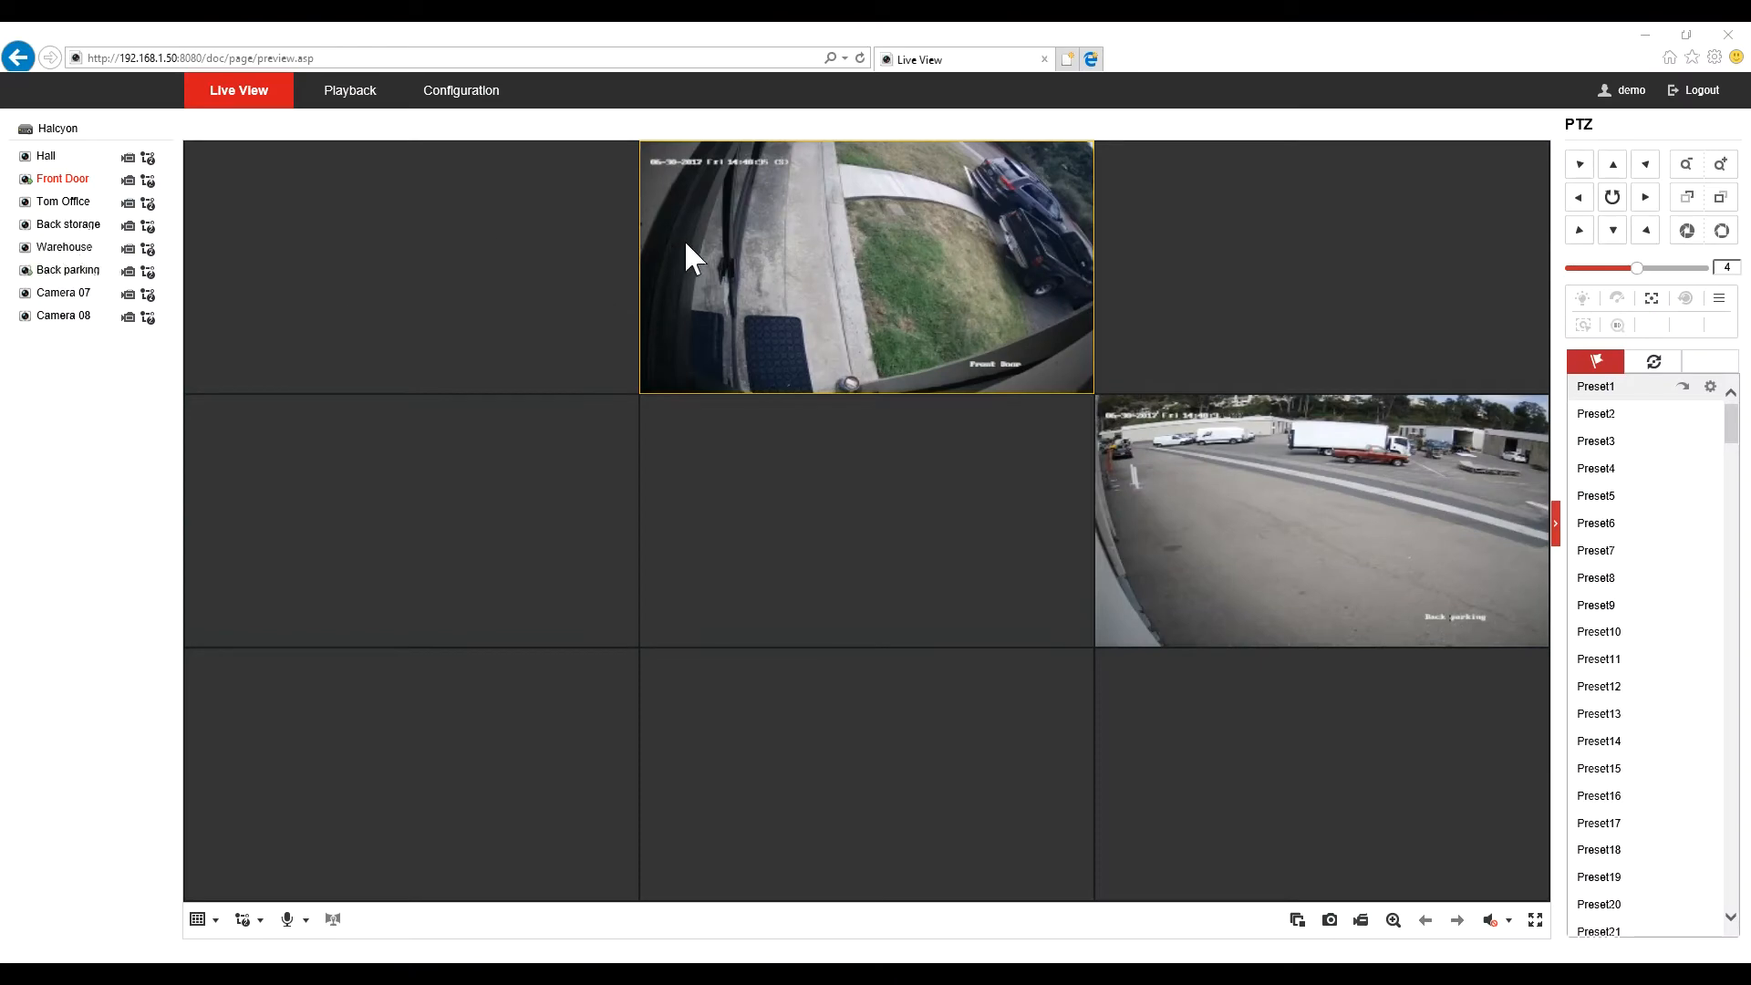
pyautogui.moveTo(1257, 499)
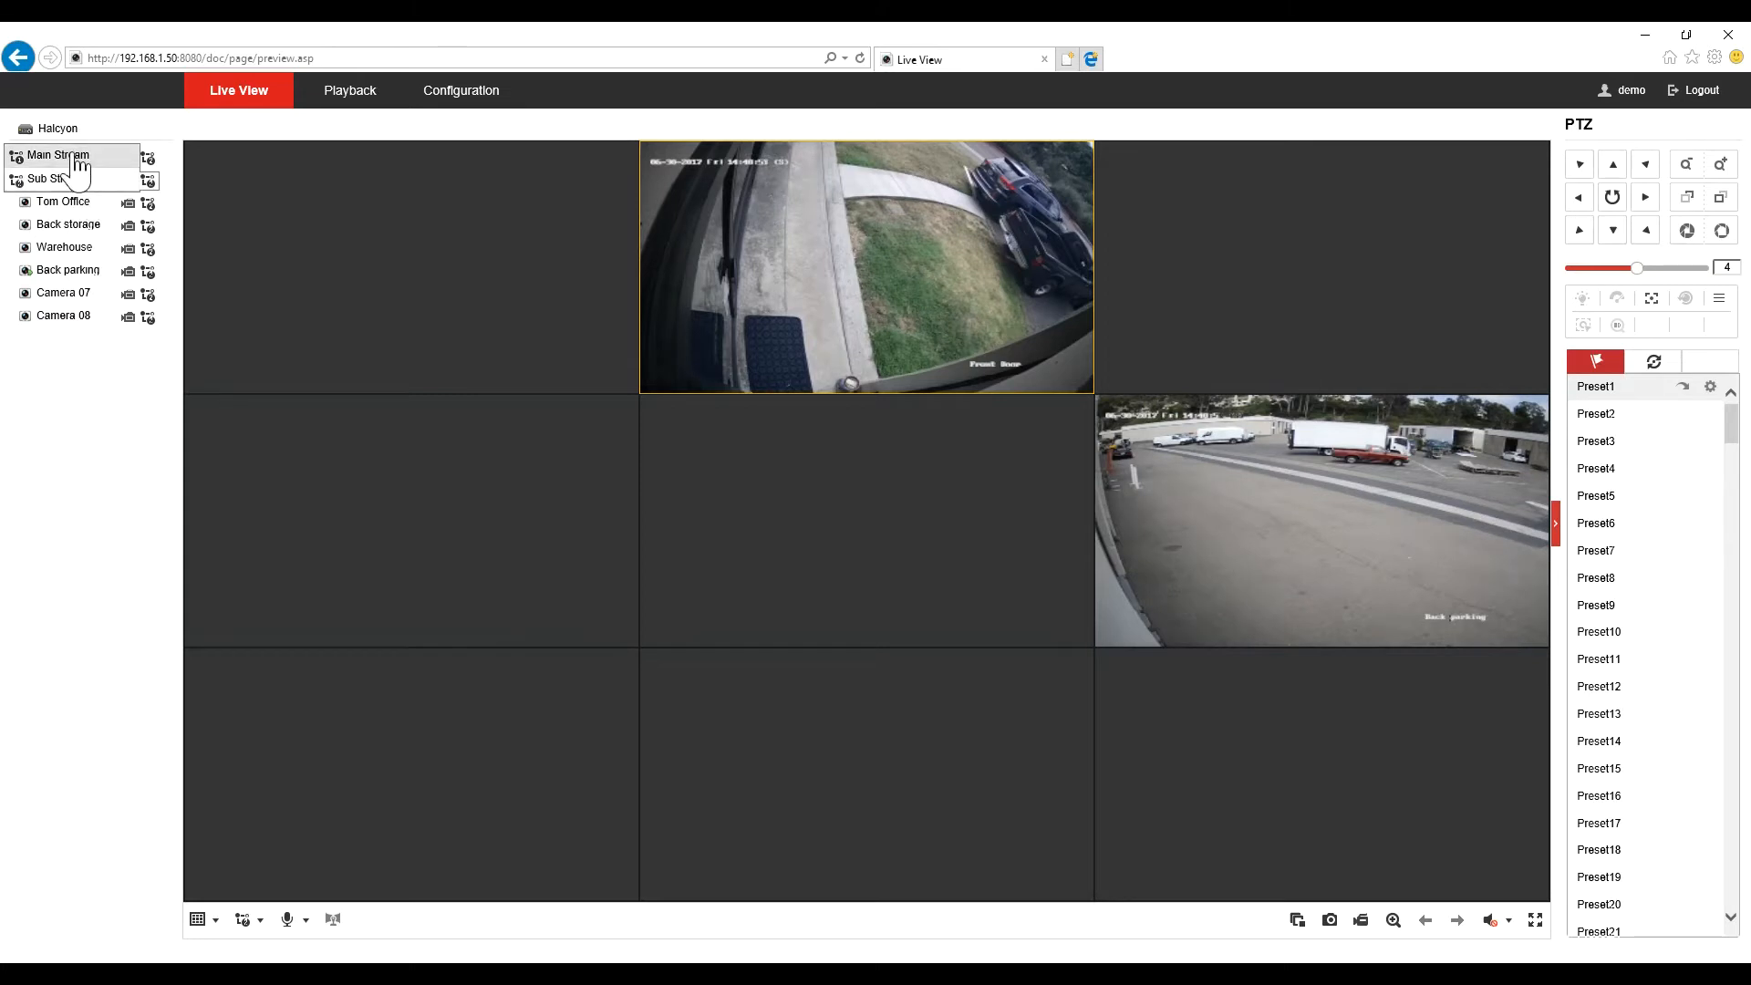
pyautogui.moveTo(59, 155)
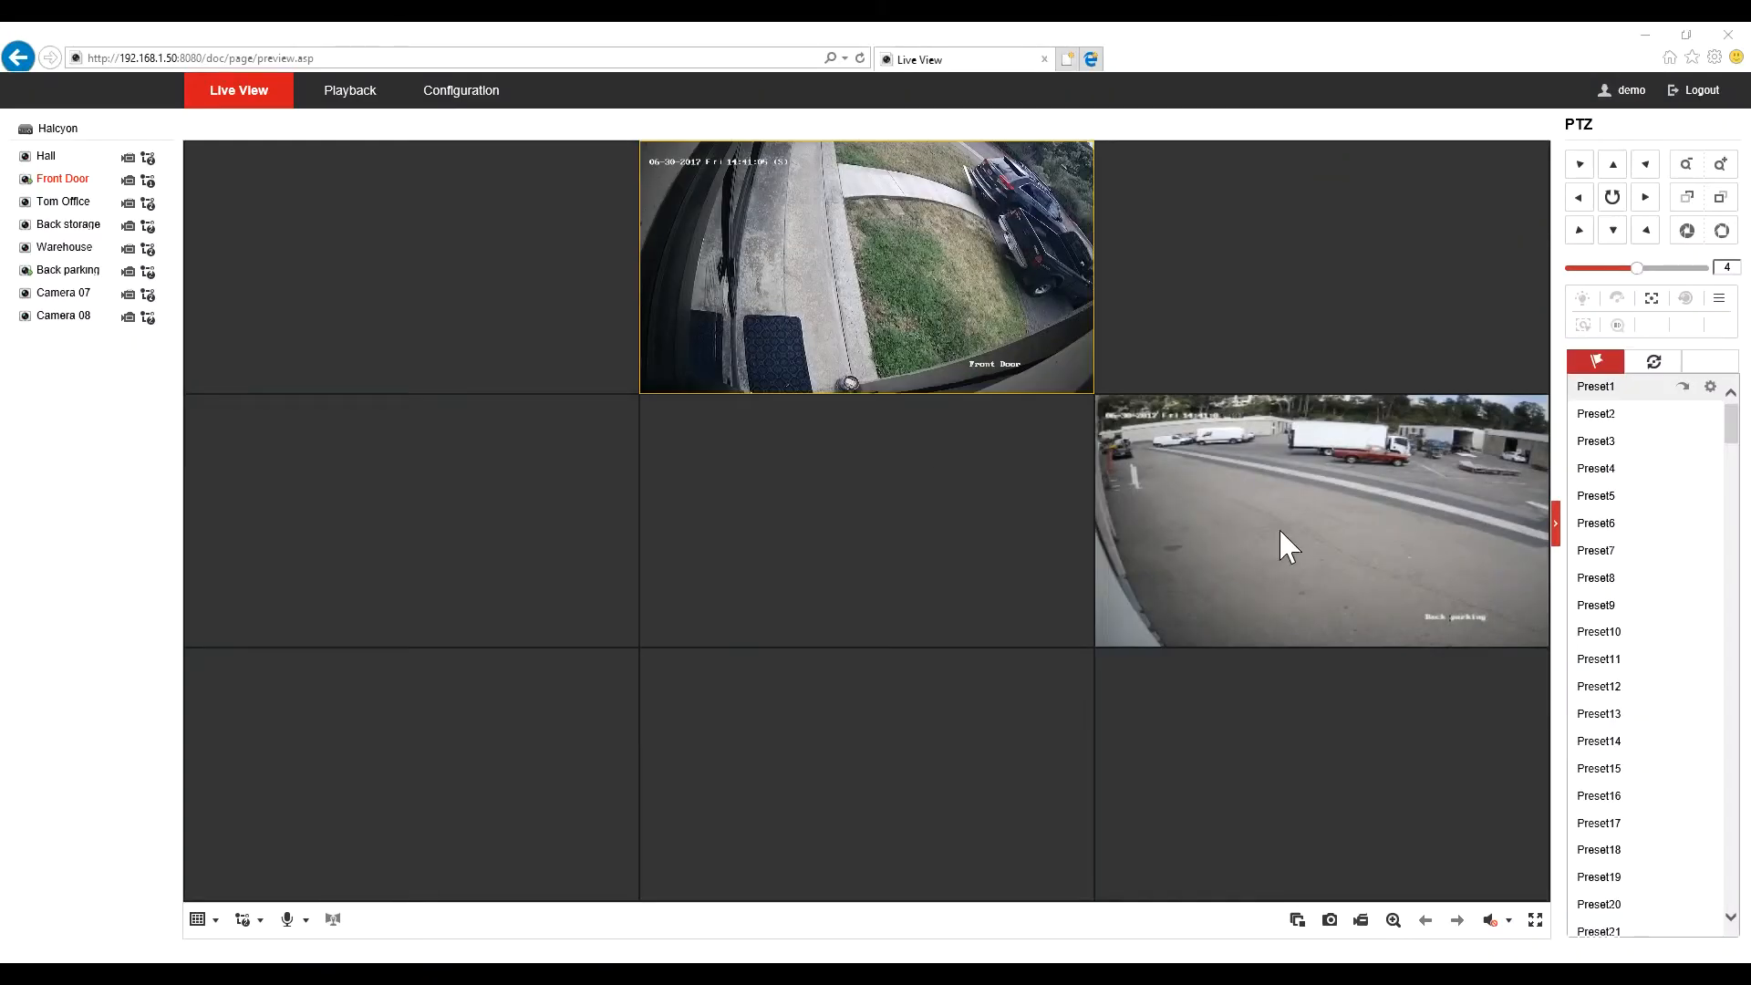
# Select the Back parking camera tile in Live View.
pyautogui.click(1321, 522)
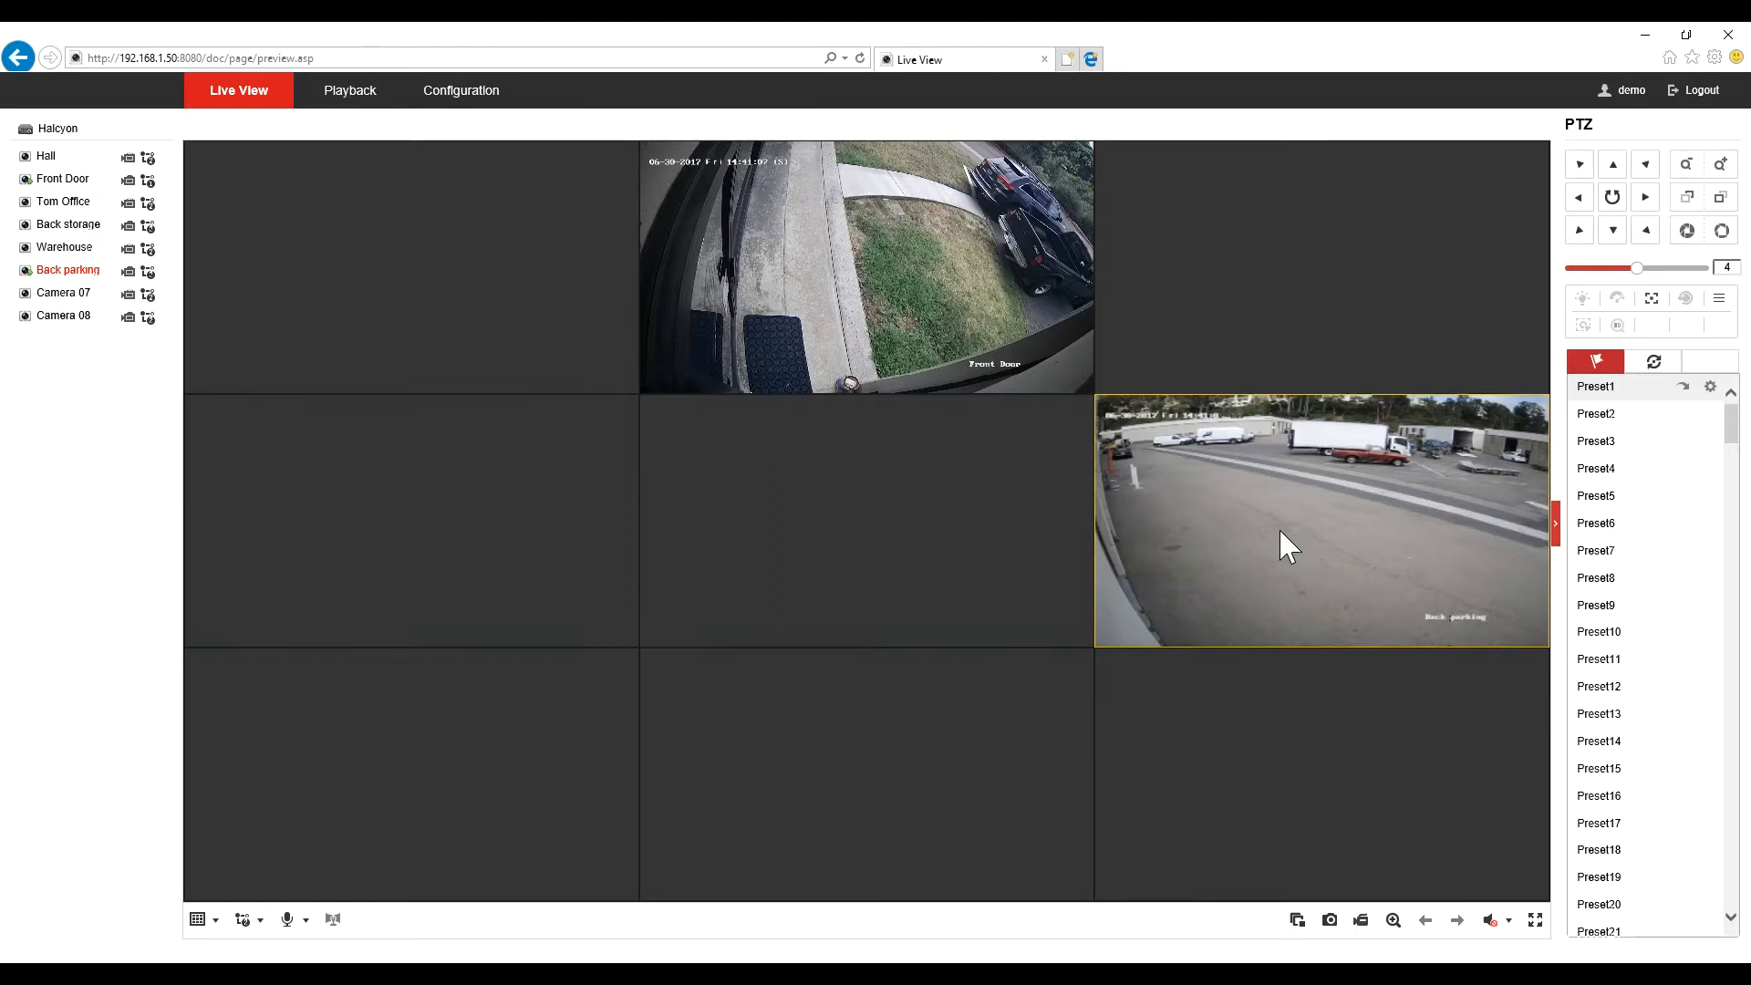
pyautogui.moveTo(286, 925)
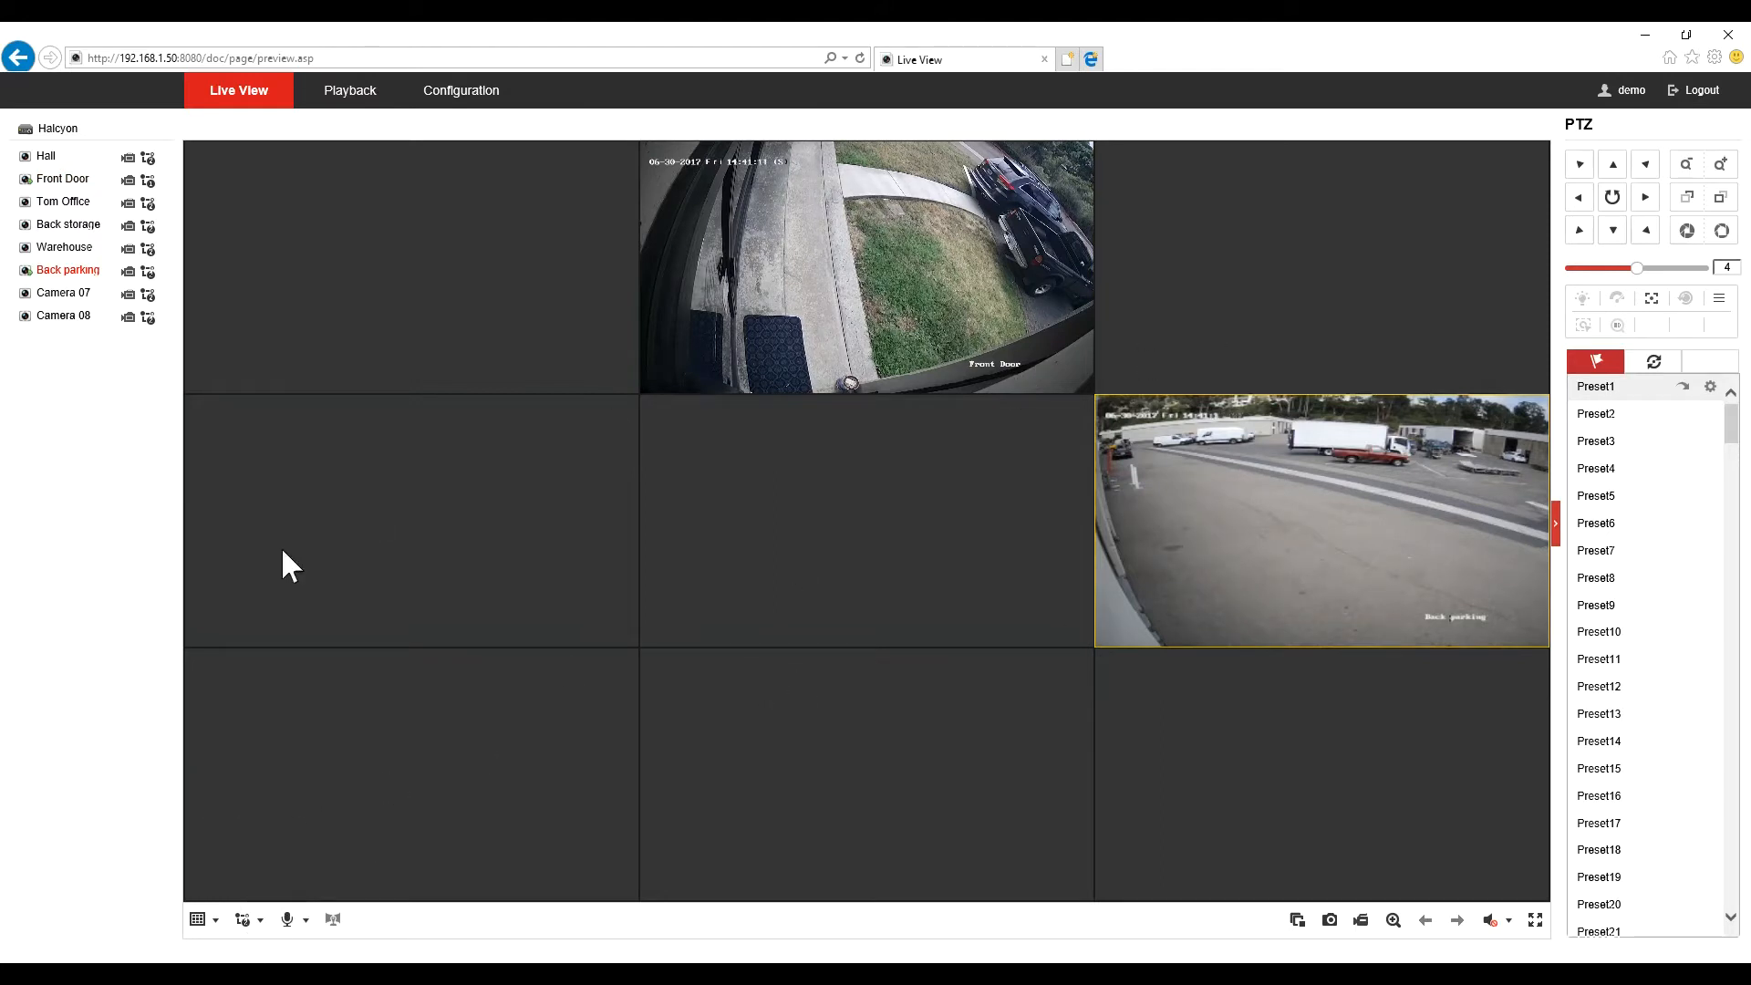
pyautogui.moveTo(243, 920)
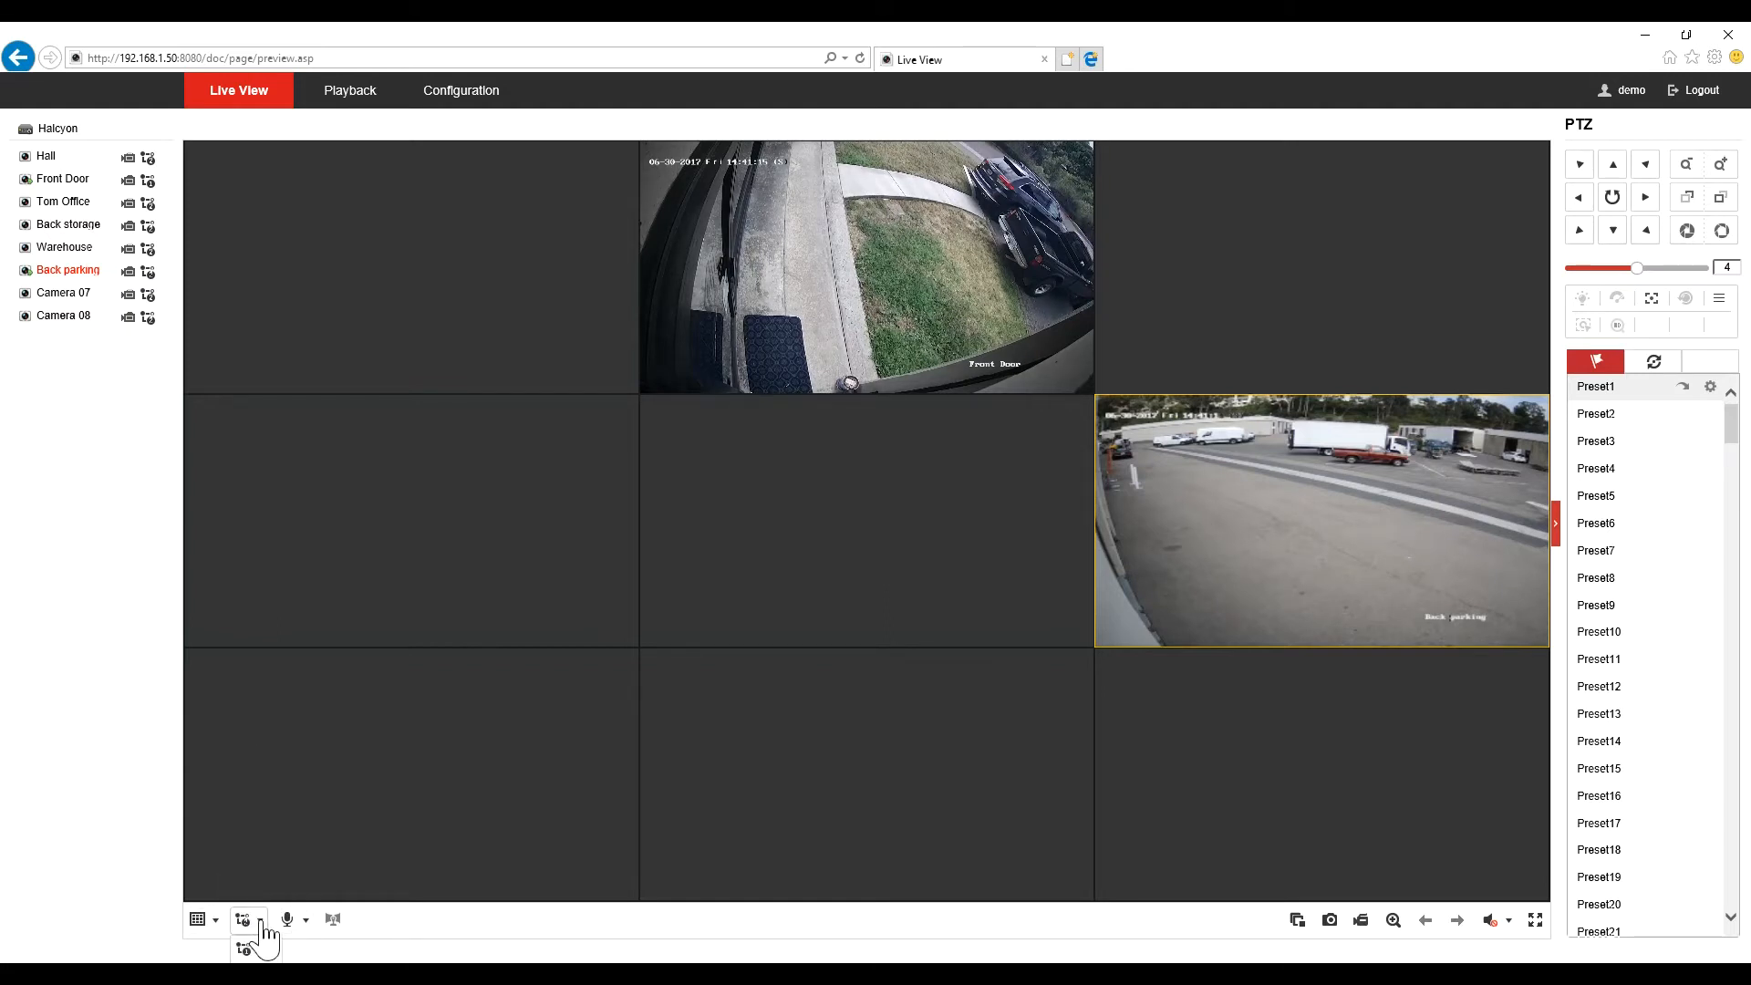
pyautogui.click(241, 919)
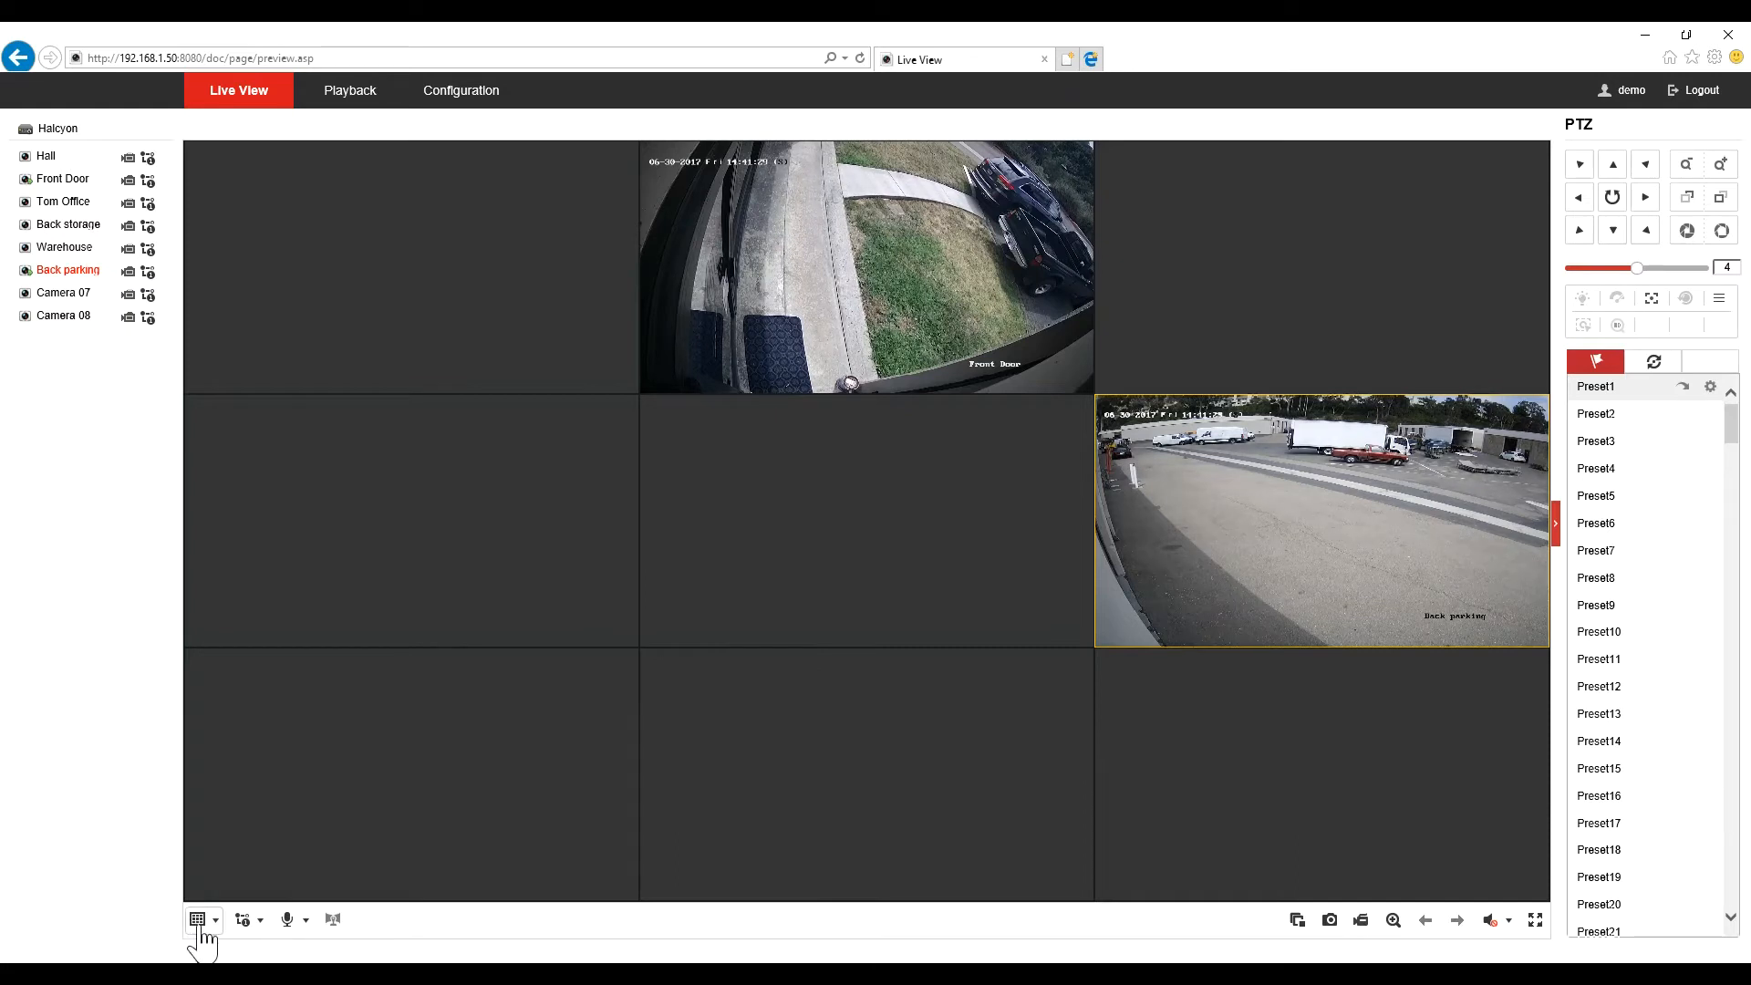
# Try the 4x4 window layout, then switch Live View to the 1x1 single-window layout.
pyautogui.click(197, 919)
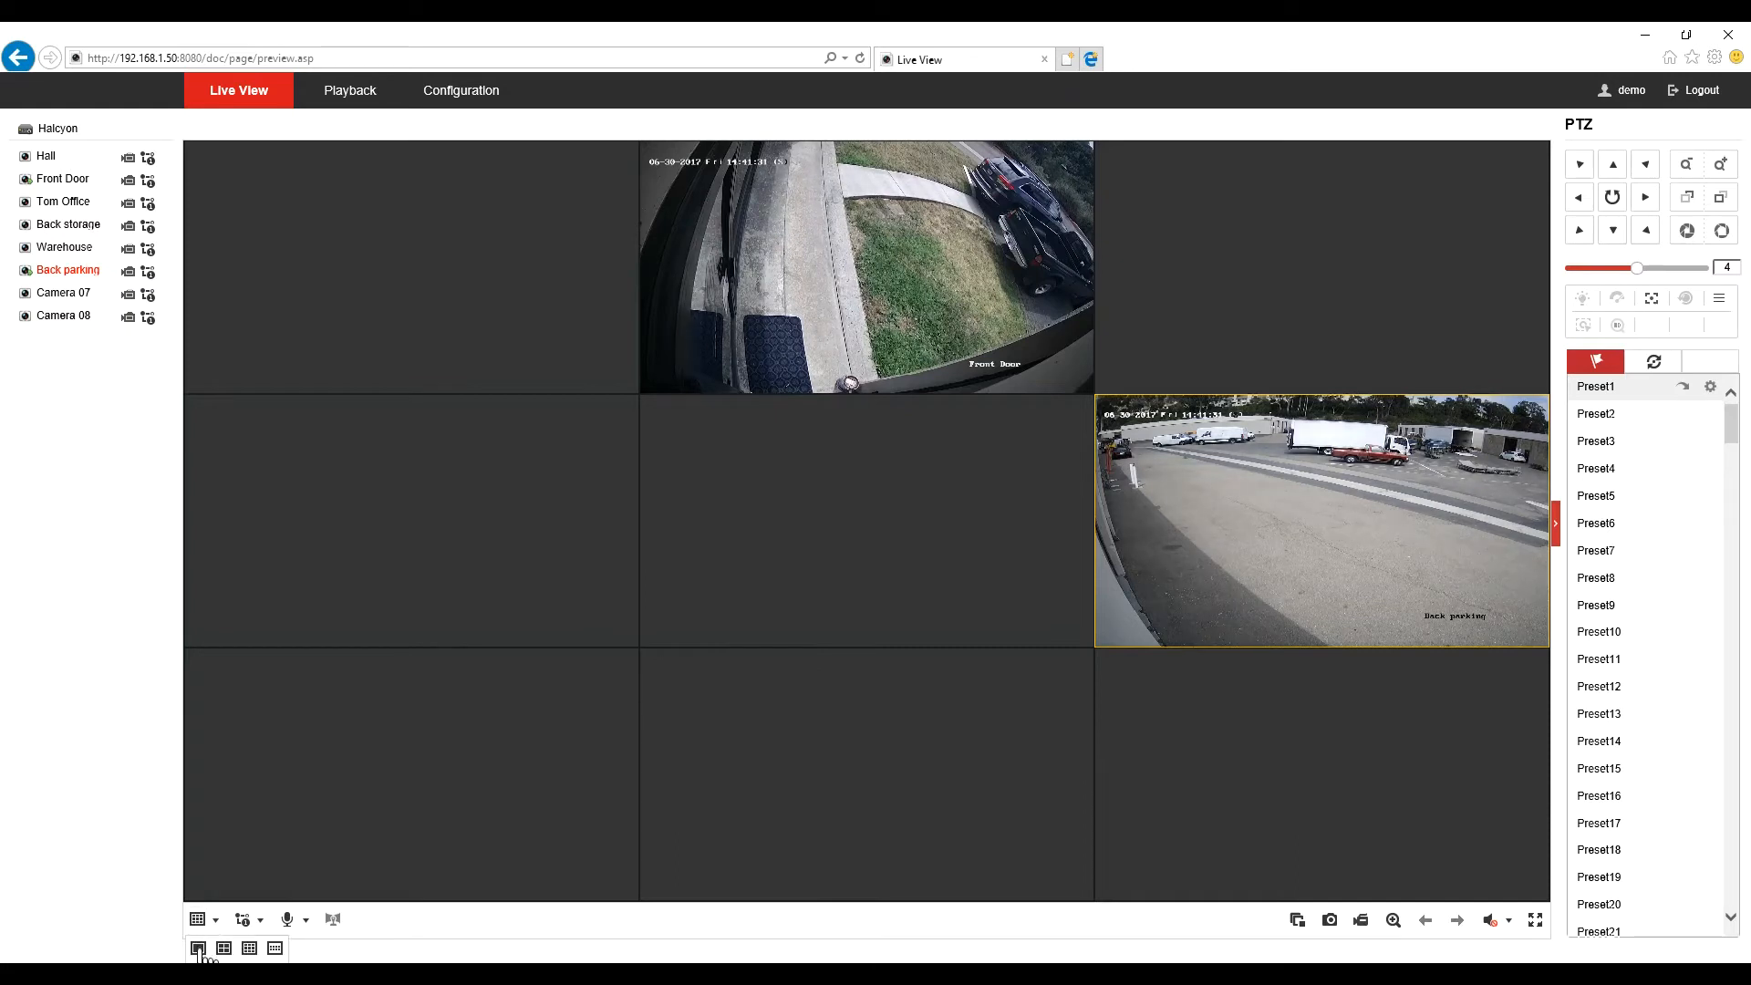
pyautogui.click(275, 948)
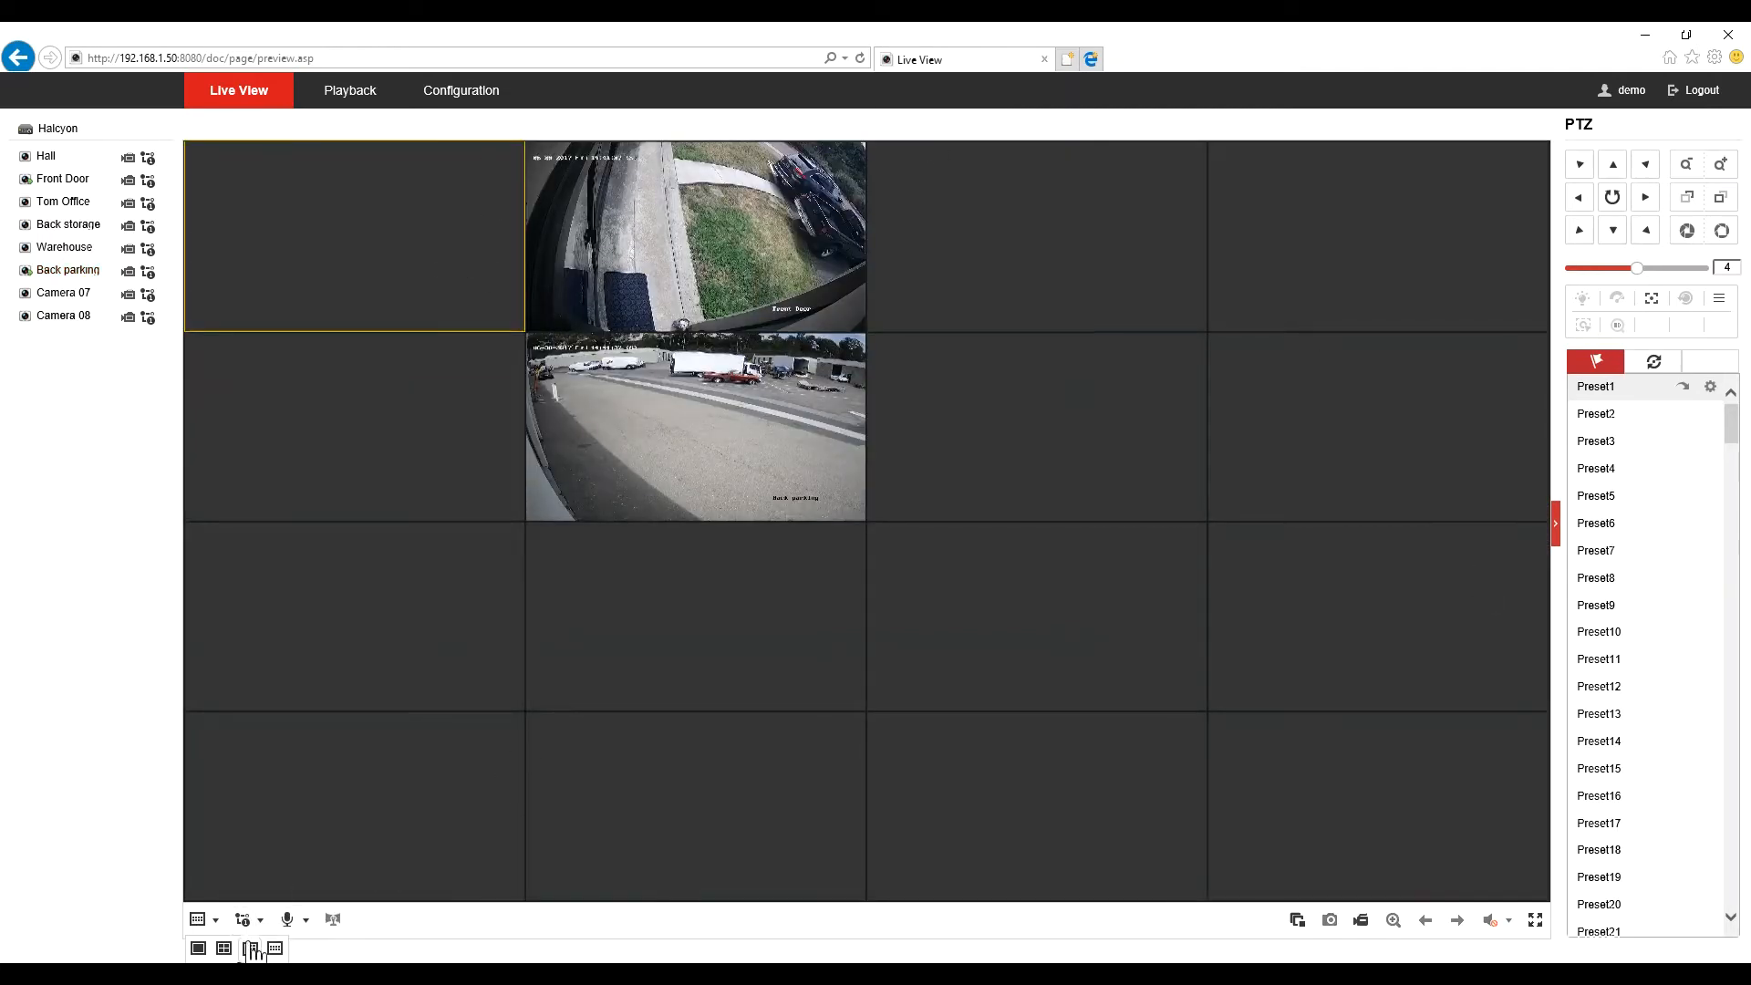
pyautogui.click(223, 949)
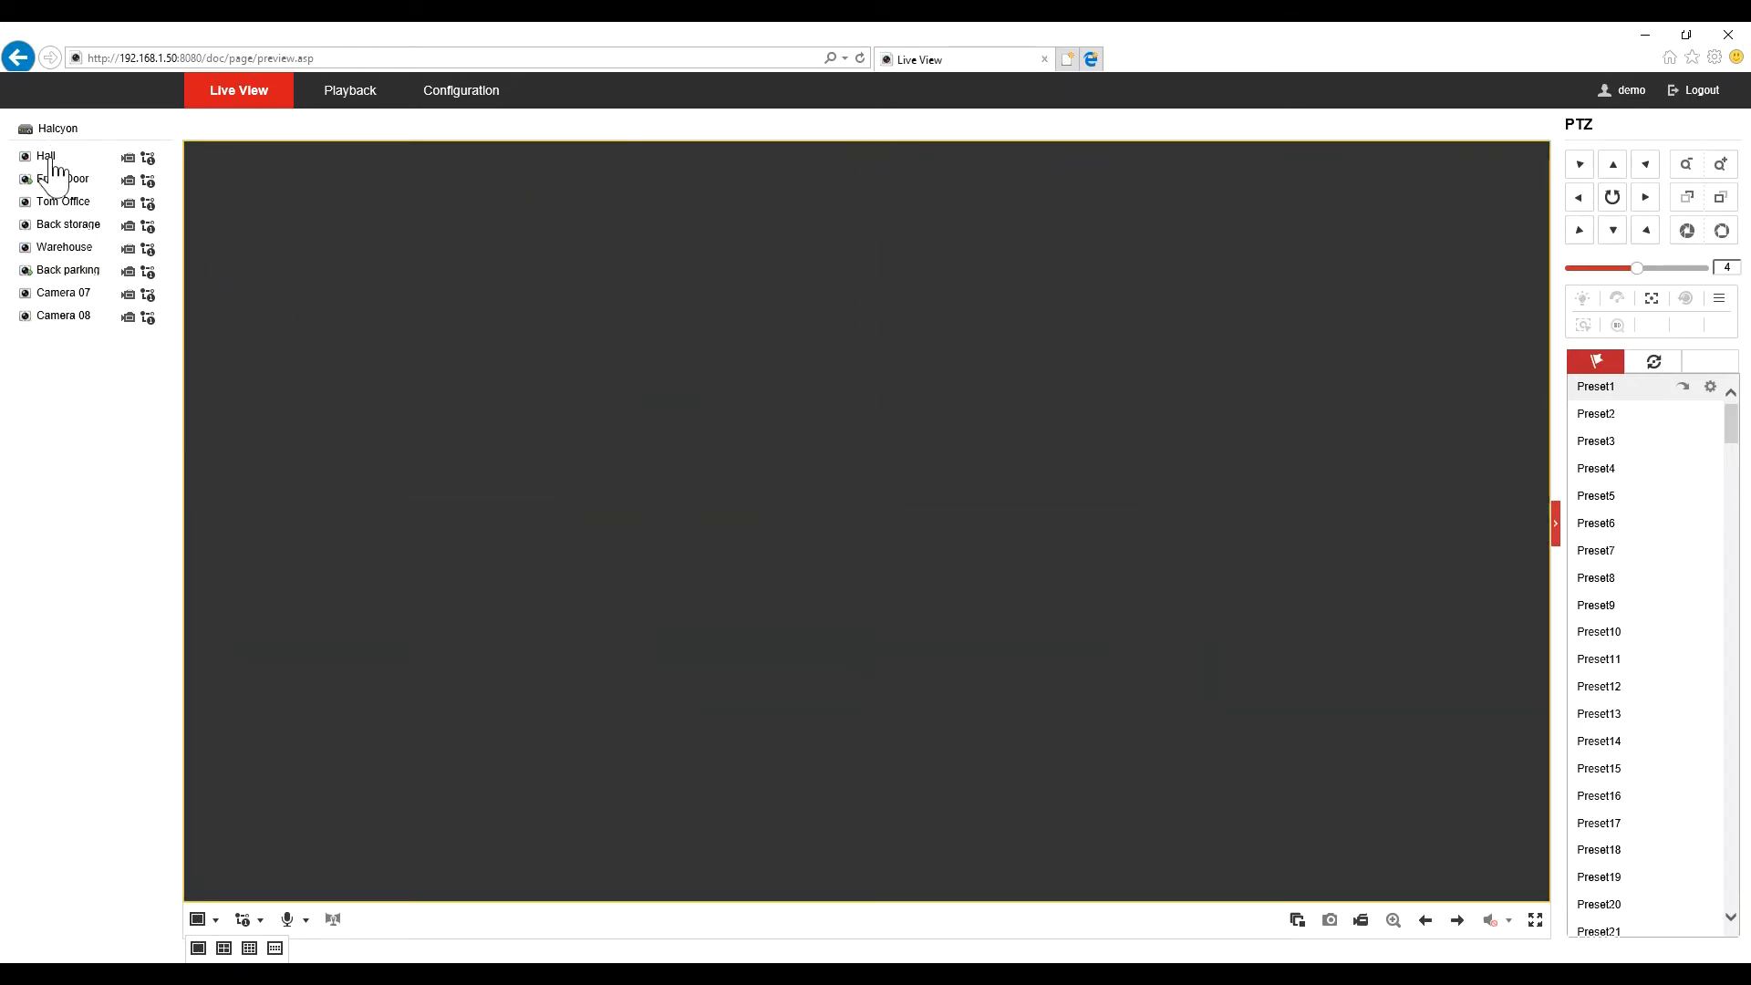
# Show Front Door full size, then switch to the Back parking feed.
pyautogui.click(62, 178)
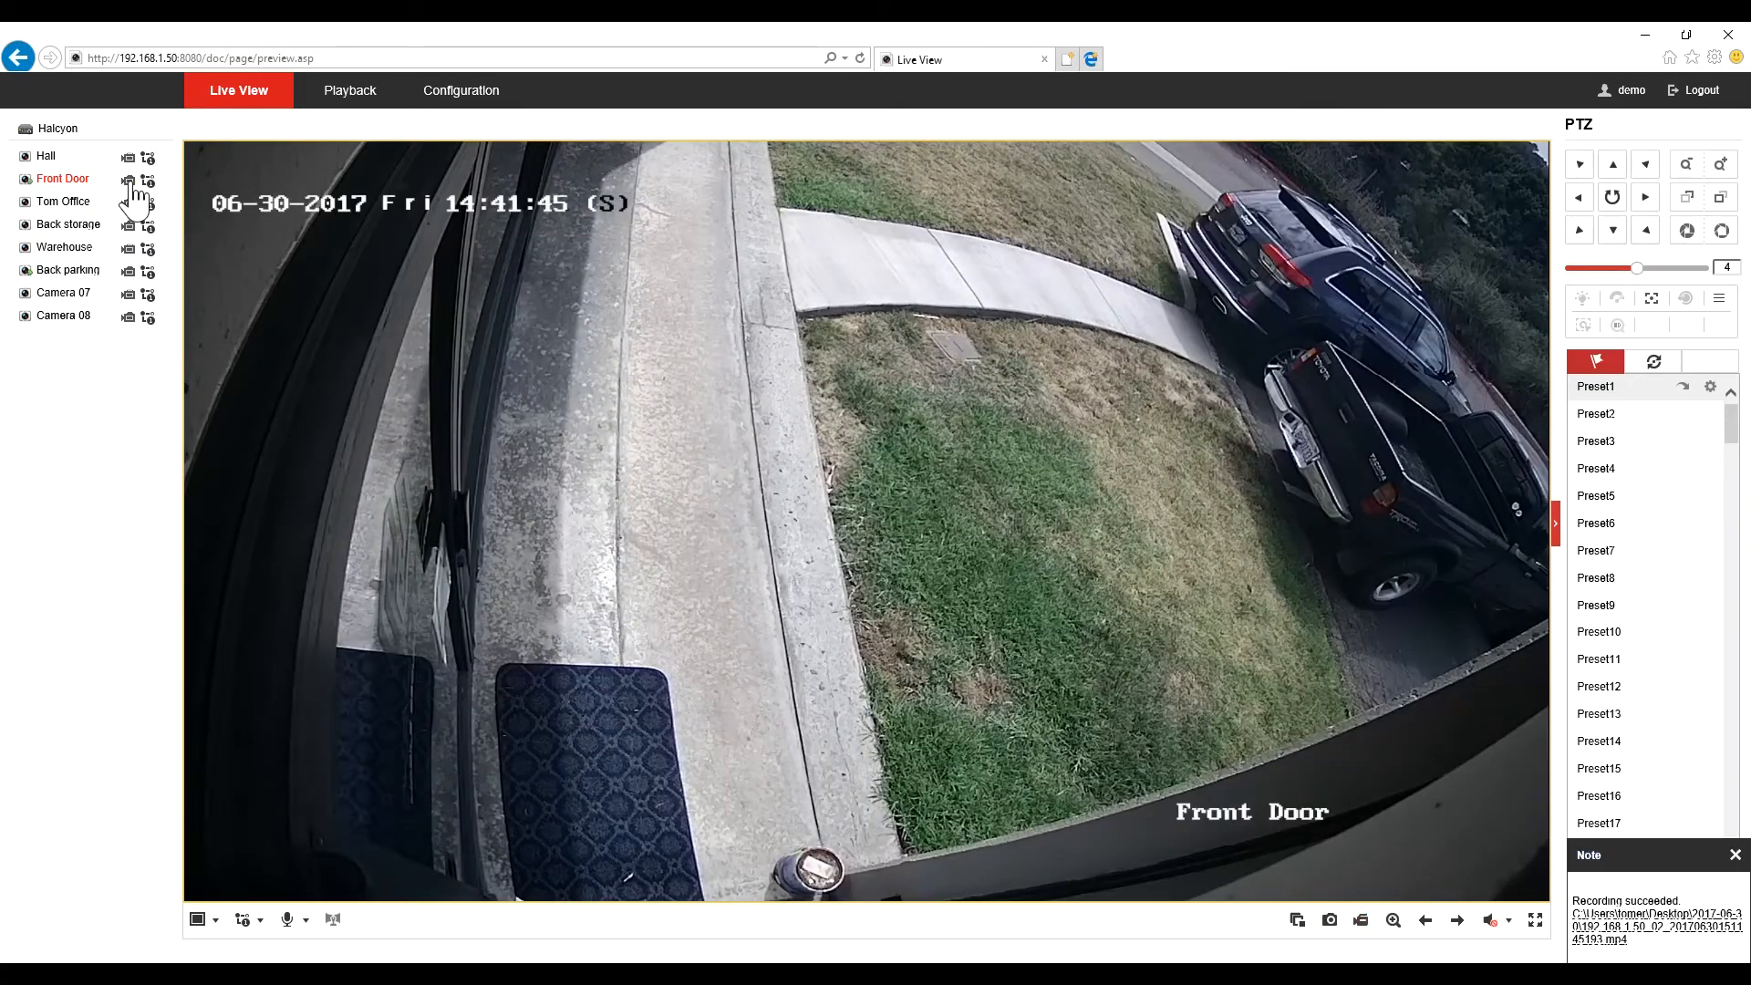
pyautogui.click(127, 180)
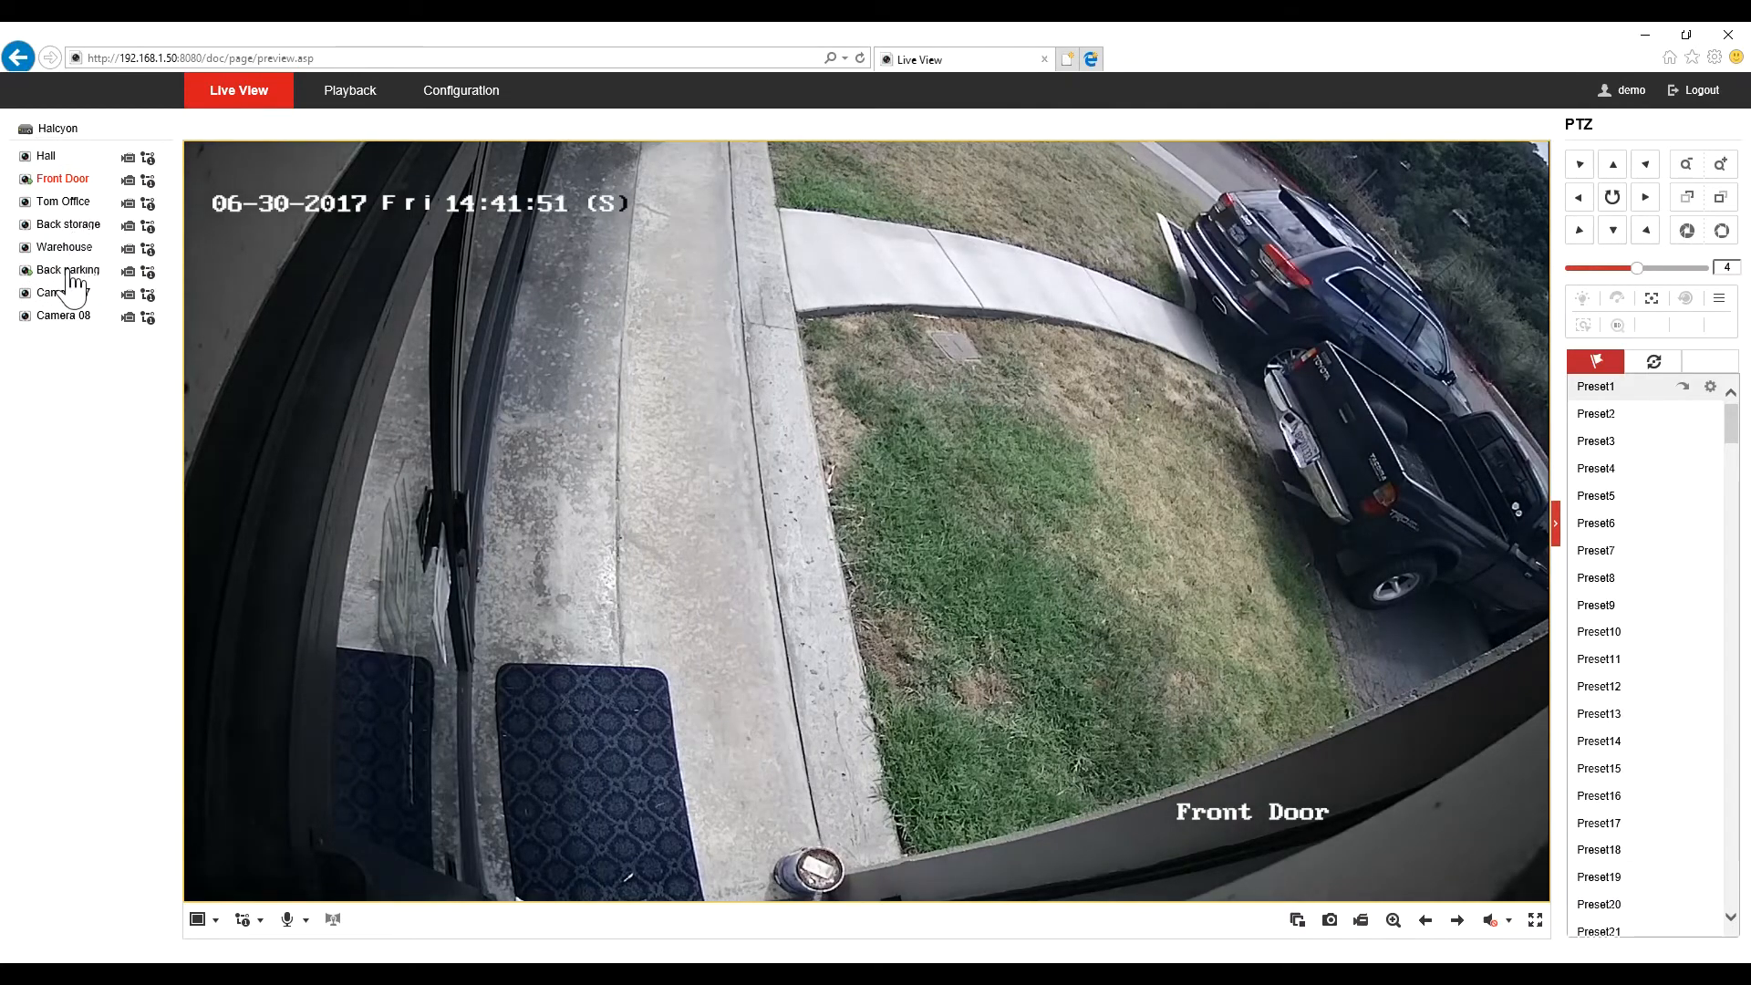
pyautogui.click(68, 270)
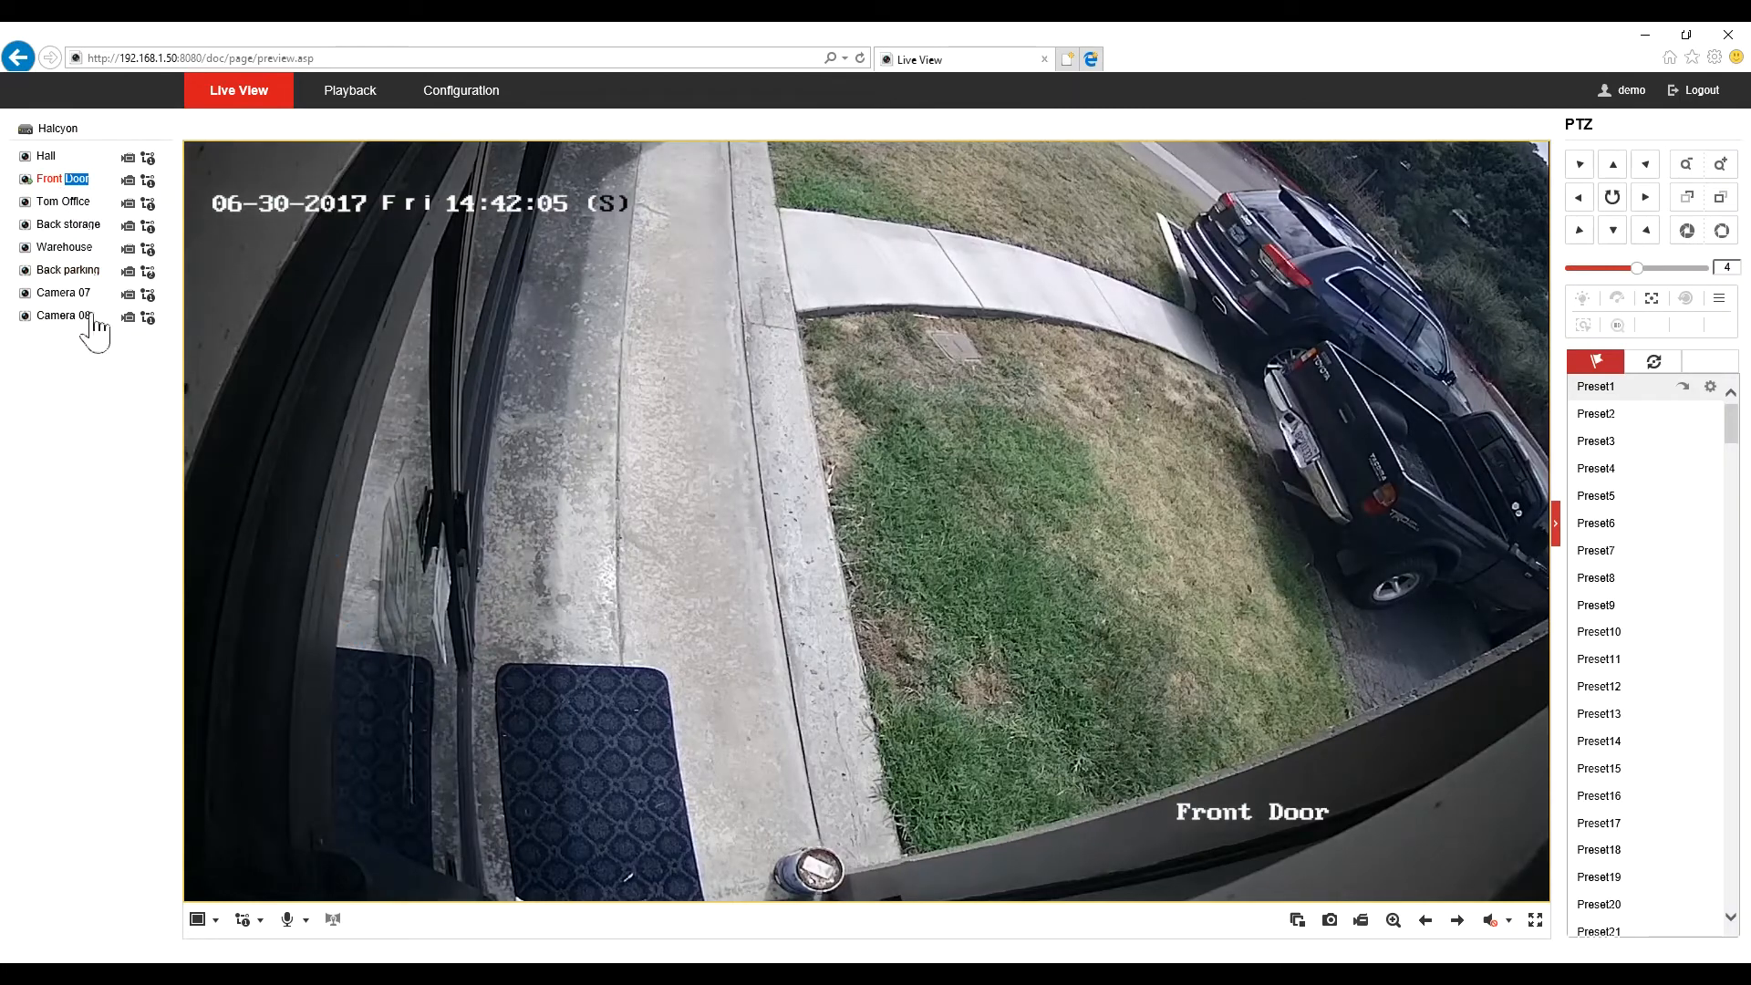
pyautogui.click(66, 270)
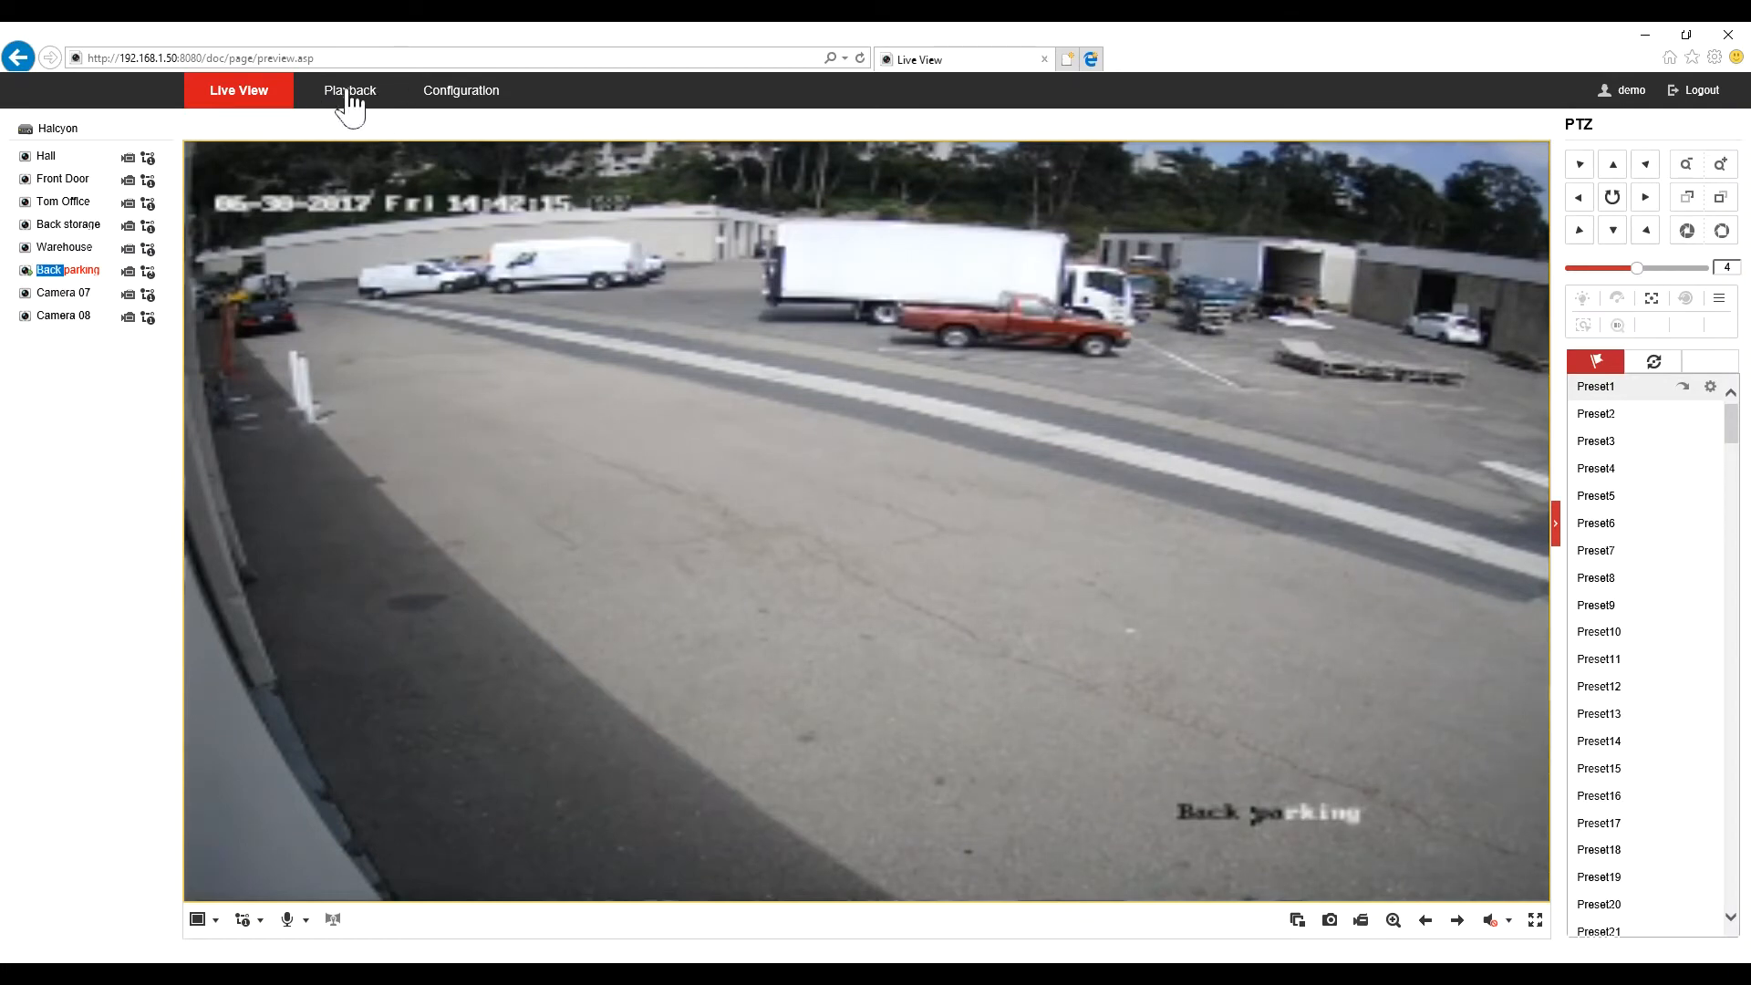
# Go to Playback and select Front Door so its June 30 recording timeline appears.
pyautogui.click(350, 91)
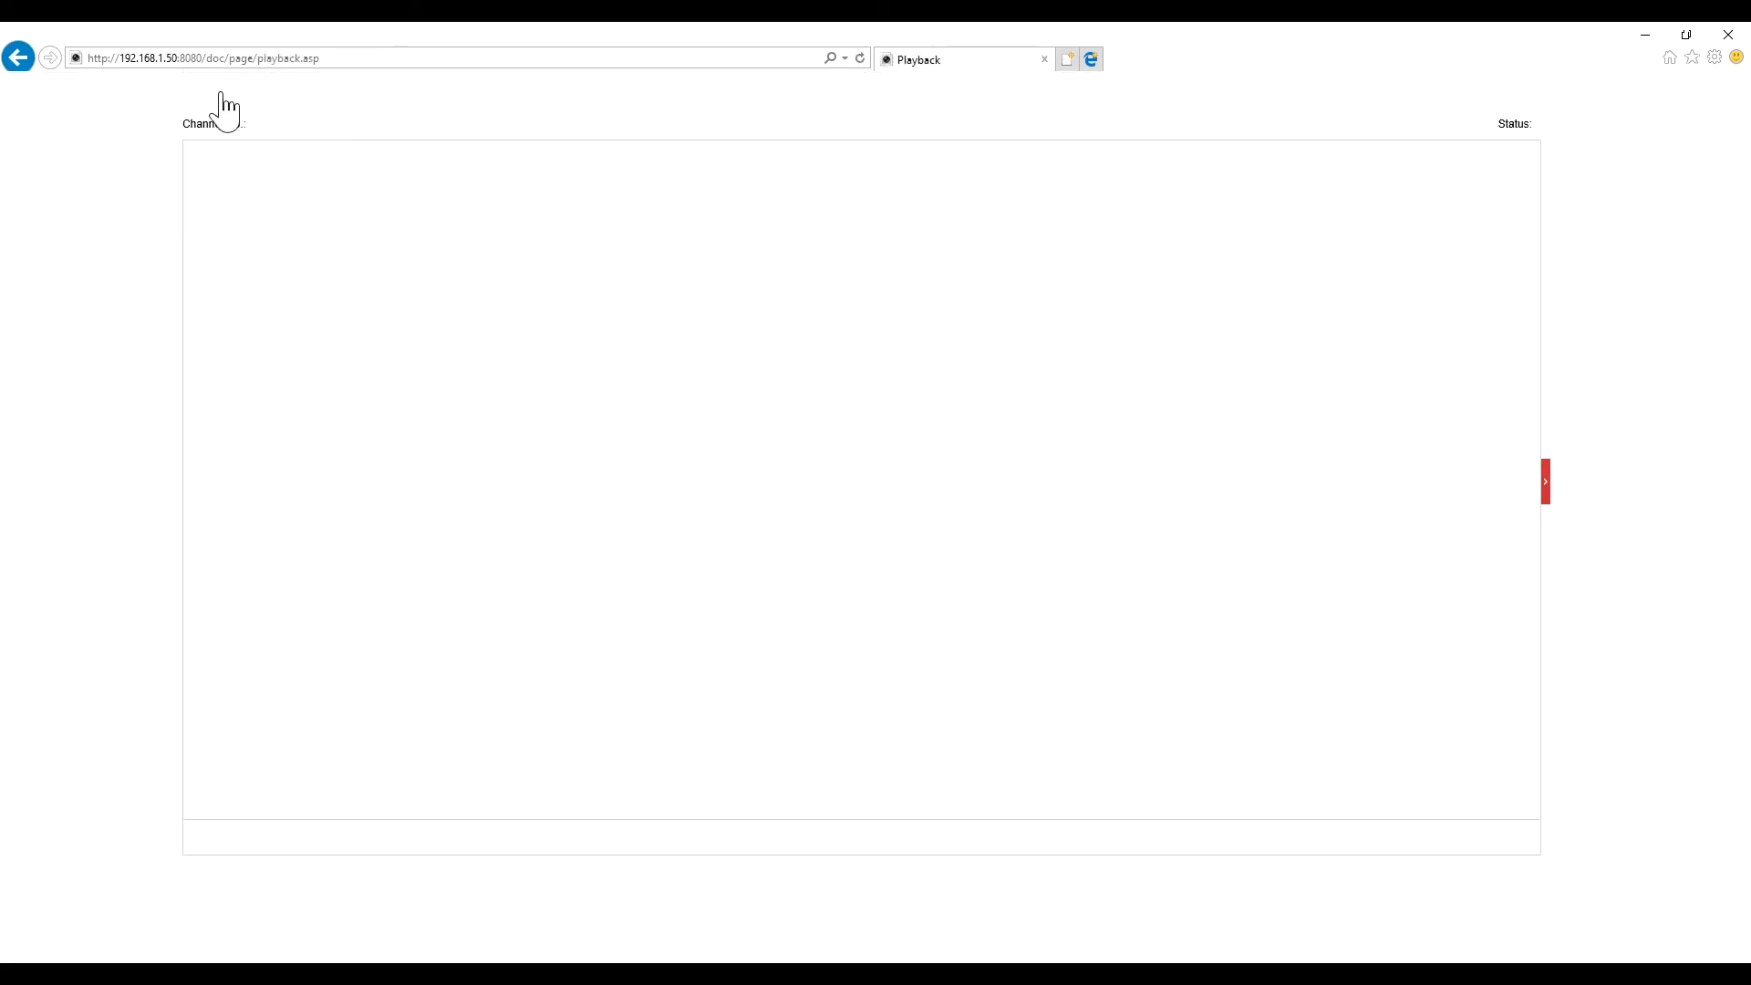
pyautogui.click(350, 91)
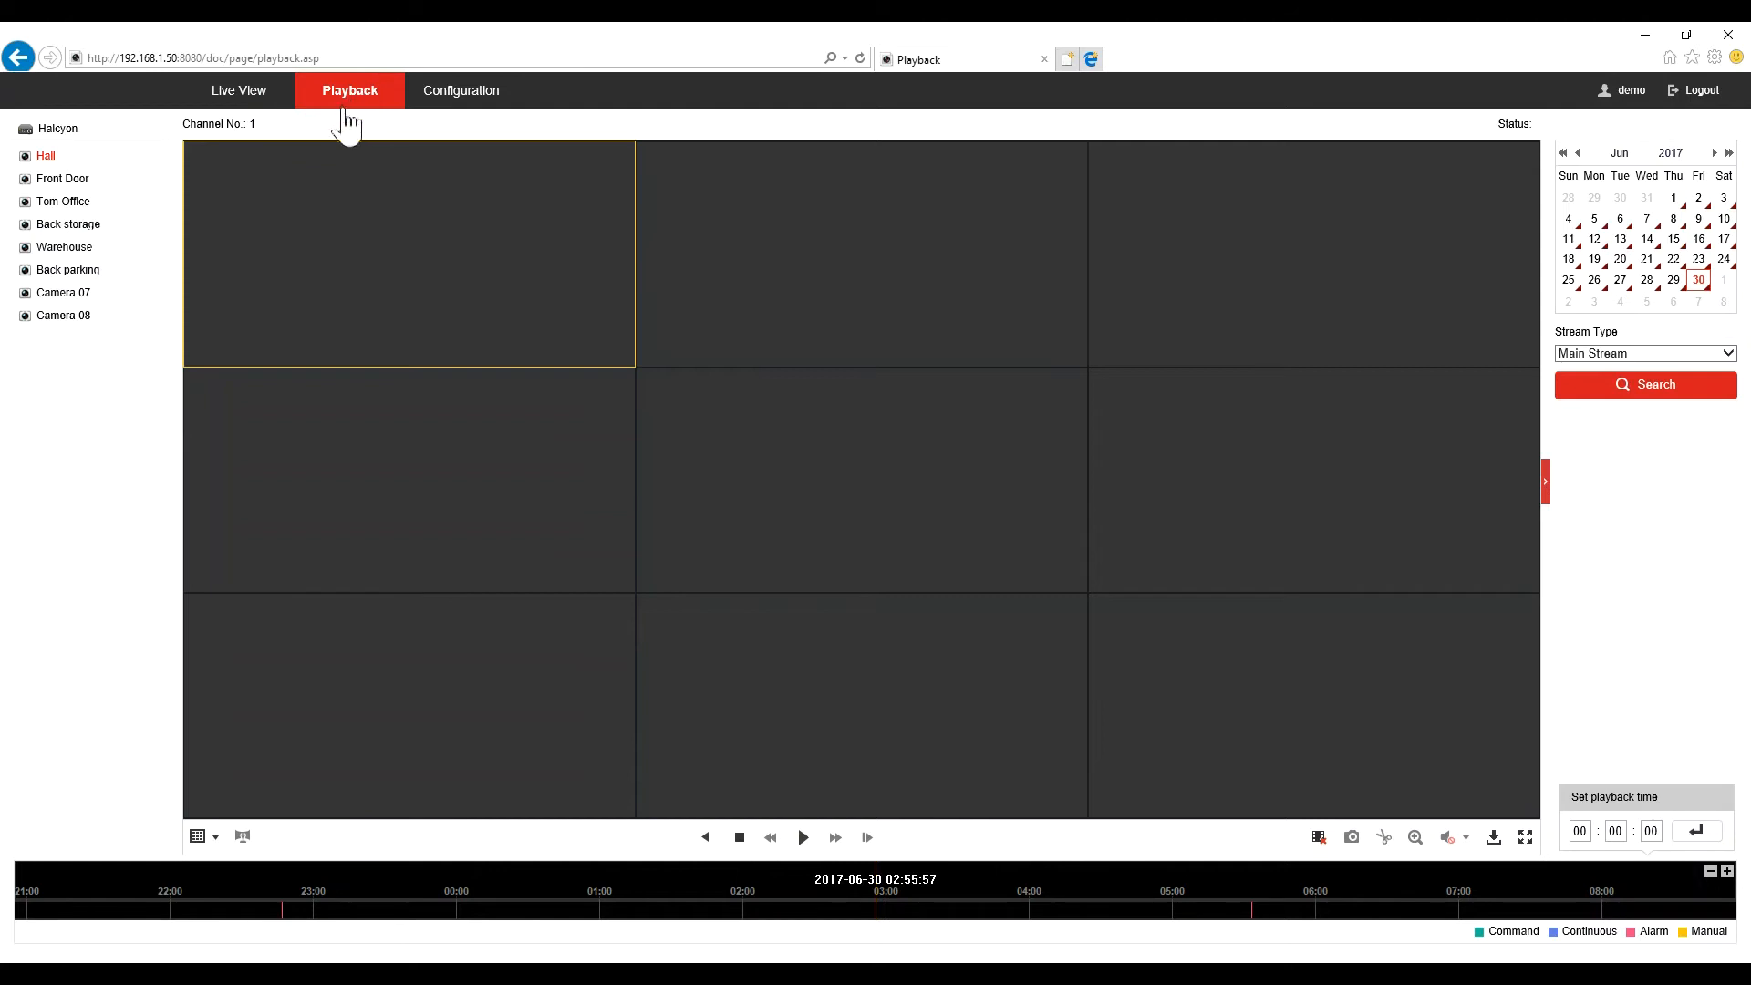
pyautogui.moveTo(1376, 497)
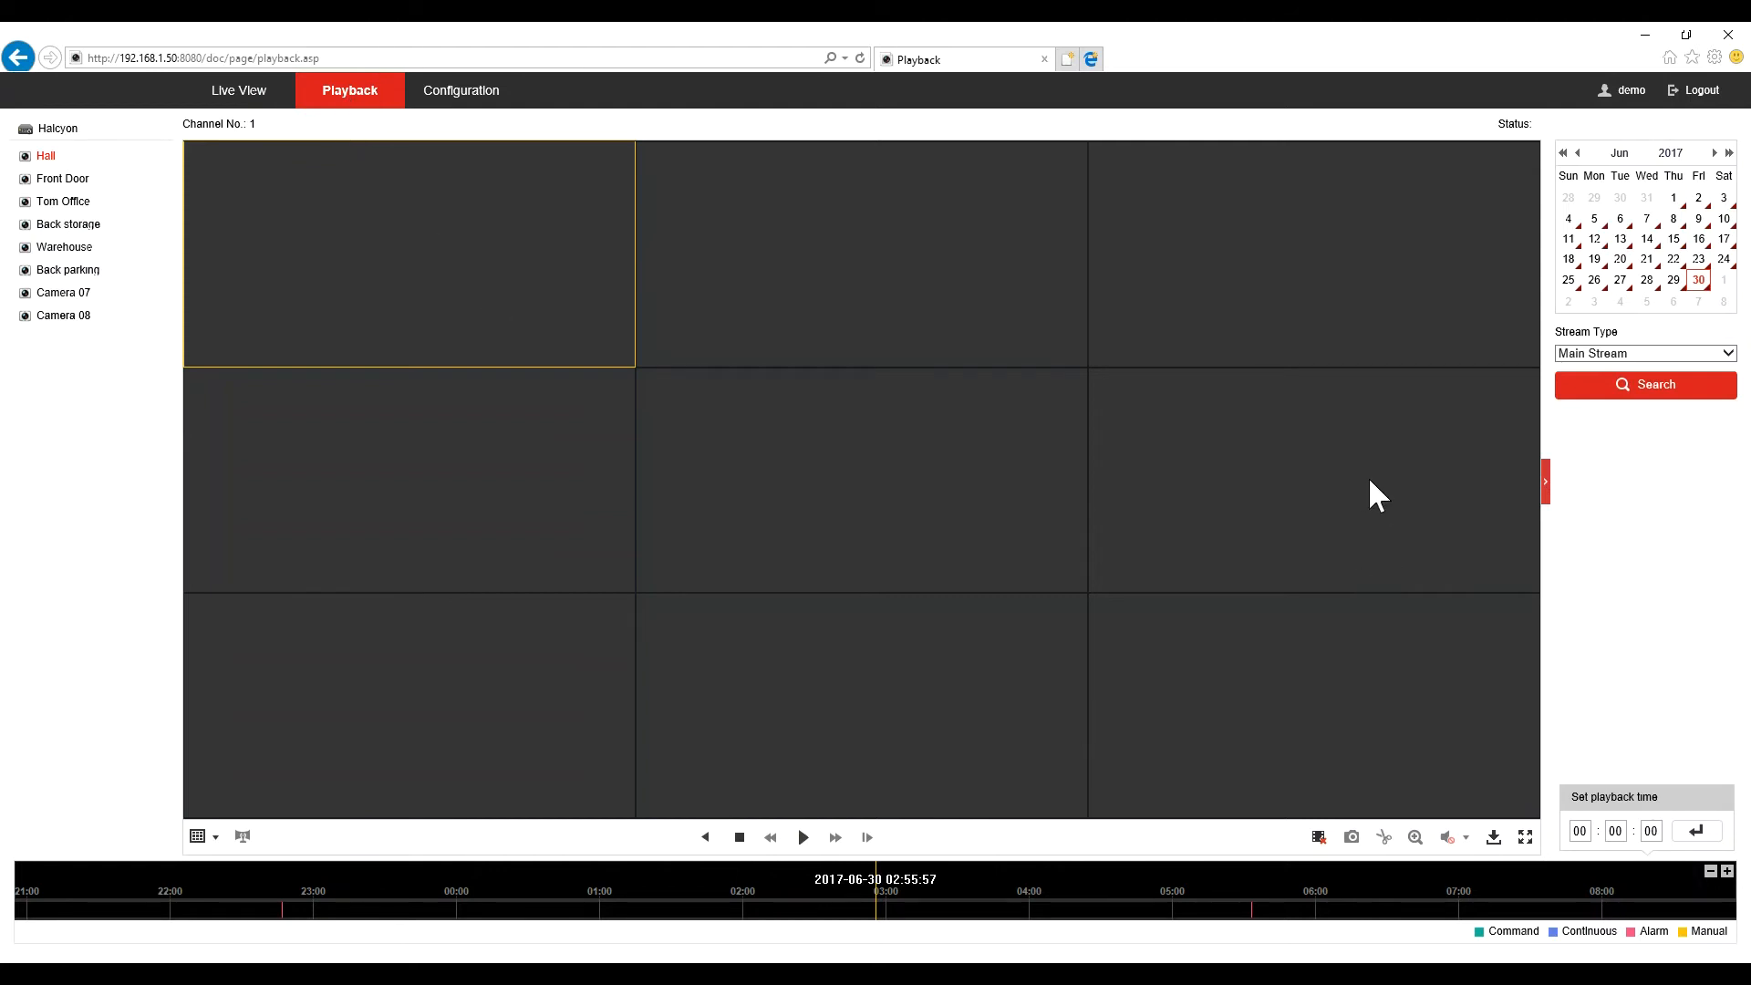
pyautogui.moveTo(62, 222)
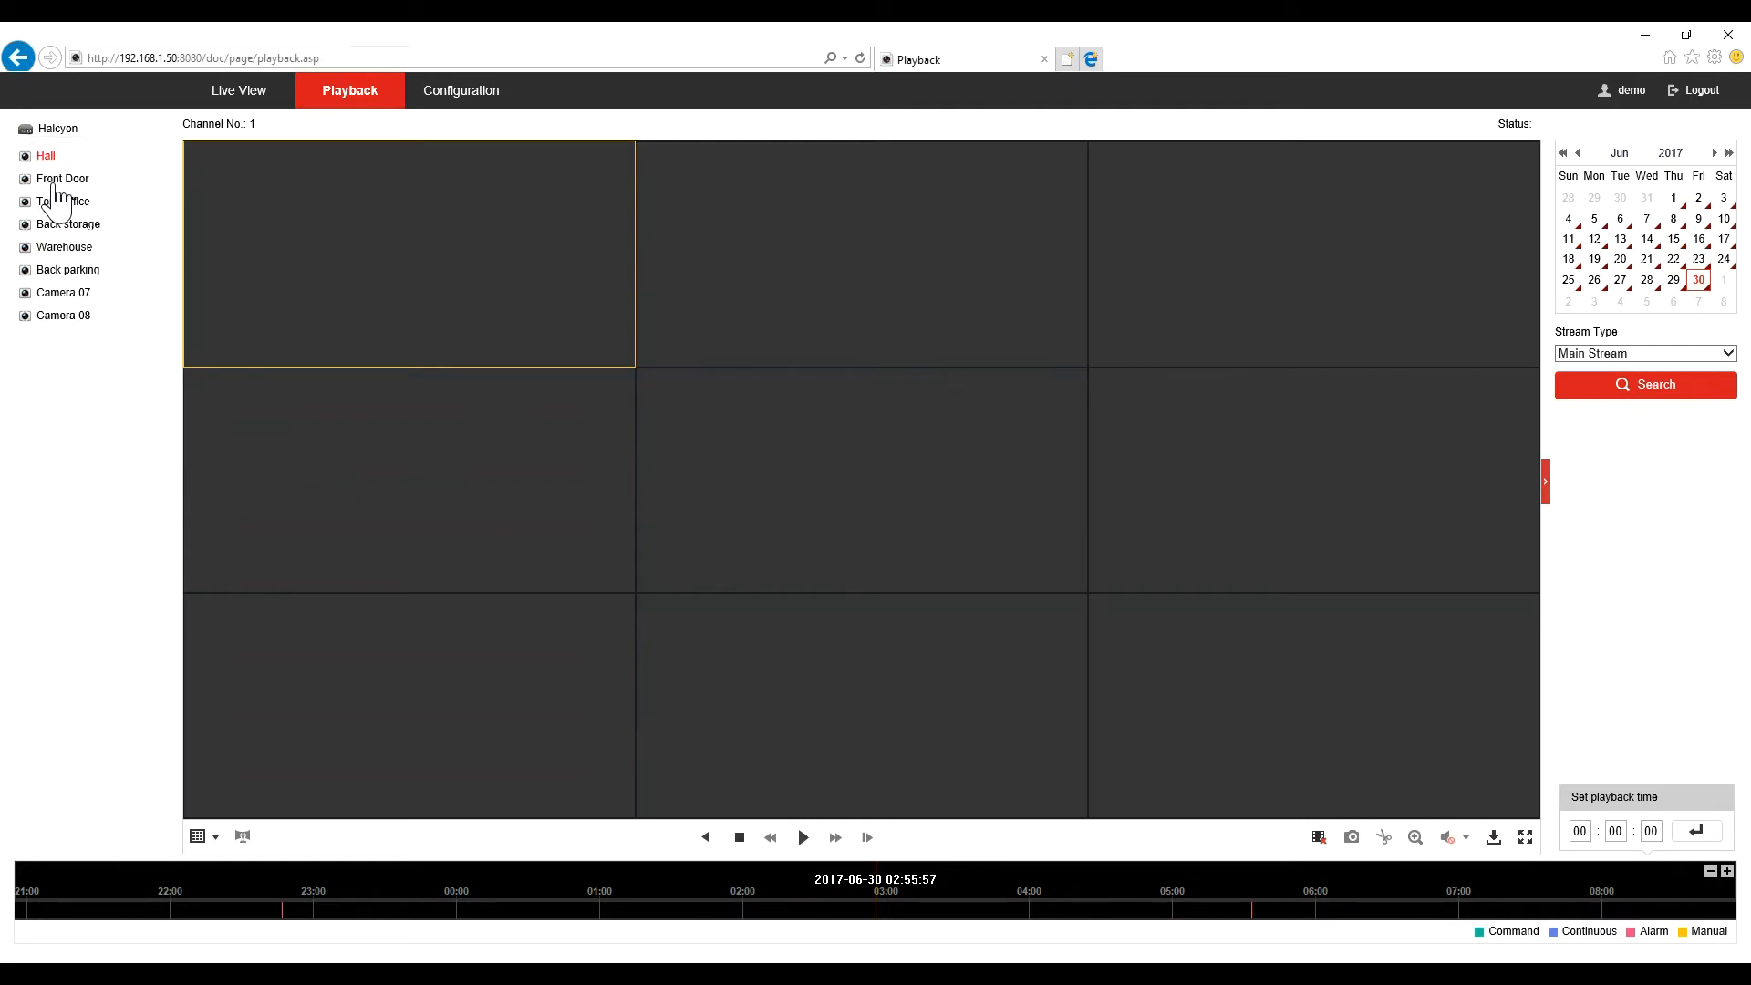
pyautogui.click(62, 178)
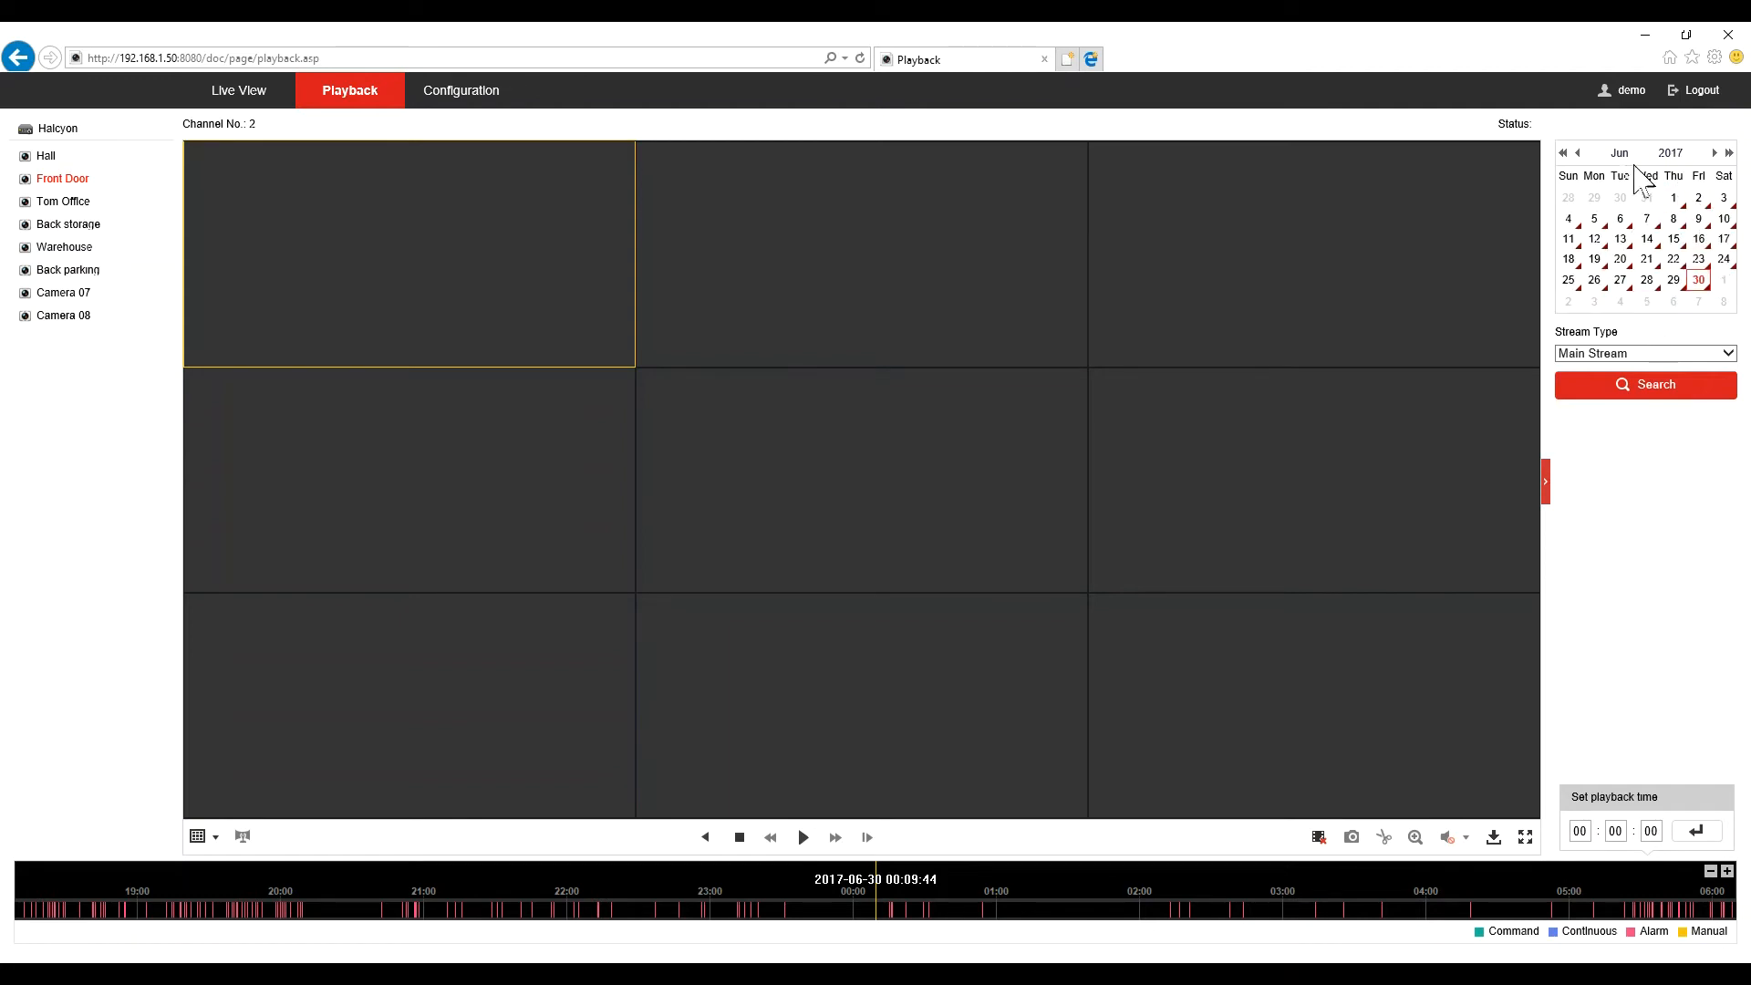
# Pick May 15, 2017 in the calendar and search for that day's Front Door recordings.
pyautogui.click(1565, 153)
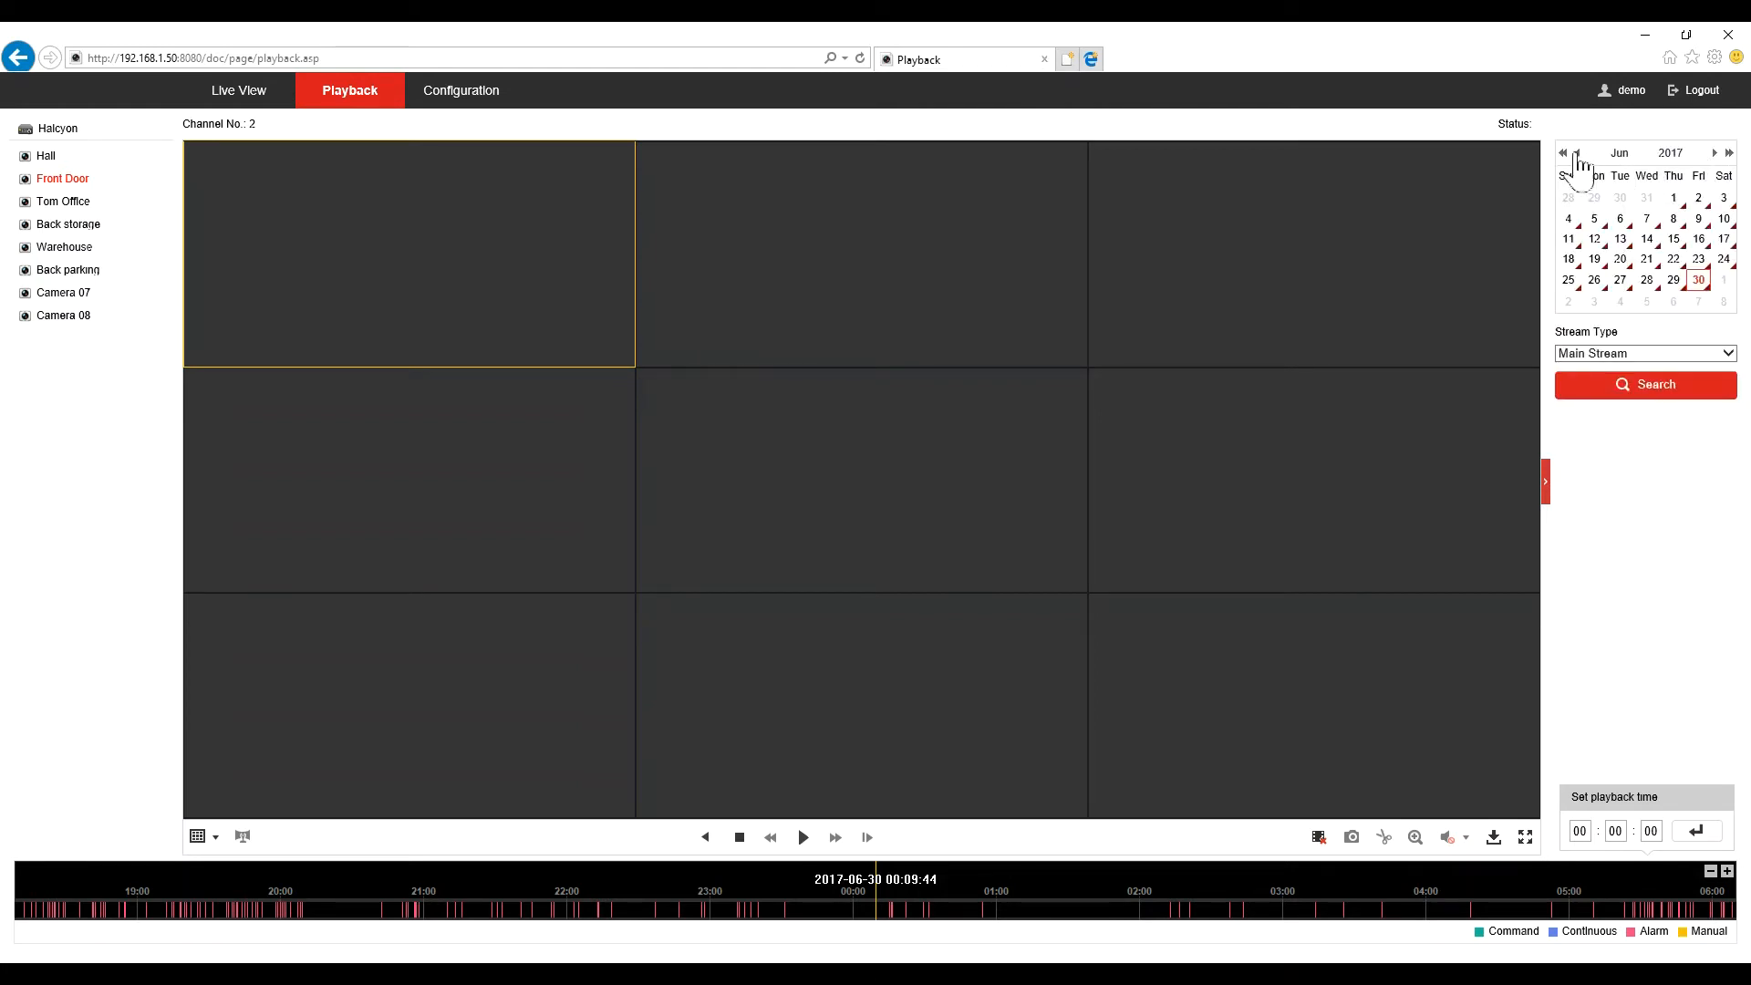
pyautogui.click(1565, 153)
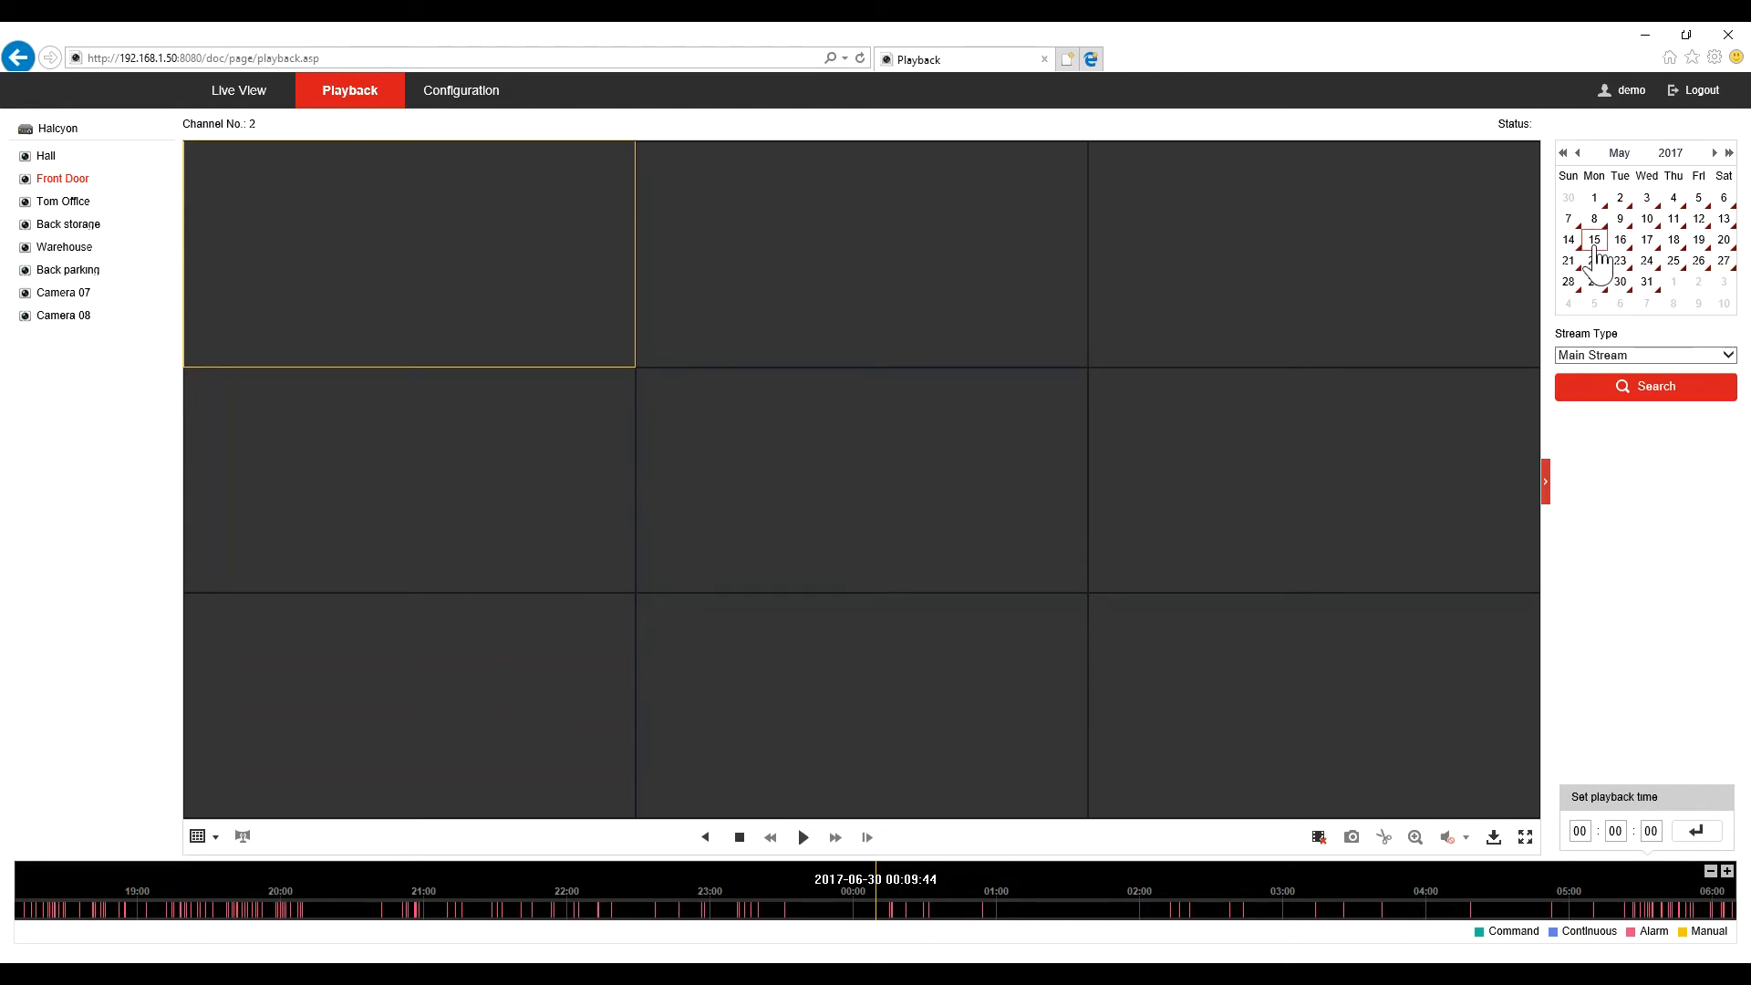
pyautogui.click(1594, 239)
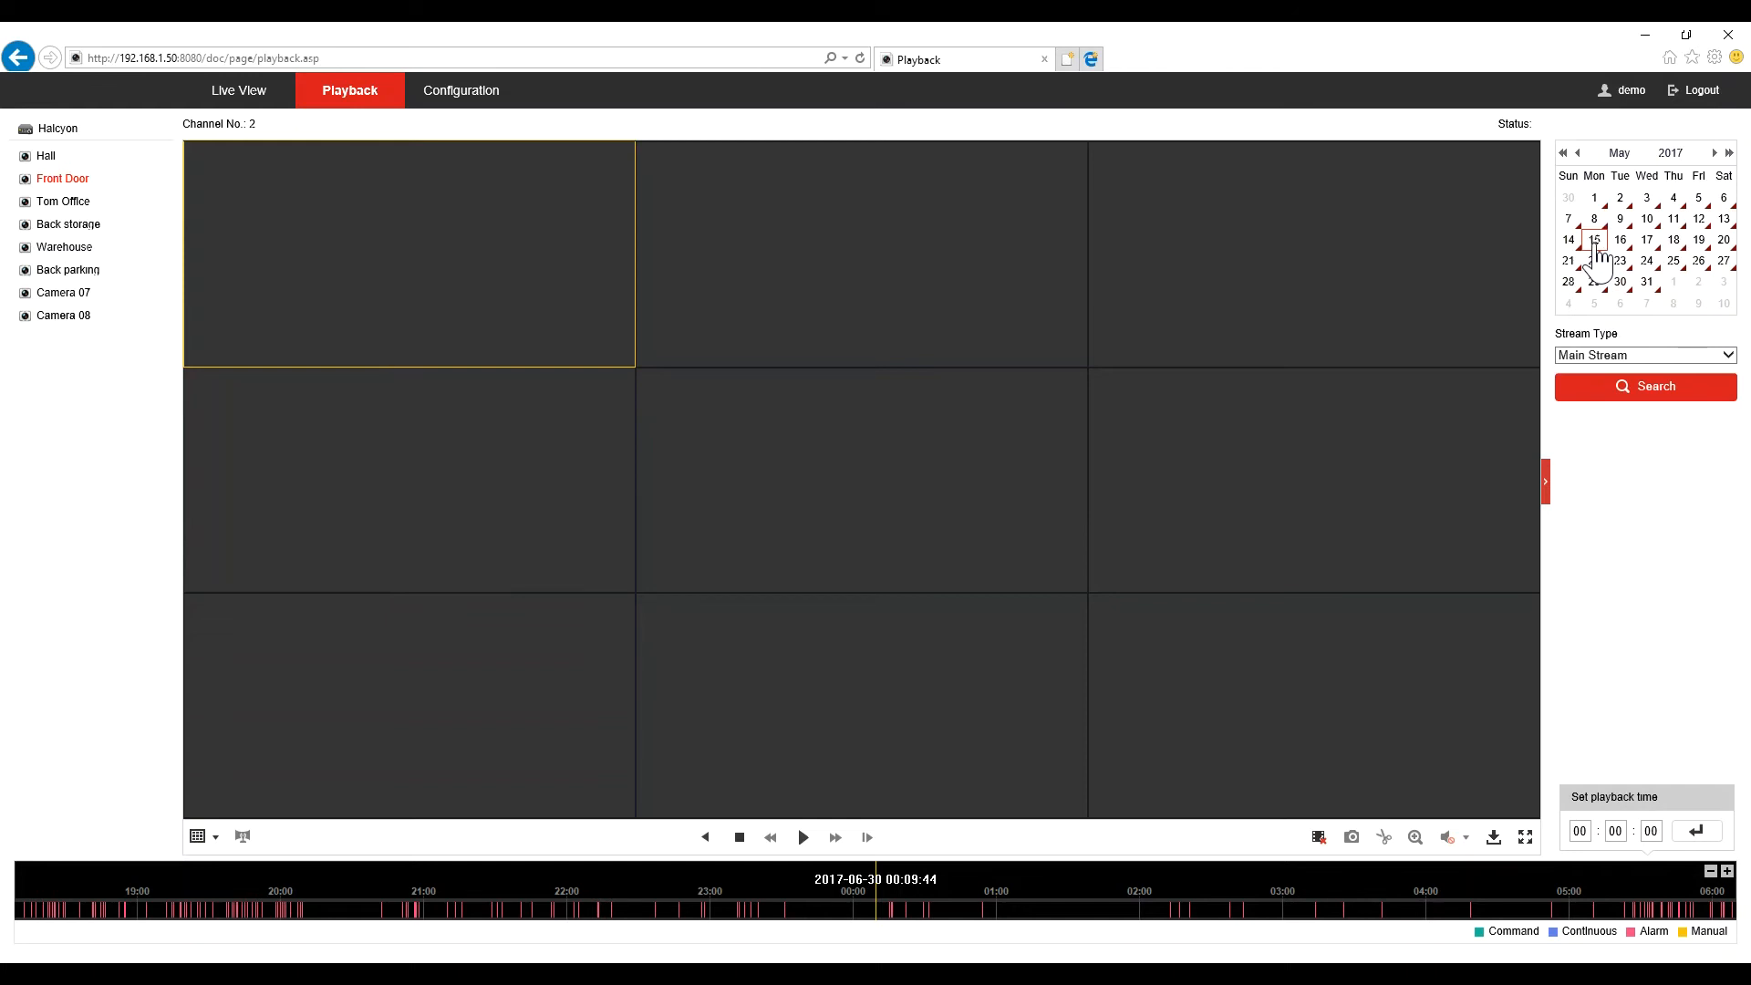
pyautogui.click(1594, 239)
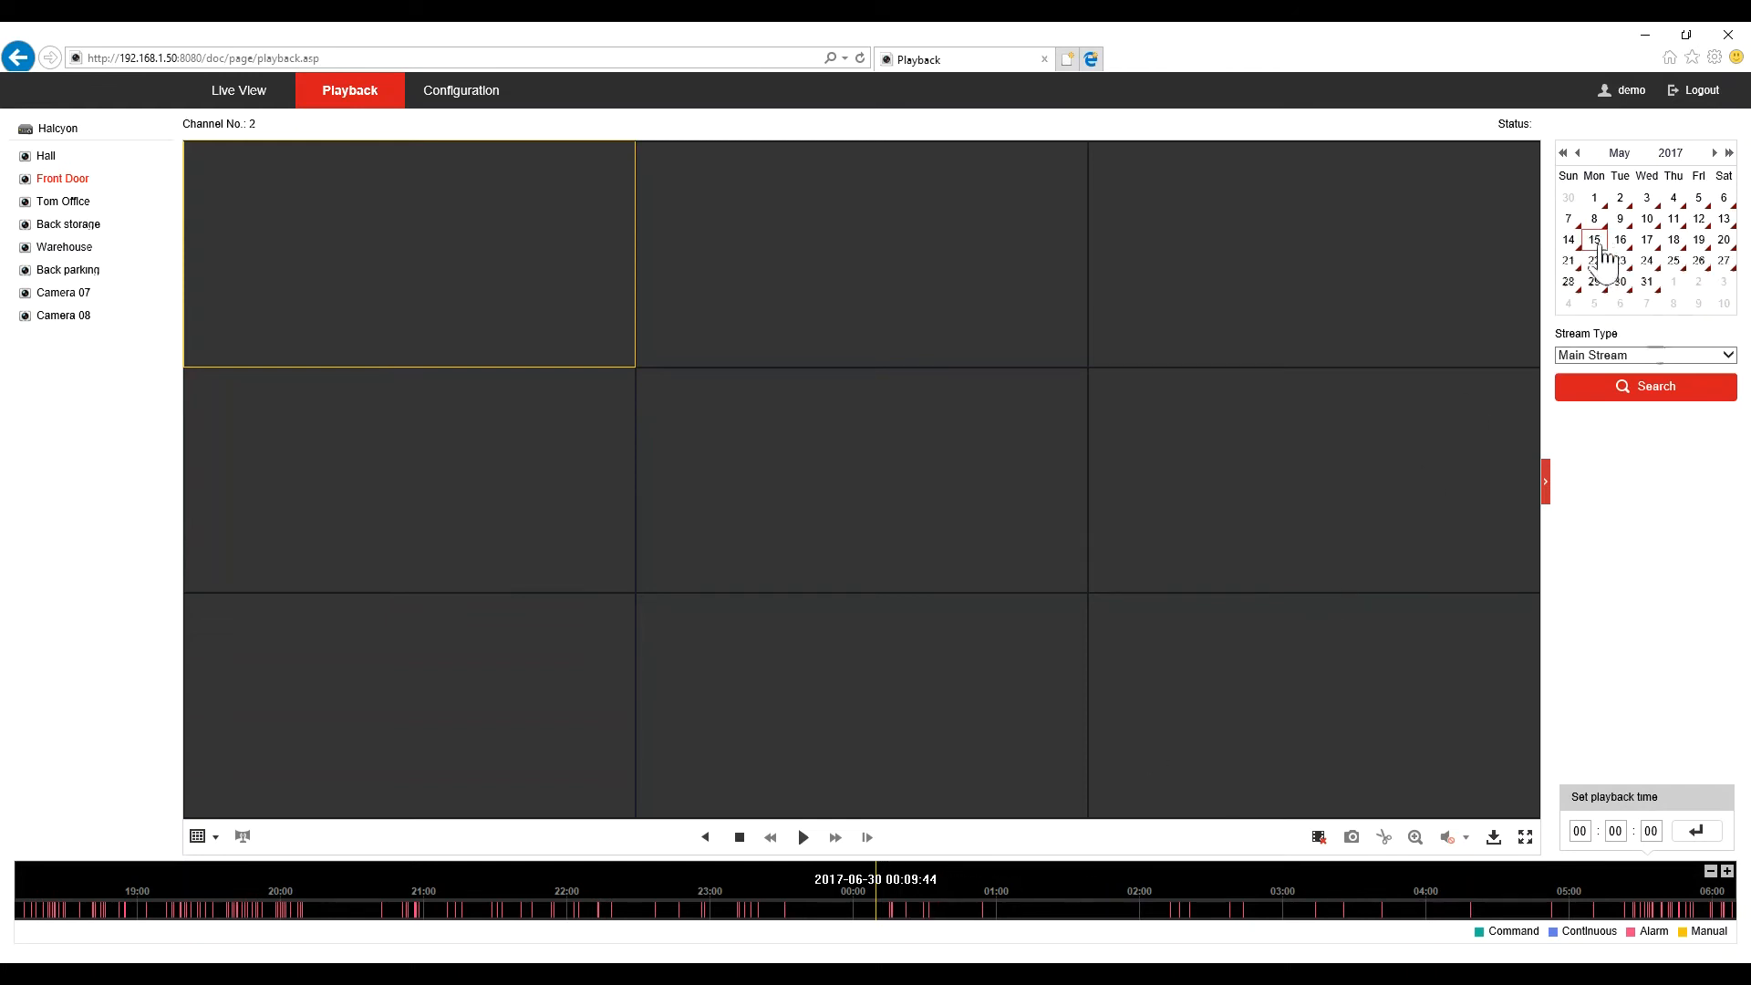
pyautogui.click(1594, 239)
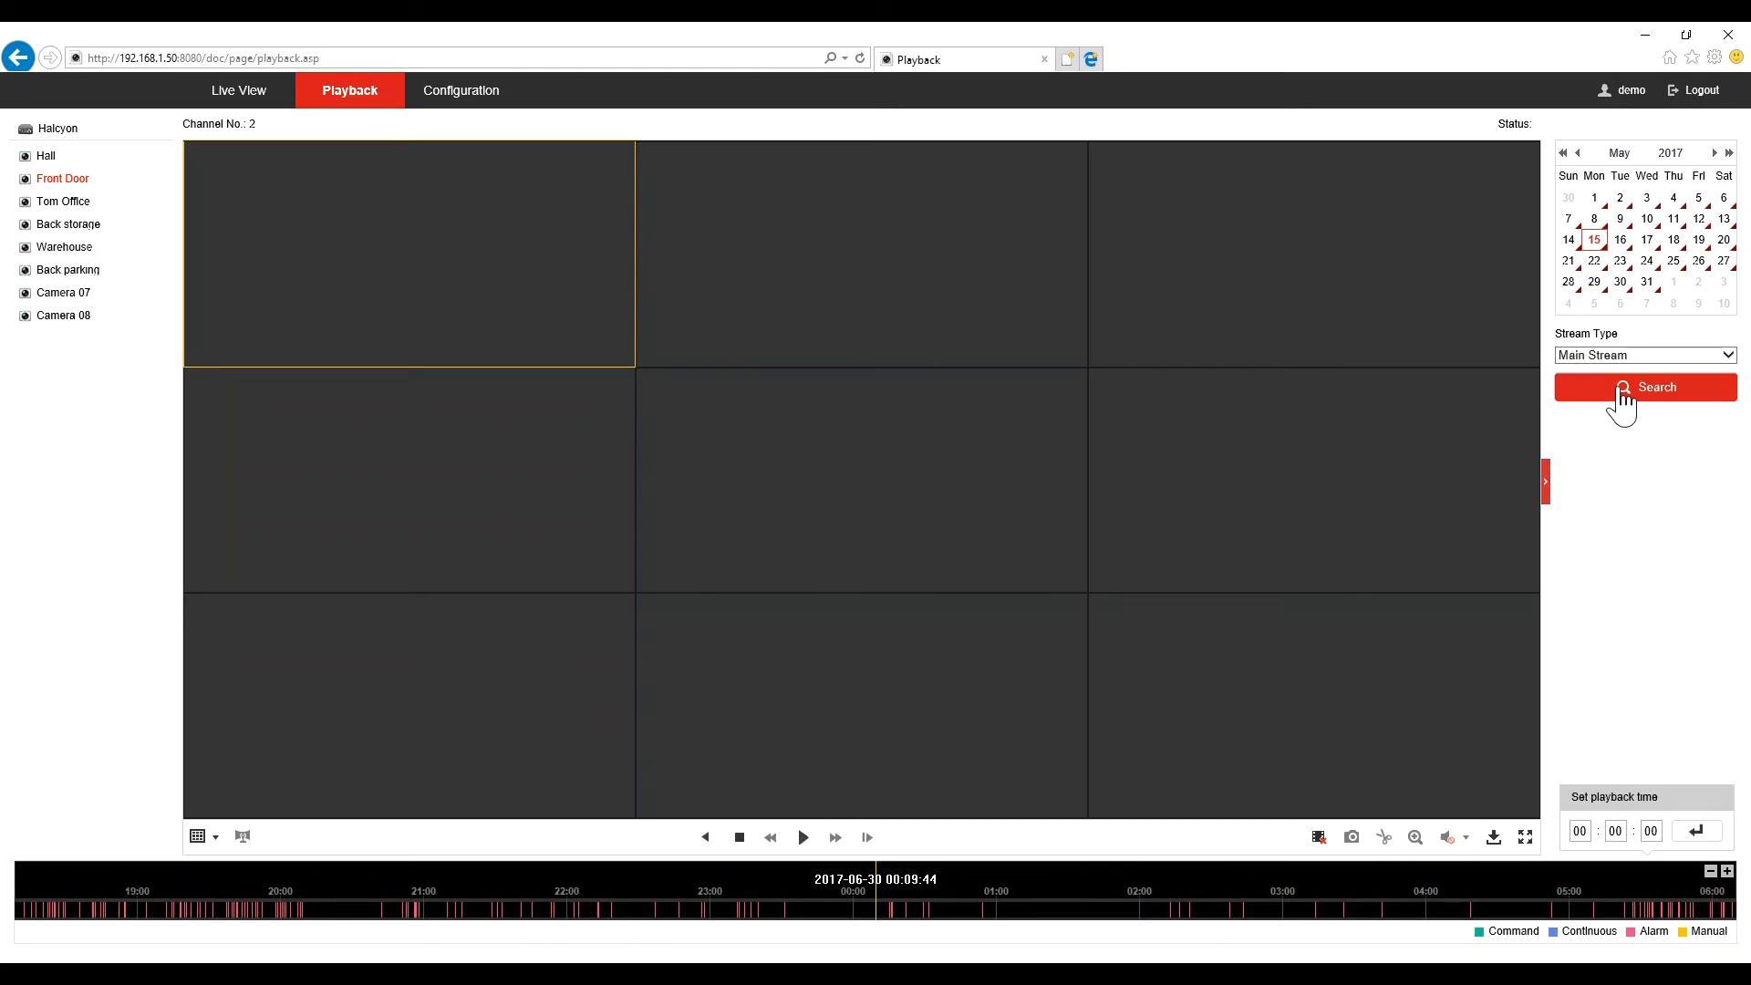
pyautogui.click(1643, 386)
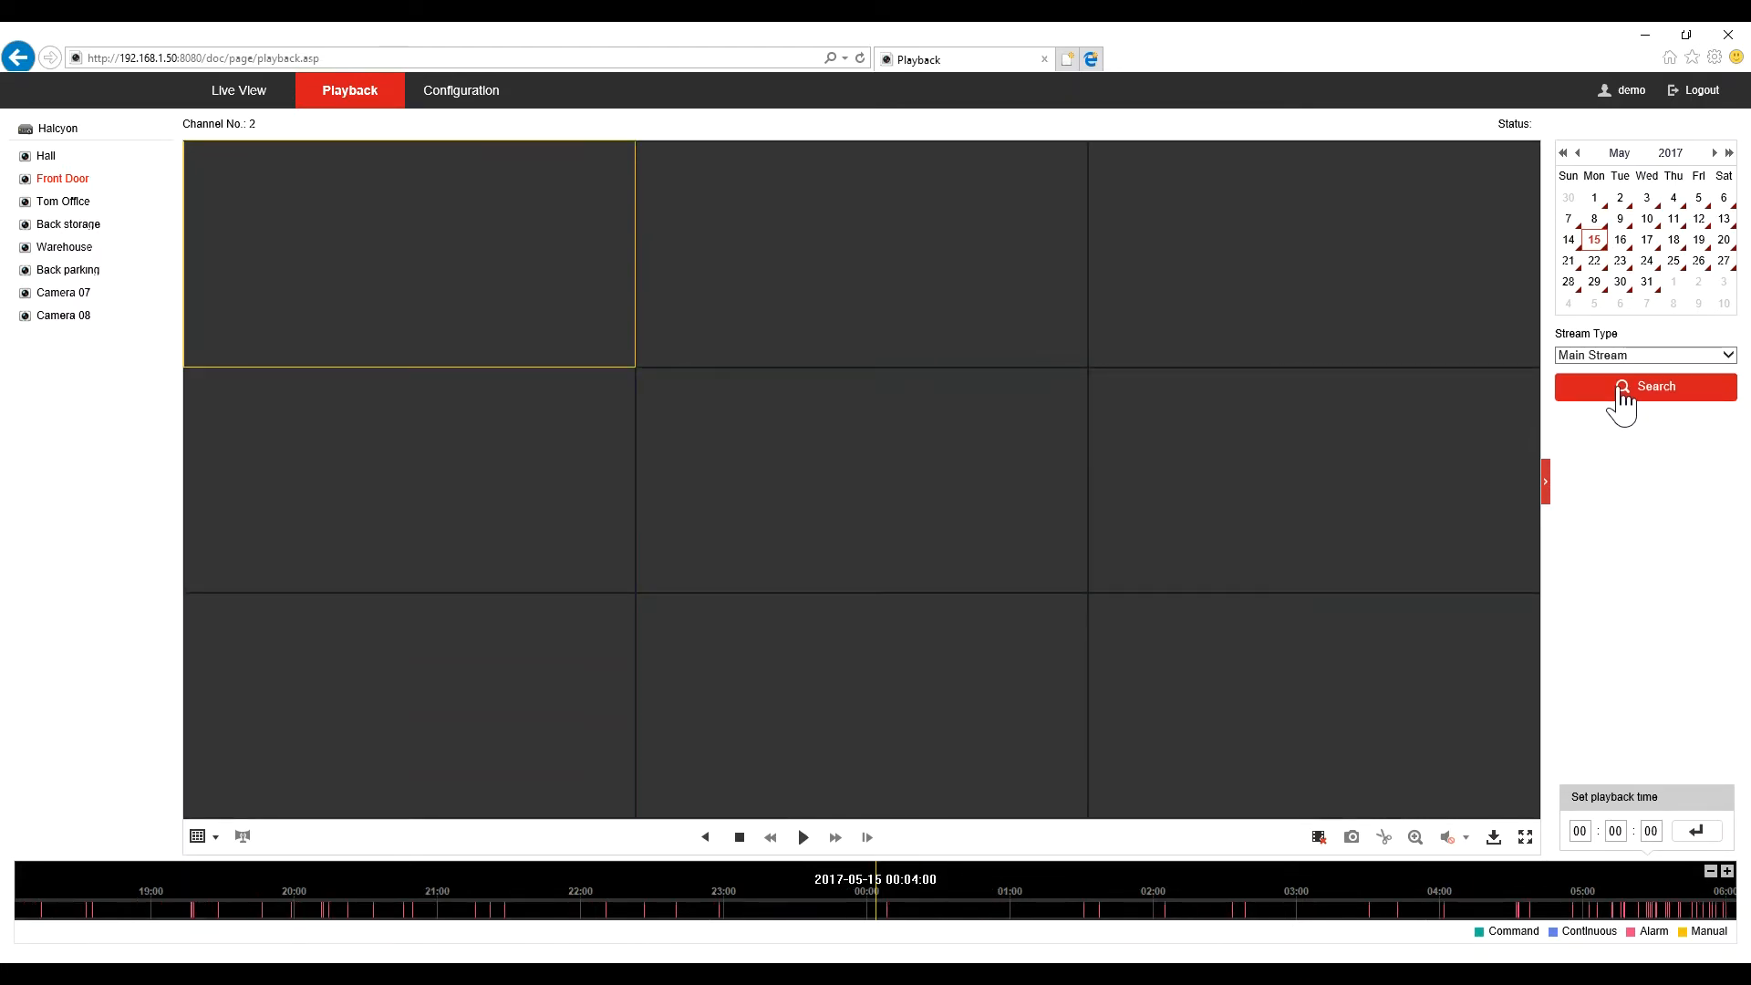
pyautogui.moveTo(162, 868)
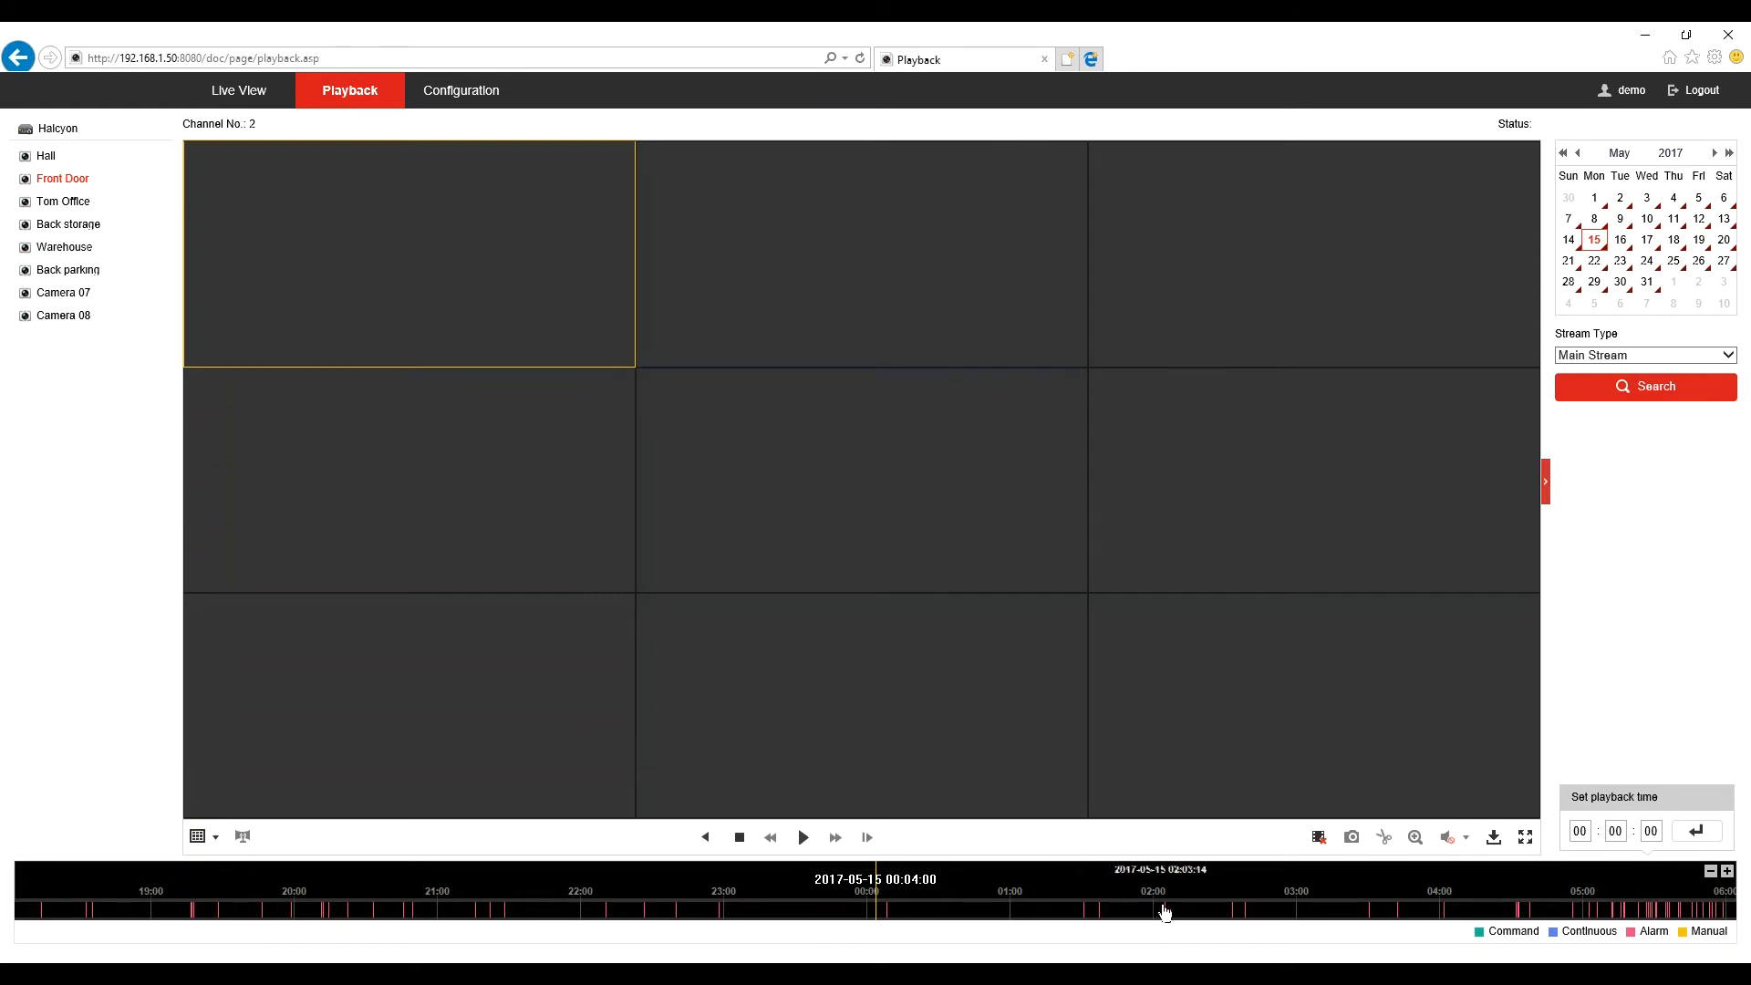
pyautogui.moveTo(1216, 908)
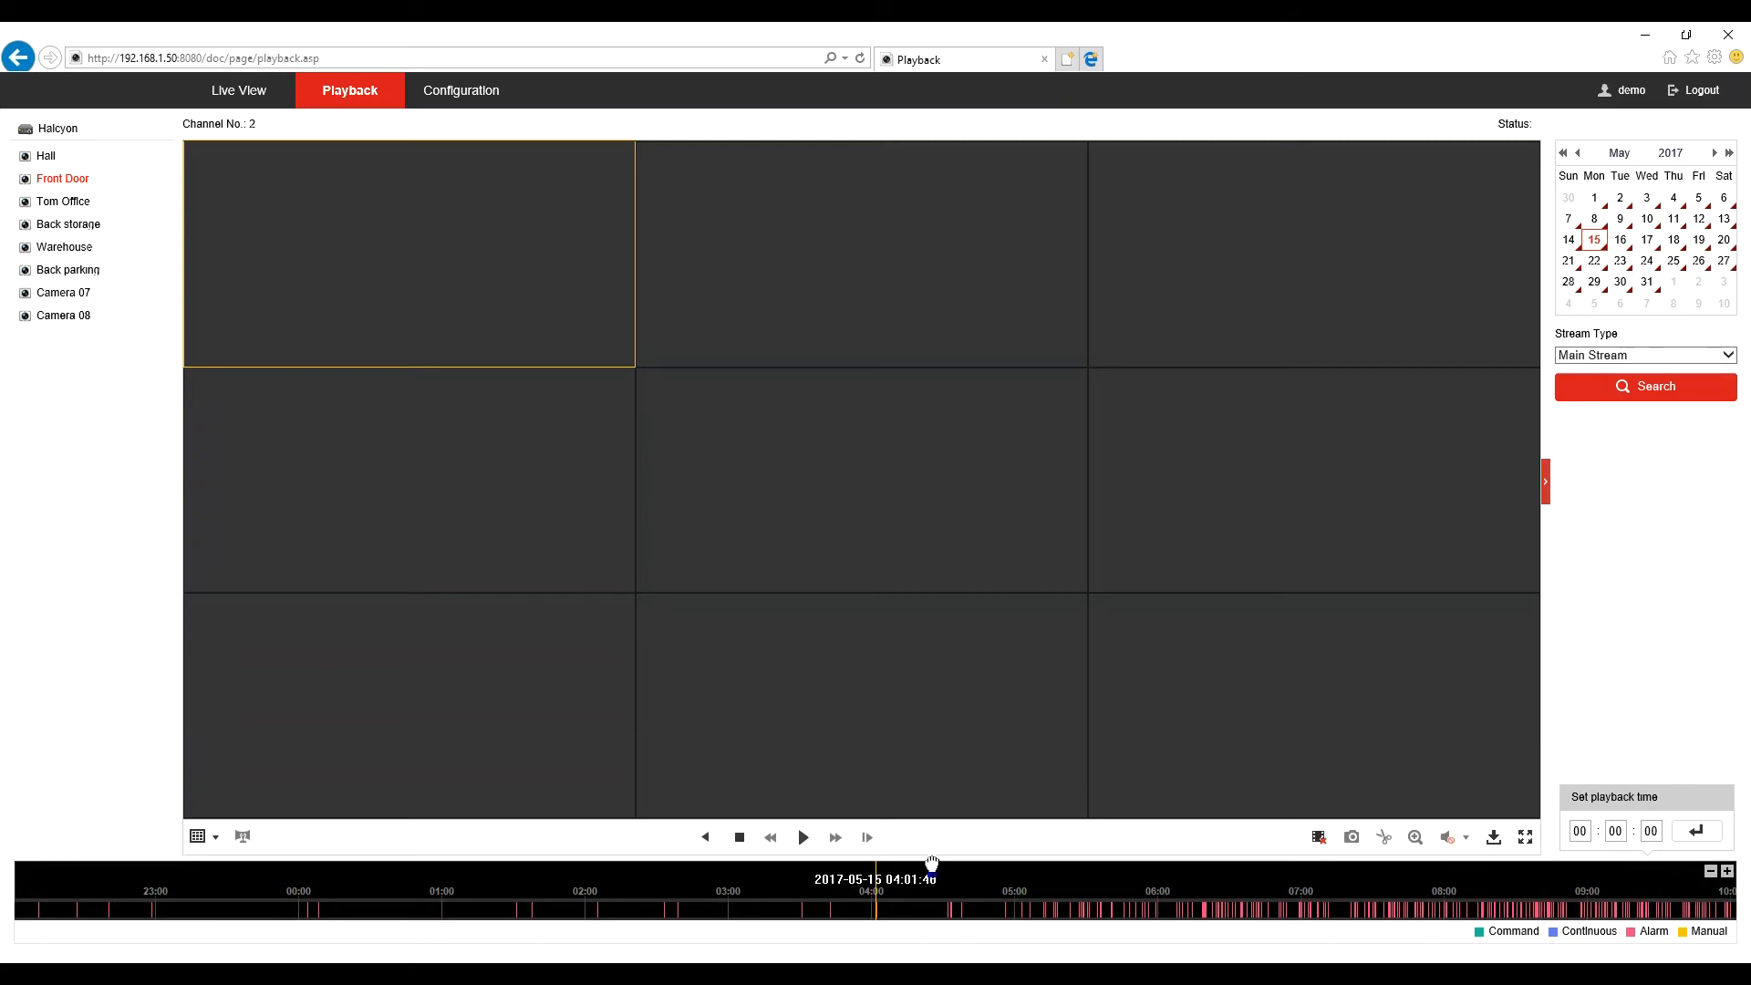
# Move the May 15 timeline playback position to around 04:01.
pyautogui.click(803, 837)
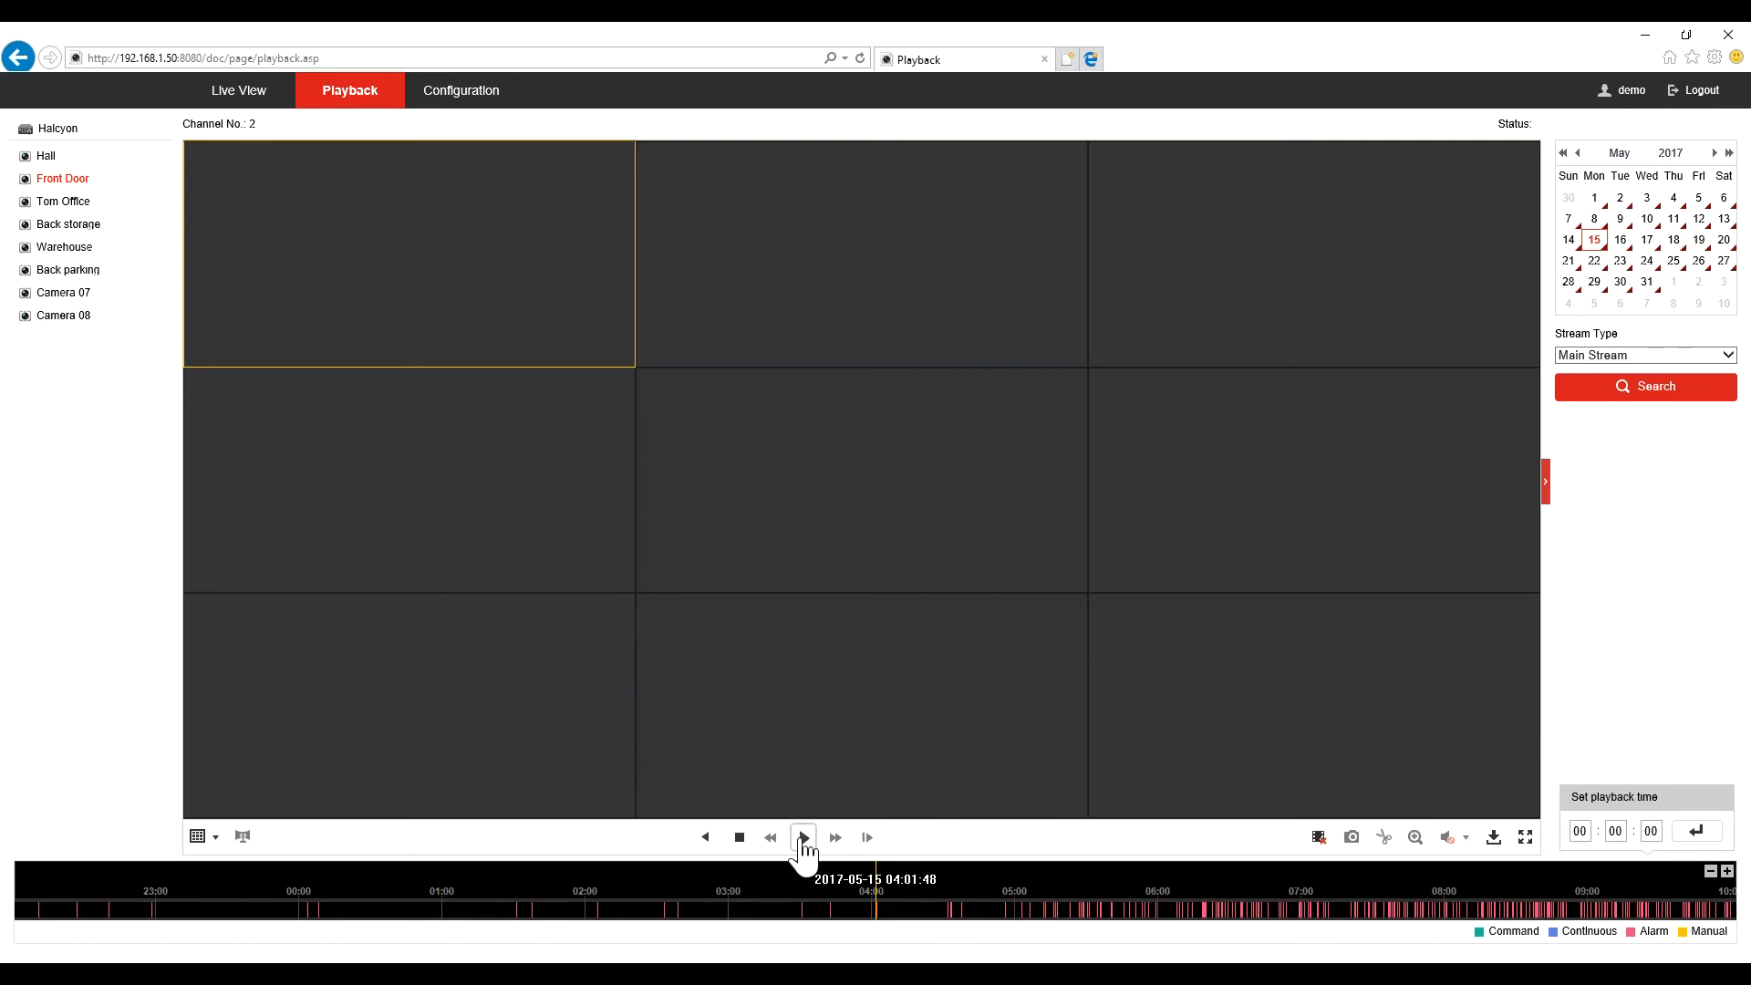
# Play the Front Door footage in a 1x1 single-view layout, then stop it.
pyautogui.click(802, 838)
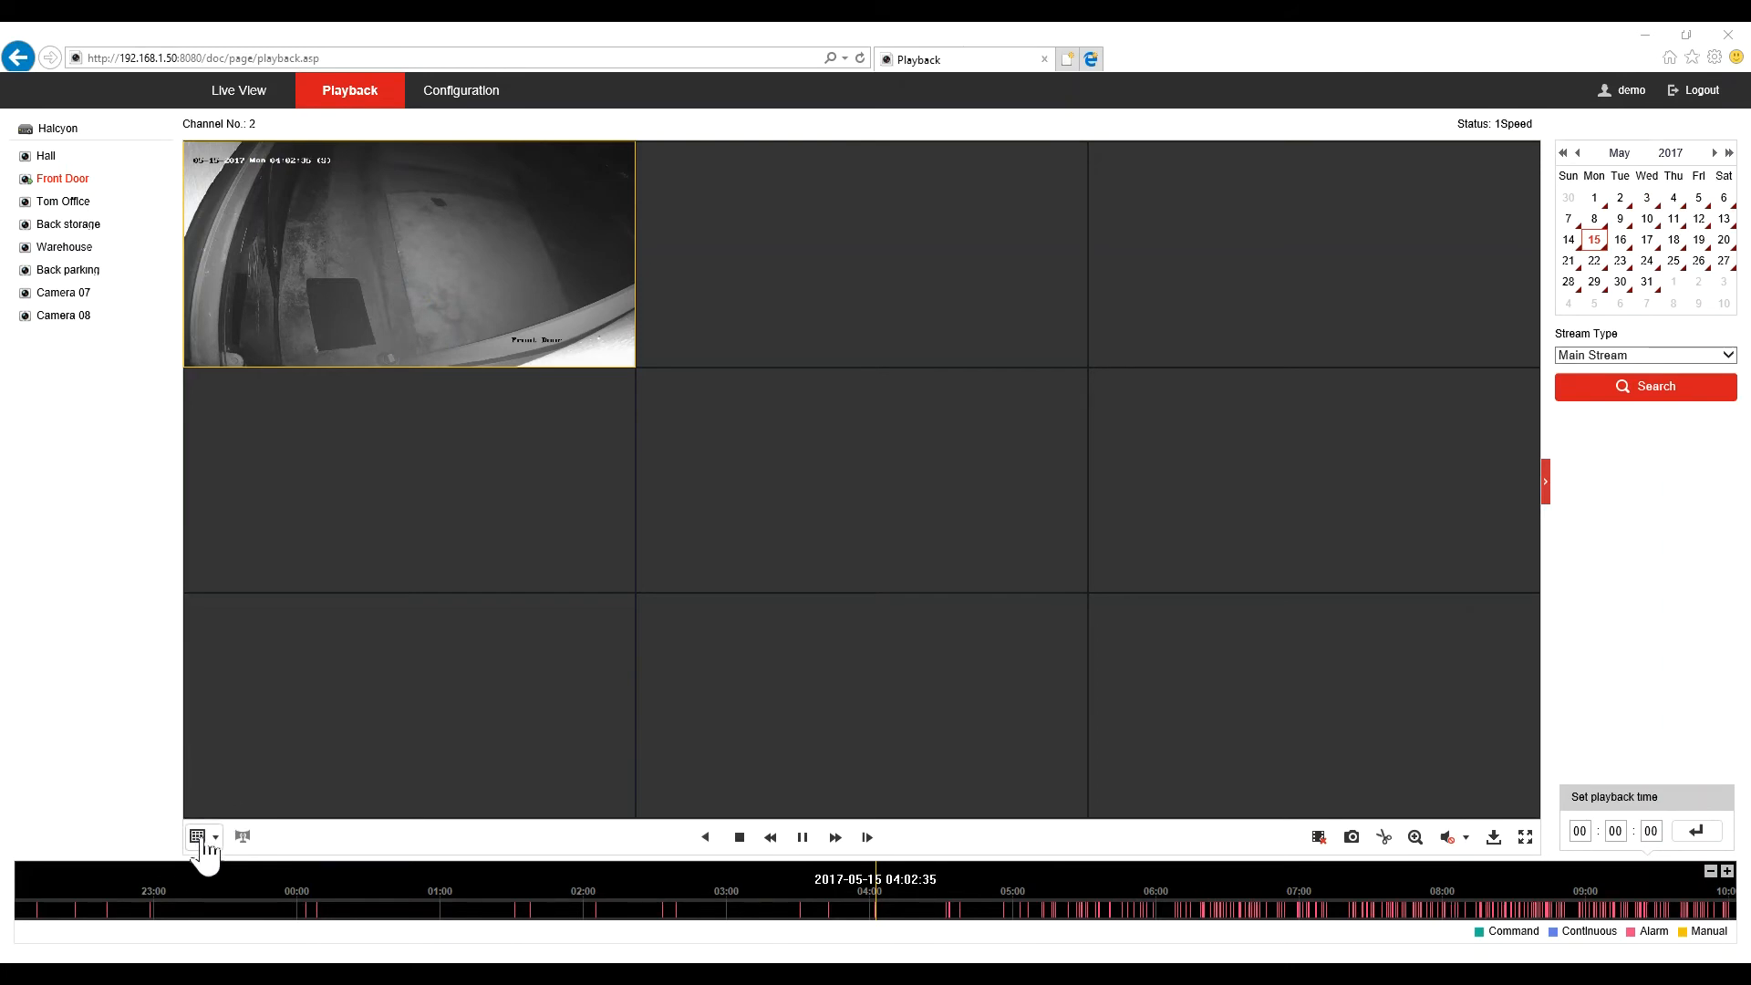
pyautogui.click(215, 838)
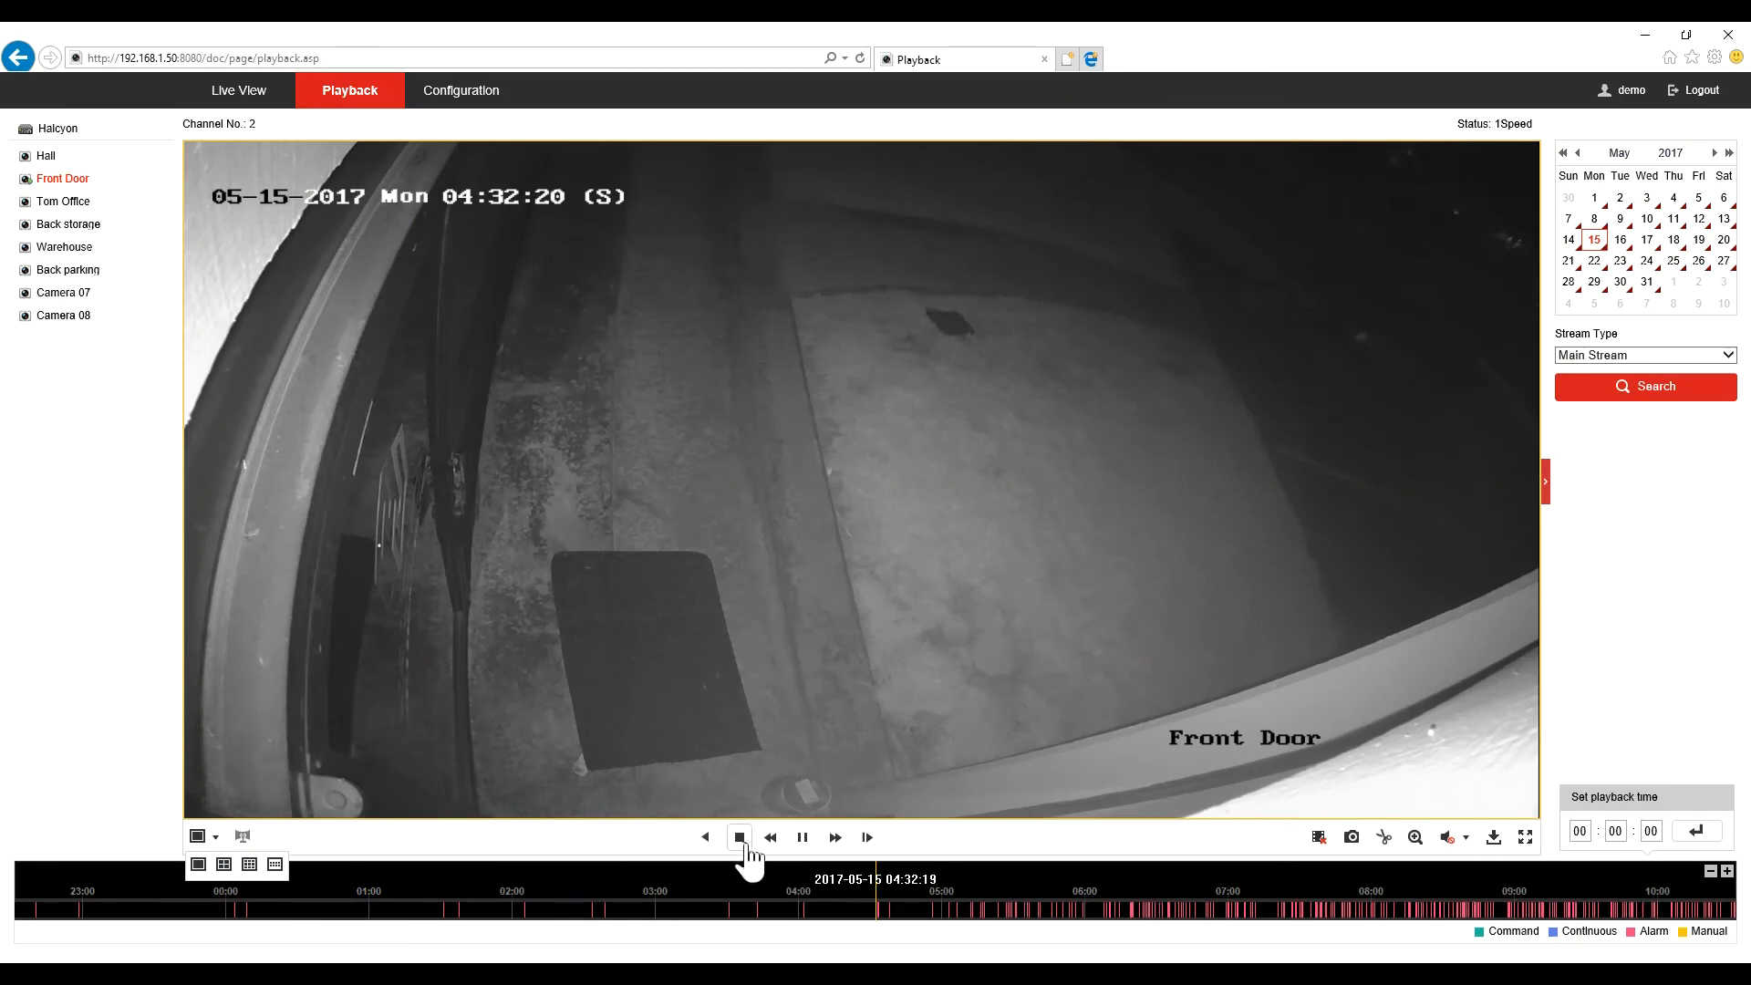
pyautogui.click(738, 838)
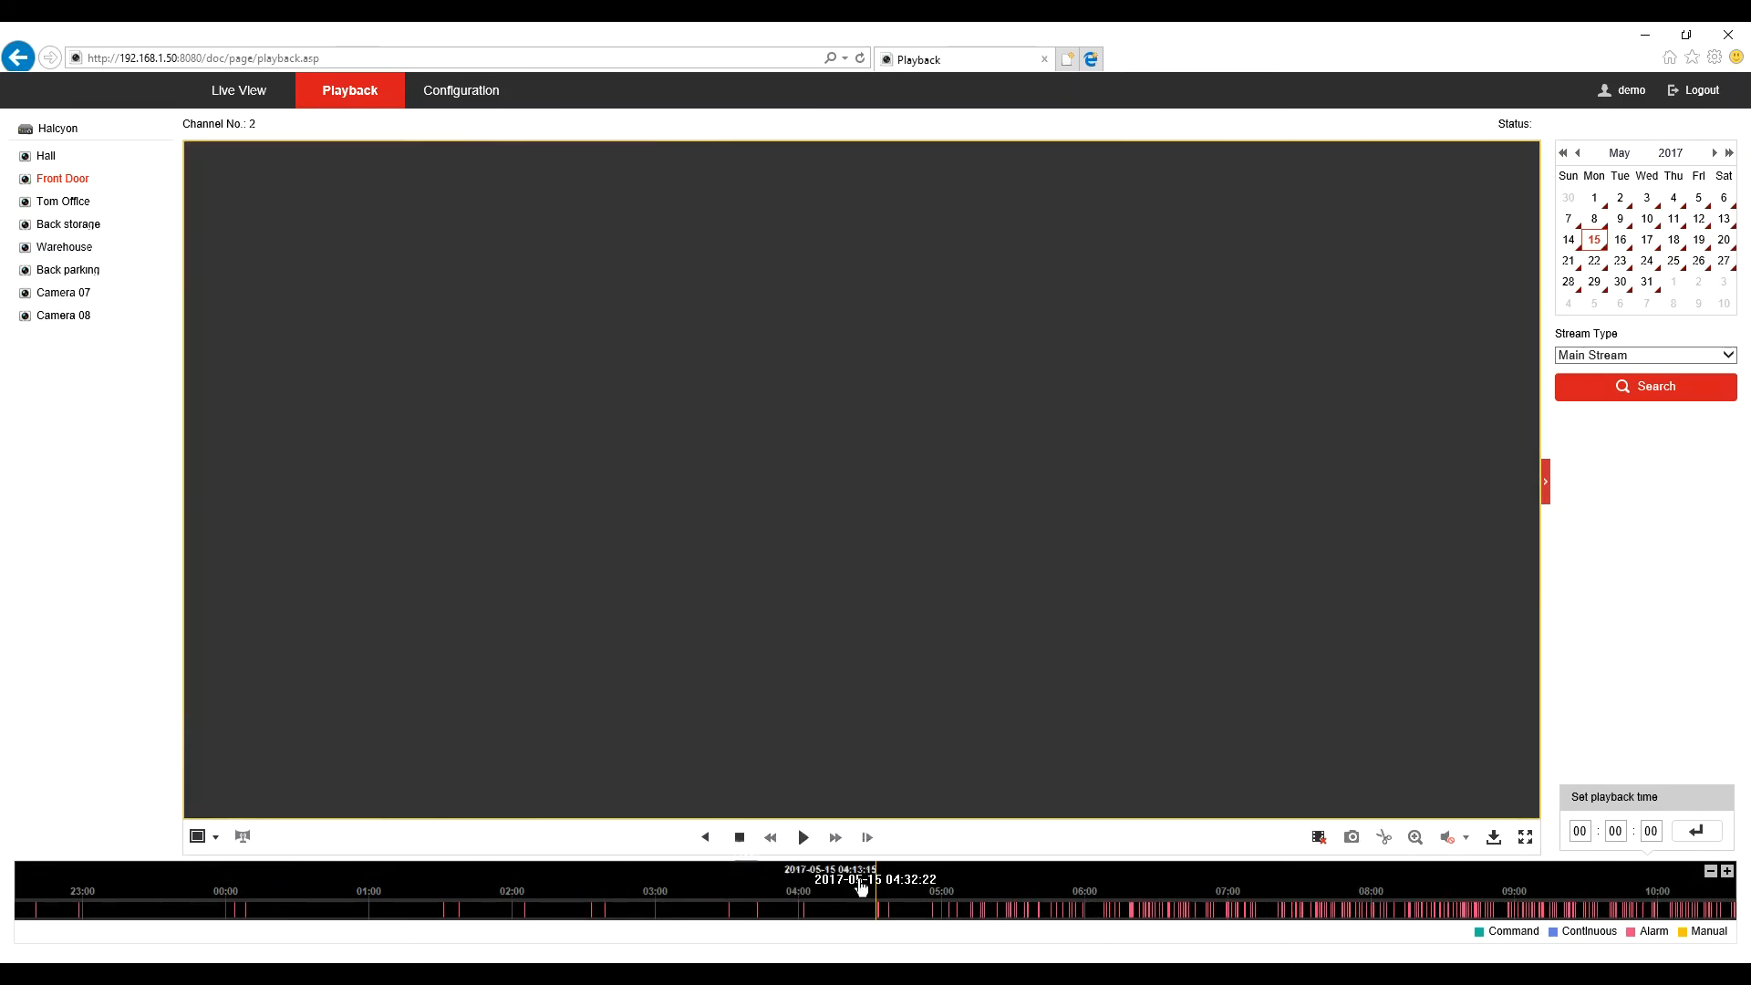
# Drag the timeline back to about 02:38, play from there and pause near 02:39.
pyautogui.moveTo(859, 907); pyautogui.dragTo(832, 906)
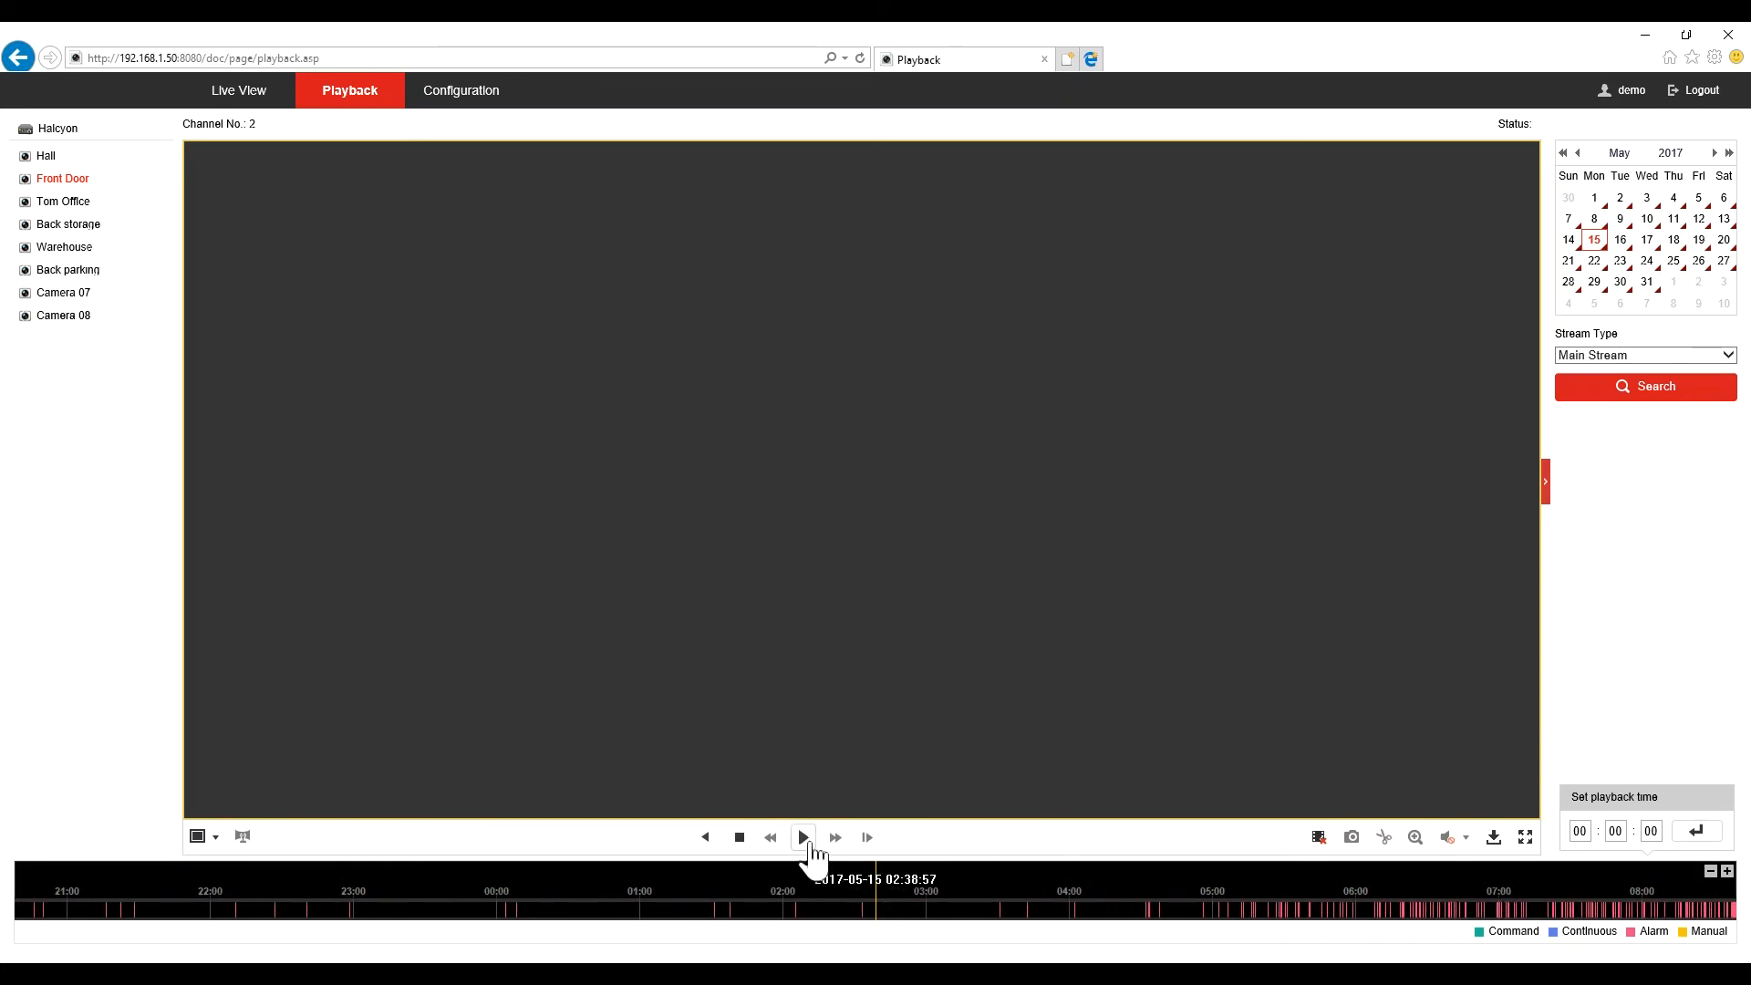
pyautogui.click(803, 837)
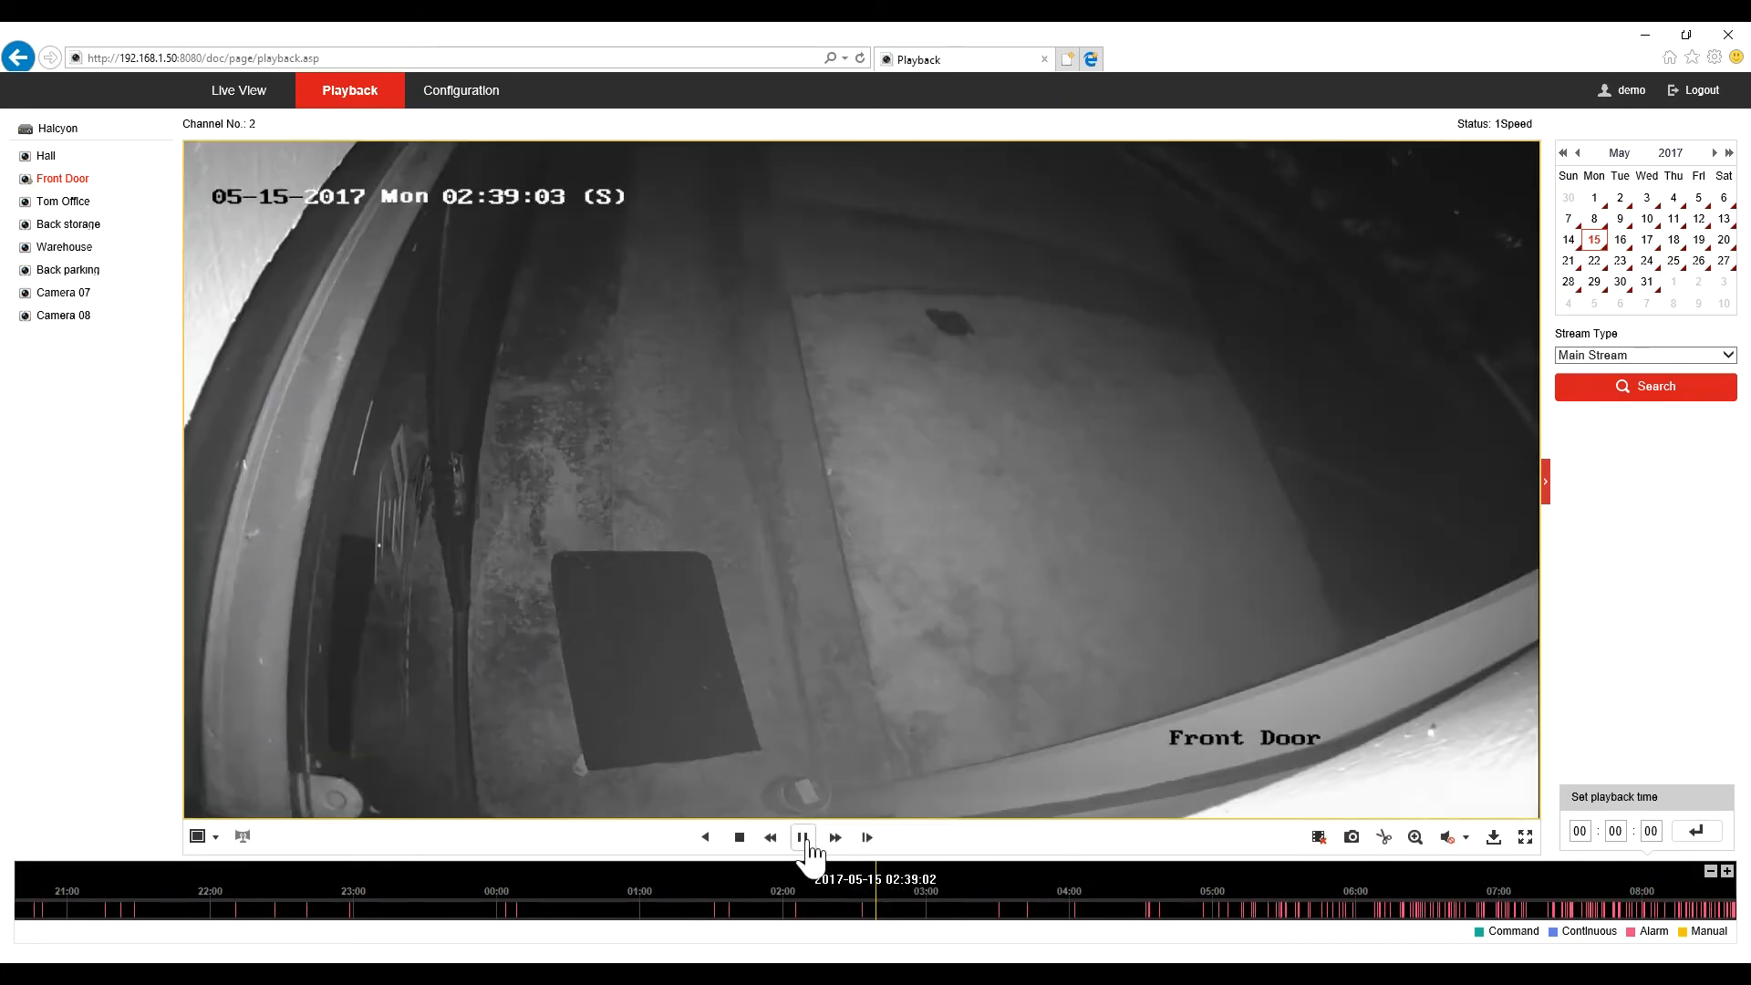
pyautogui.click(803, 837)
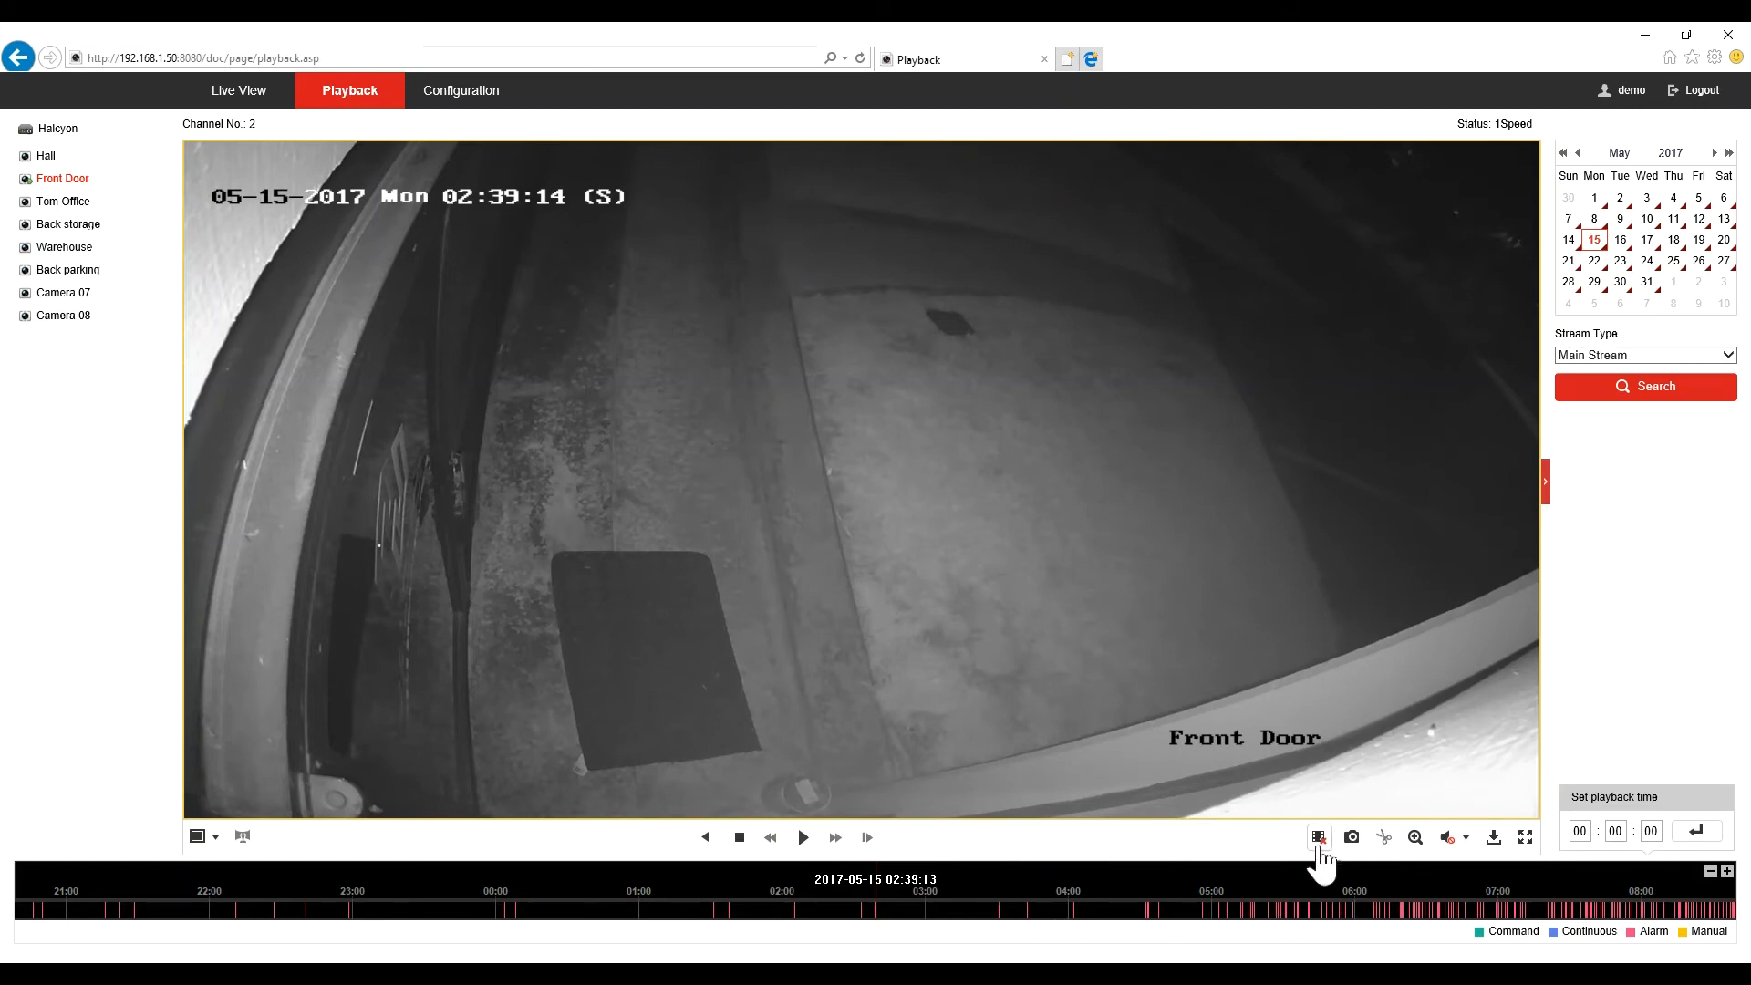
pyautogui.moveTo(1352, 854)
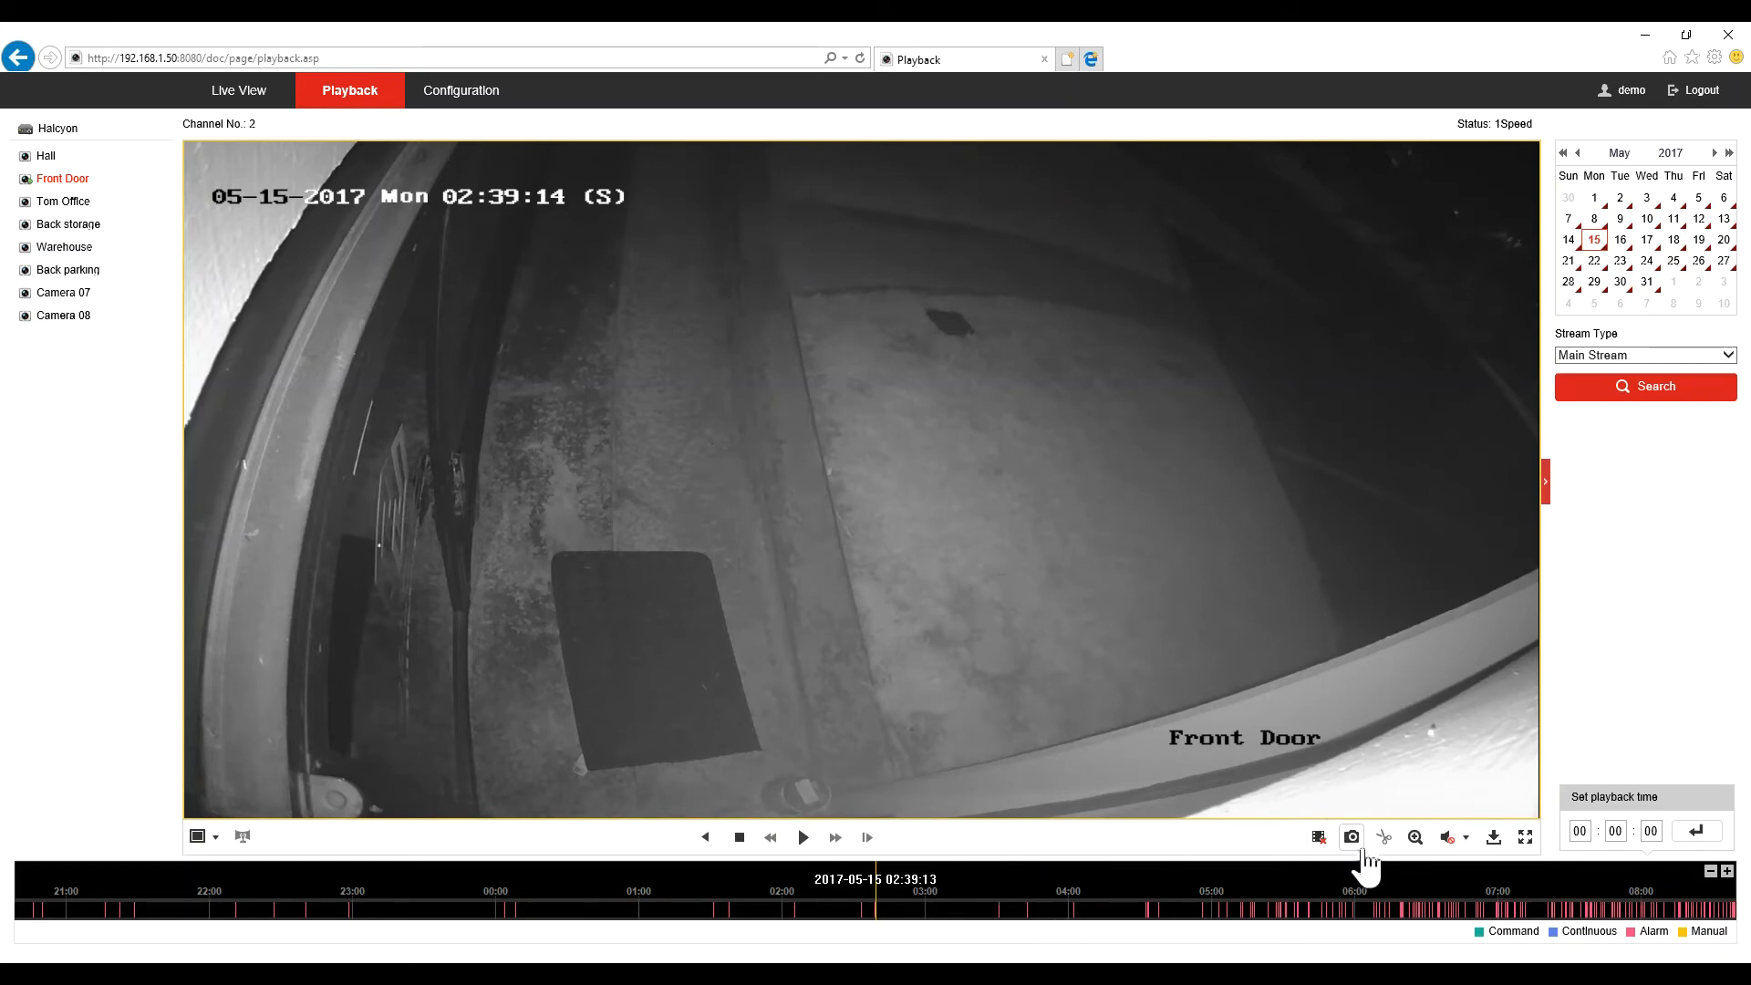
# Capture a still snapshot of the paused 02:39 Front Door frame.
pyautogui.click(1352, 837)
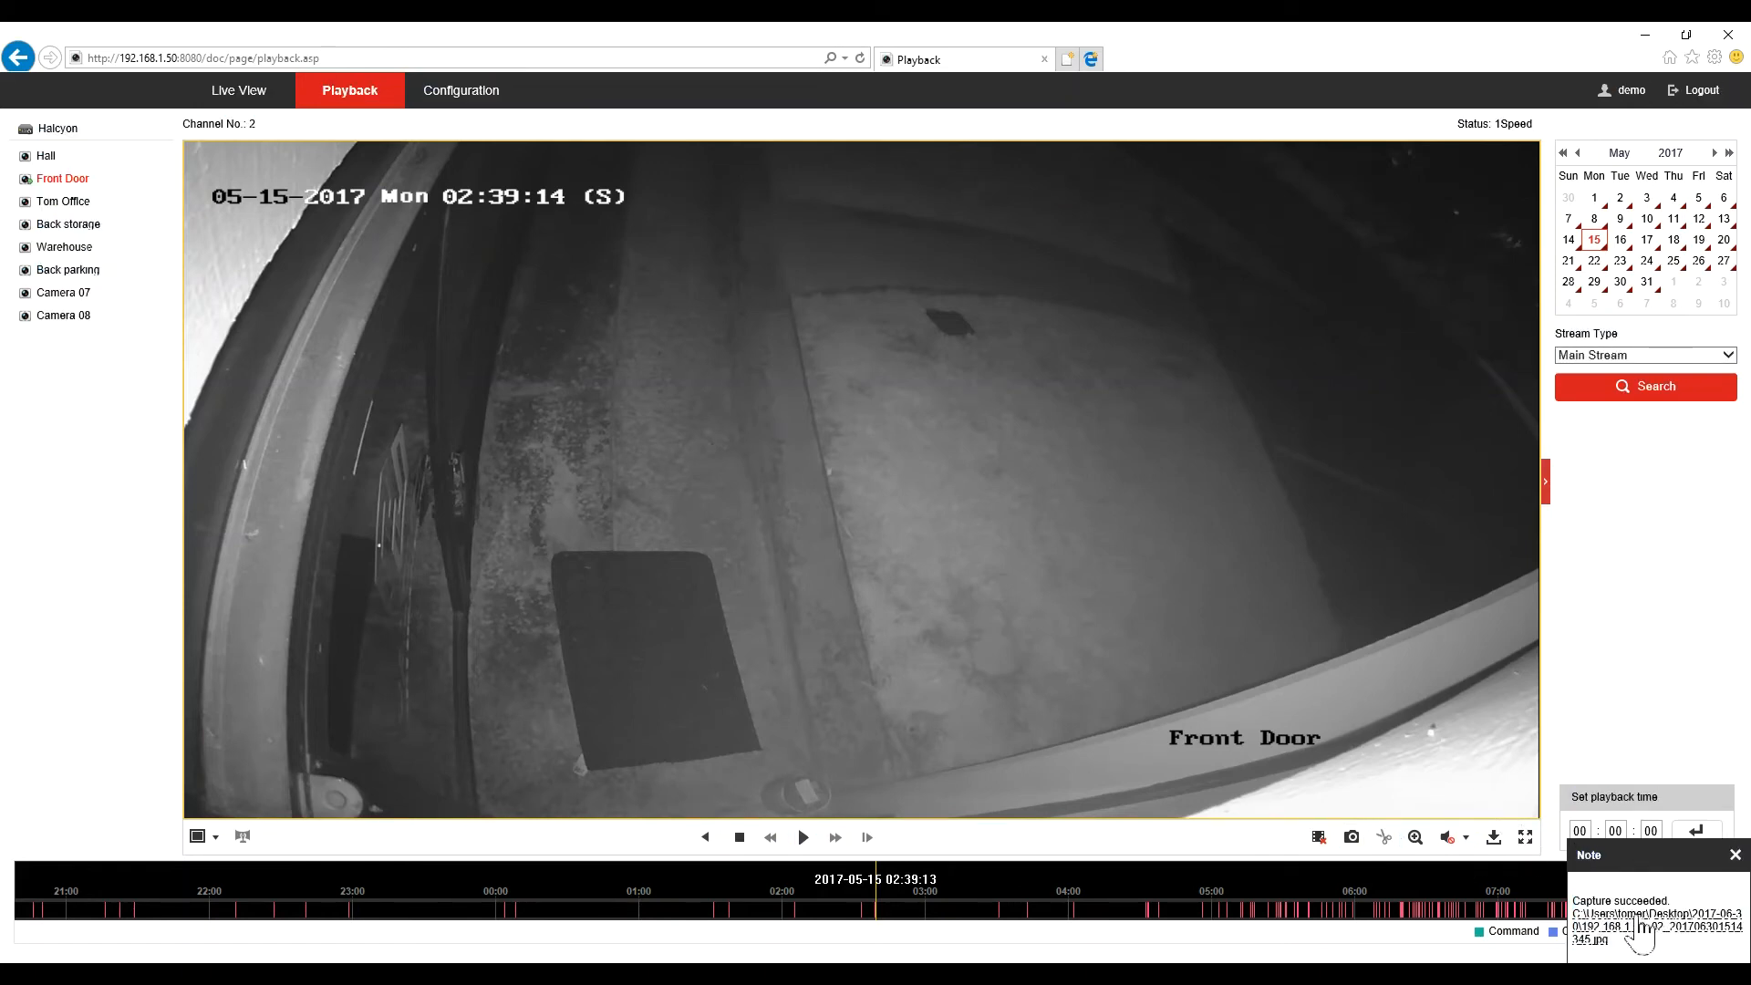
pyautogui.moveTo(1213, 869)
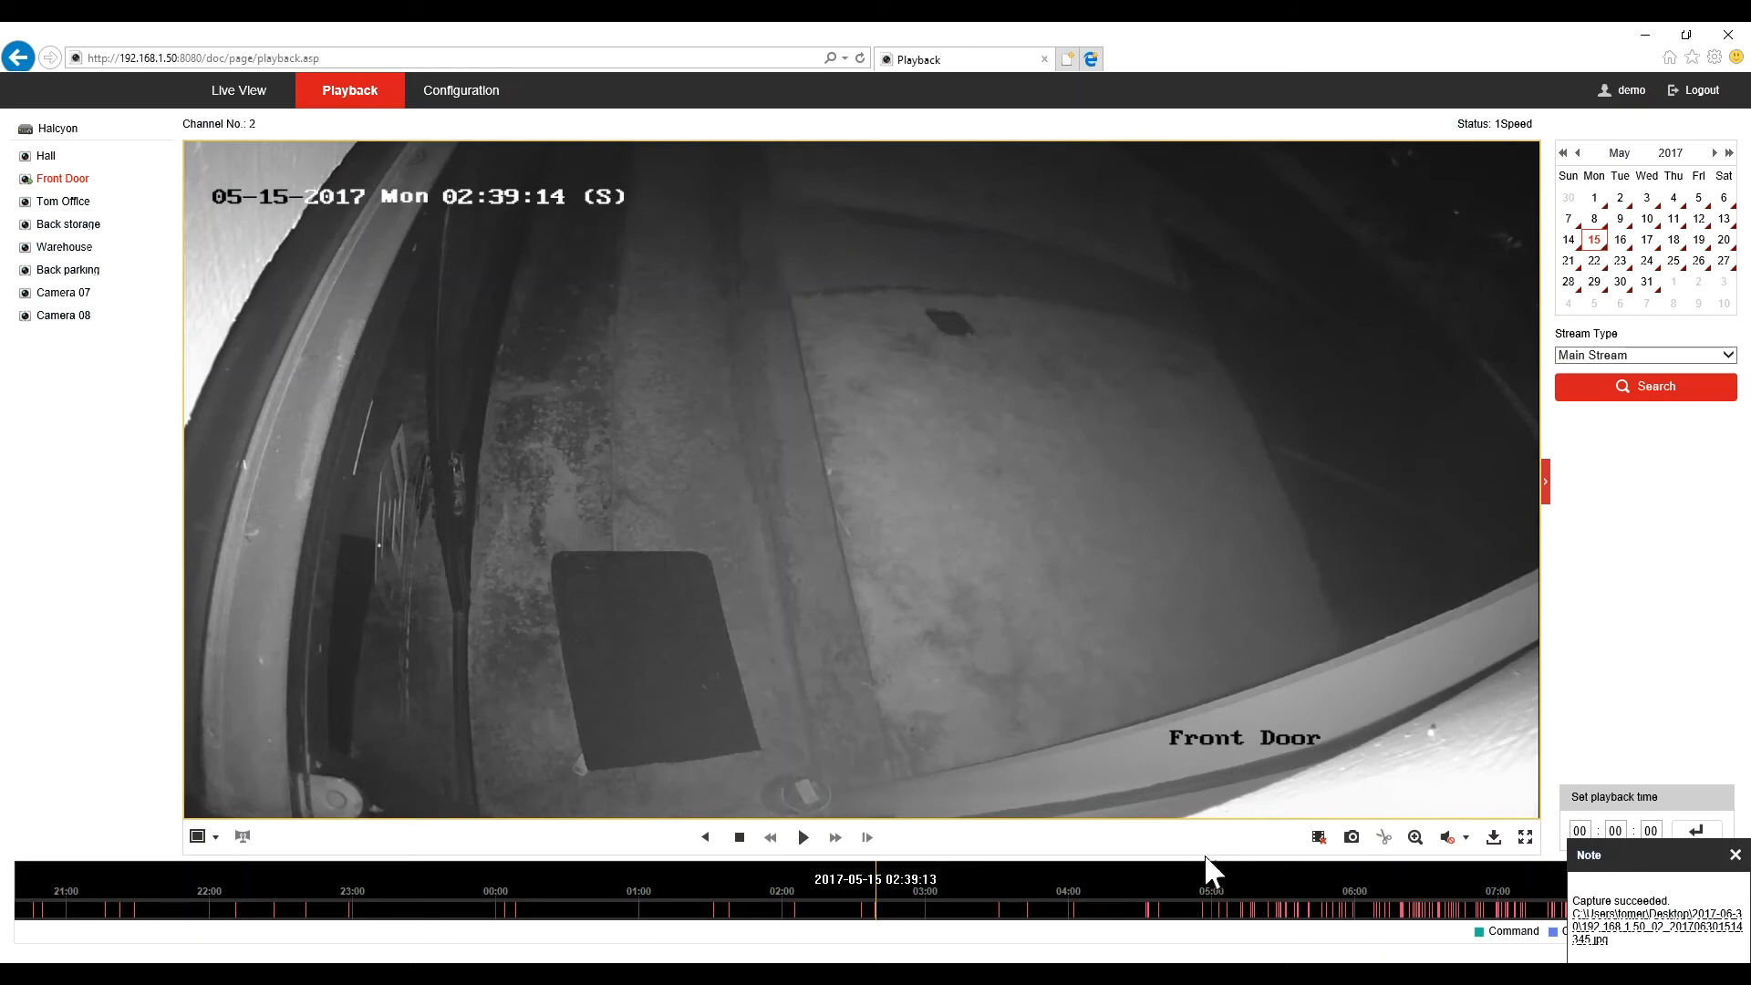
pyautogui.moveTo(1530, 806)
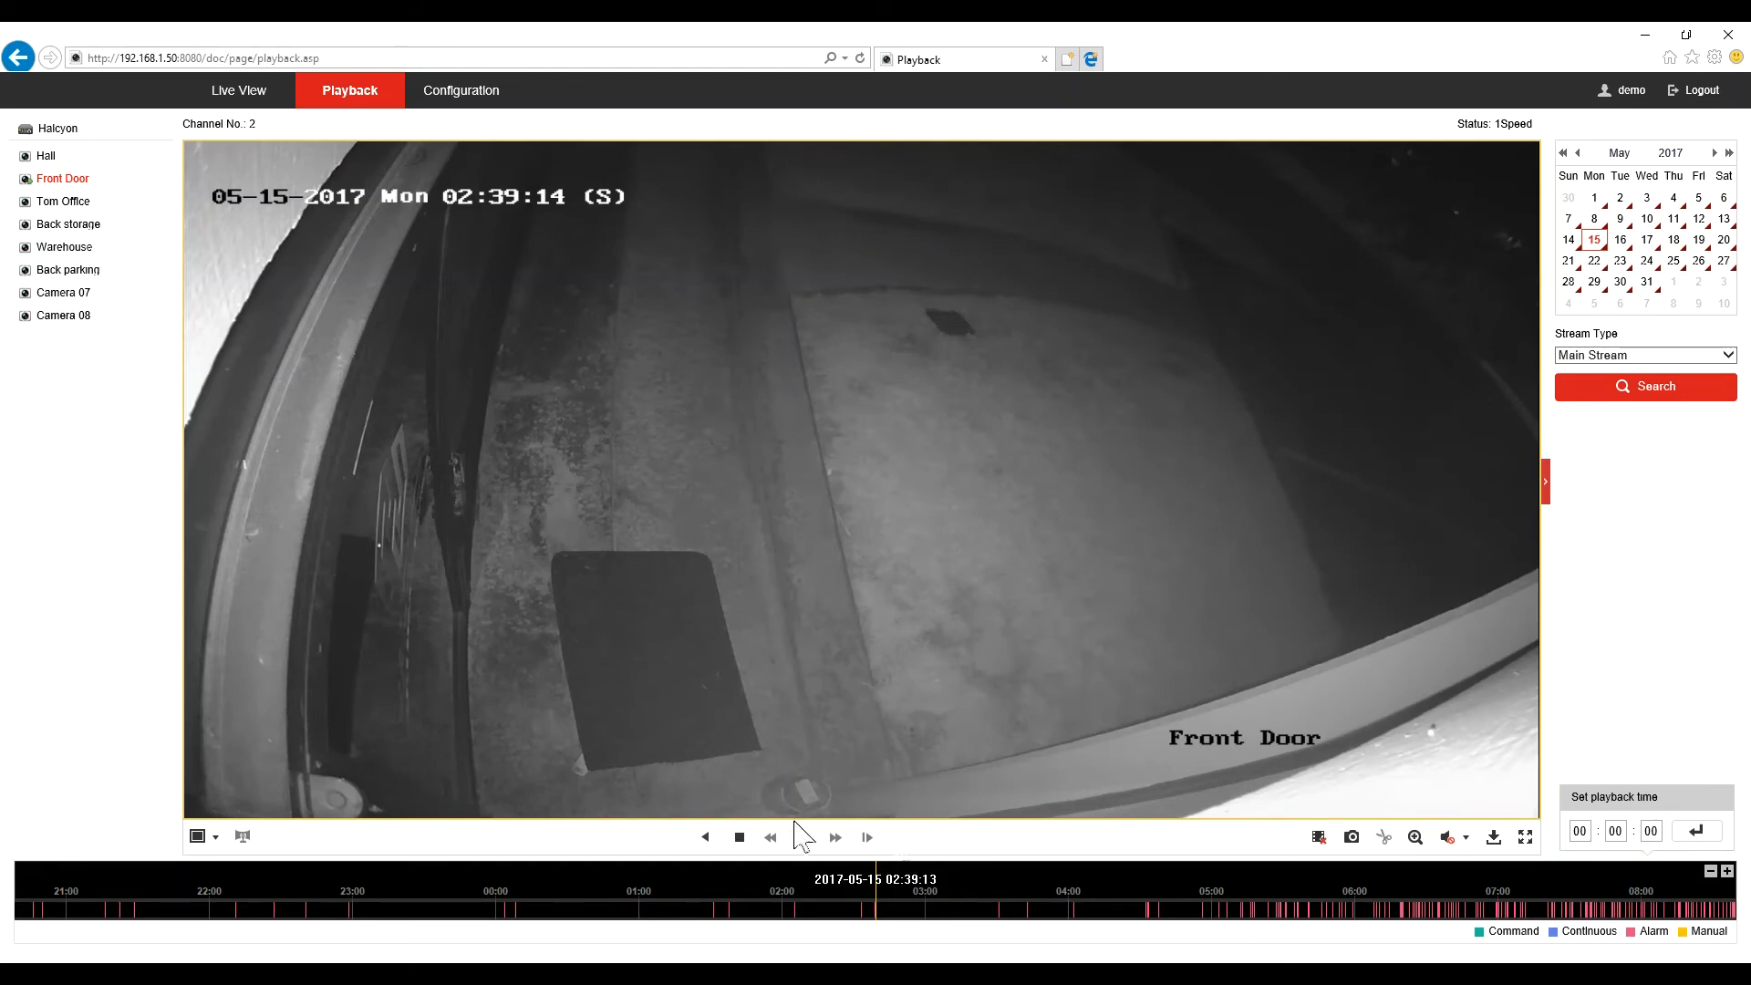
pyautogui.moveTo(1494, 836)
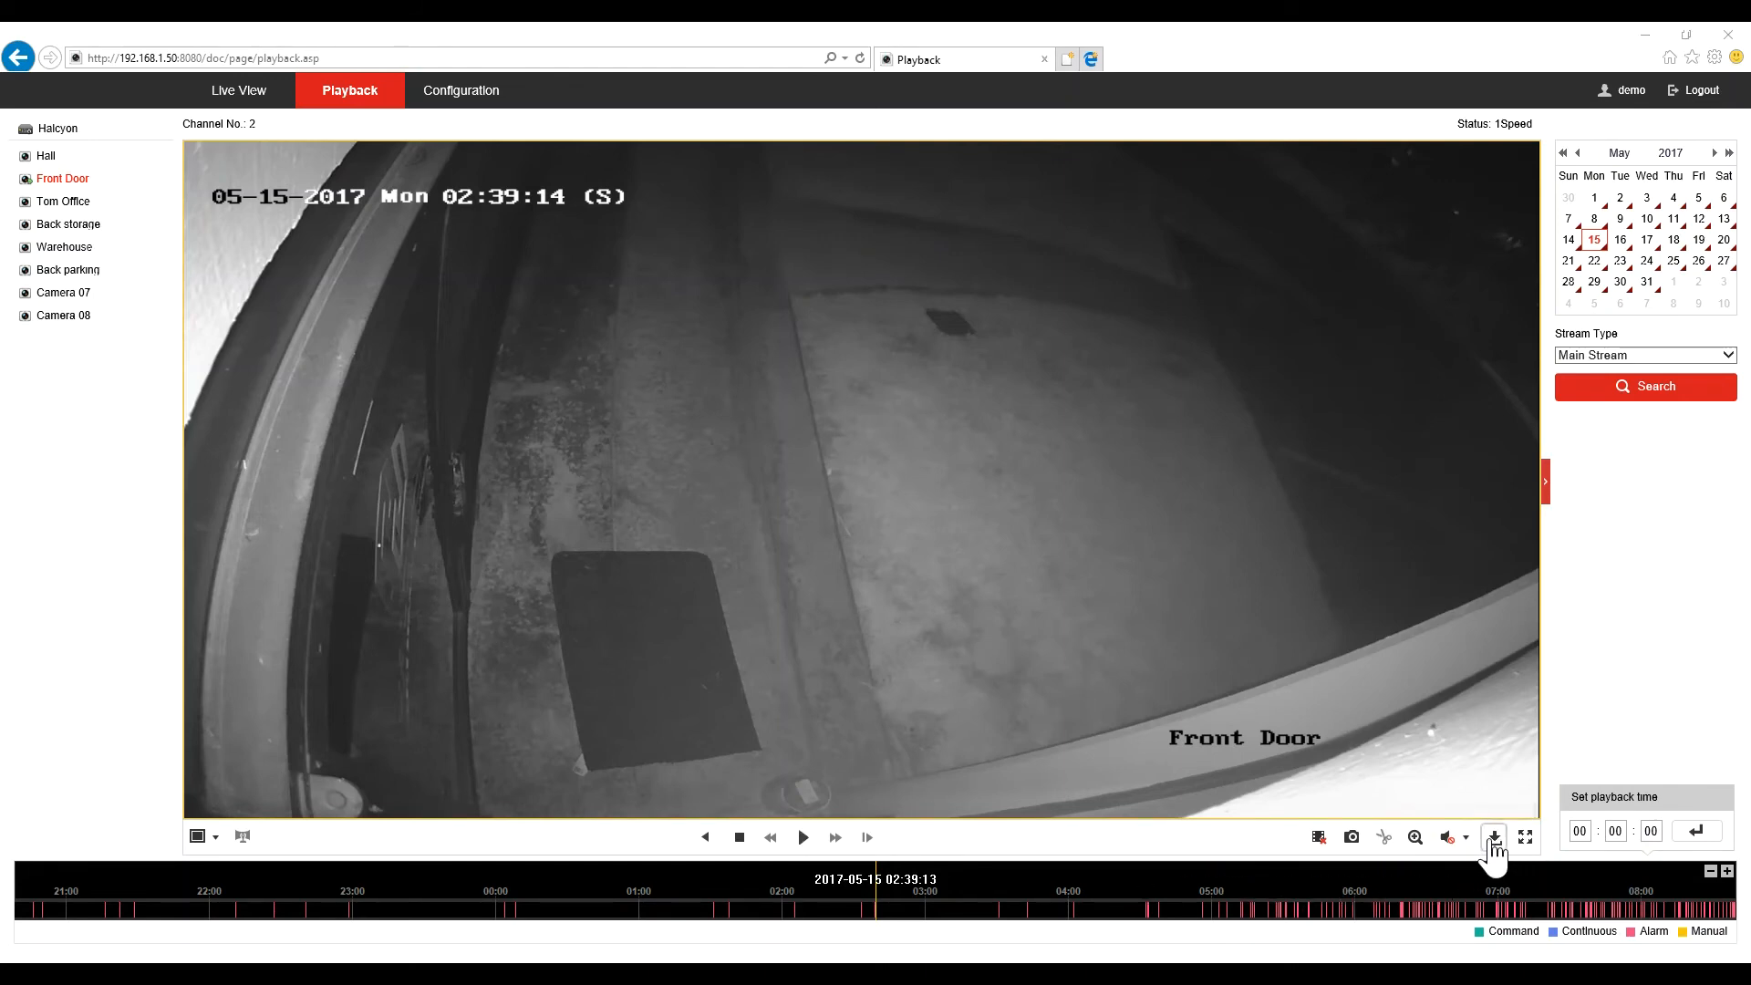
# In the Download dialog, set Analog Camera2, Motion file type and Main Stream for May 15.
pyautogui.click(1494, 837)
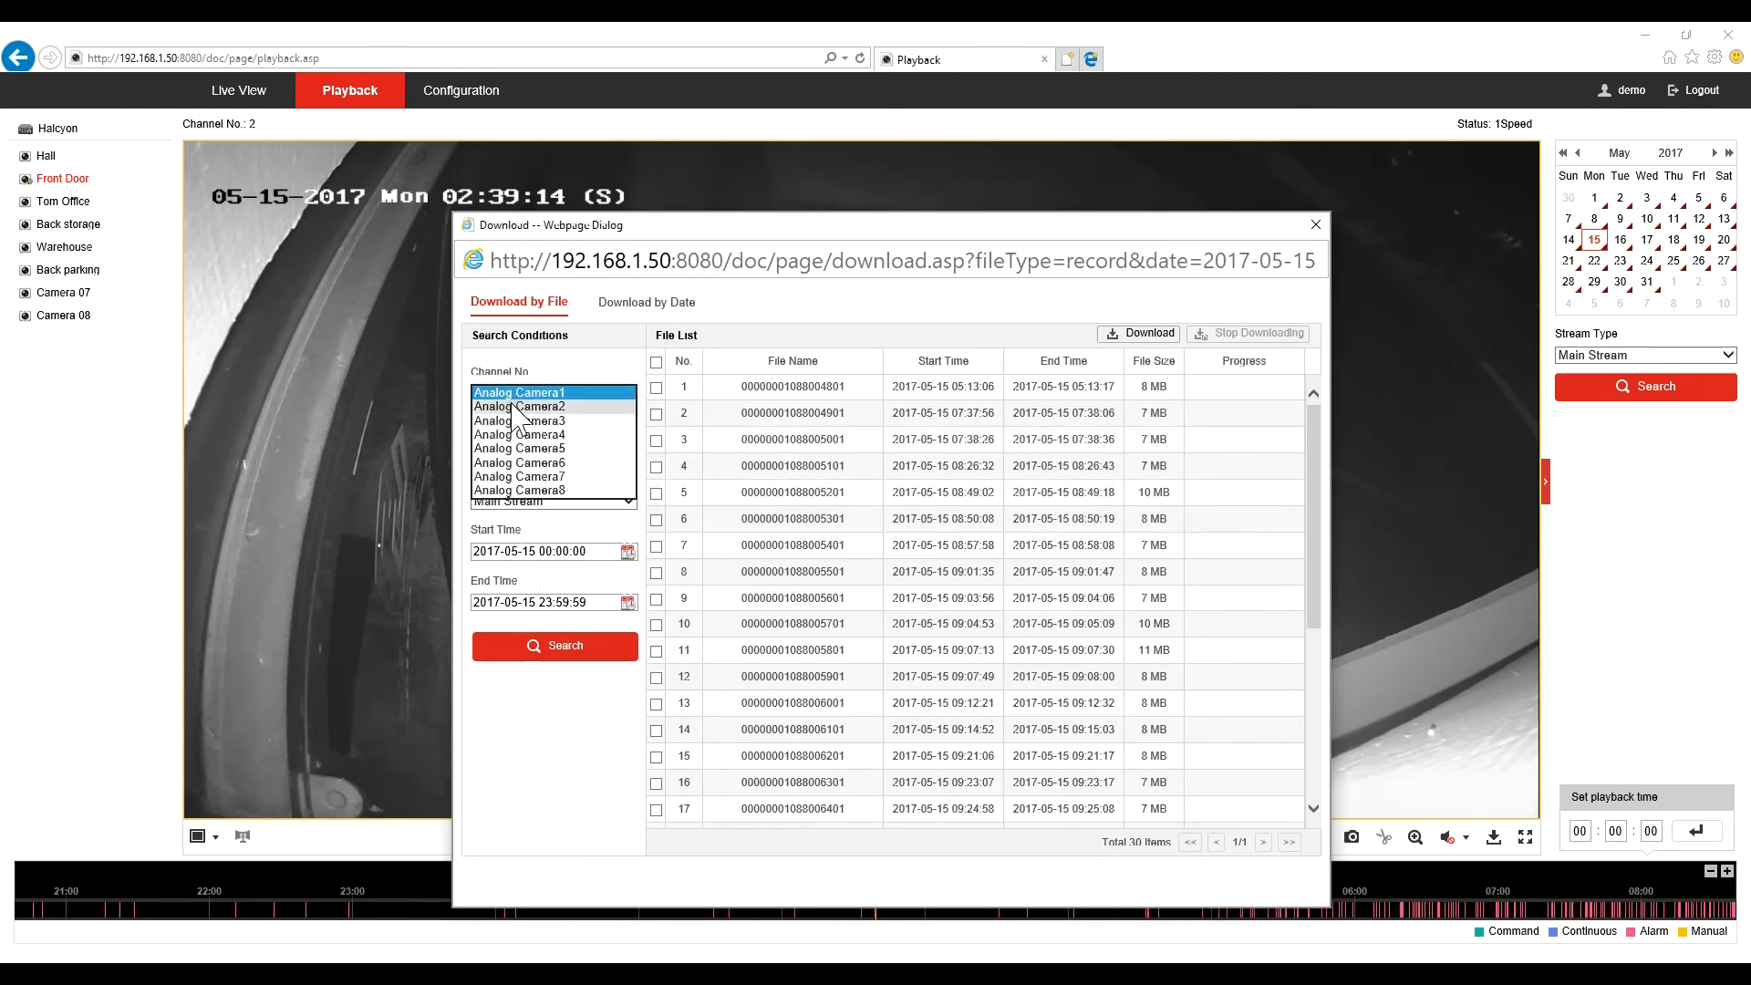
pyautogui.click(520, 405)
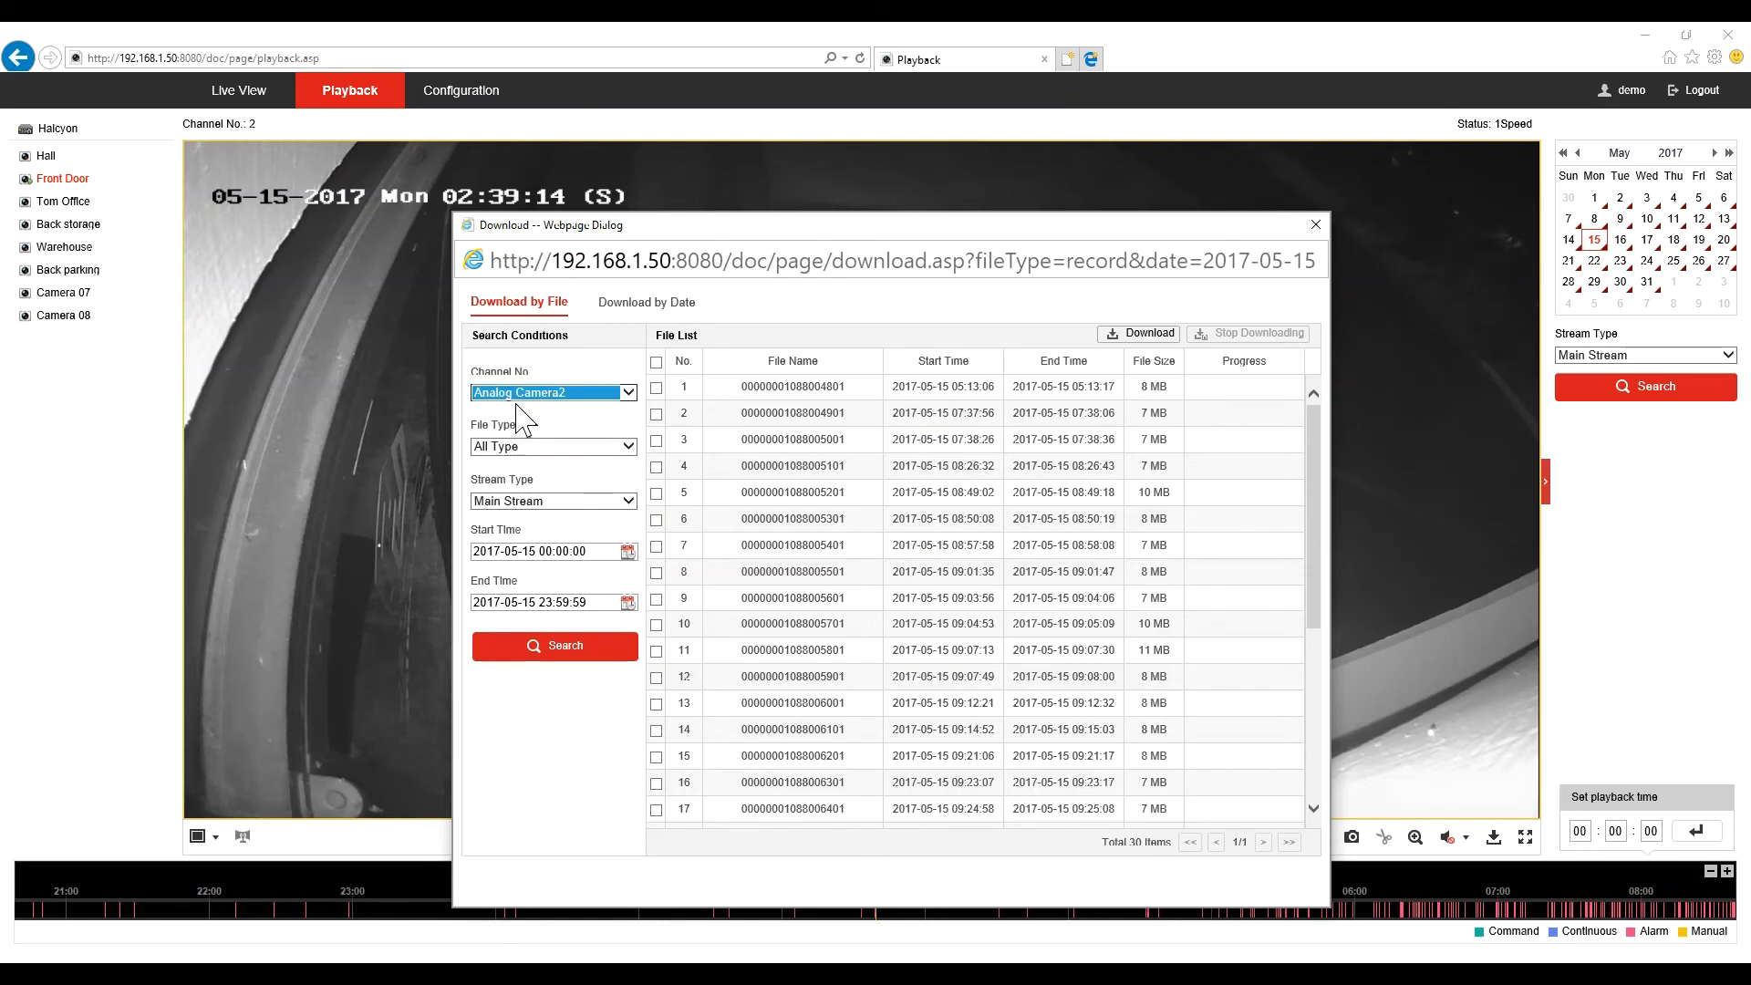
pyautogui.moveTo(520, 463)
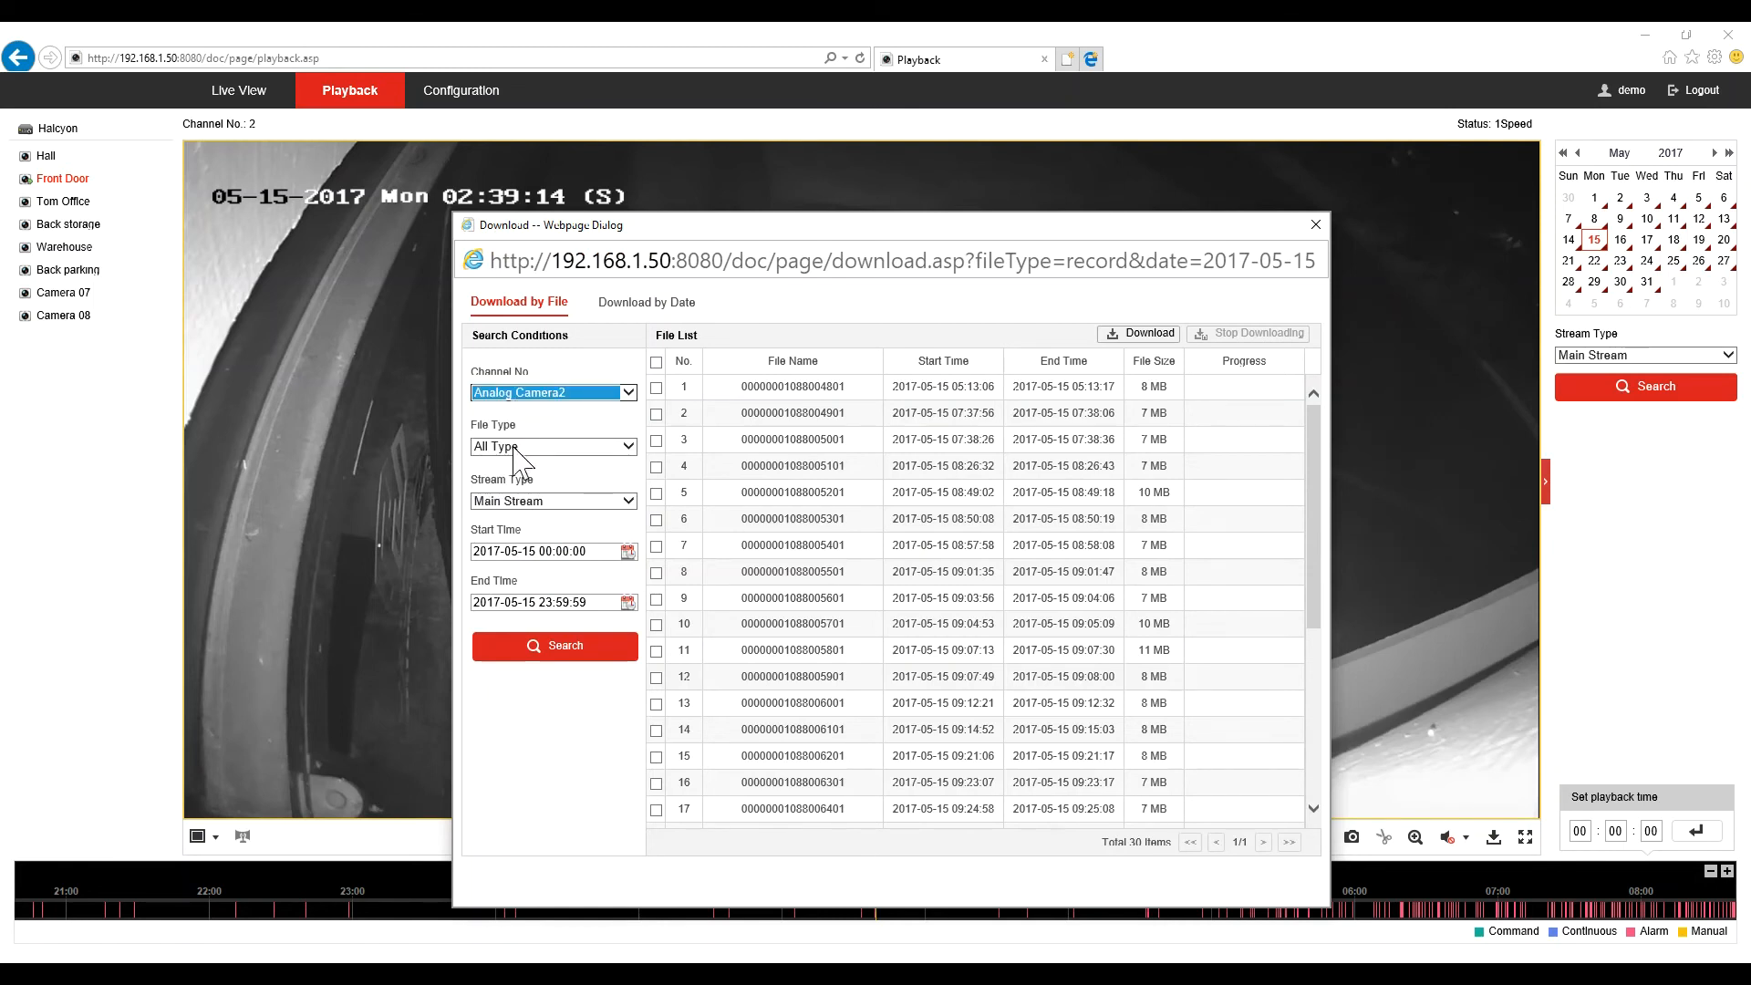
pyautogui.click(551, 445)
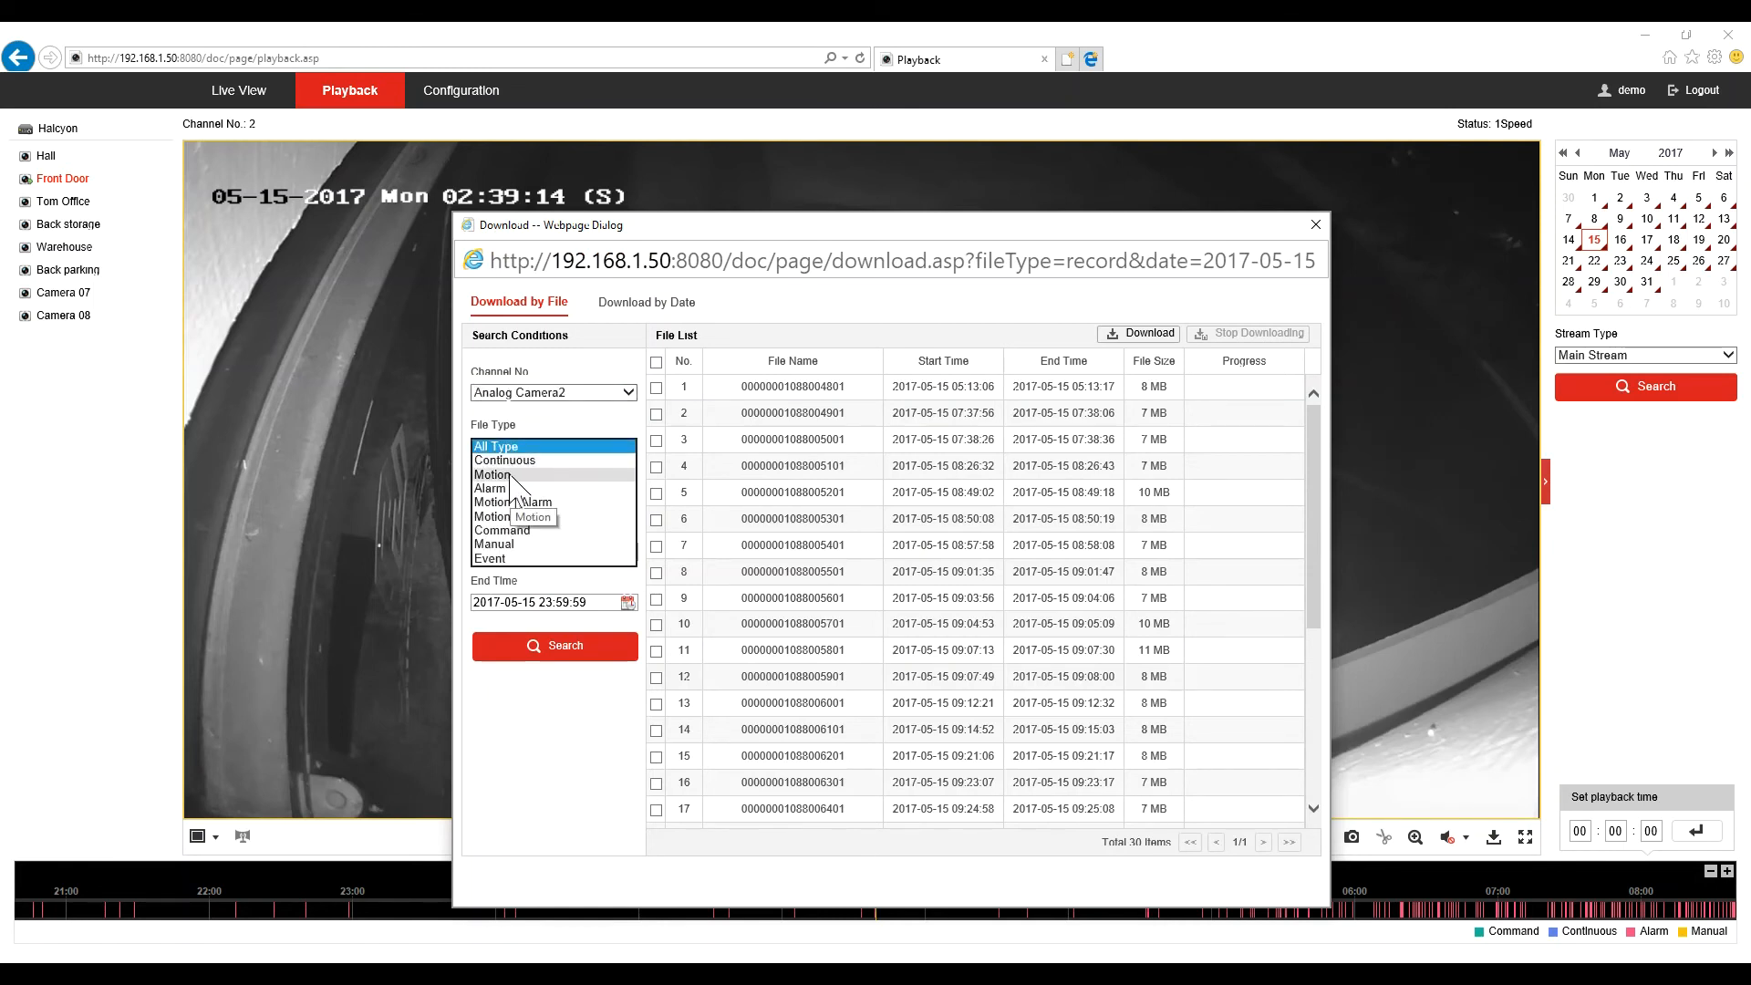
pyautogui.click(491, 474)
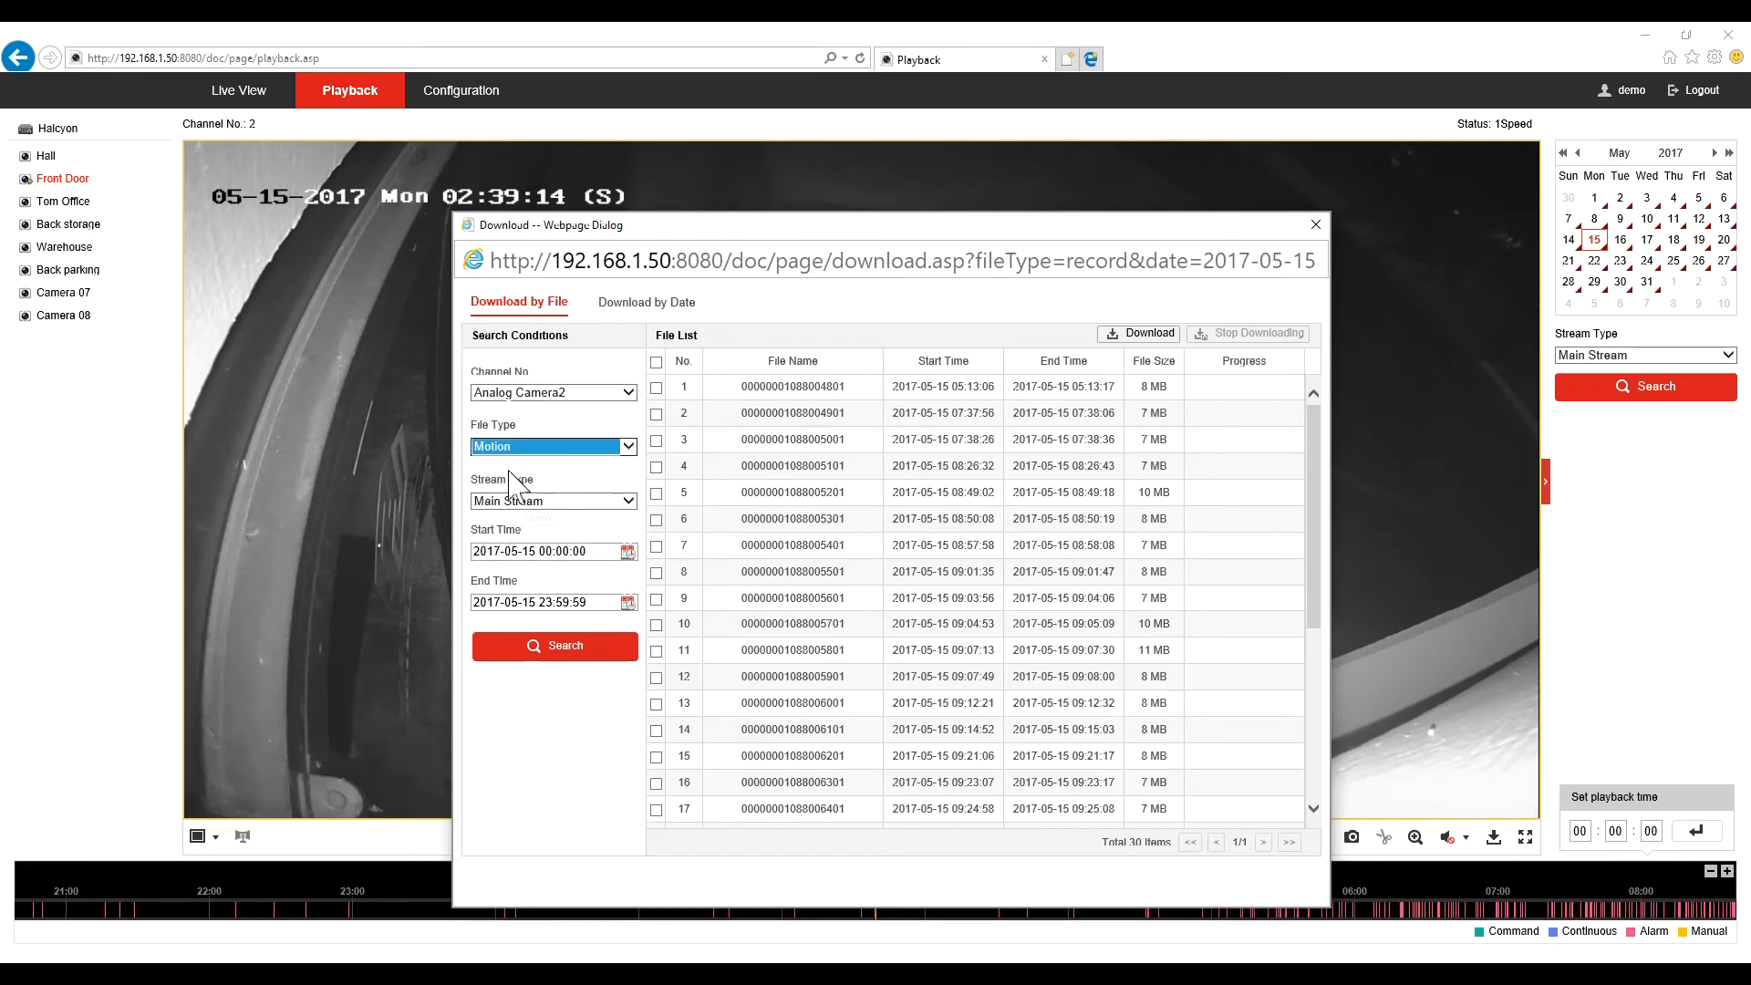
pyautogui.moveTo(519, 523)
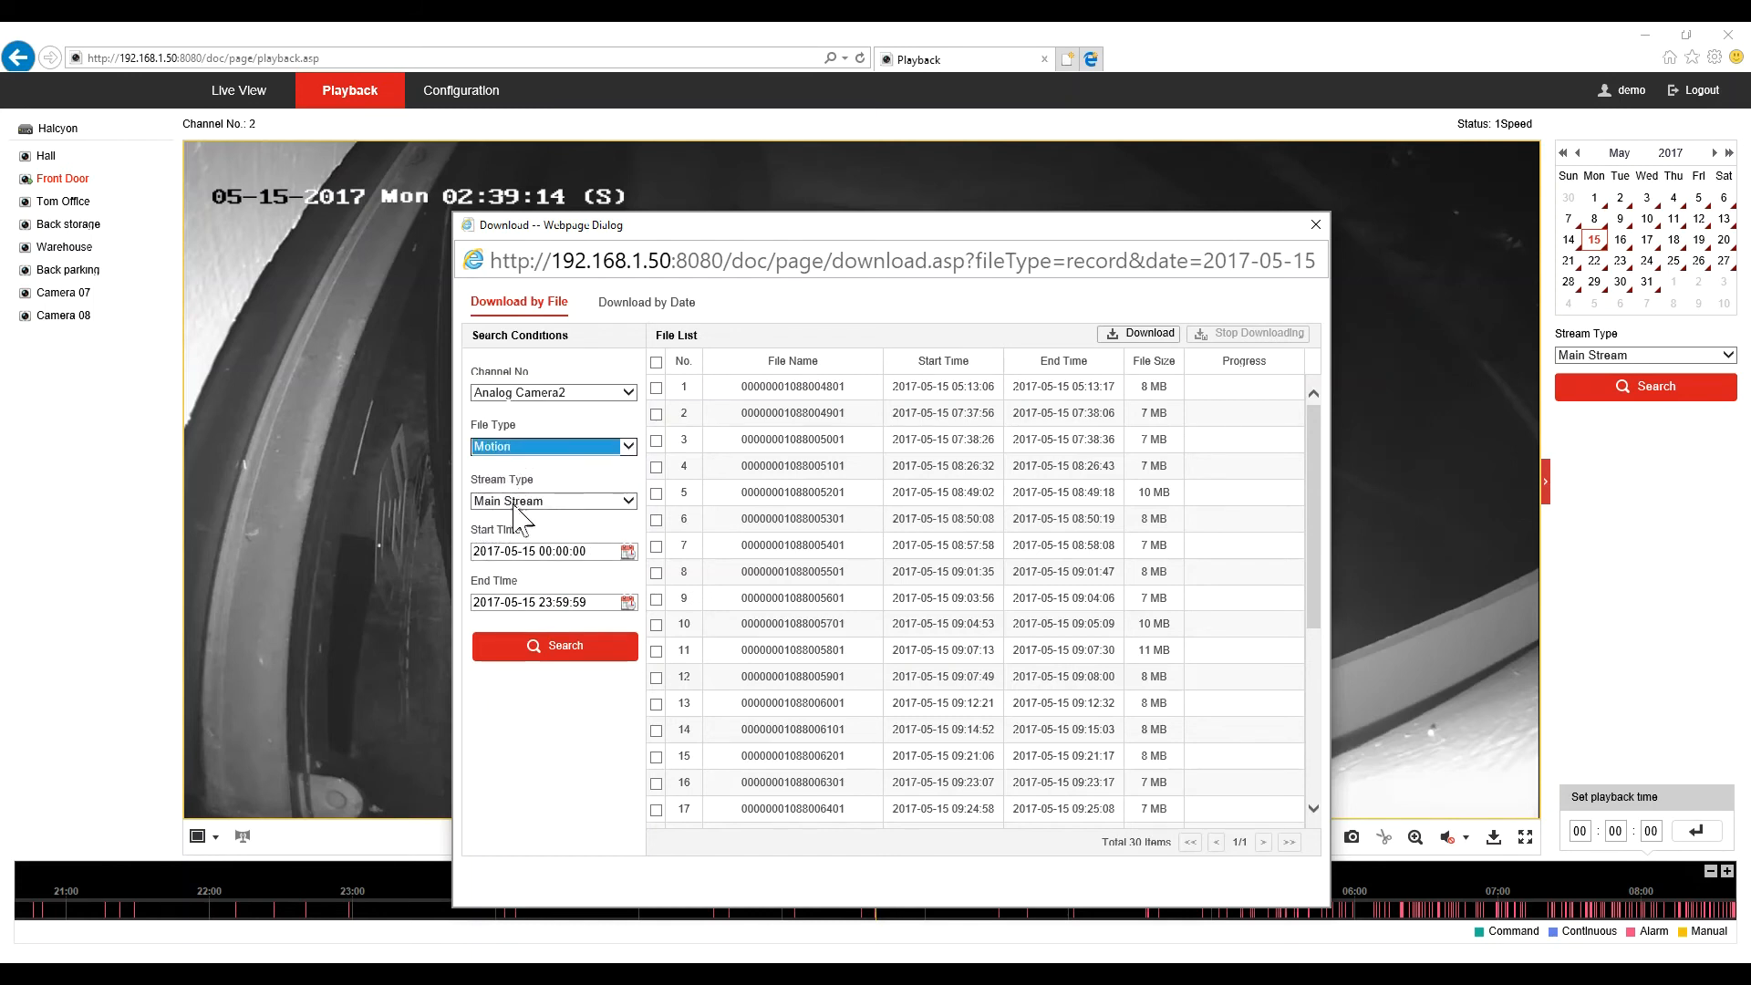
pyautogui.click(553, 500)
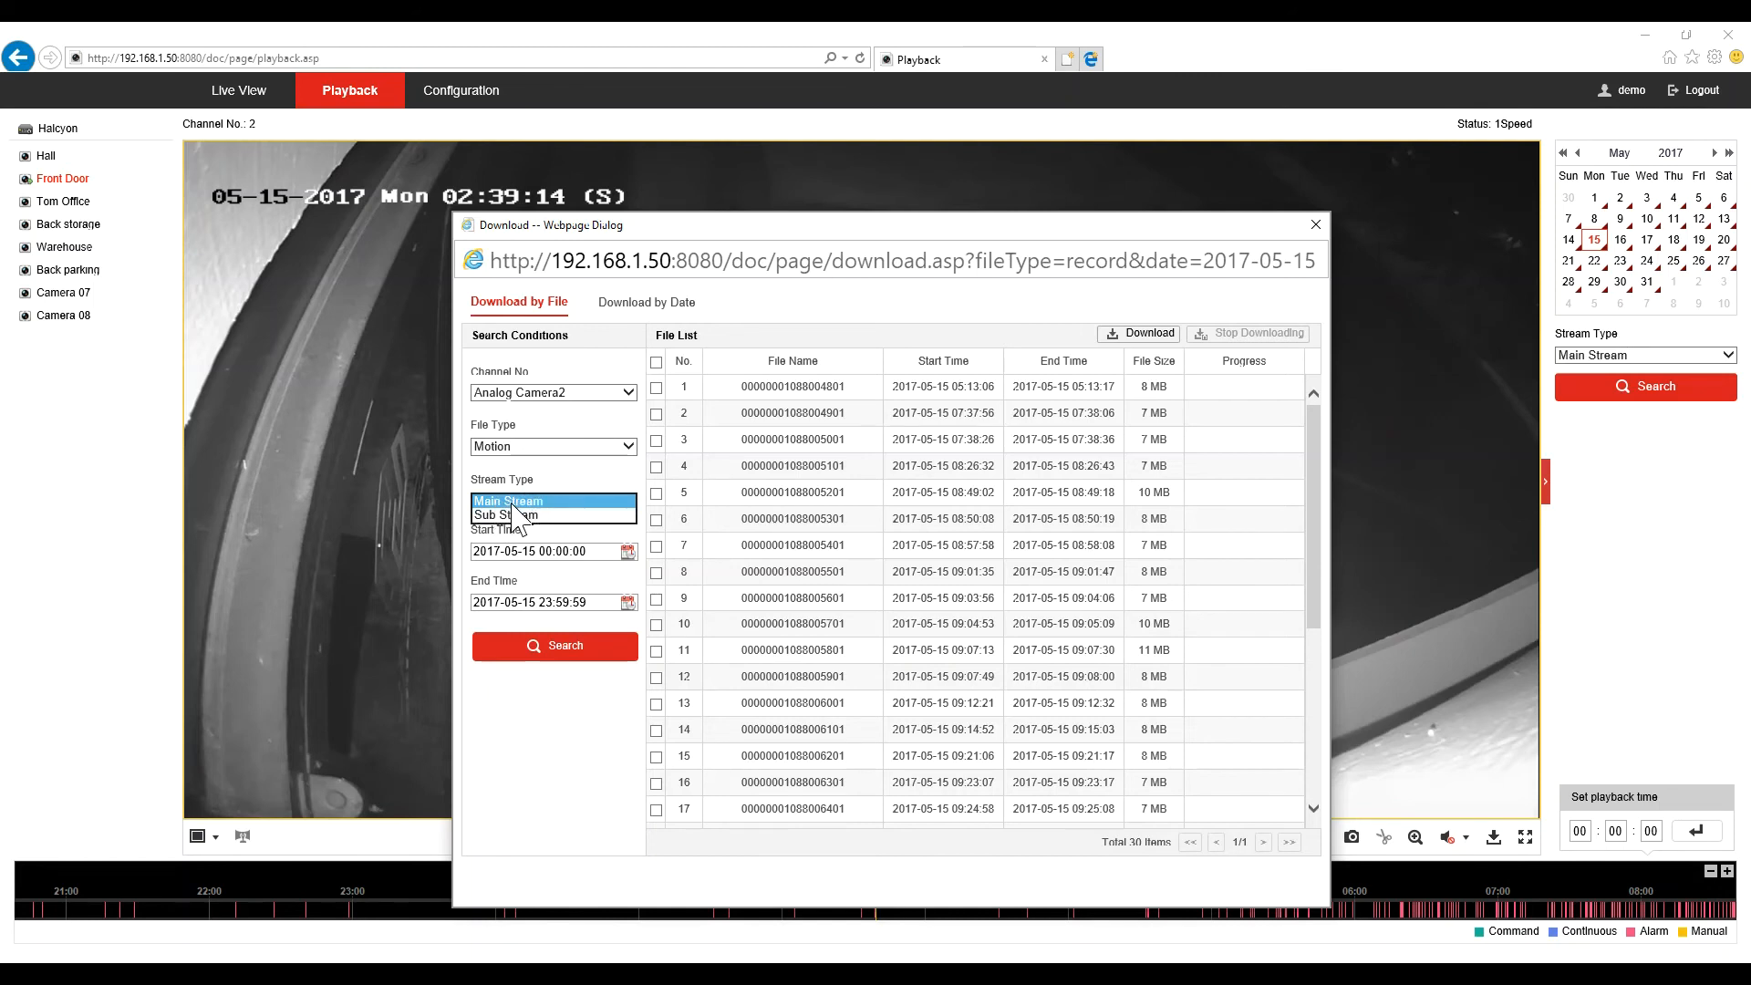
pyautogui.click(553, 500)
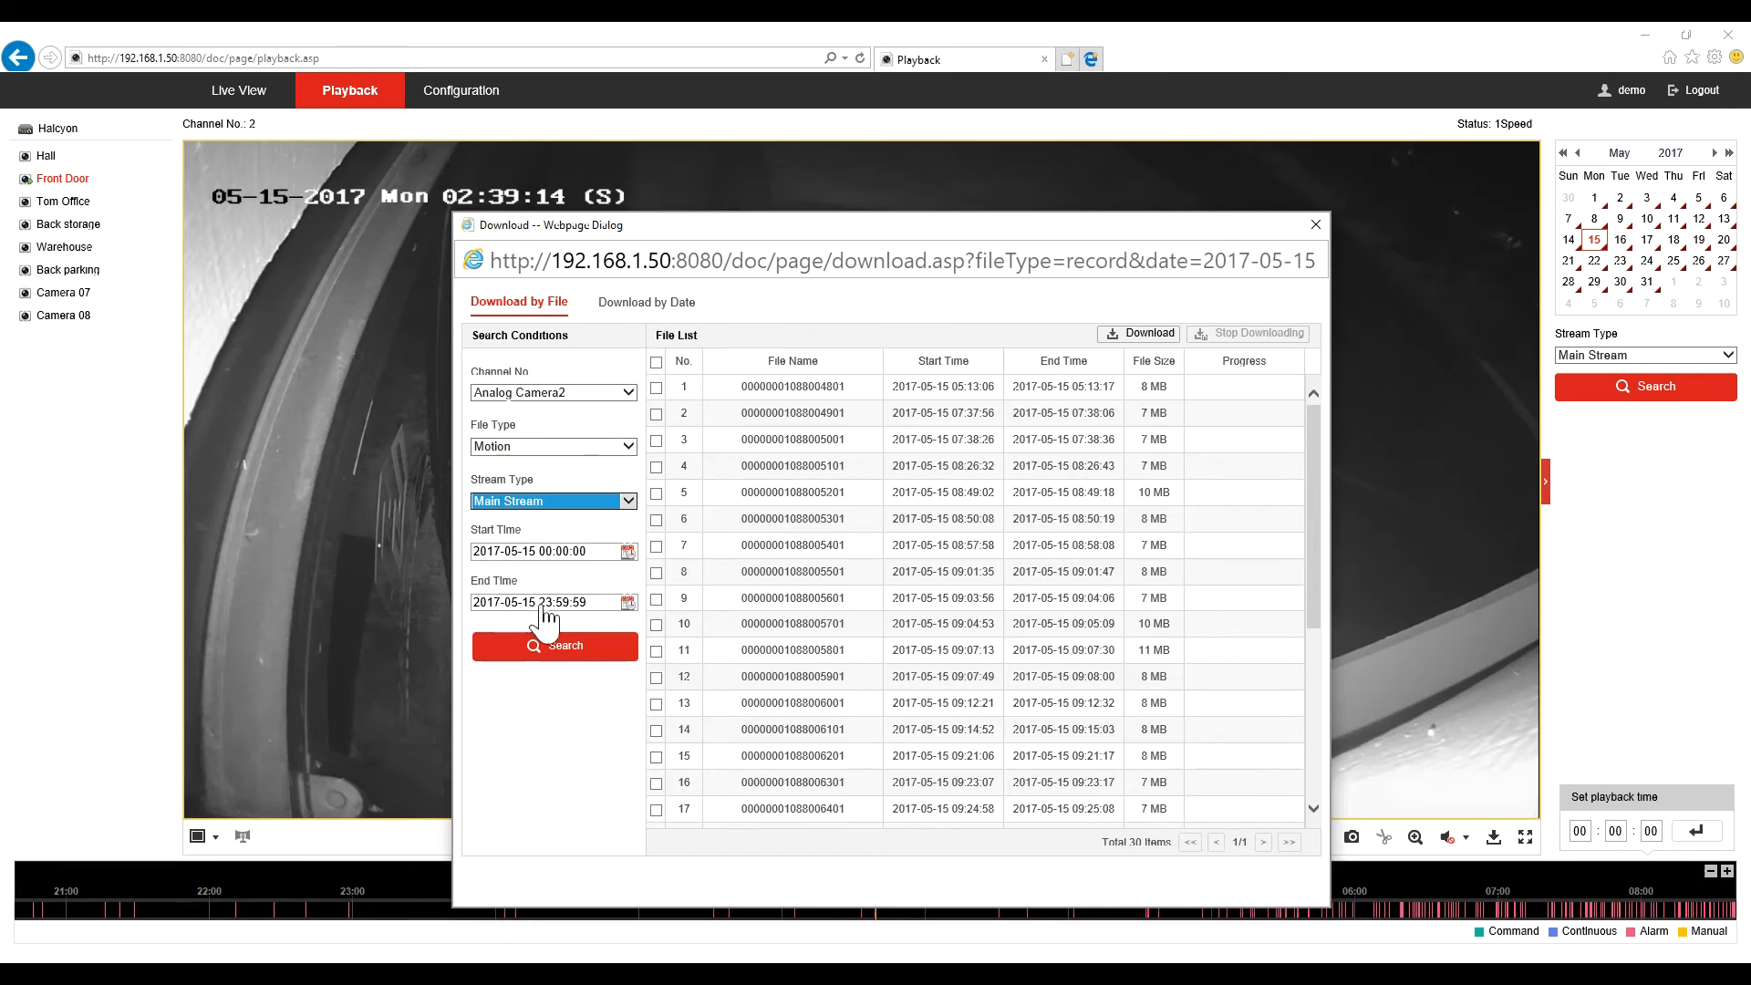
pyautogui.moveTo(471, 556)
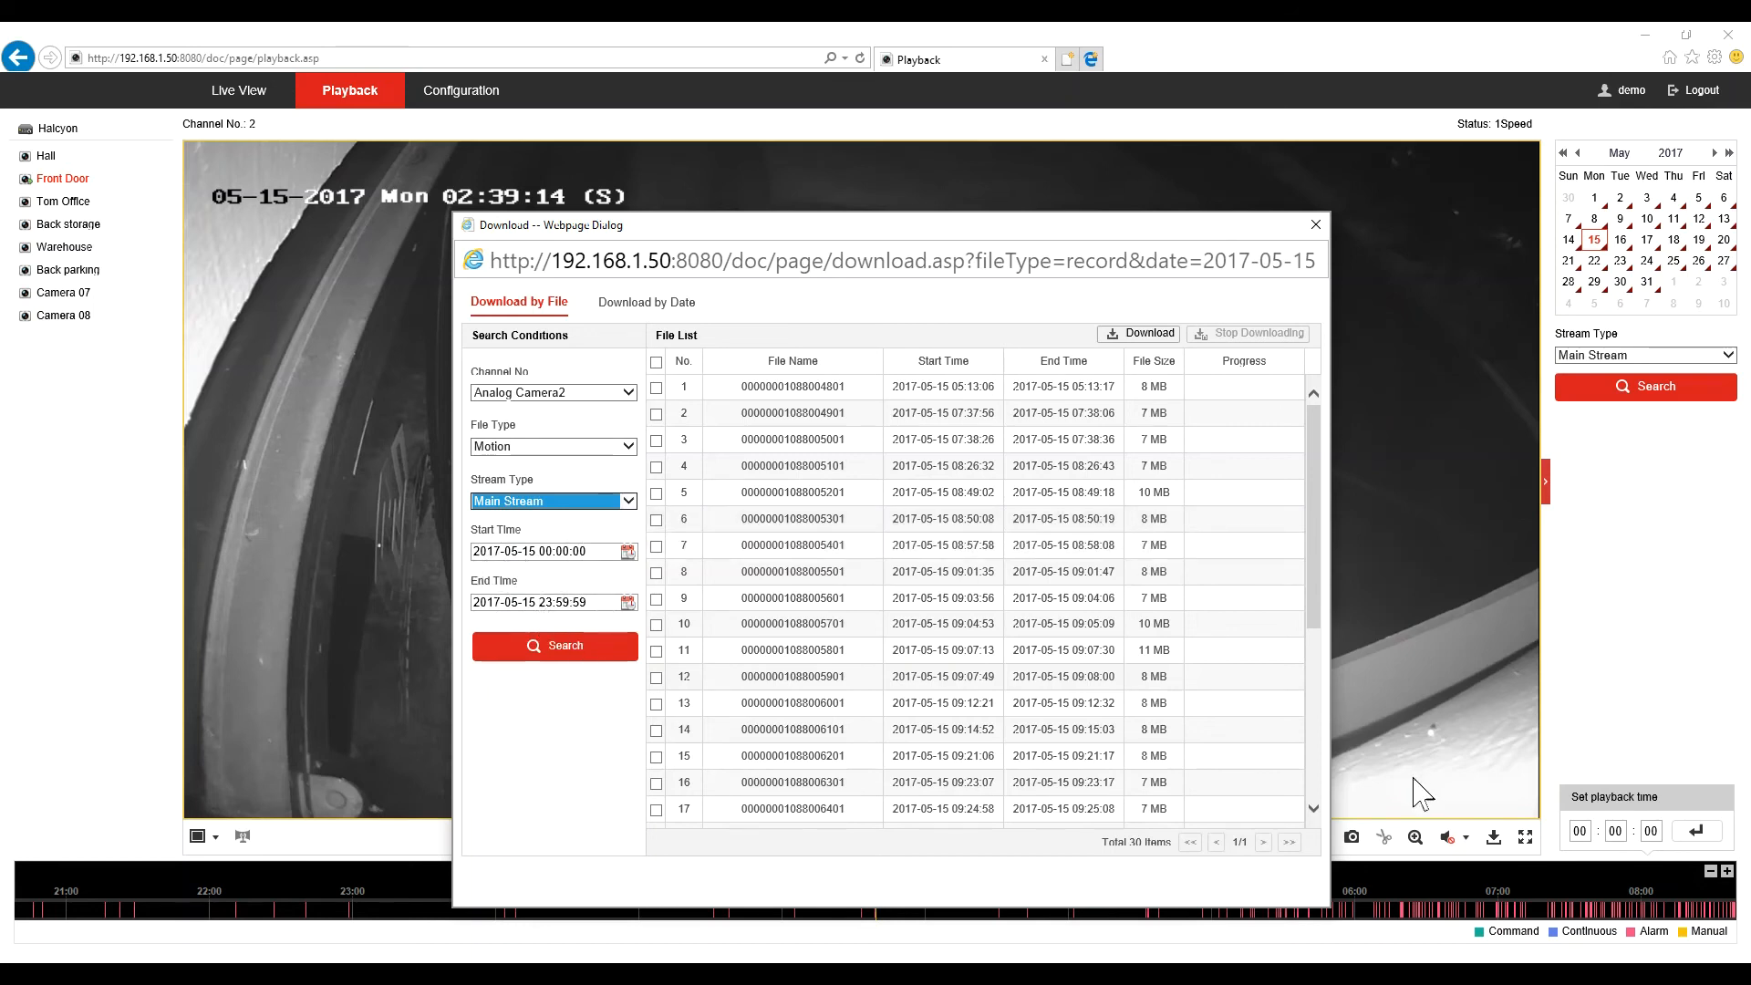
pyautogui.moveTo(474, 578)
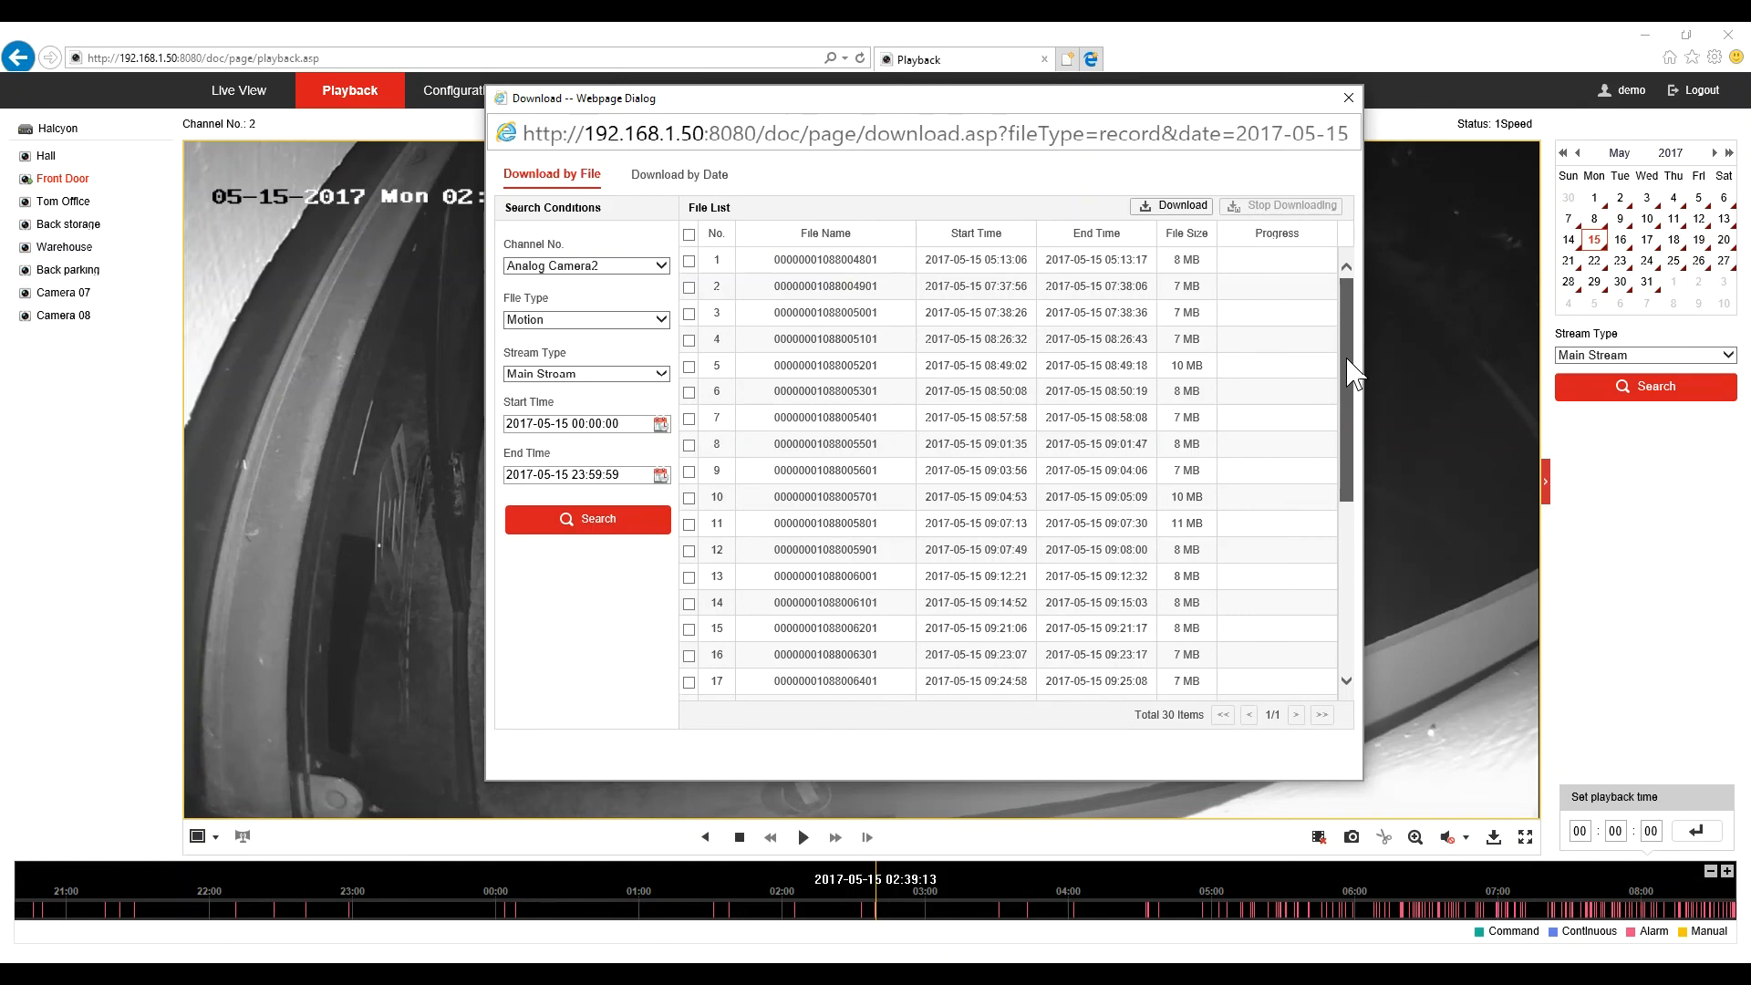
pyautogui.moveTo(1311, 347)
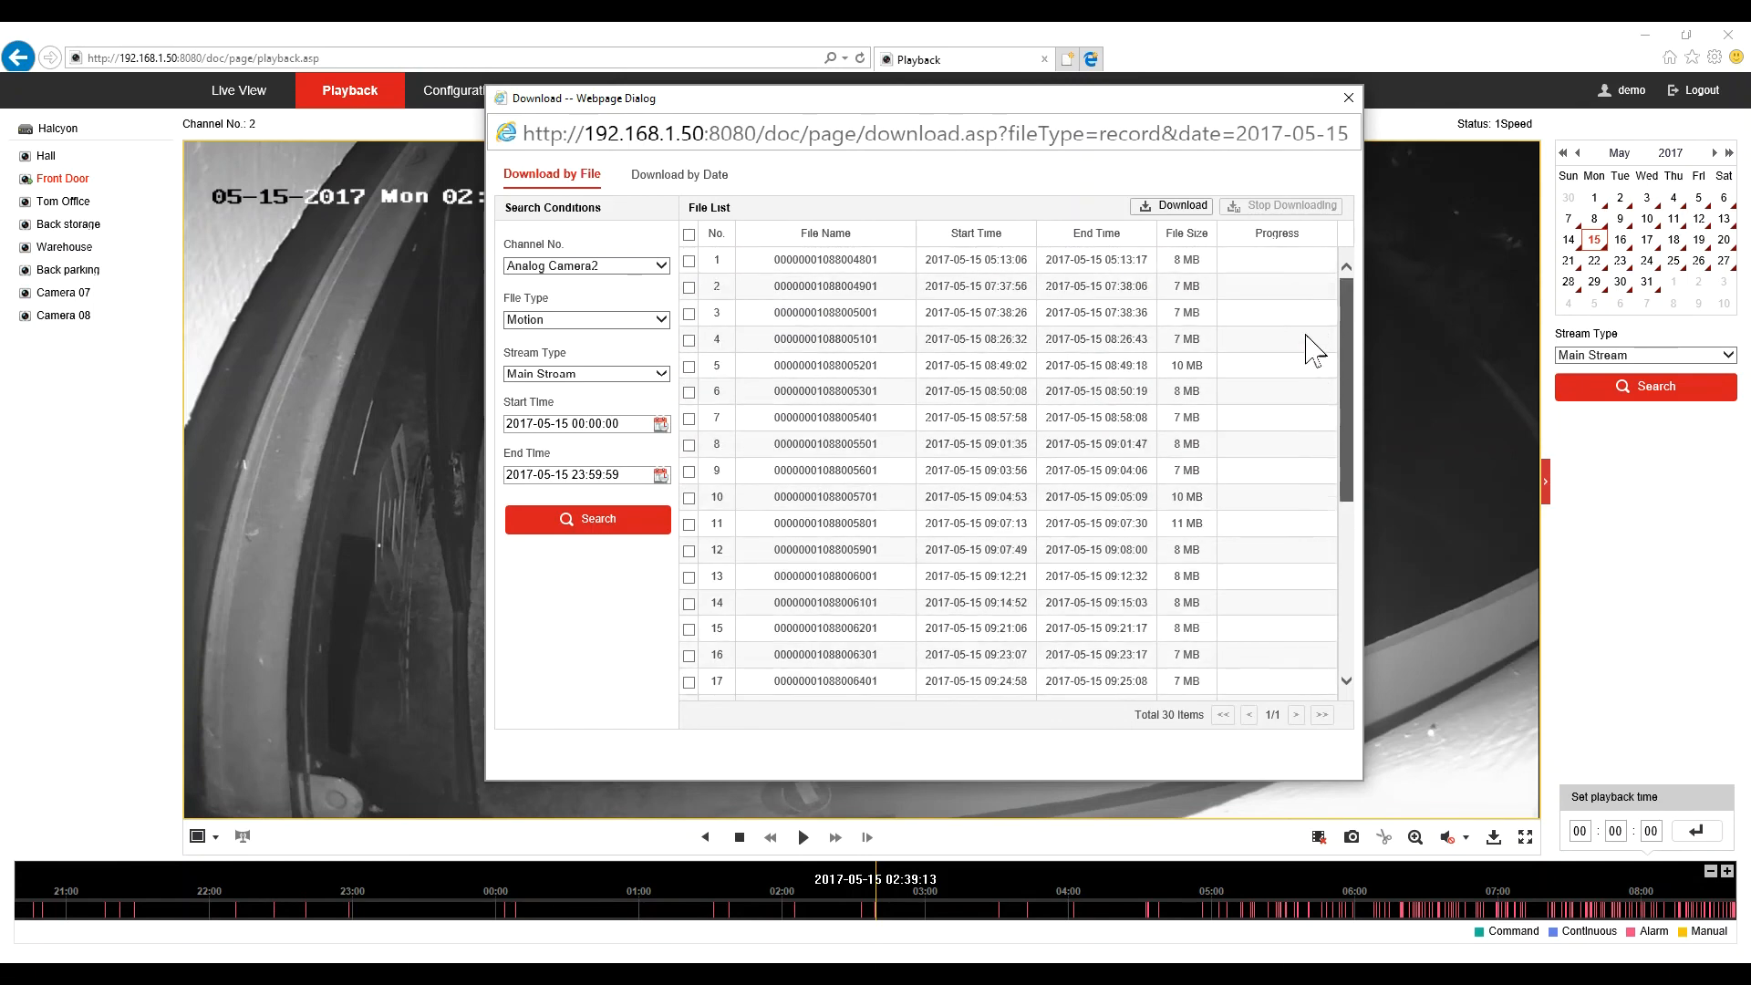
# Search the motion files matching the conditions, returning 721 results.
pyautogui.click(585, 518)
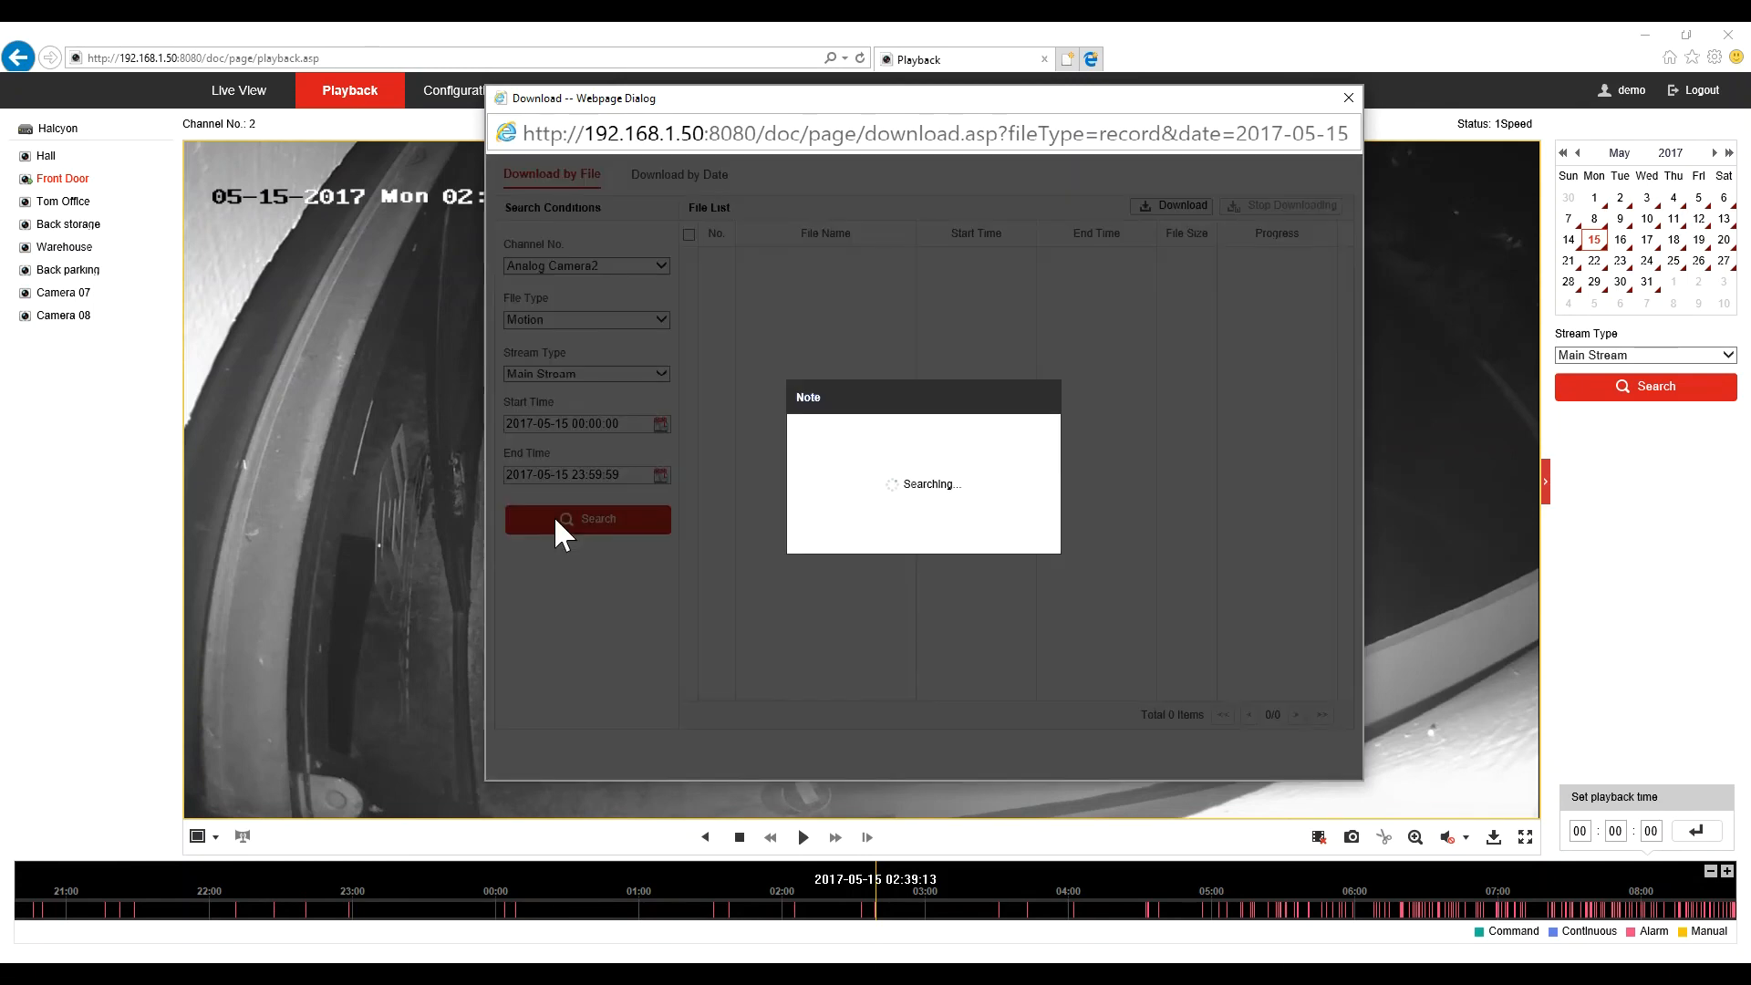
pyautogui.click(585, 518)
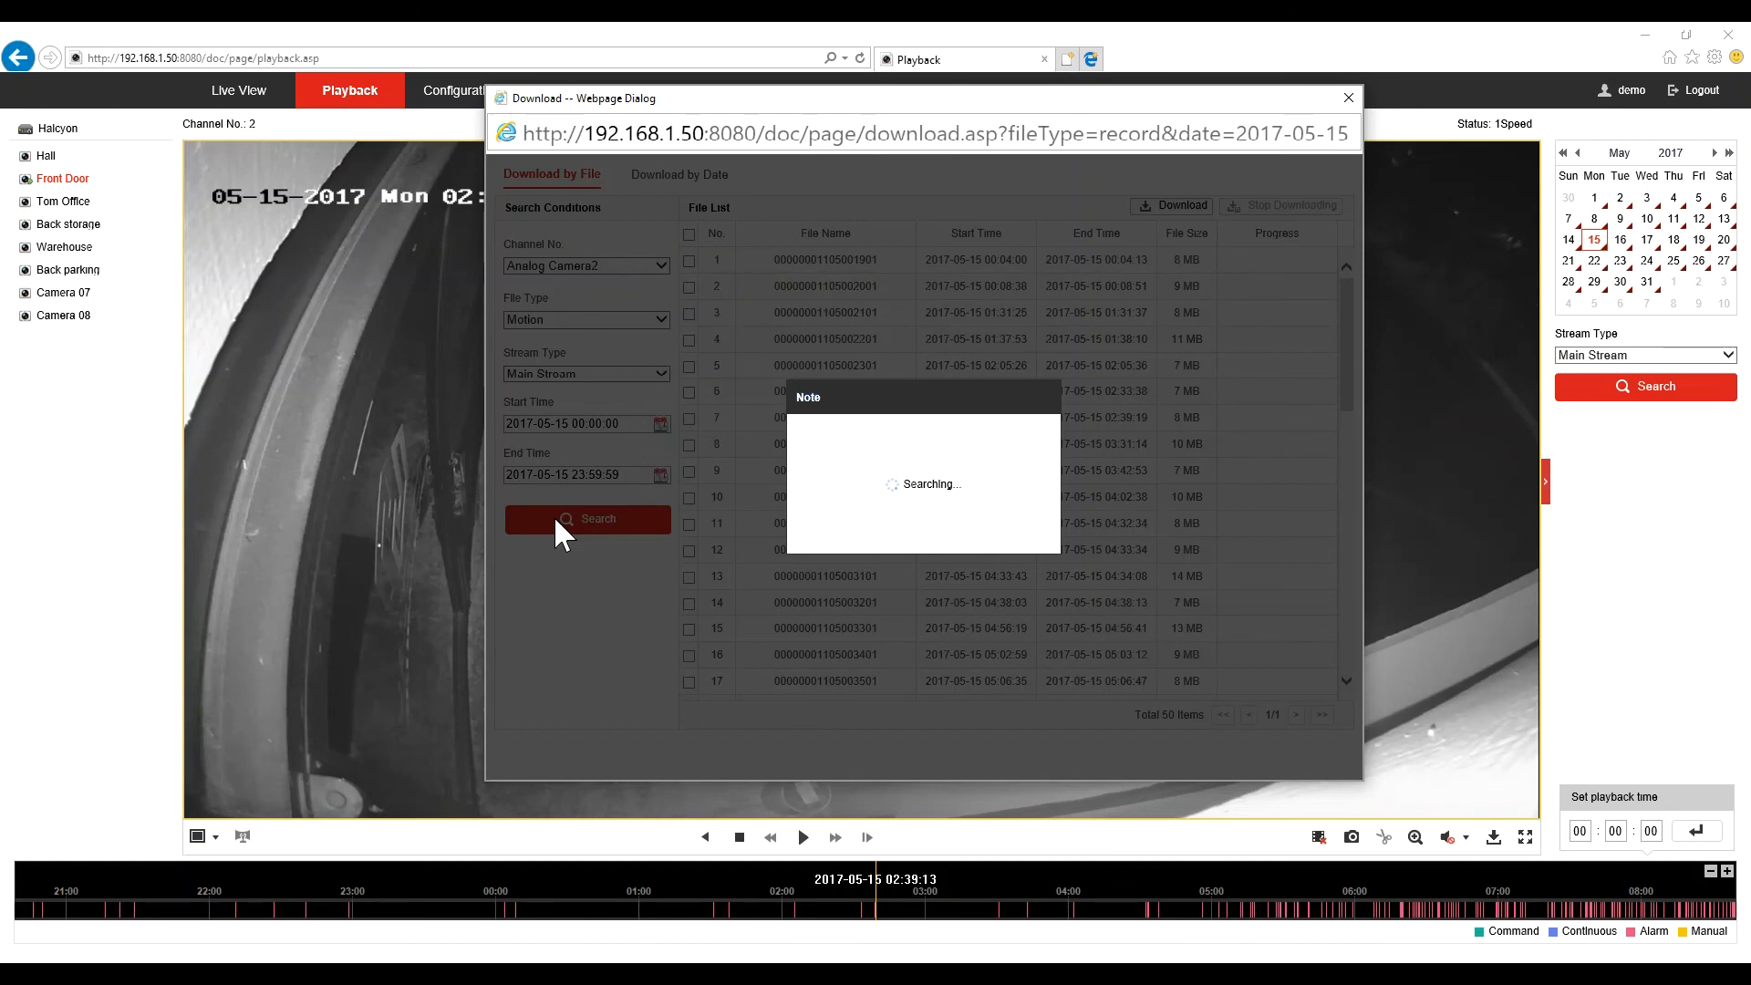
pyautogui.click(589, 518)
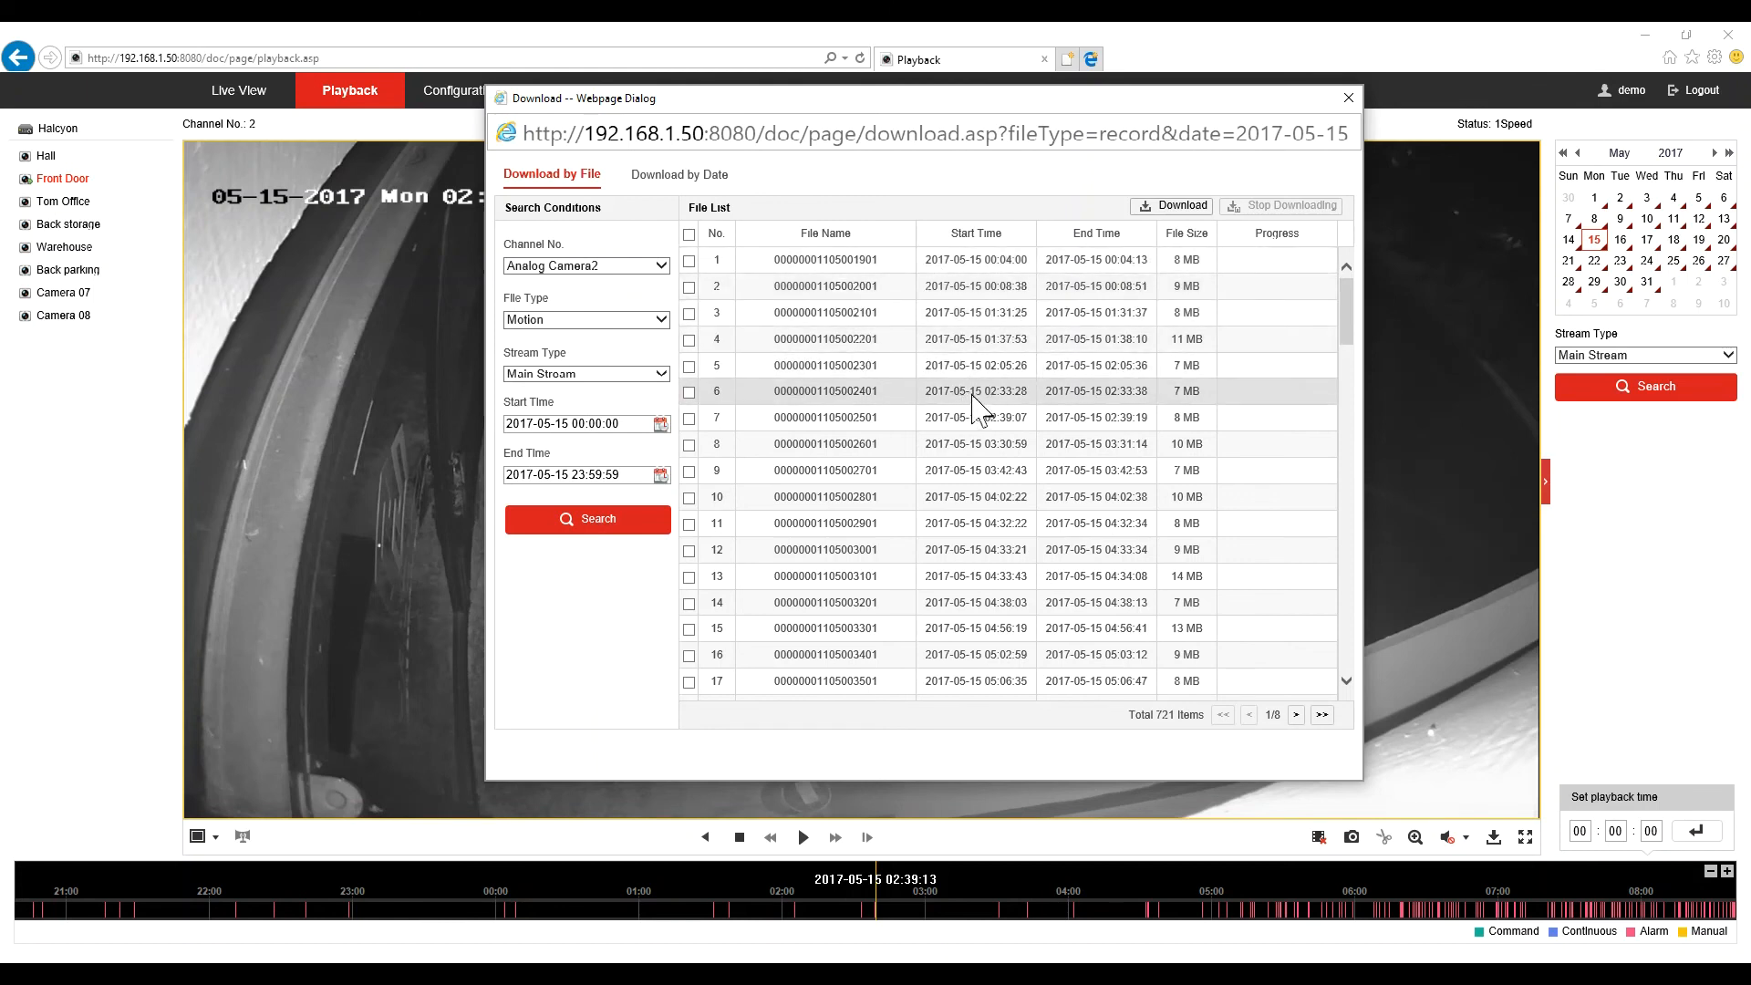
pyautogui.moveTo(998, 365)
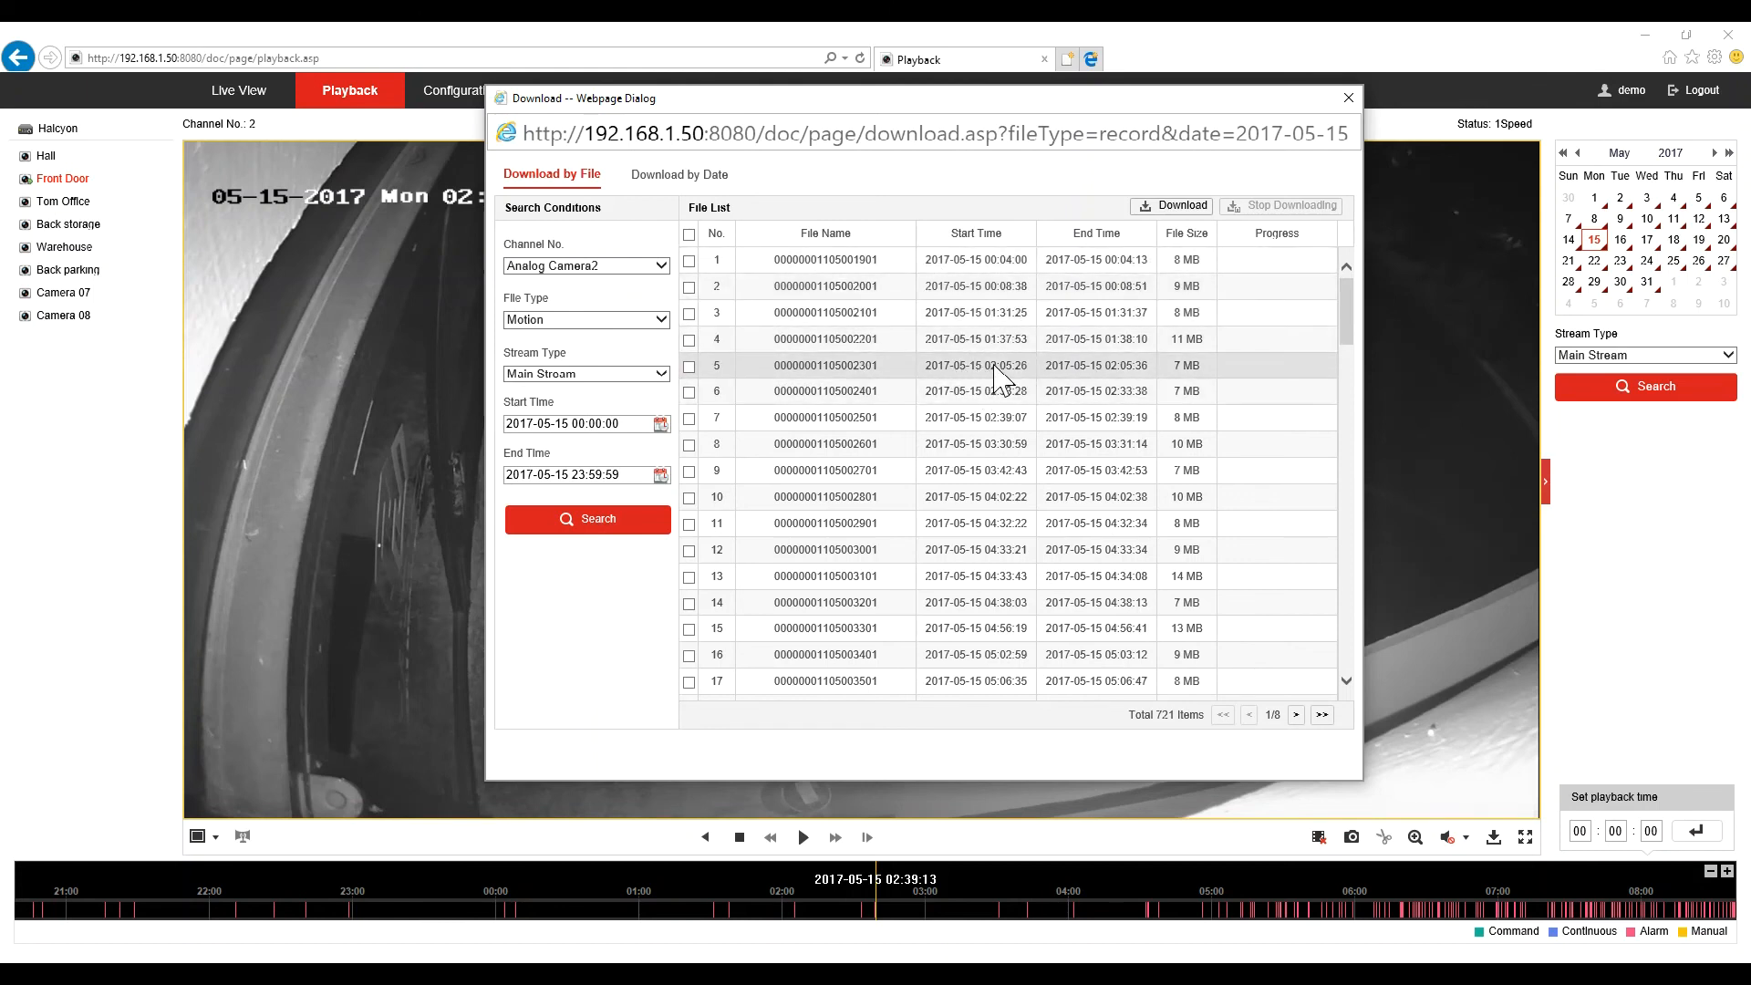
# Tick file no. 5 (02:05:26–02:05:36) and download it until it shows Downloaded.
pyautogui.click(689, 365)
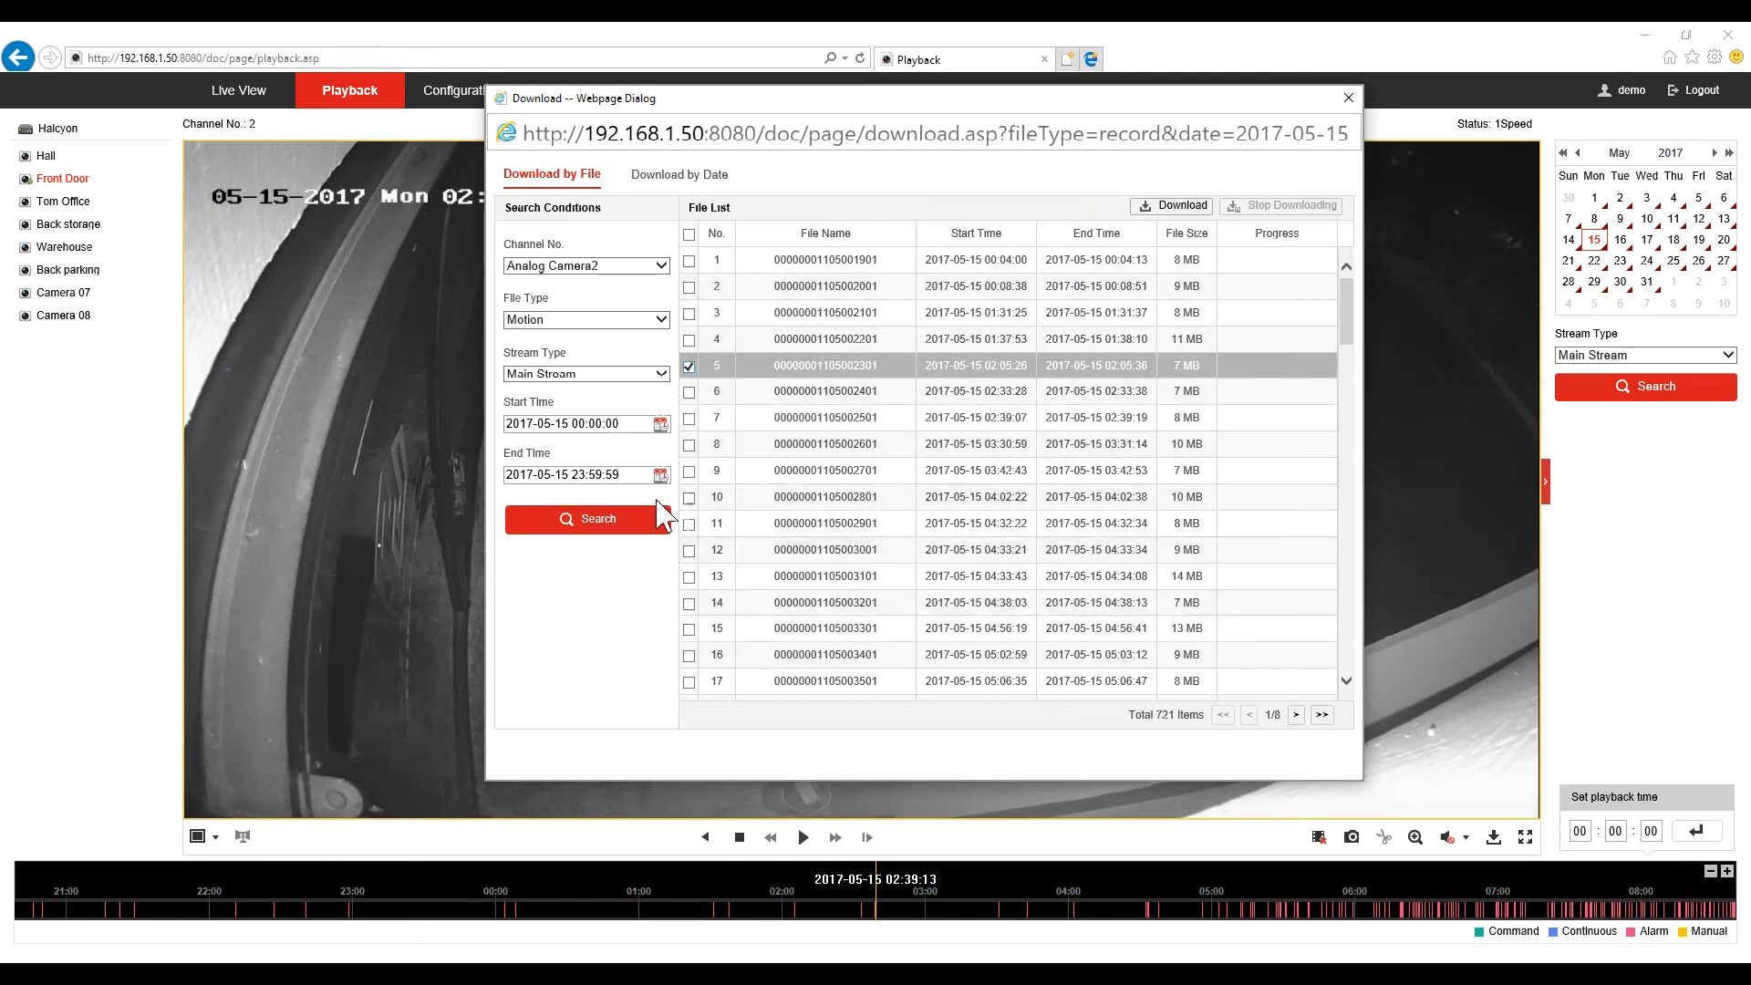
pyautogui.click(1178, 206)
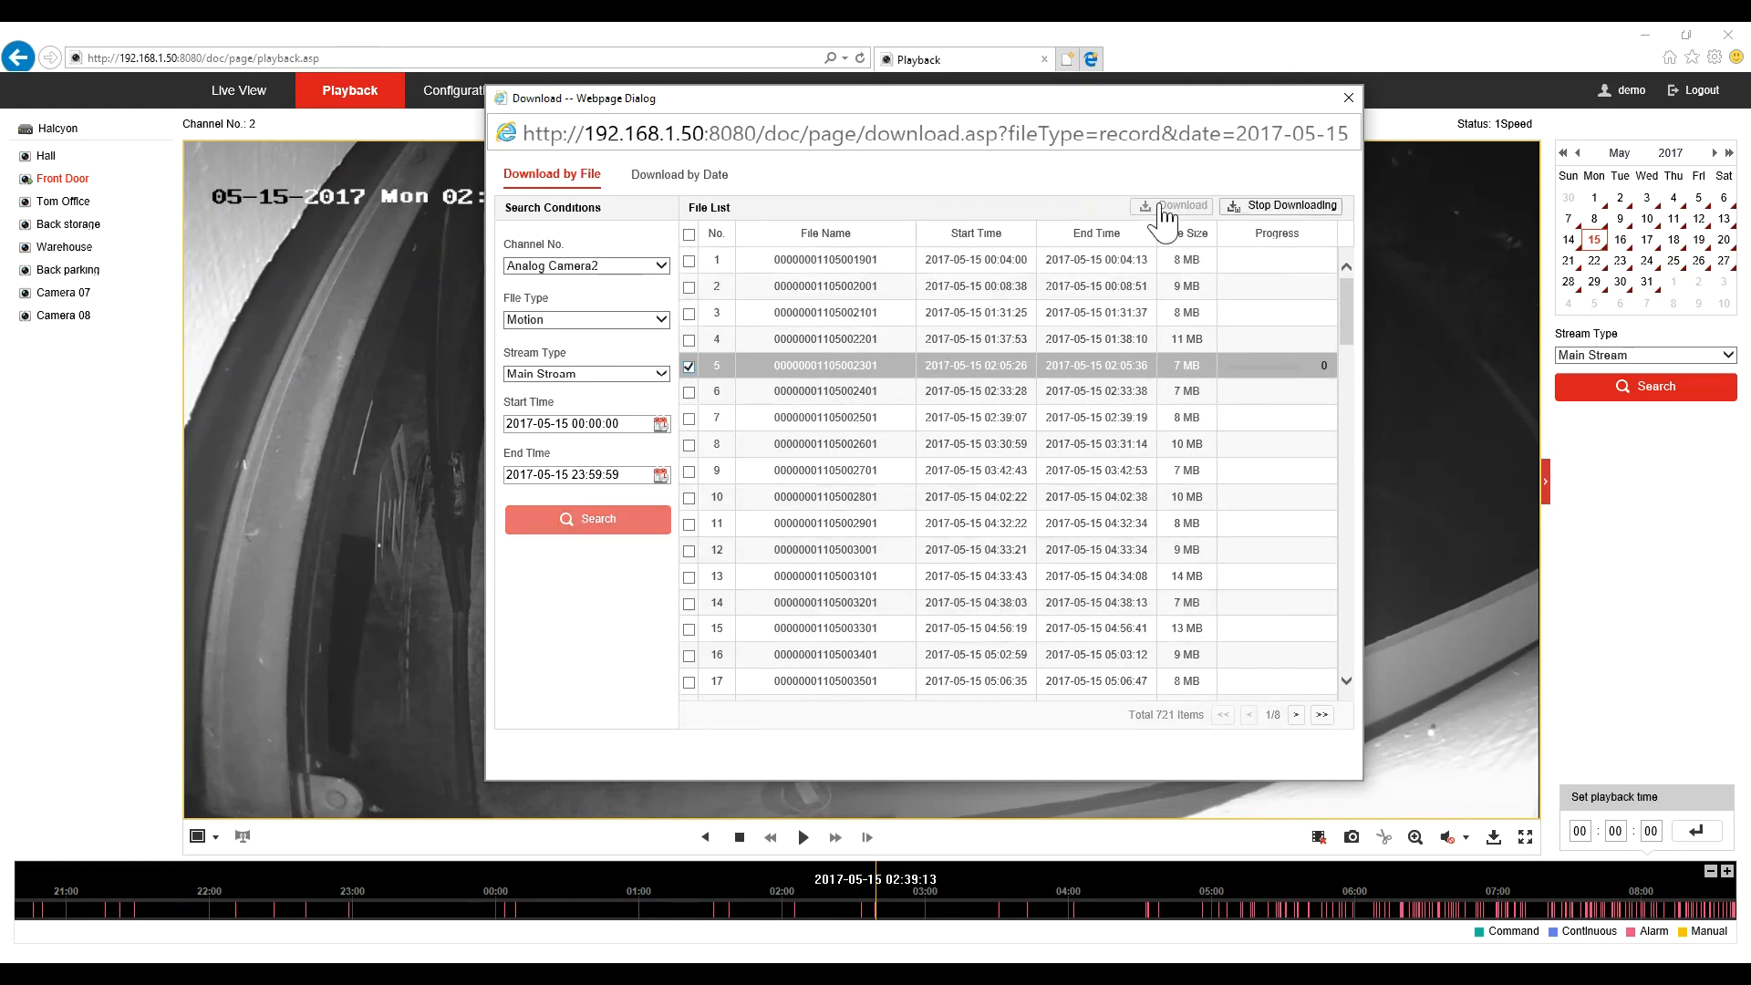
pyautogui.click(1171, 206)
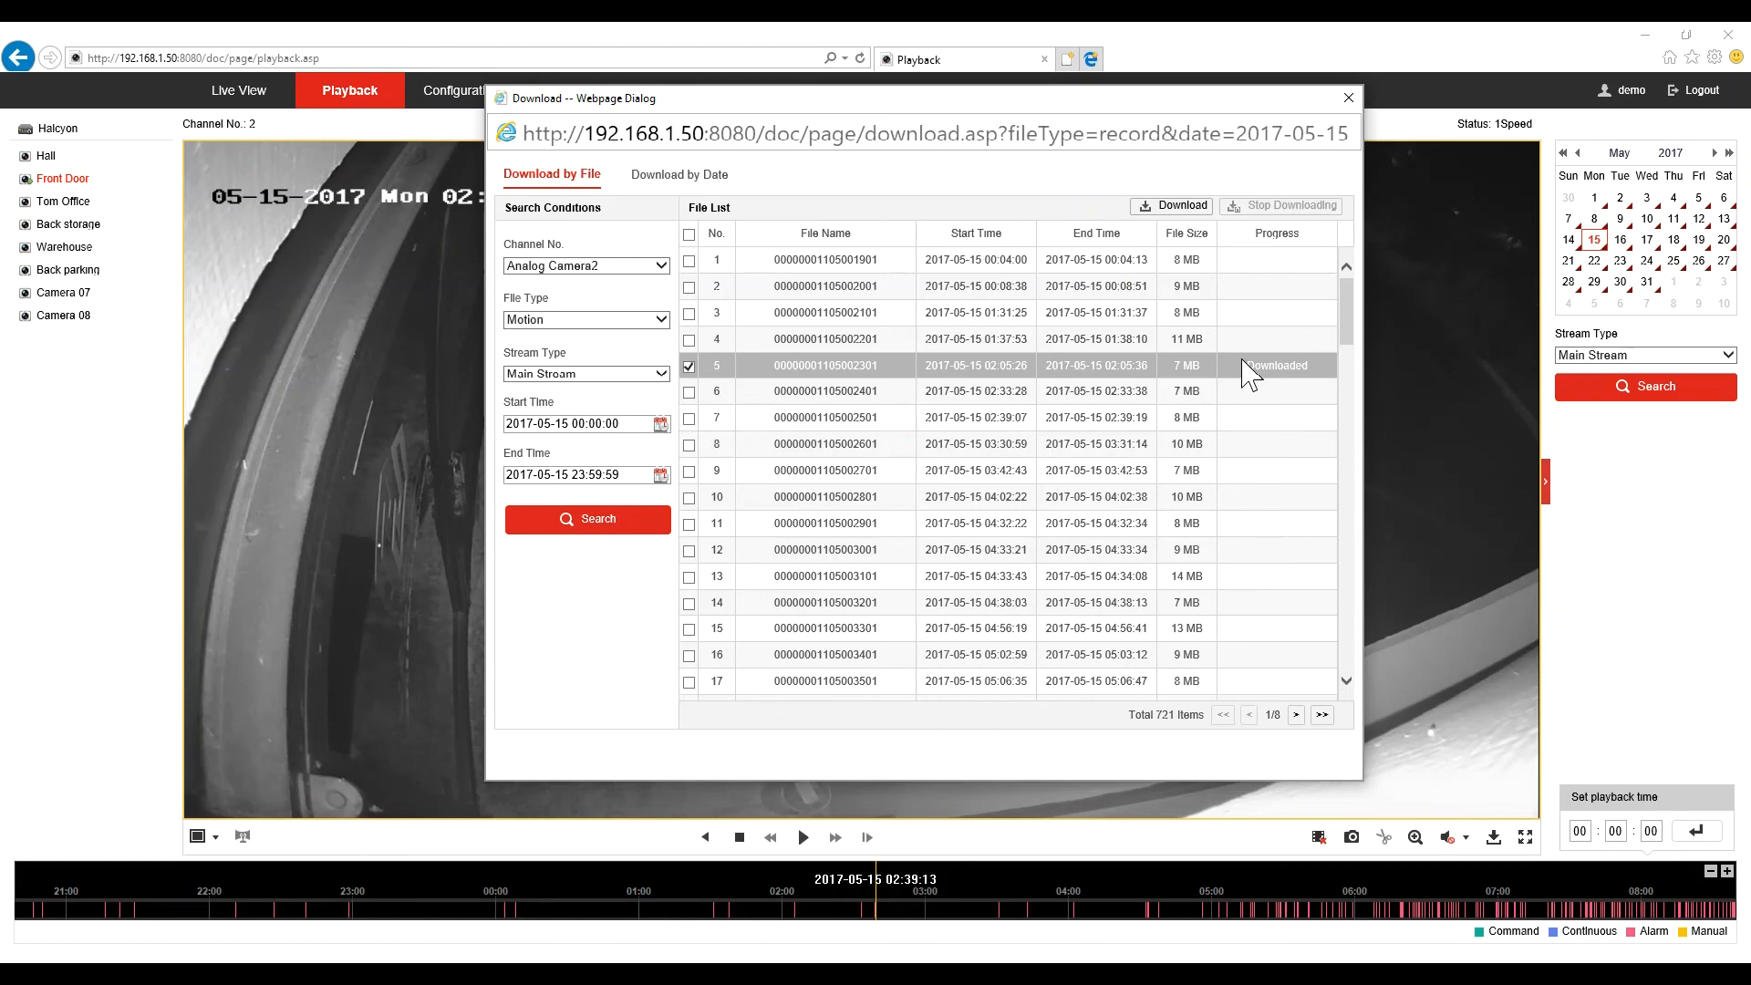
pyautogui.moveTo(1167, 391)
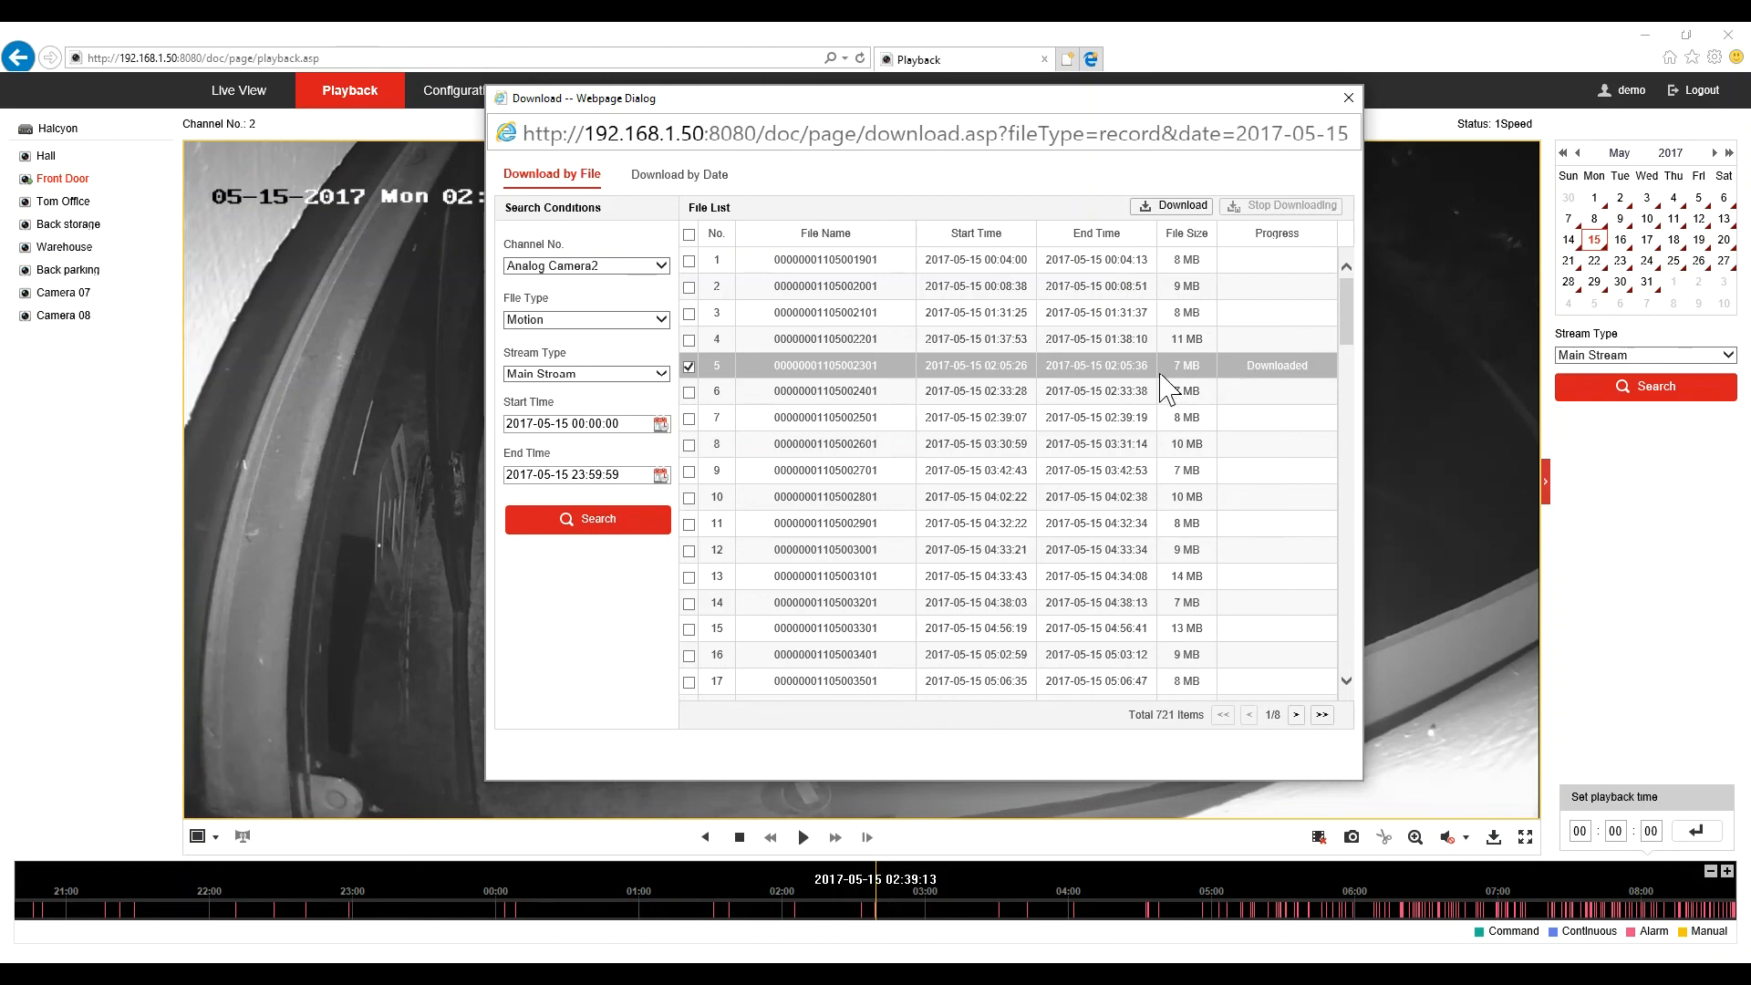
pyautogui.moveTo(1222, 307)
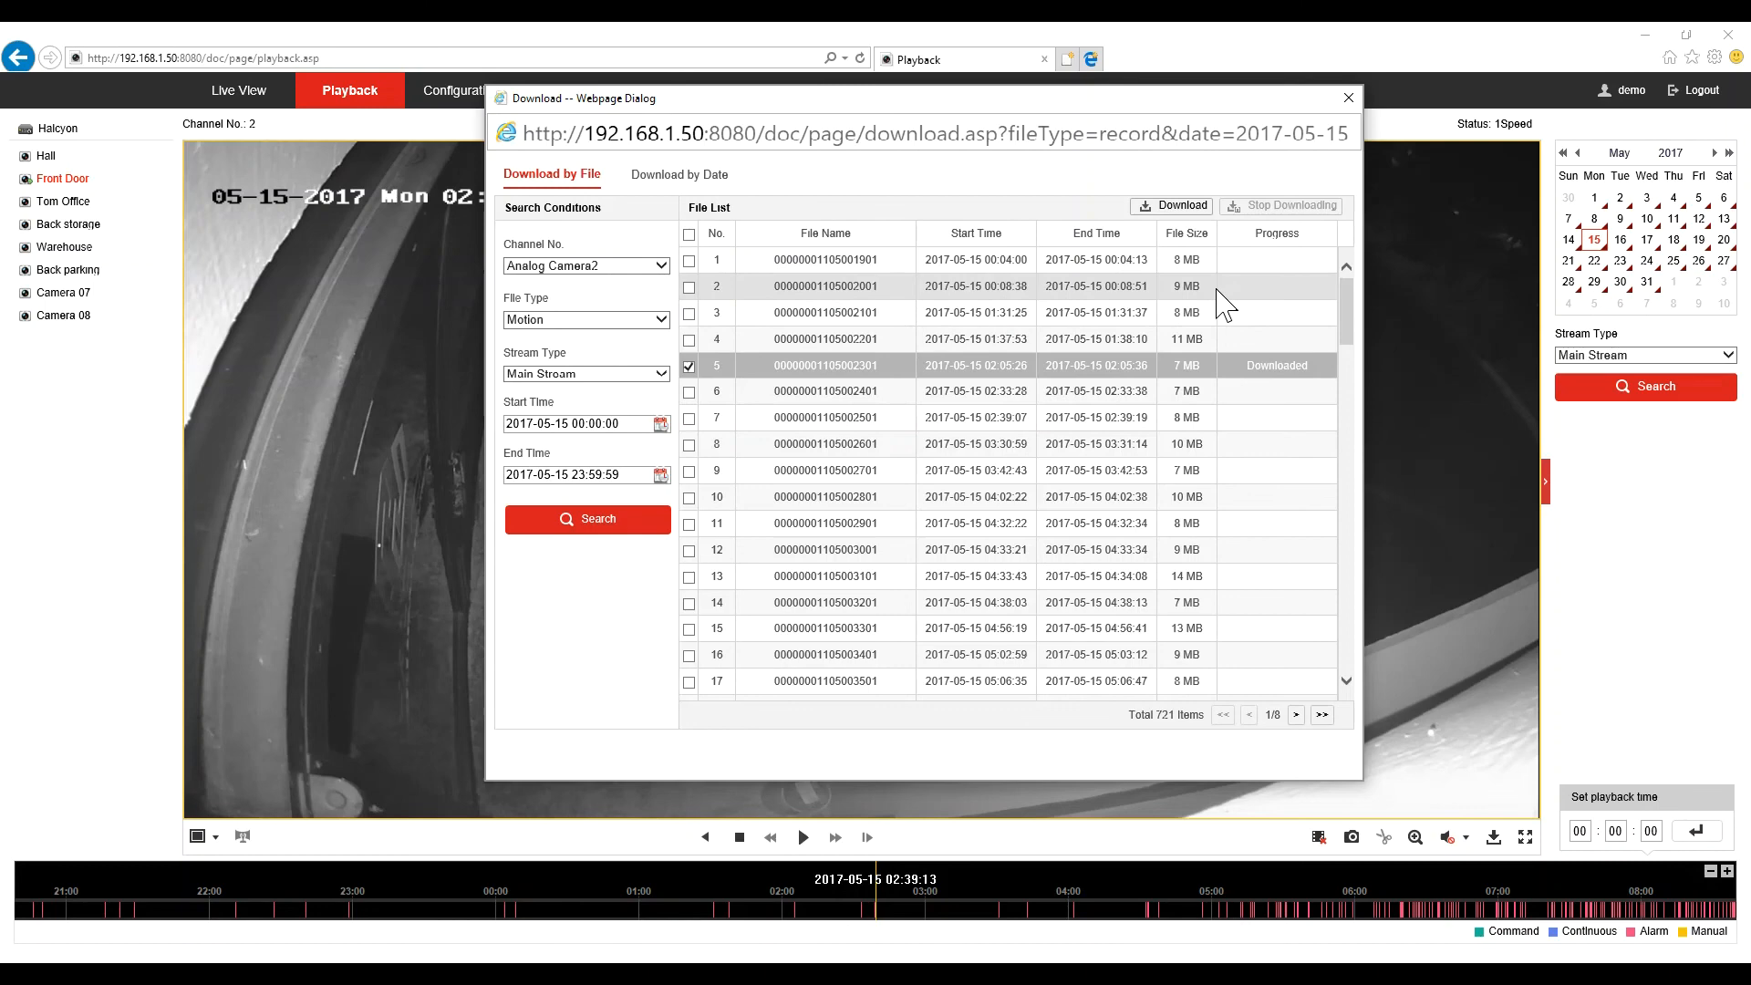
pyautogui.moveTo(1306, 128)
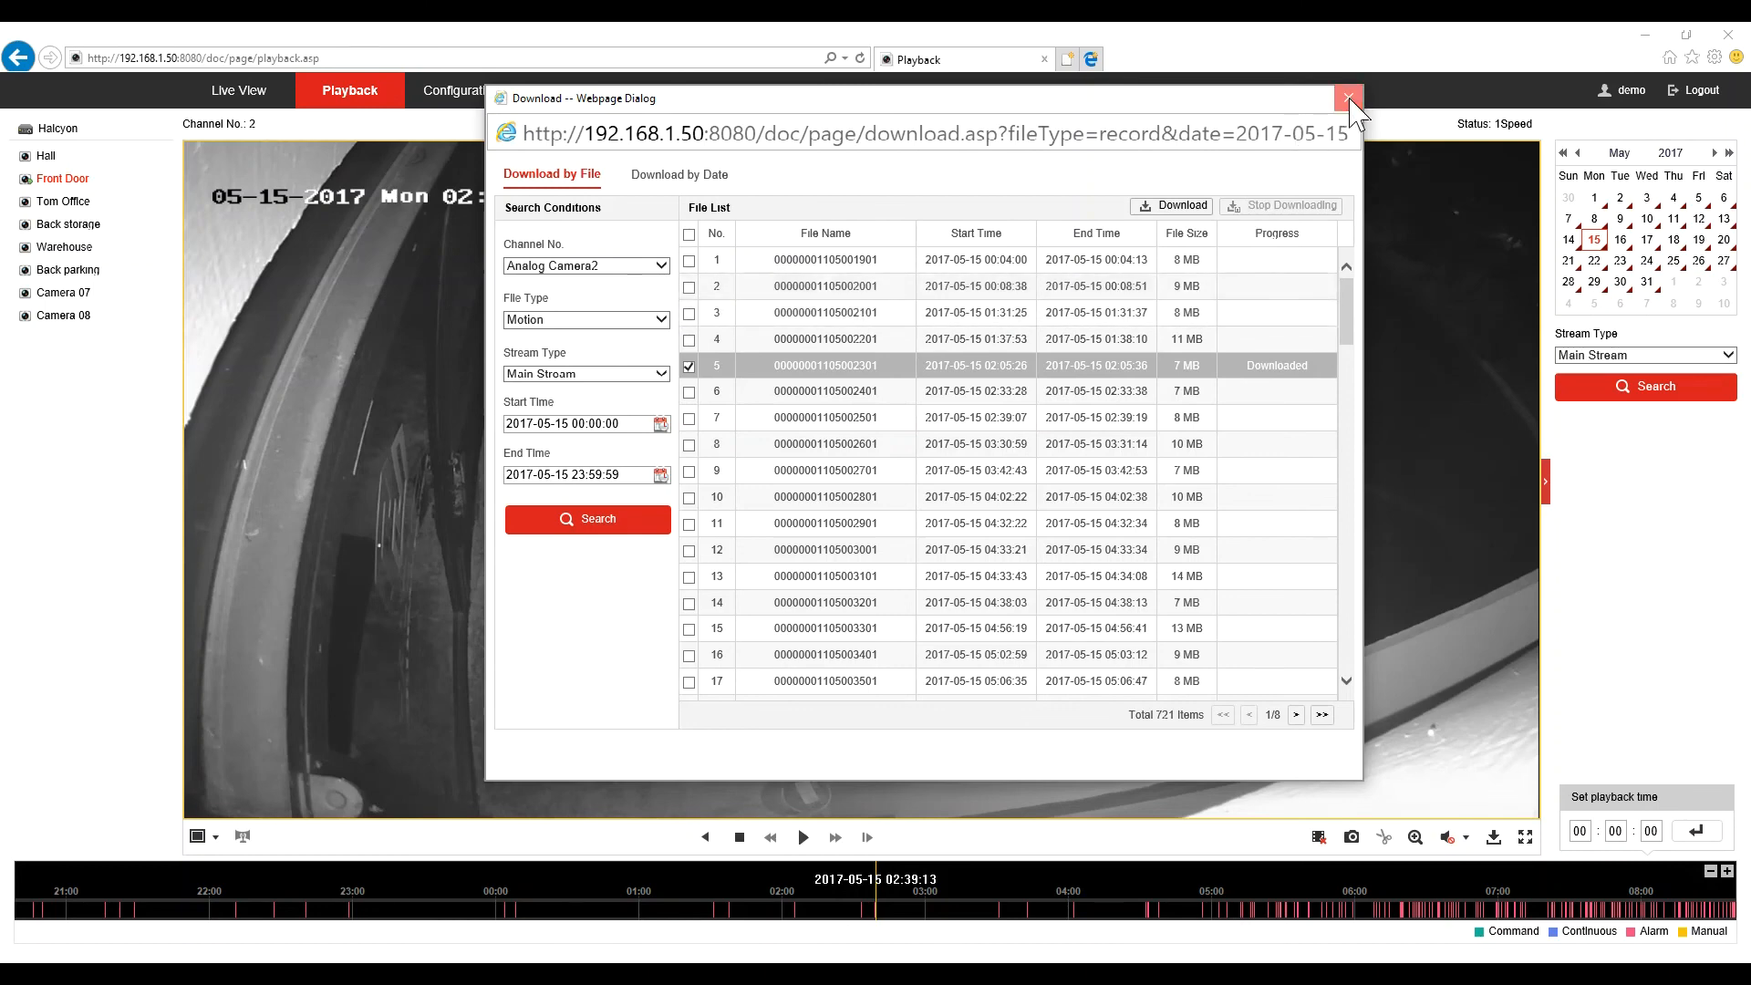
# Close the Download dialog, returning to Front Door paused at 02:39.
pyautogui.click(1348, 96)
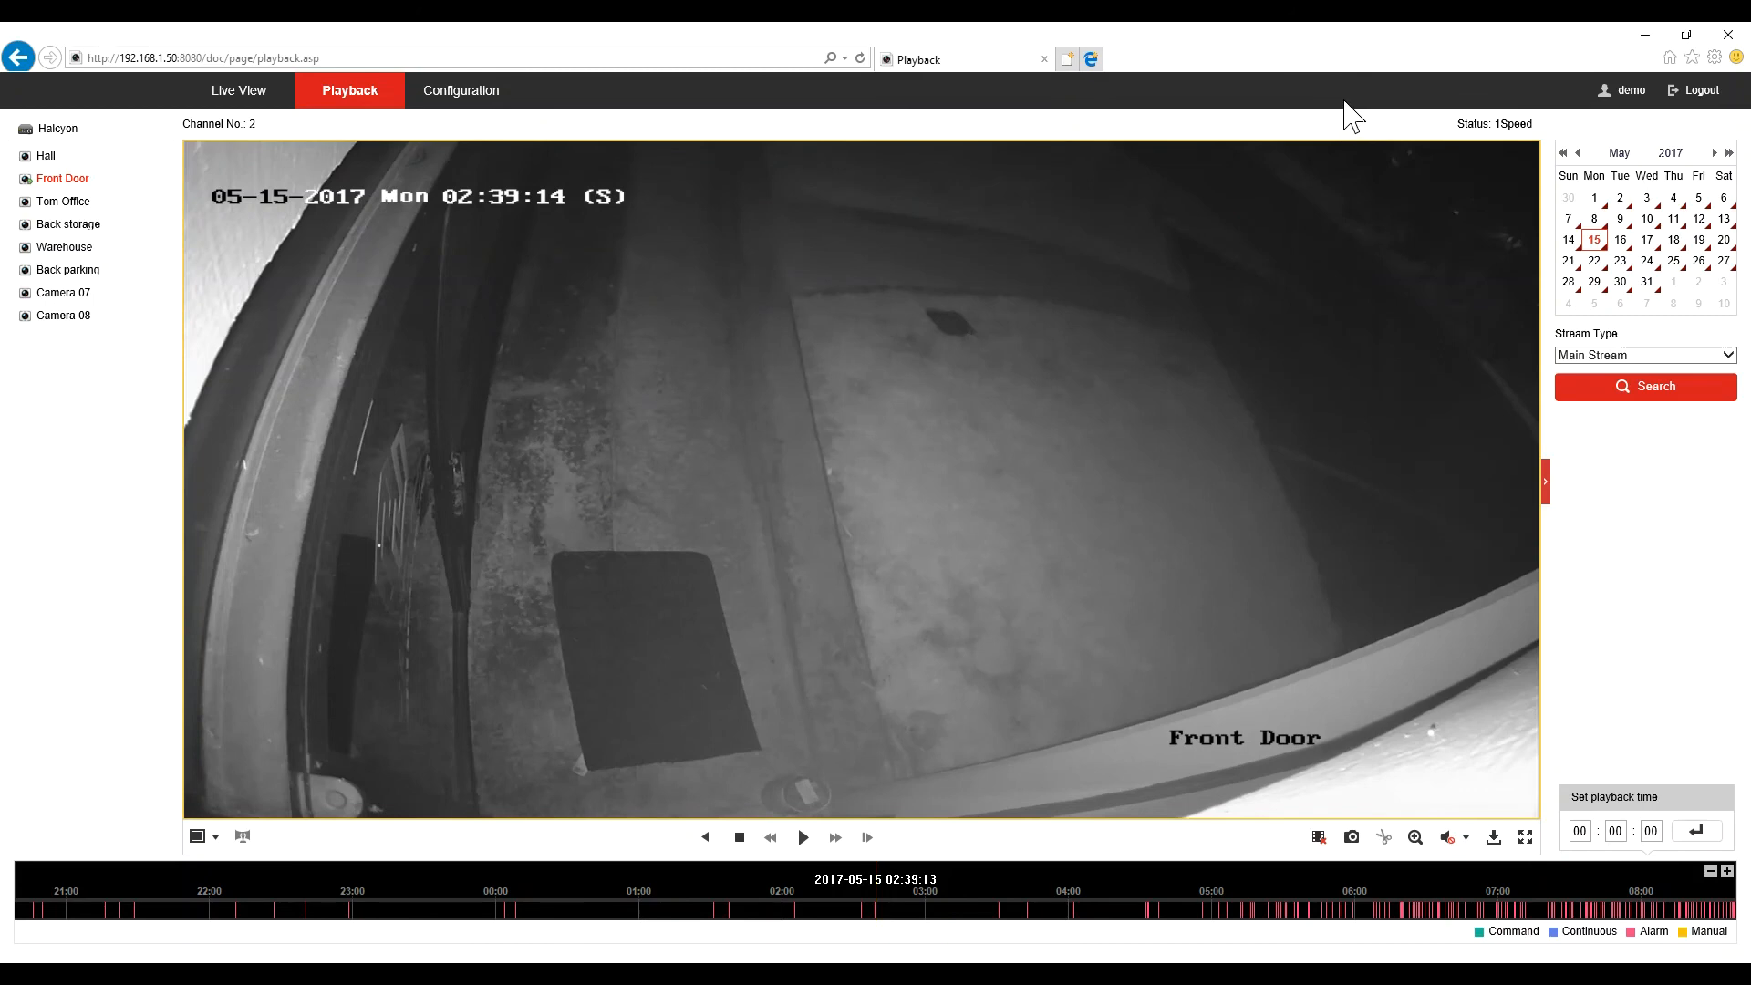
pyautogui.moveTo(458, 100)
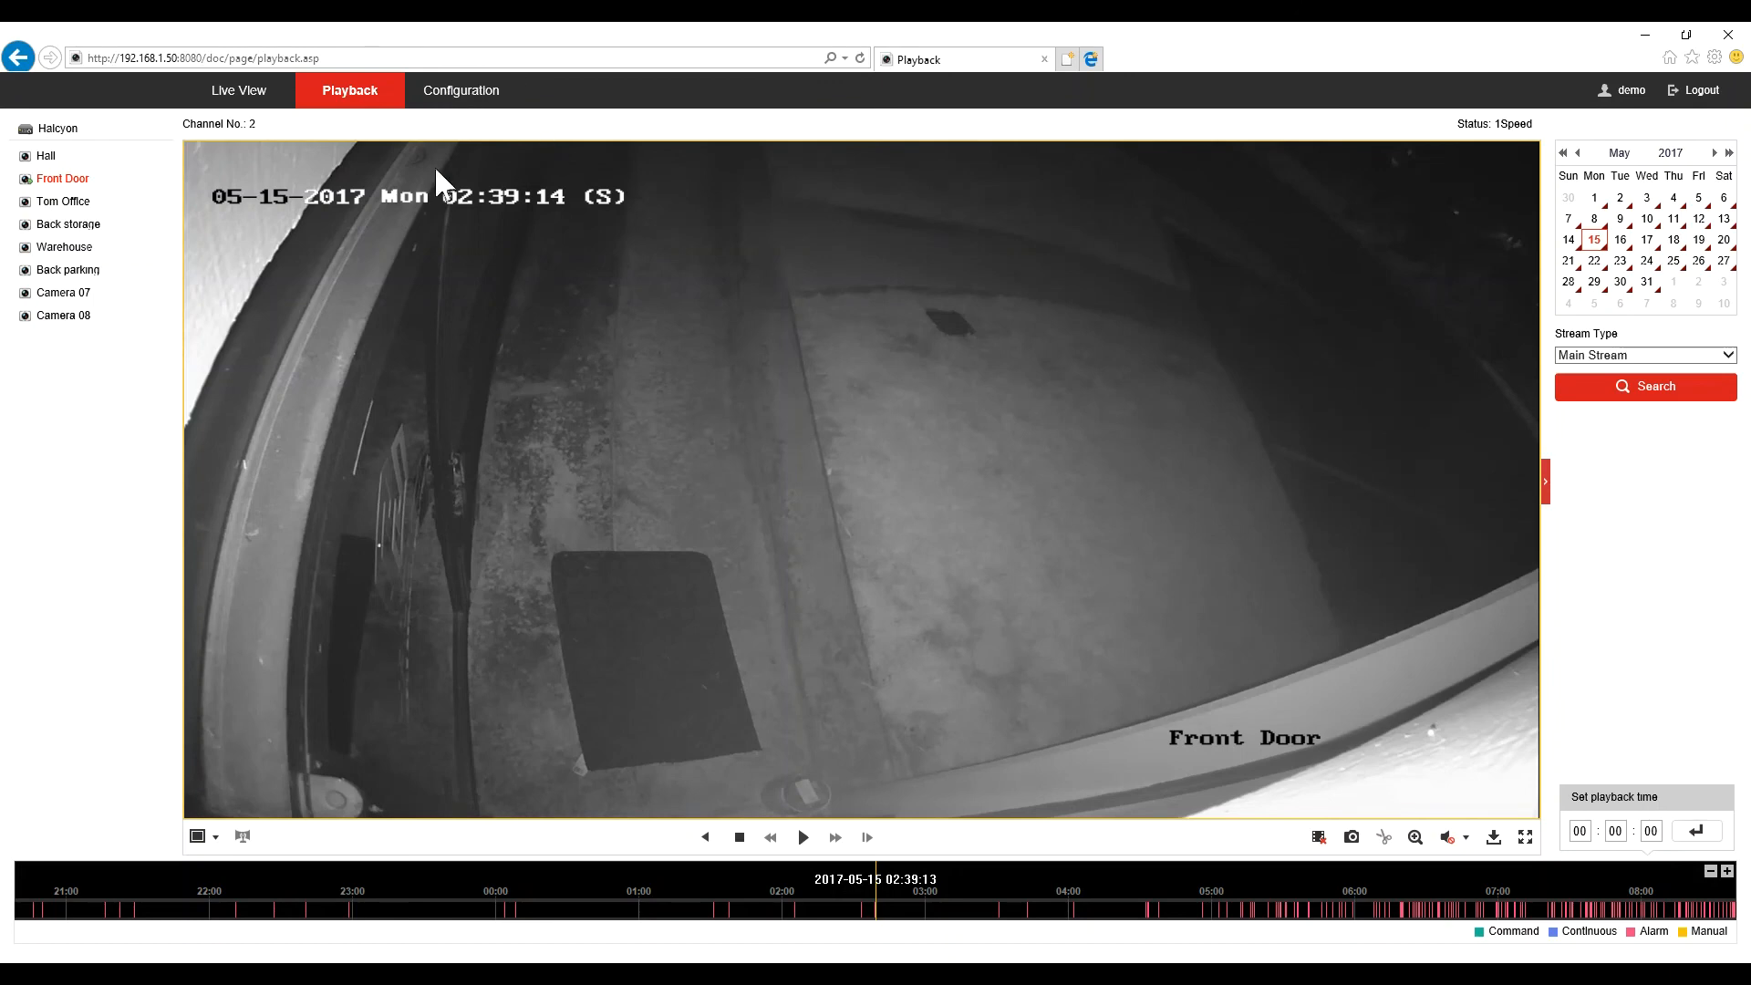
pyautogui.moveTo(624, 491)
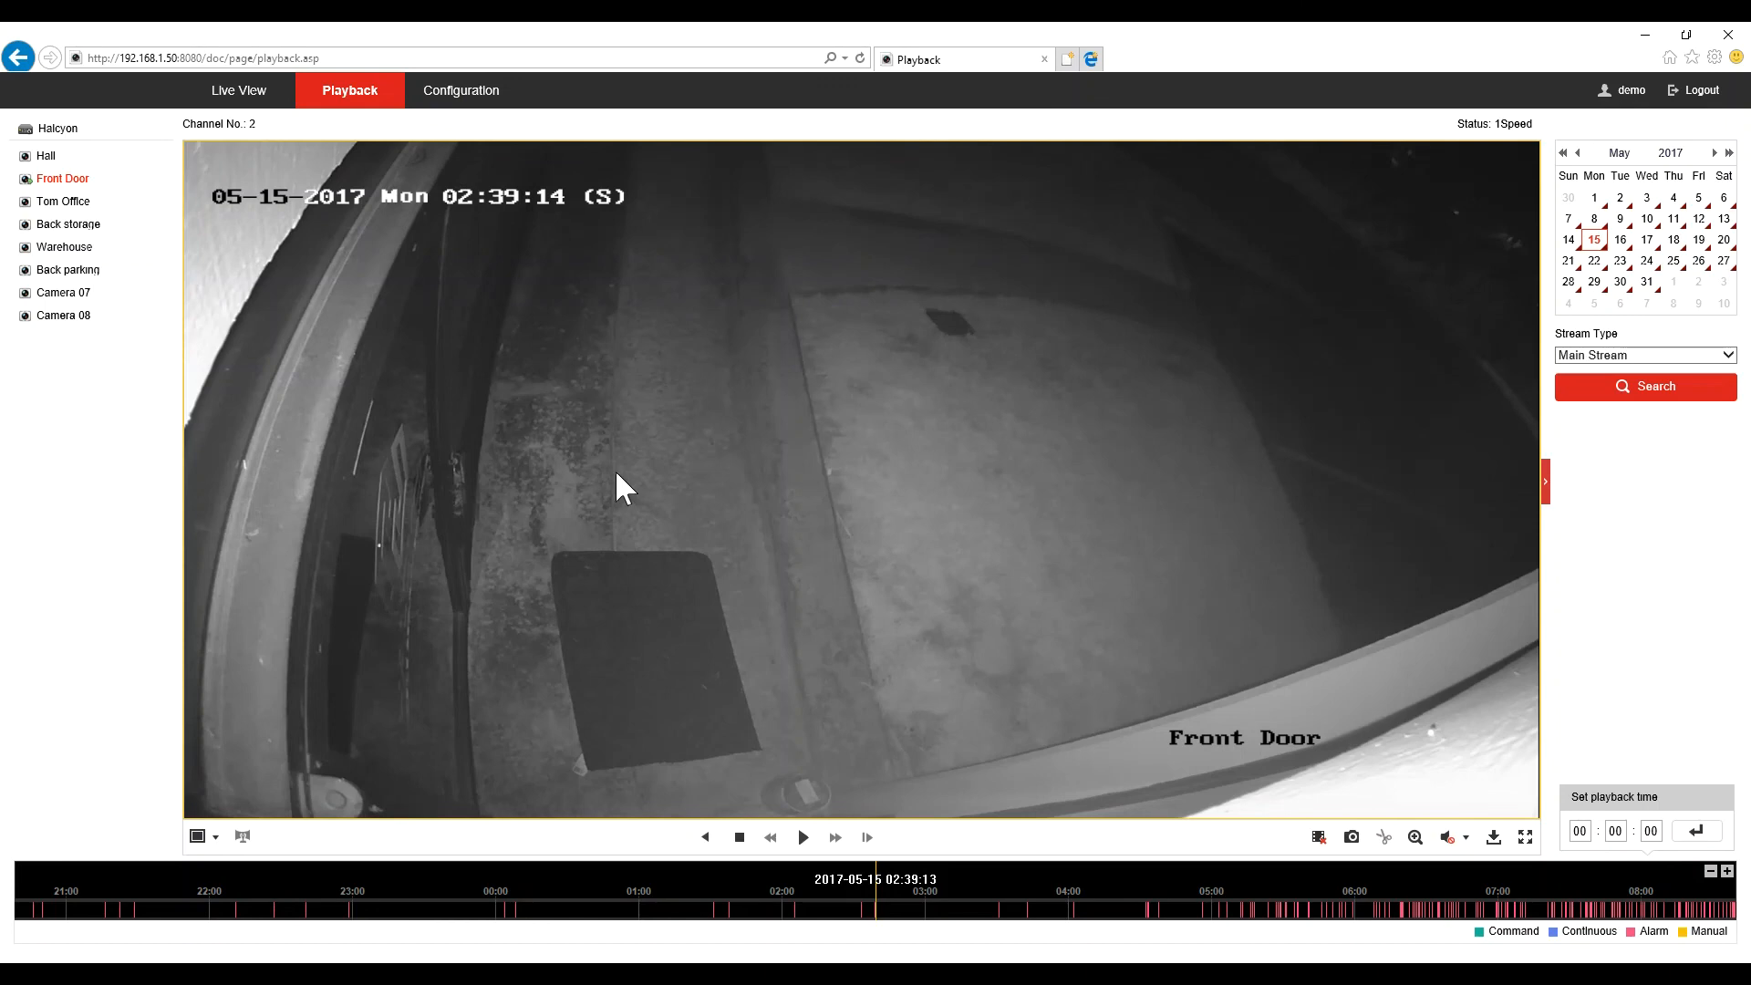